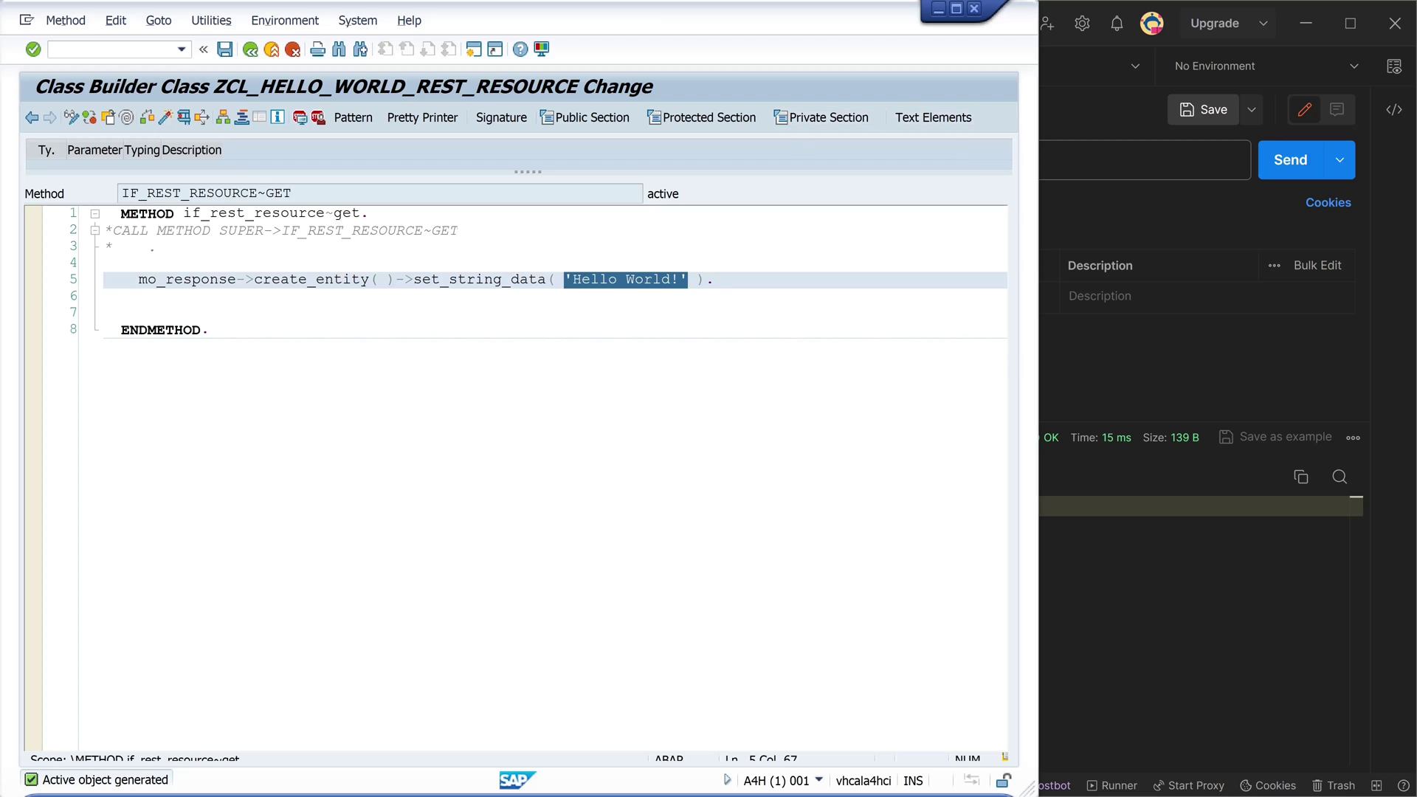
{"action": "mouse_move", "coordinate": [1143, 234]}
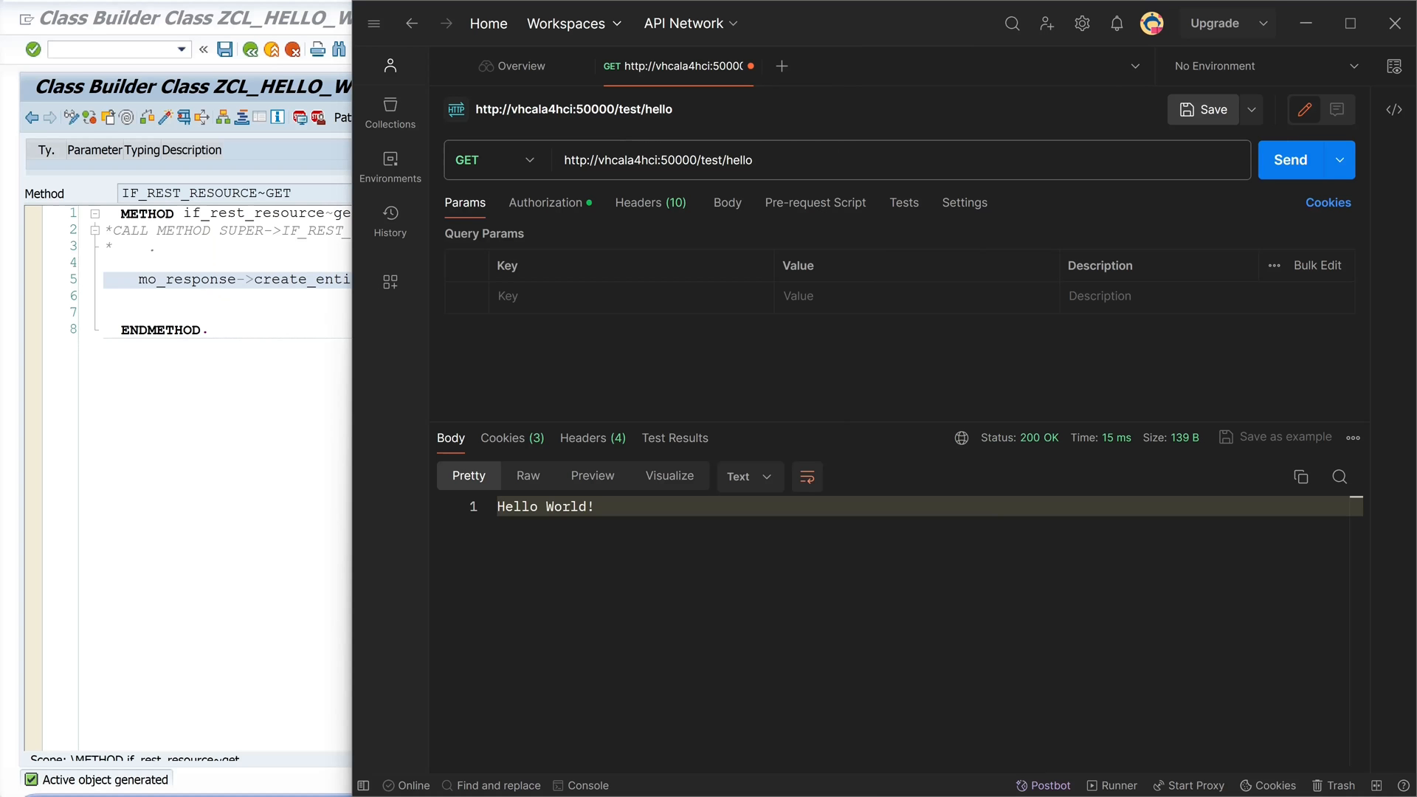
{"action": "left_click", "coordinate": [1290, 160]}
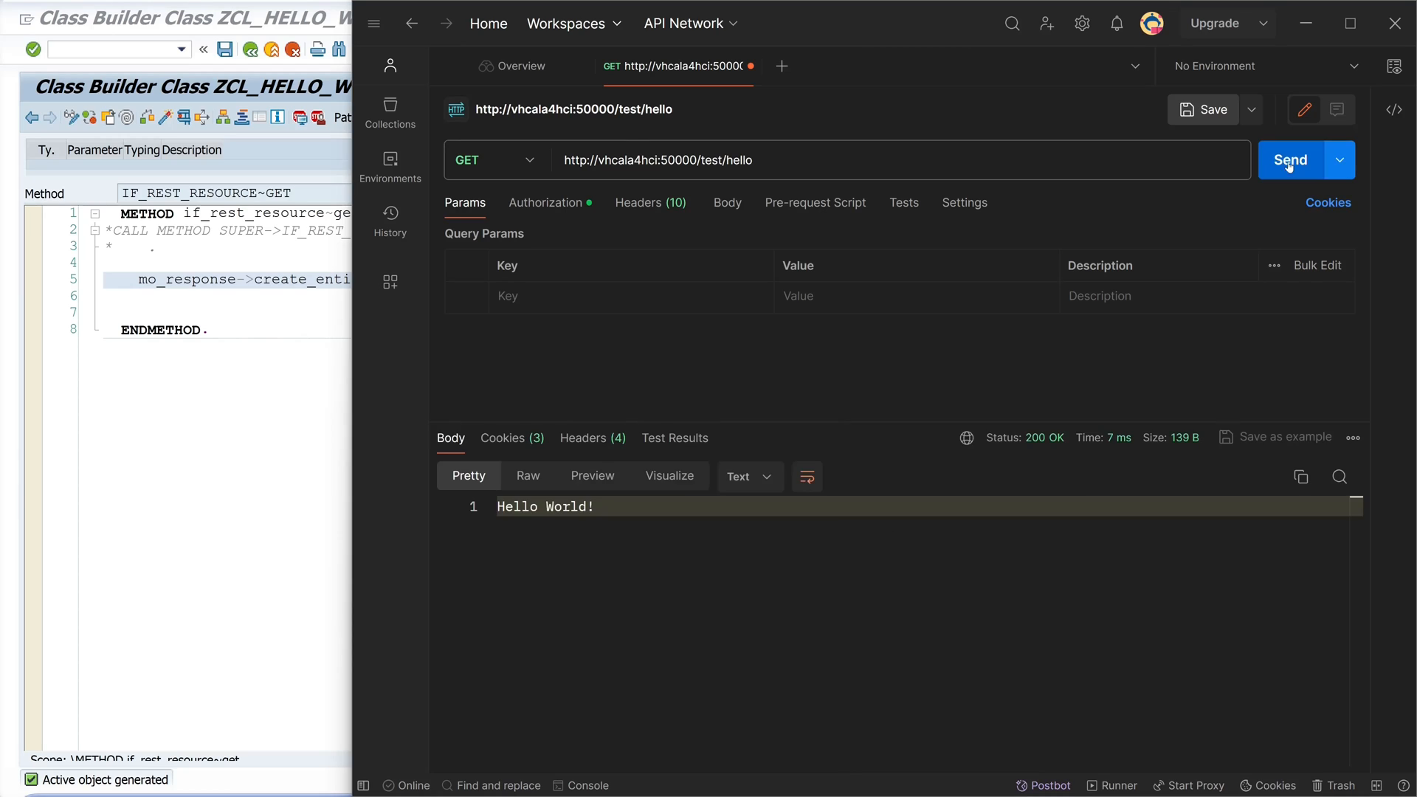
{"action": "mouse_move", "coordinate": [1290, 164]}
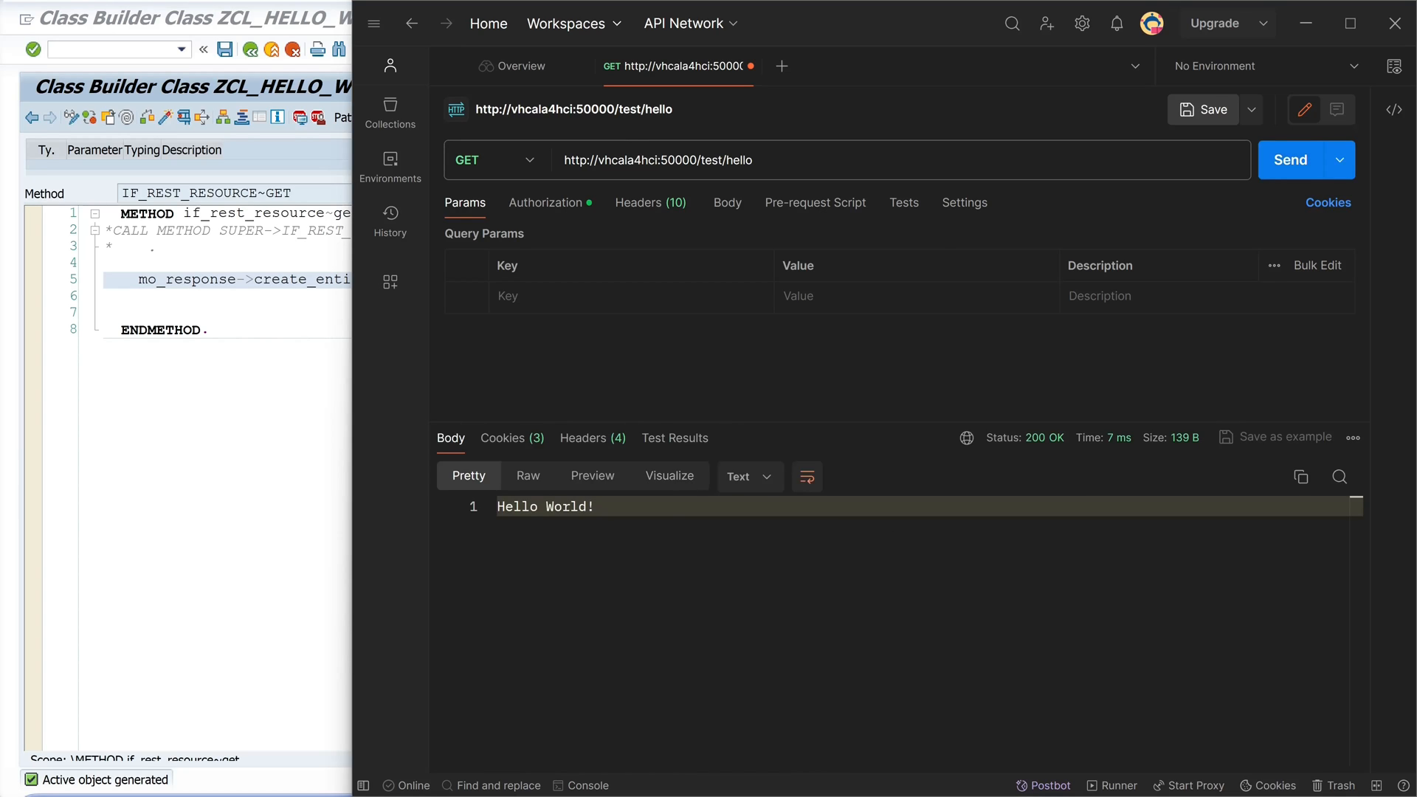
{"action": "mouse_move", "coordinate": [617, 314]}
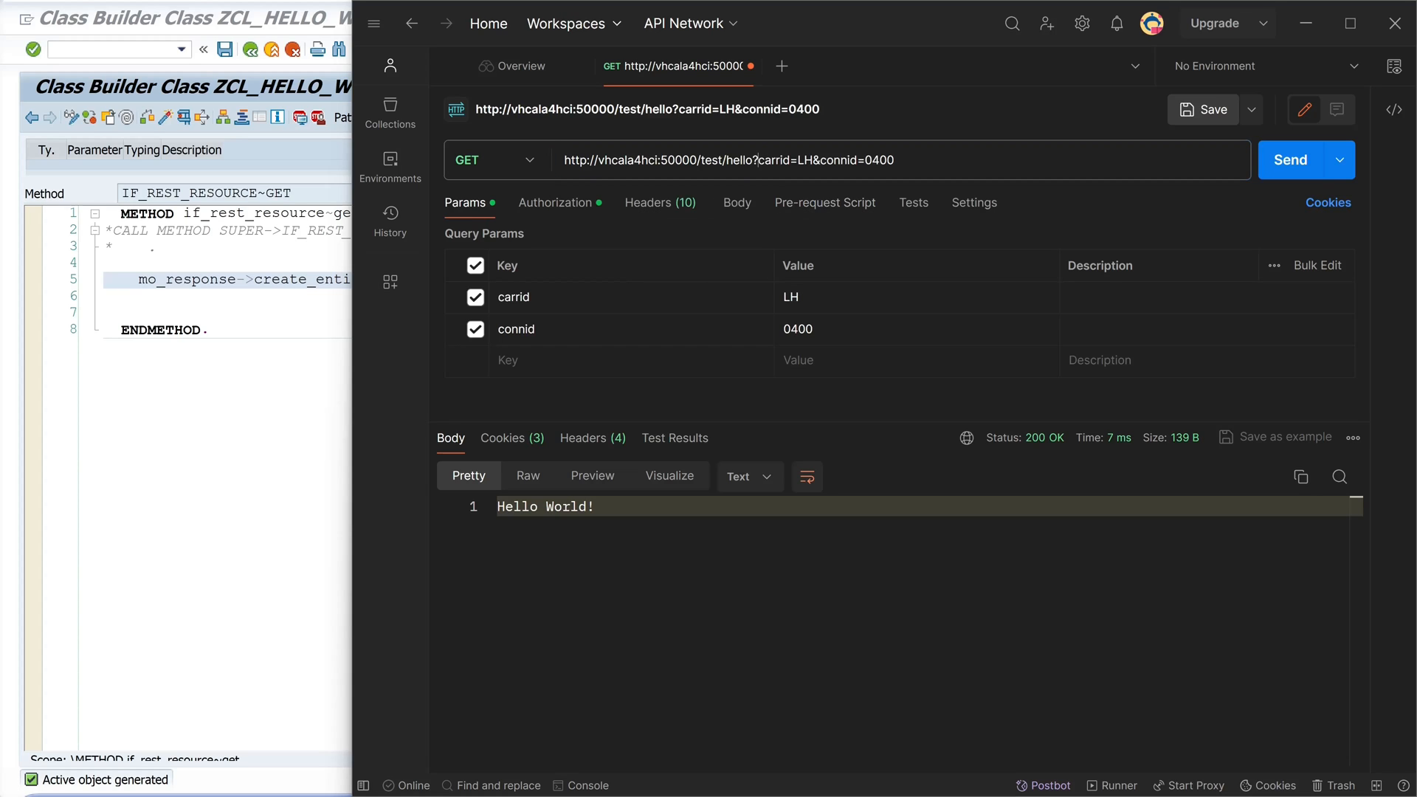
Select the request URL to append ?carrid=LH&connid=0400 as query parameters
{"action": "double_click", "coordinate": [781, 160]}
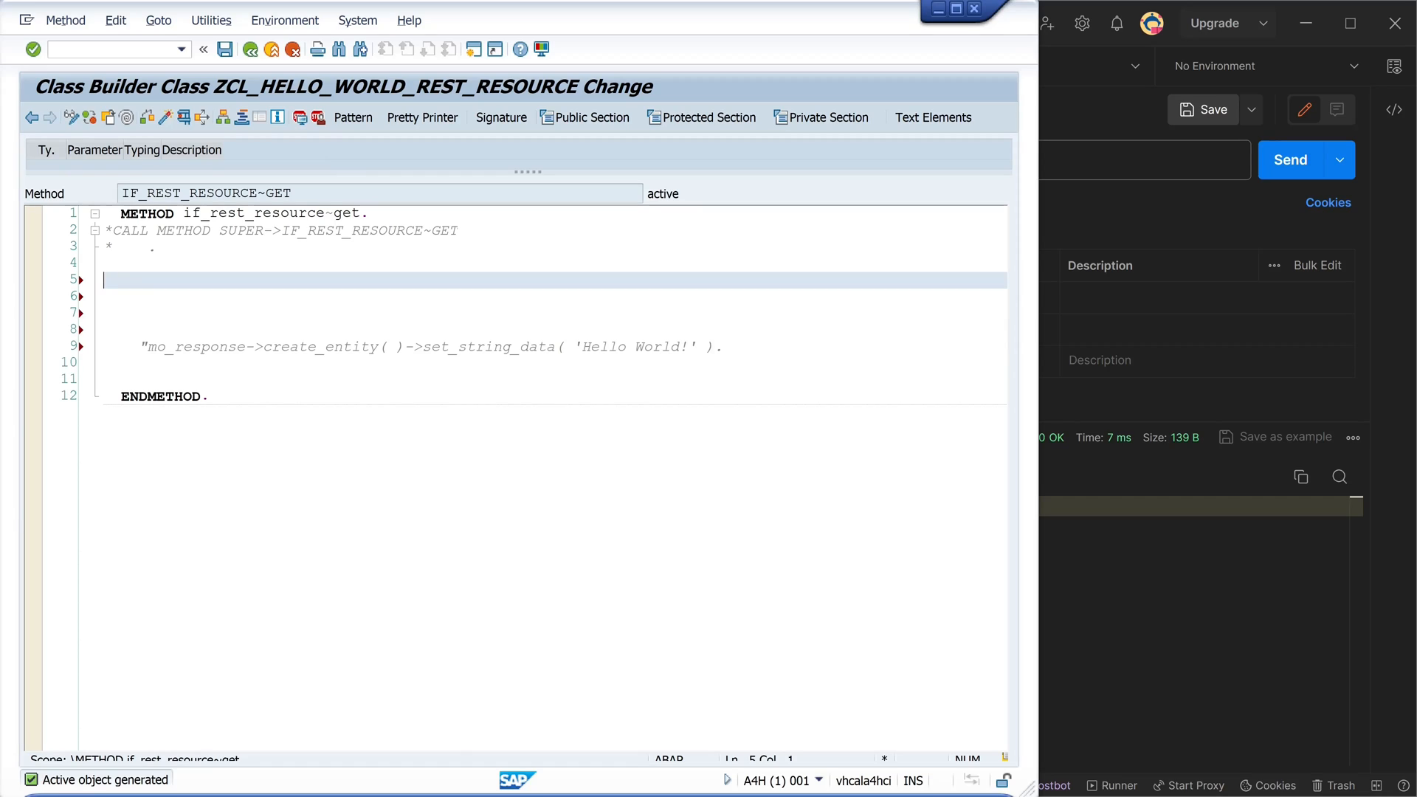
Declare lv_carrid from mo_request->get_uri_query_parameter( iv_name = 'carrid' )
{"action": "type", "text": "Data("}
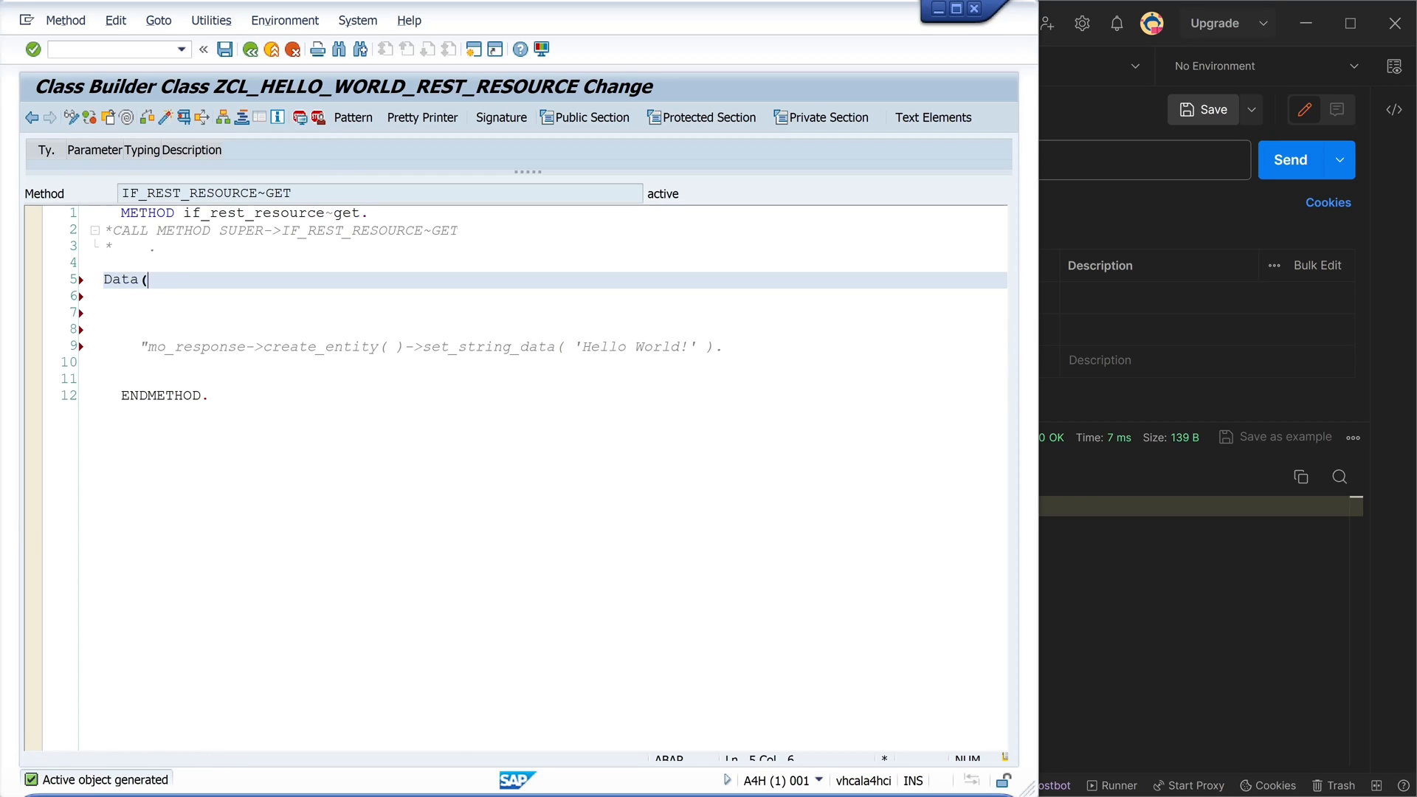
{"action": "type", "text": "lv_ca"}
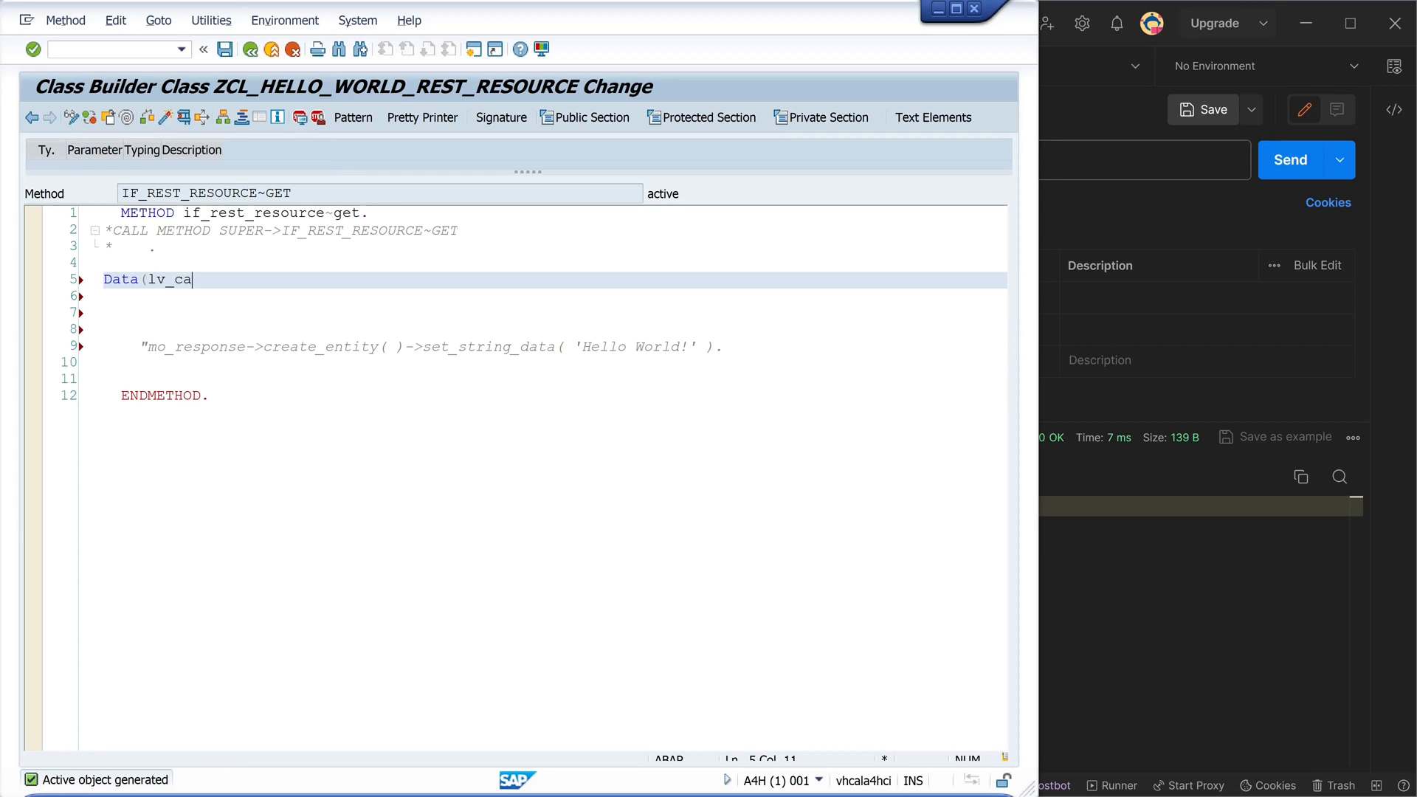
{"action": "type", "text": "rrid)"}
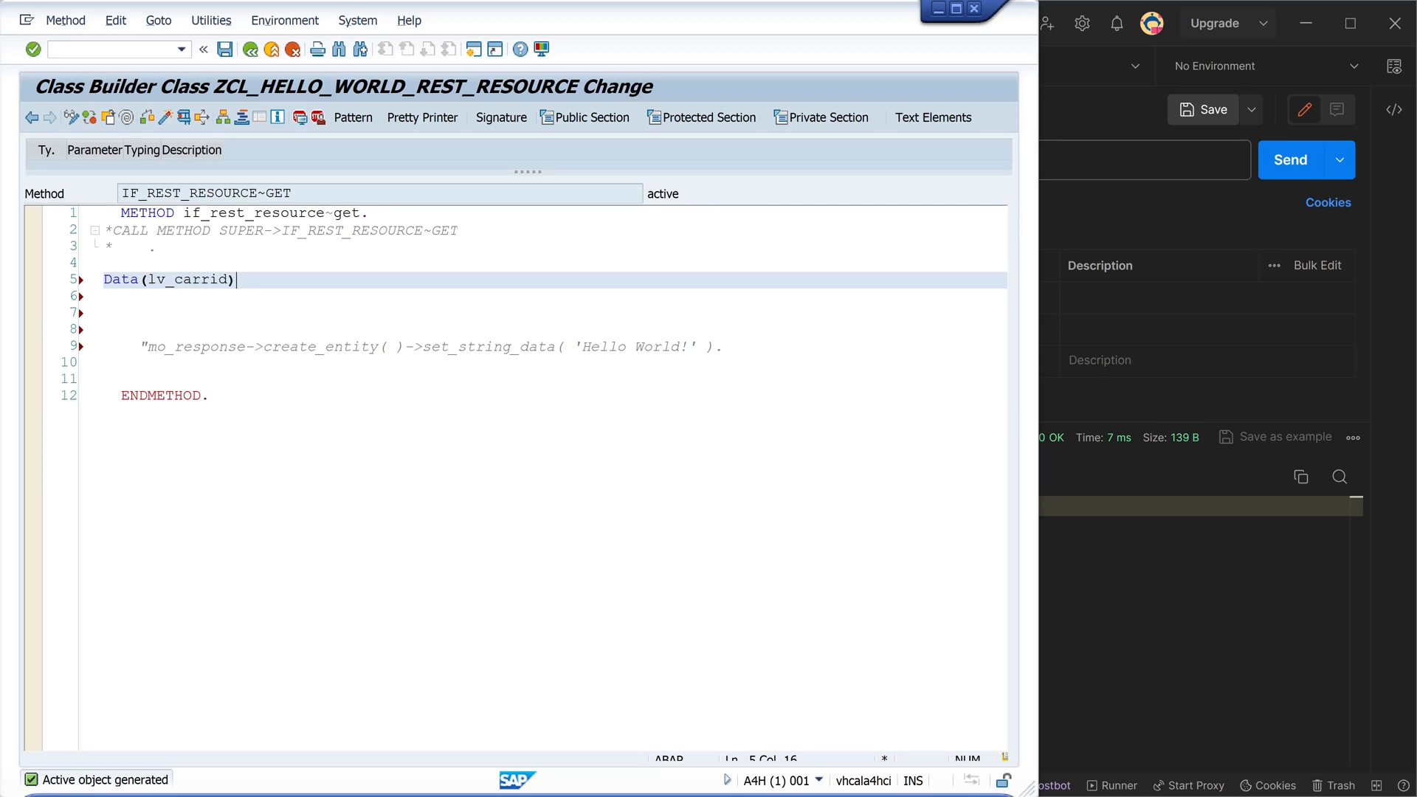
{"action": "type", "text": "= mo"}
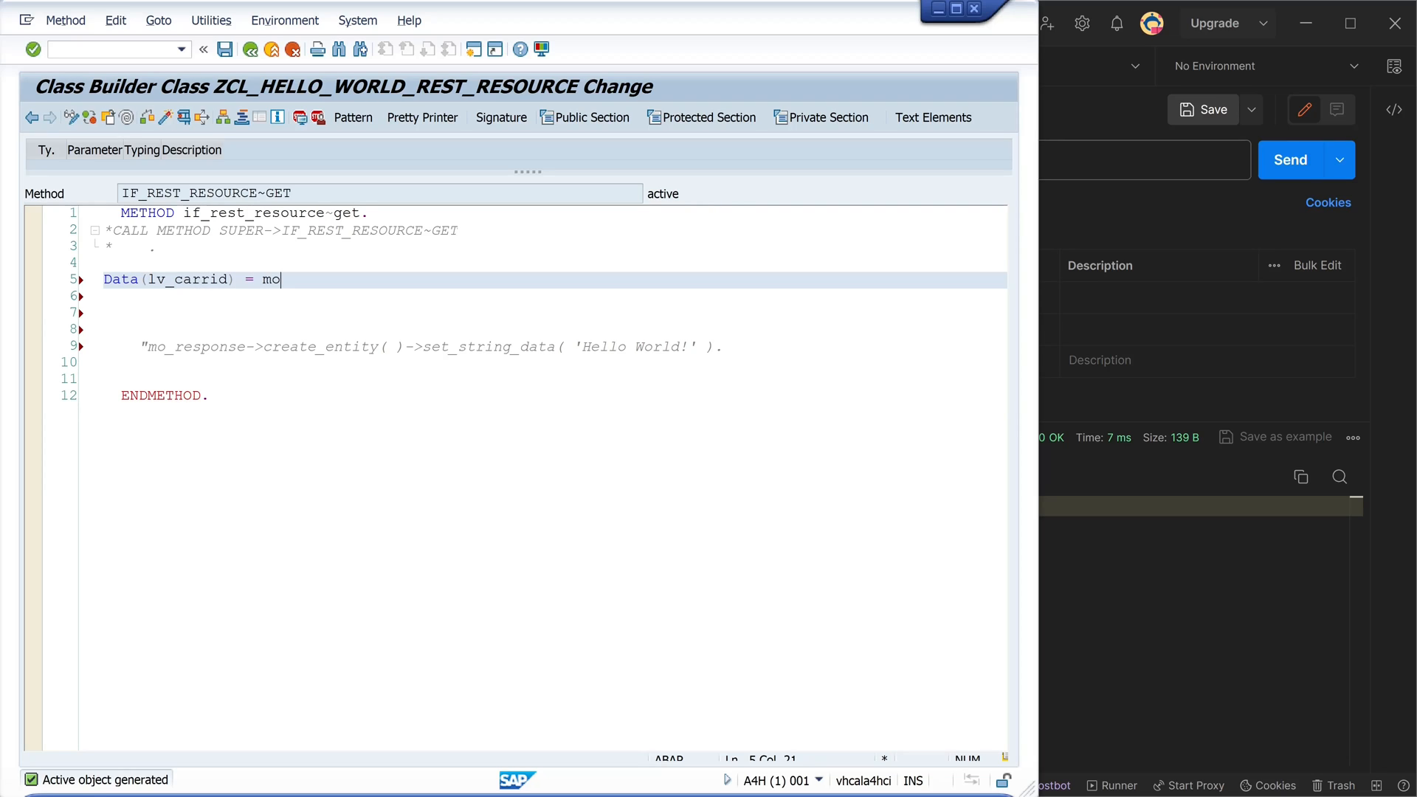
{"action": "type", "text": "_reques"}
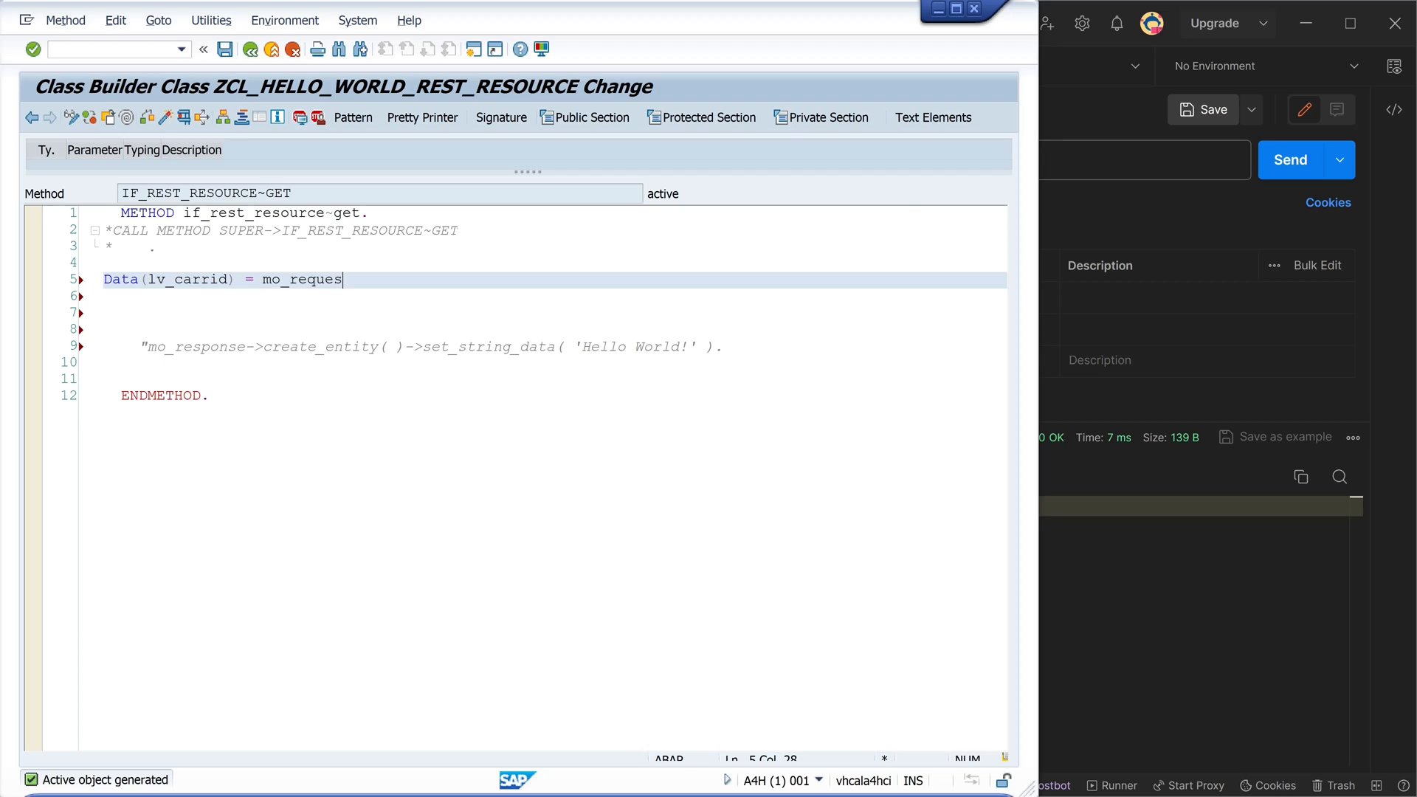
{"action": "type", "text": "t-"}
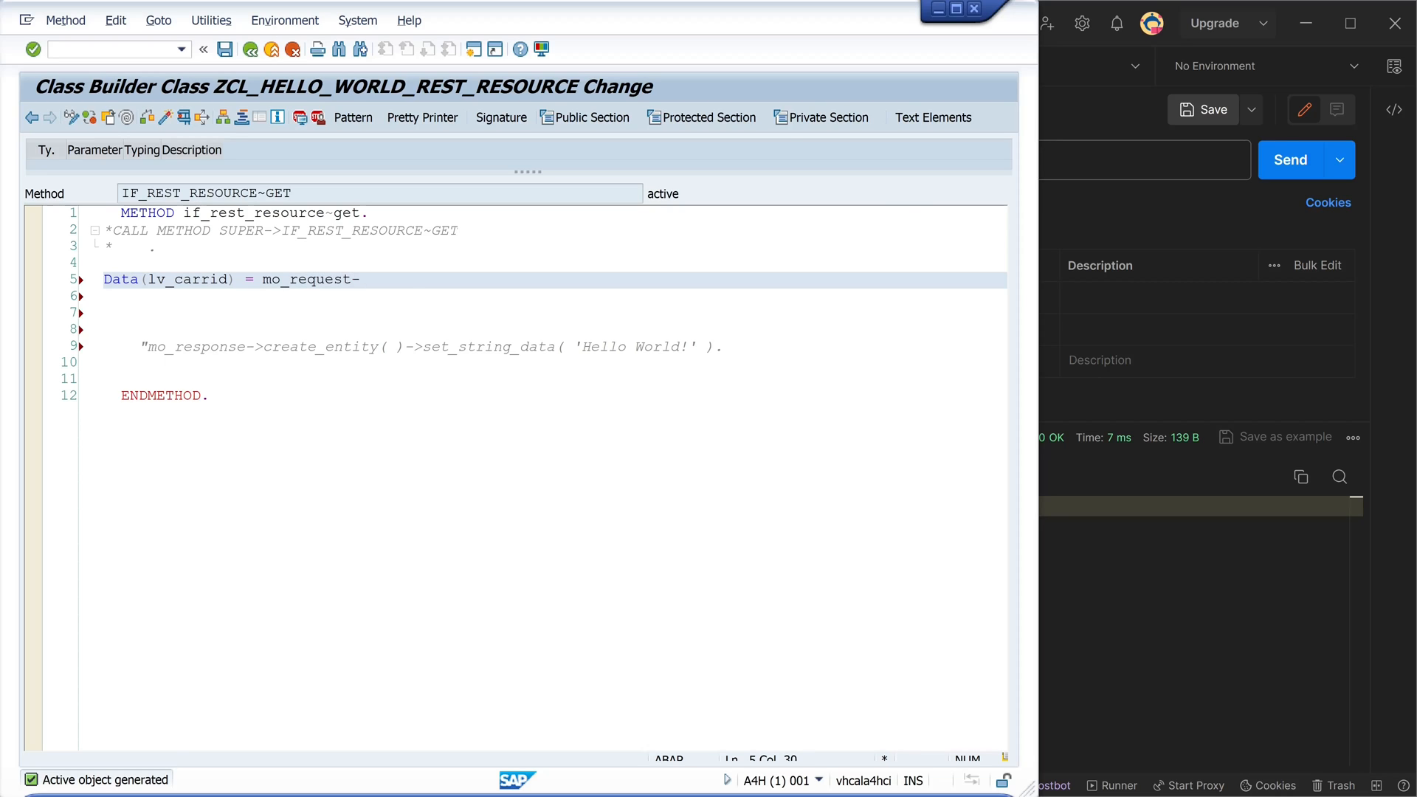
{"action": "type", "text": ">get_u"}
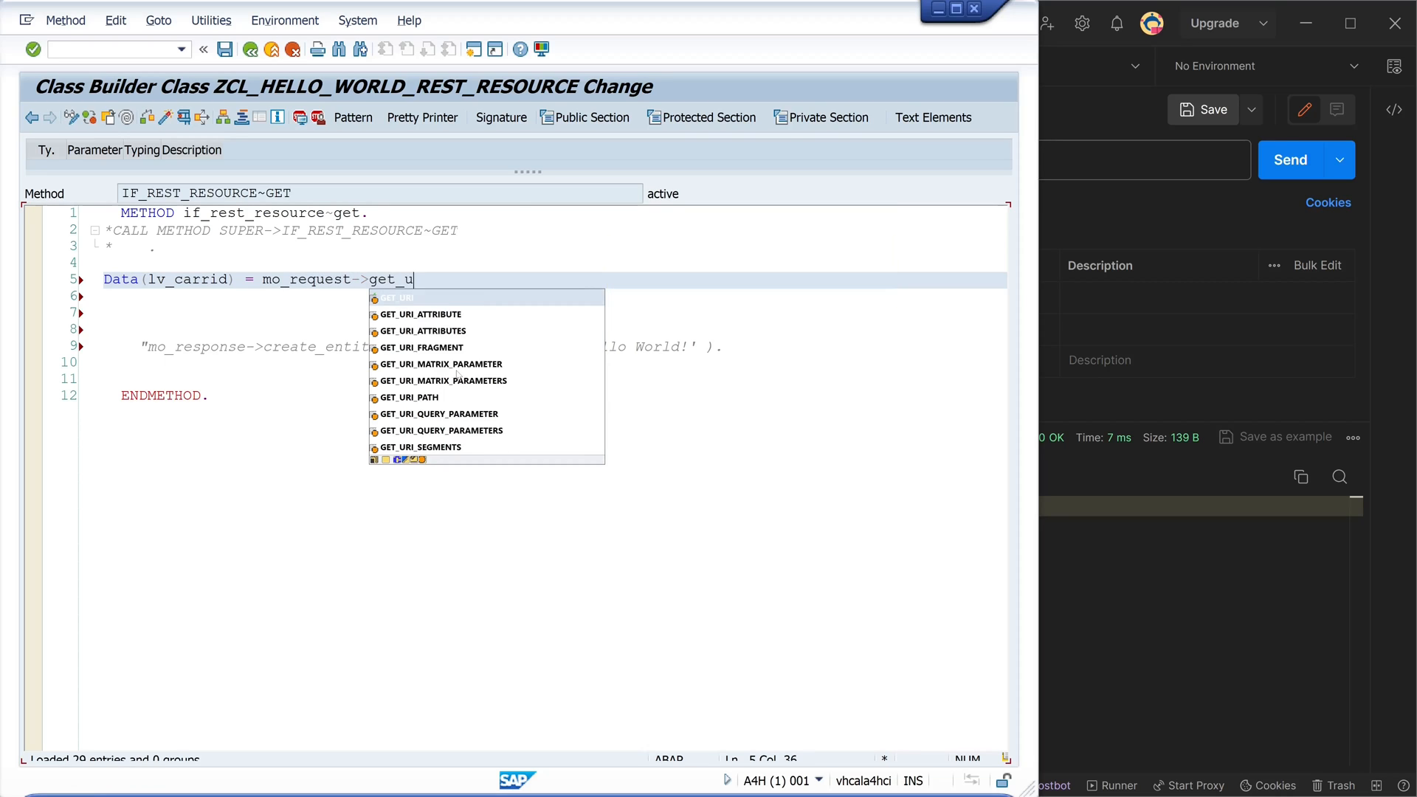
{"action": "type", "text": "r"}
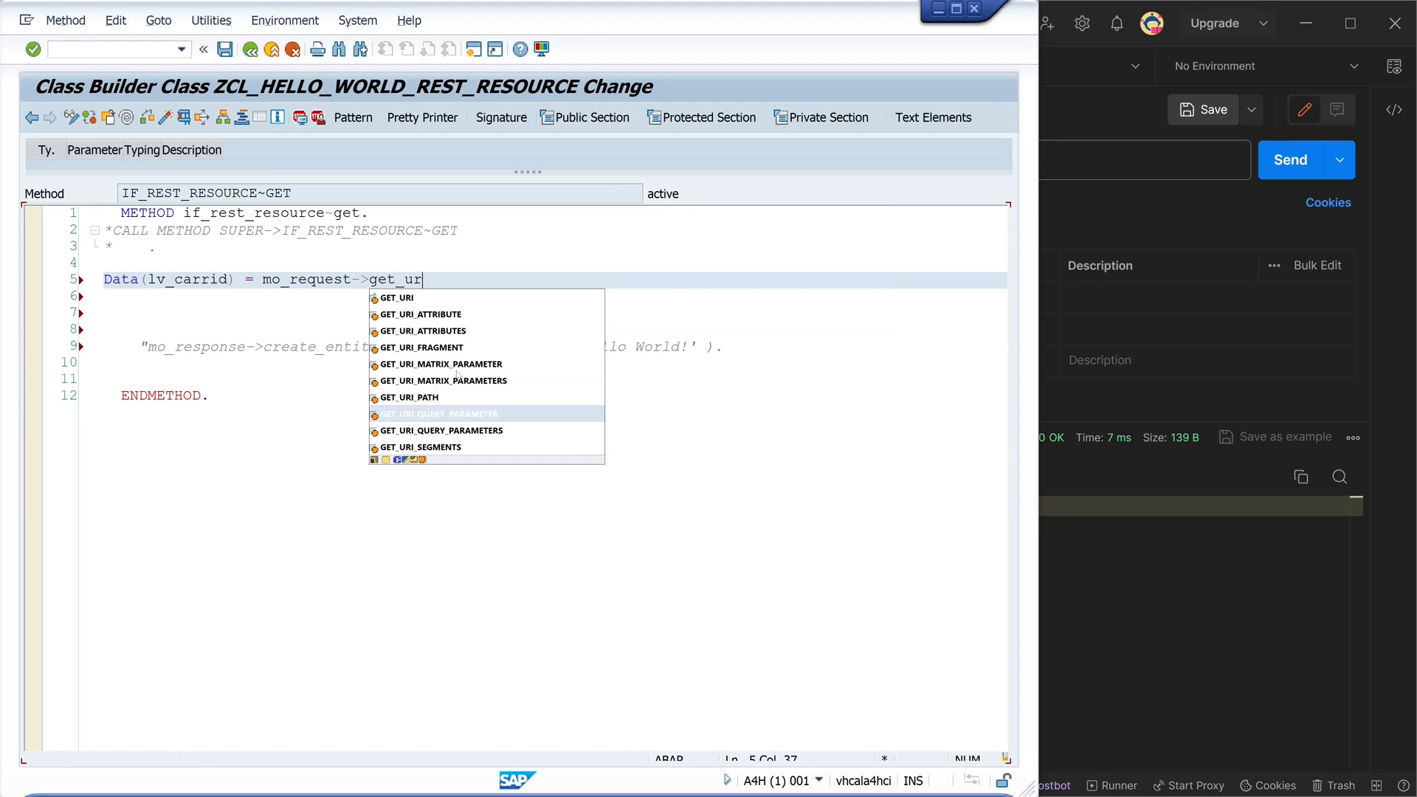
{"action": "double_click", "coordinate": [437, 413]}
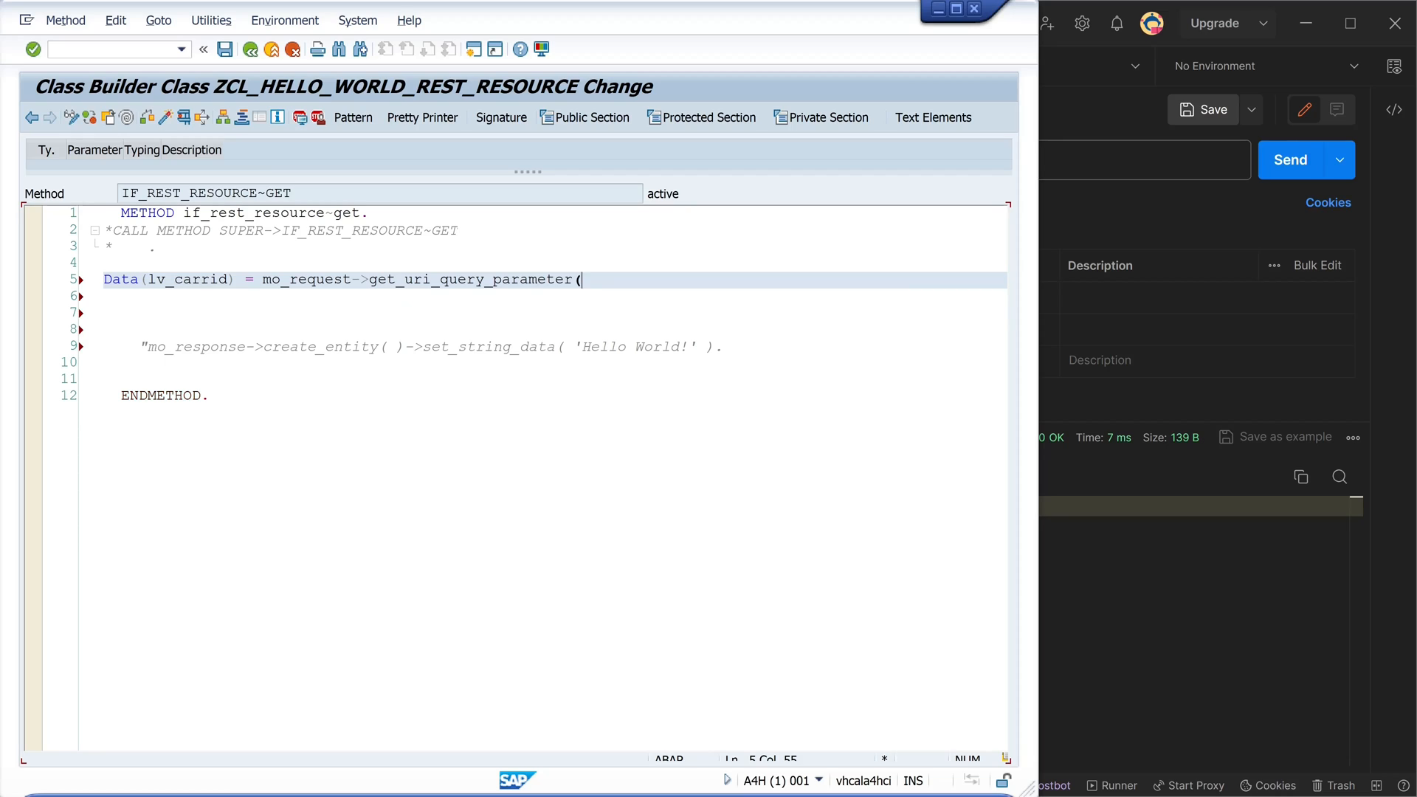
{"action": "type", "text": "iv_name"}
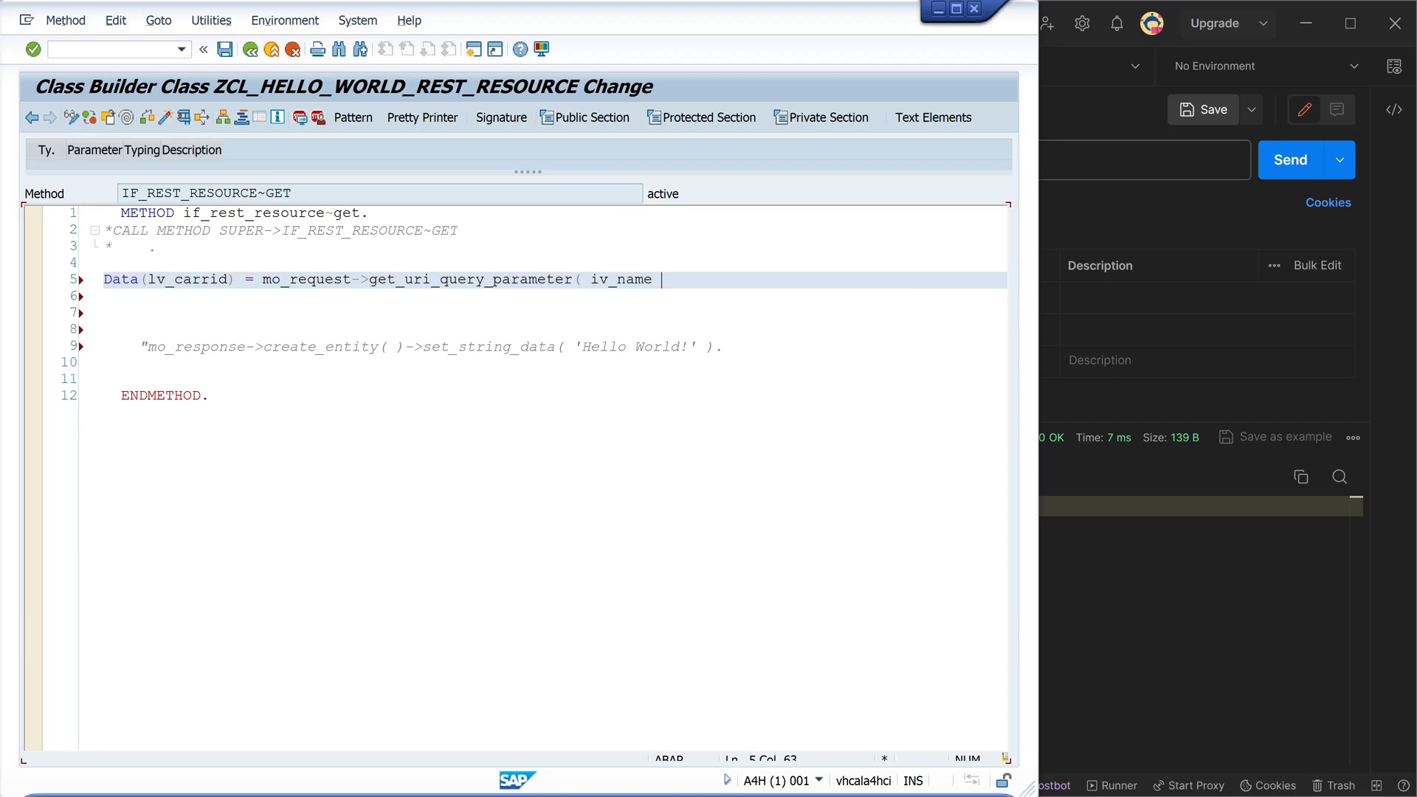
{"action": "type", "text": "= 'carrid"}
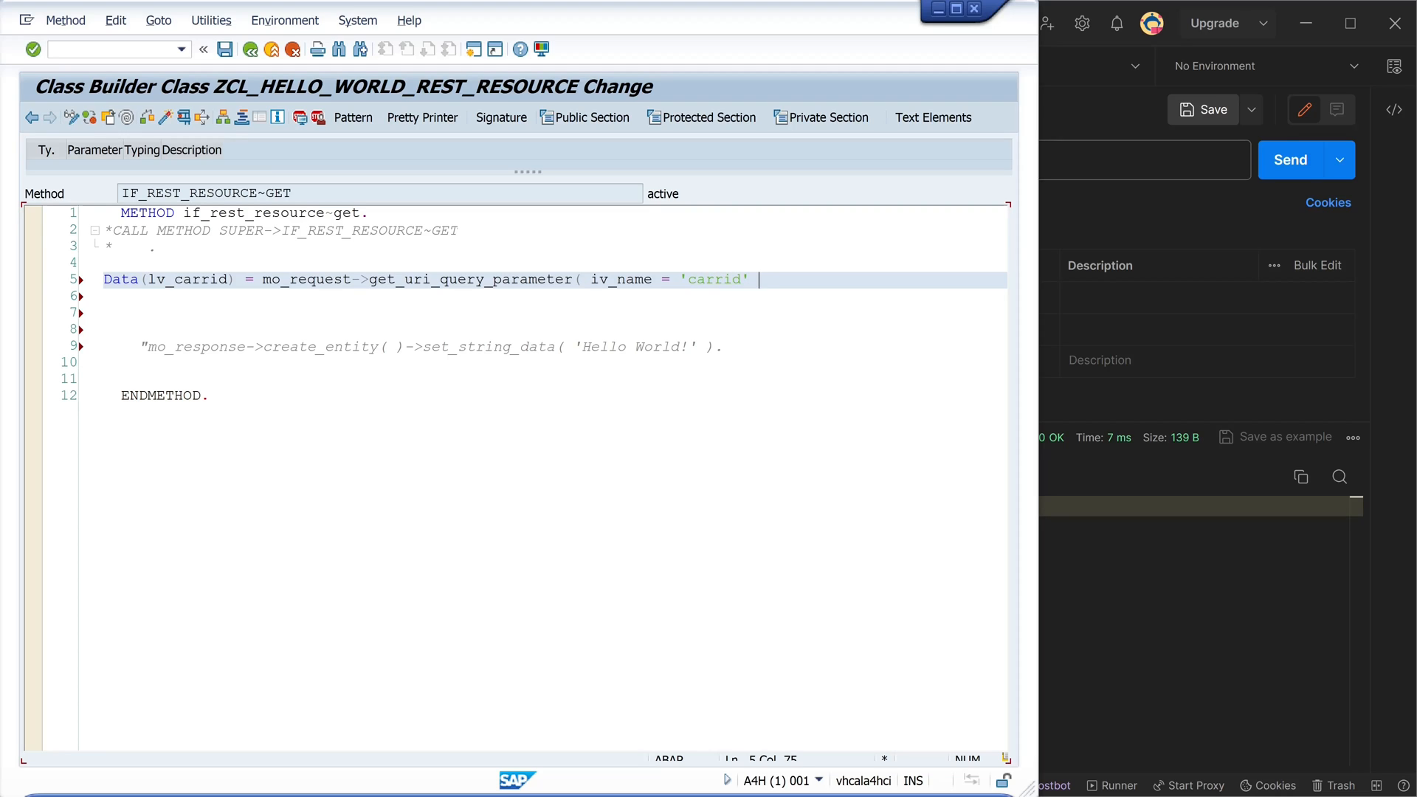
{"action": "type", "text": ")."}
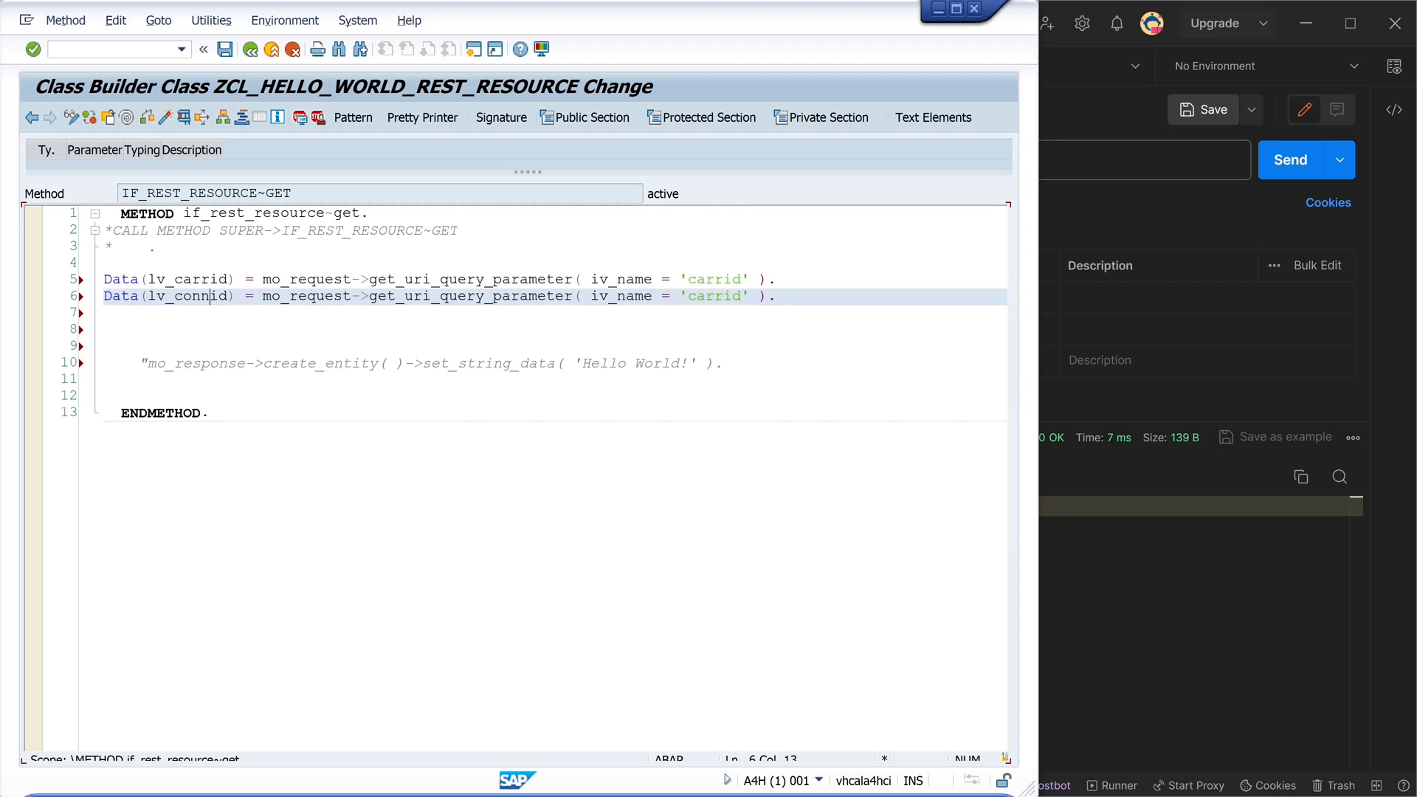
Add the matching lv_connid query-parameter read and mark carrid in the request URL
{"action": "type", "text": "connid"}
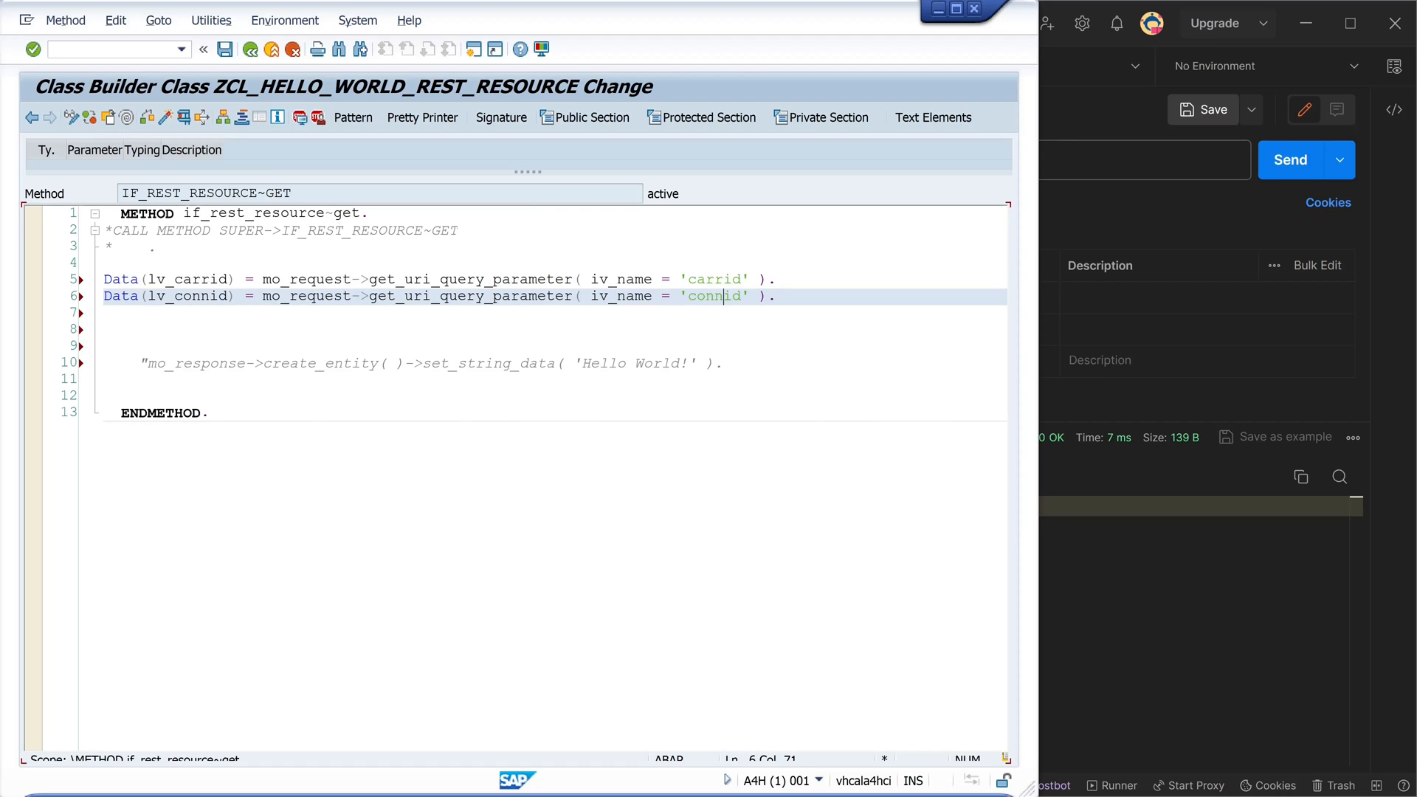
{"action": "double_click", "coordinate": [714, 279]}
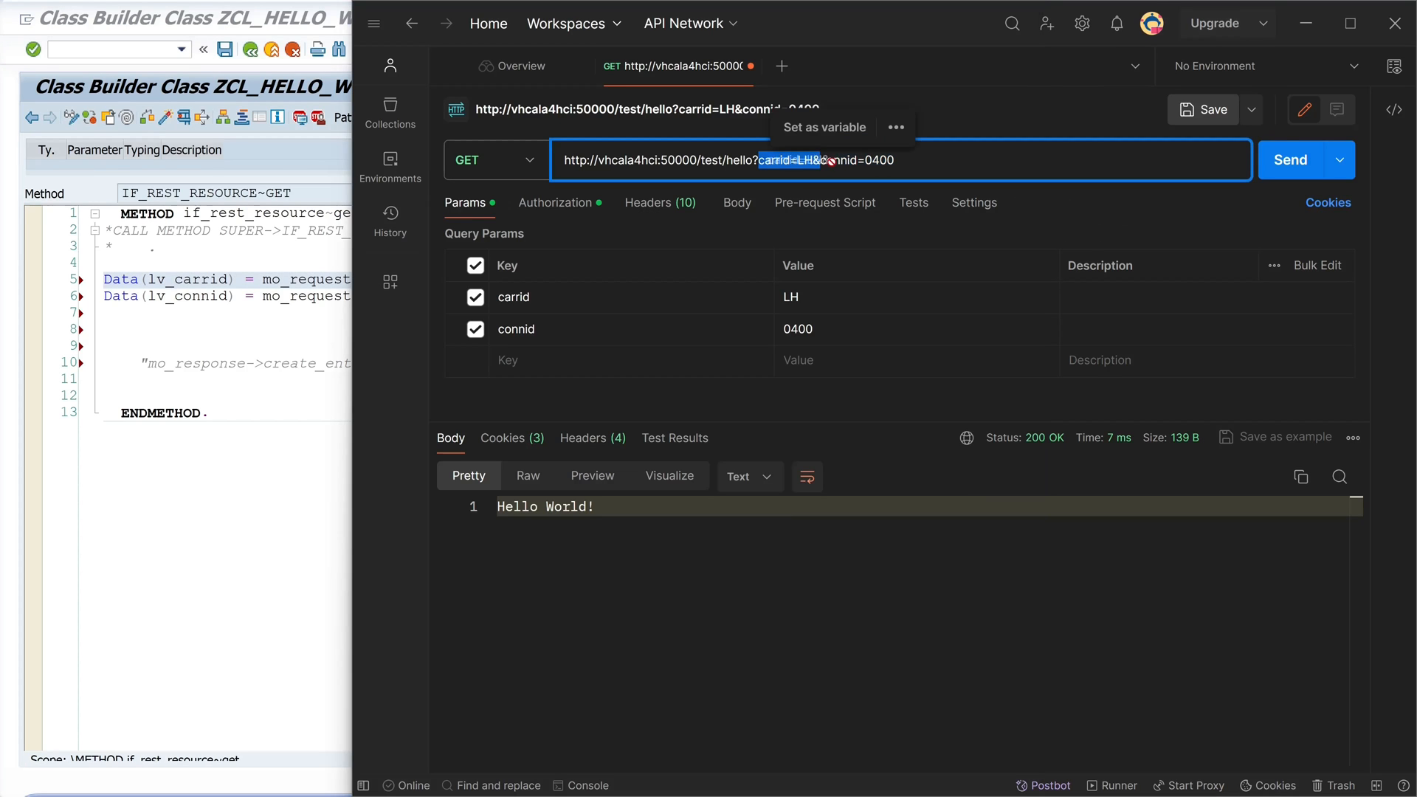
{"action": "double_click", "coordinate": [841, 160]}
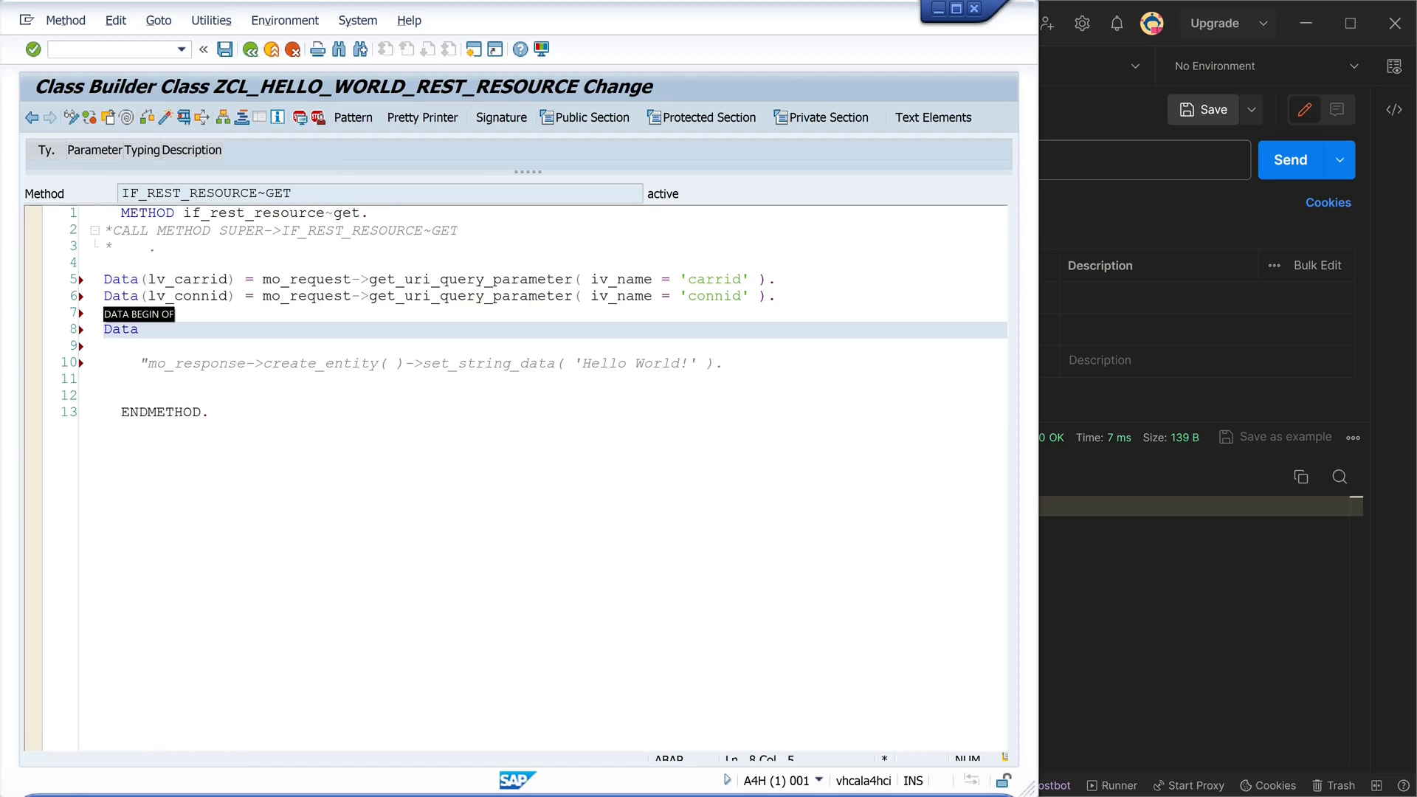
Declare DATA: ls_sflight TYPE sflight in the GET method
{"action": "type", "text": ": ls"}
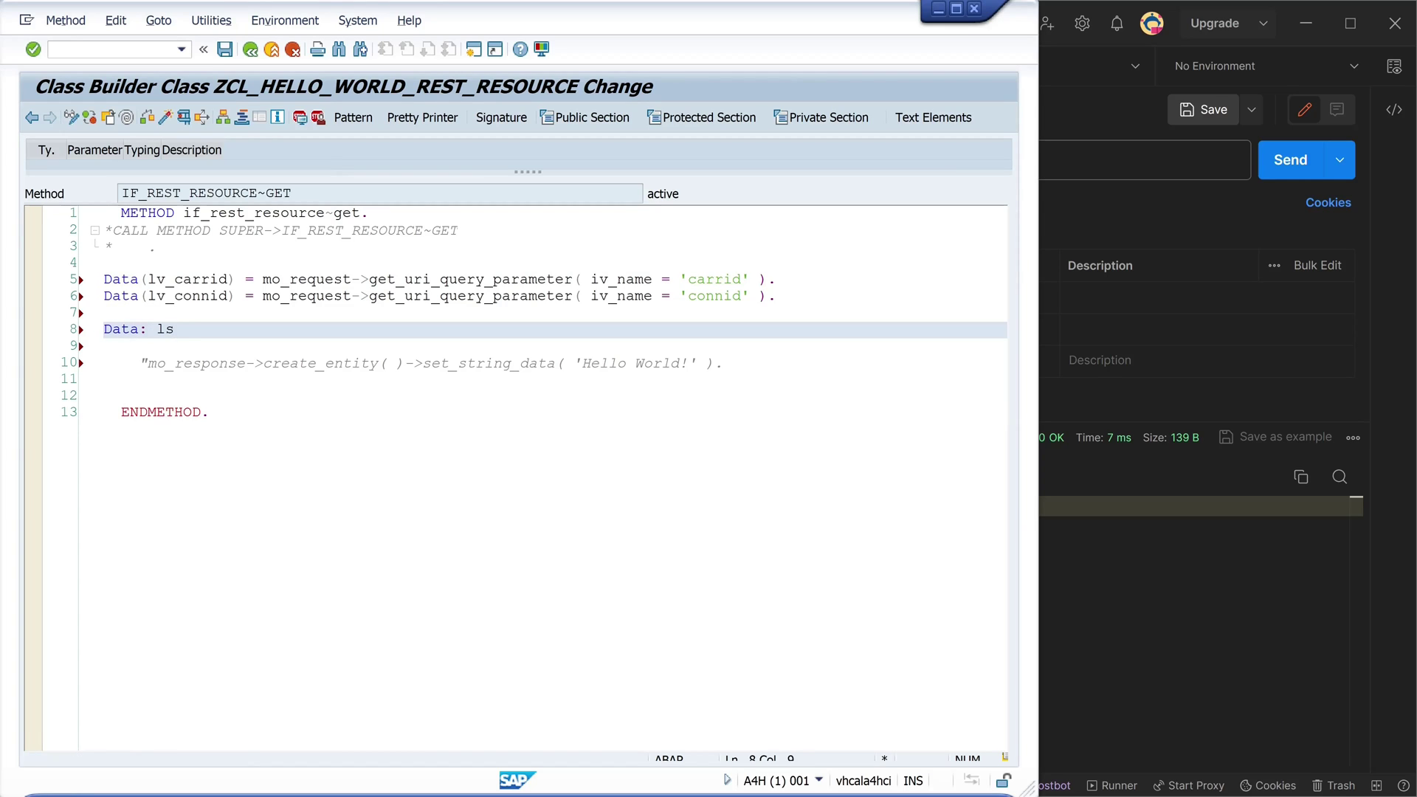
{"action": "type", "text": "_sflight"}
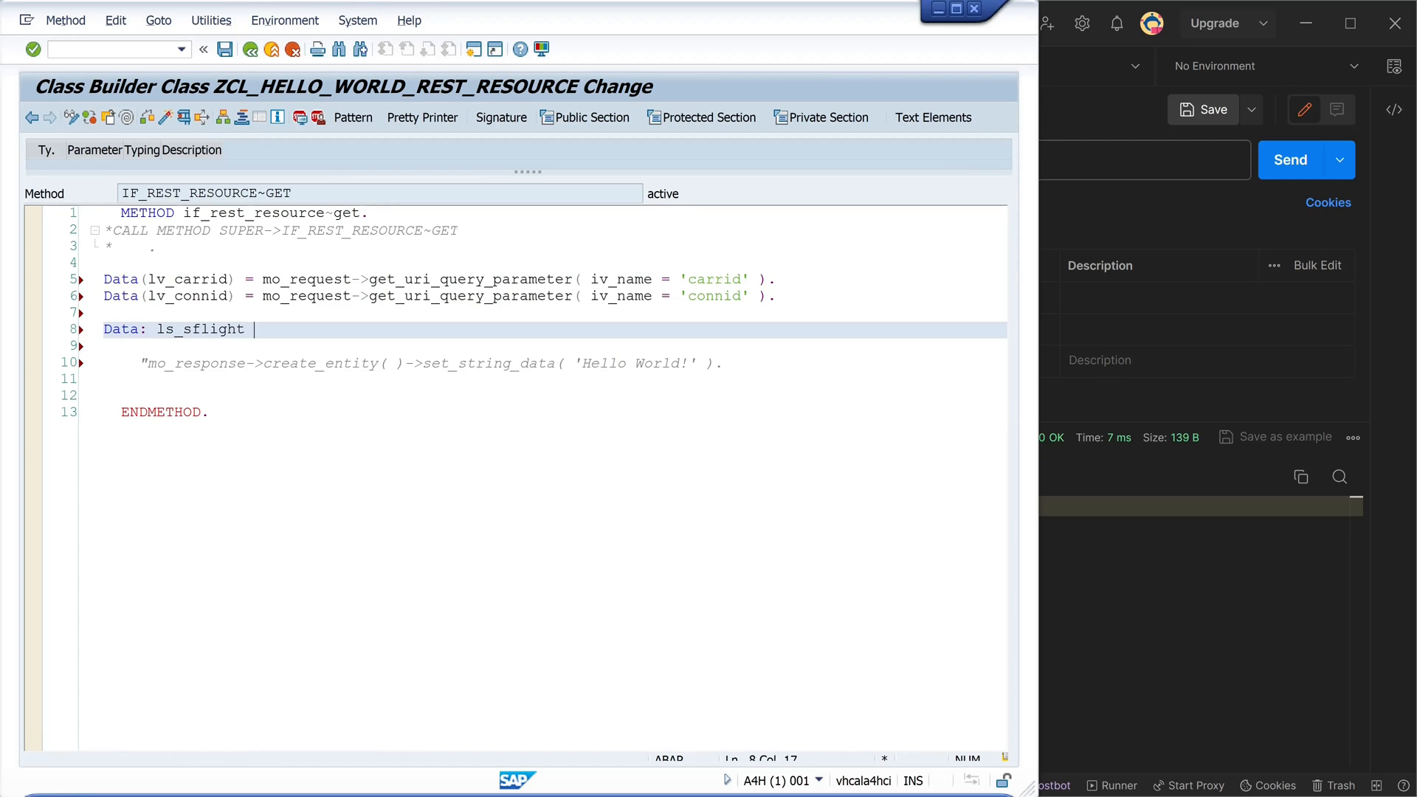
{"action": "type", "text": "type sflight"}
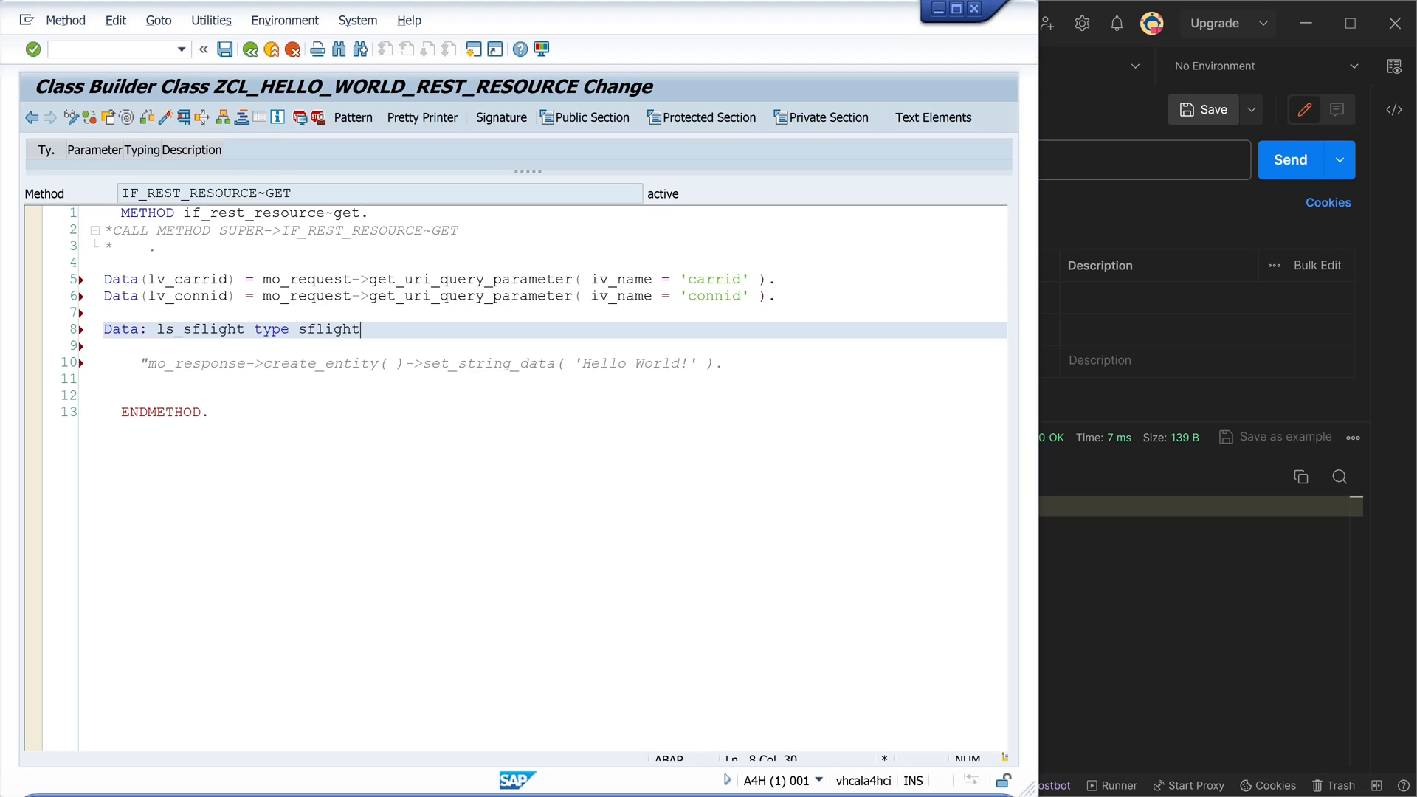
{"action": "key", "text": "Enter"}
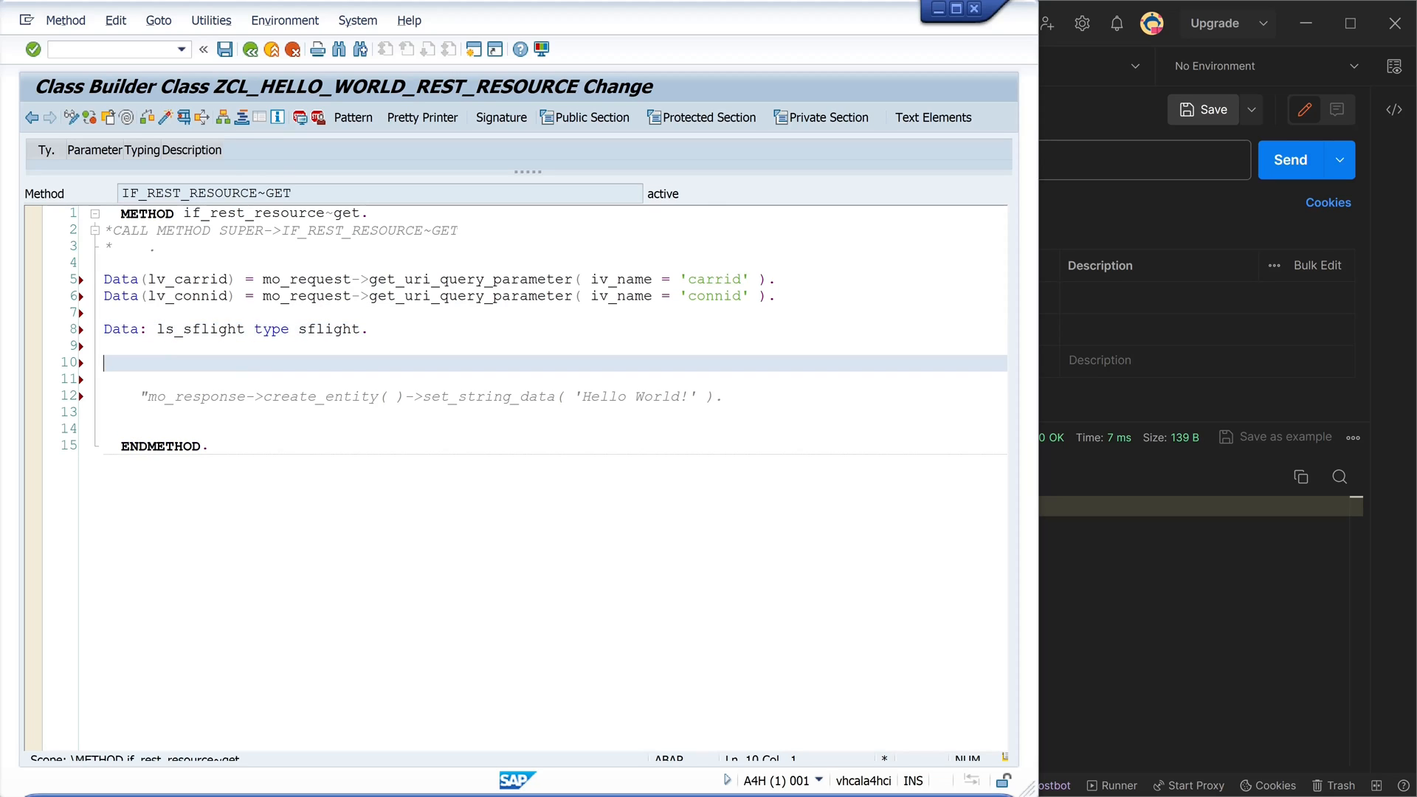
{"action": "type", "text": "select"}
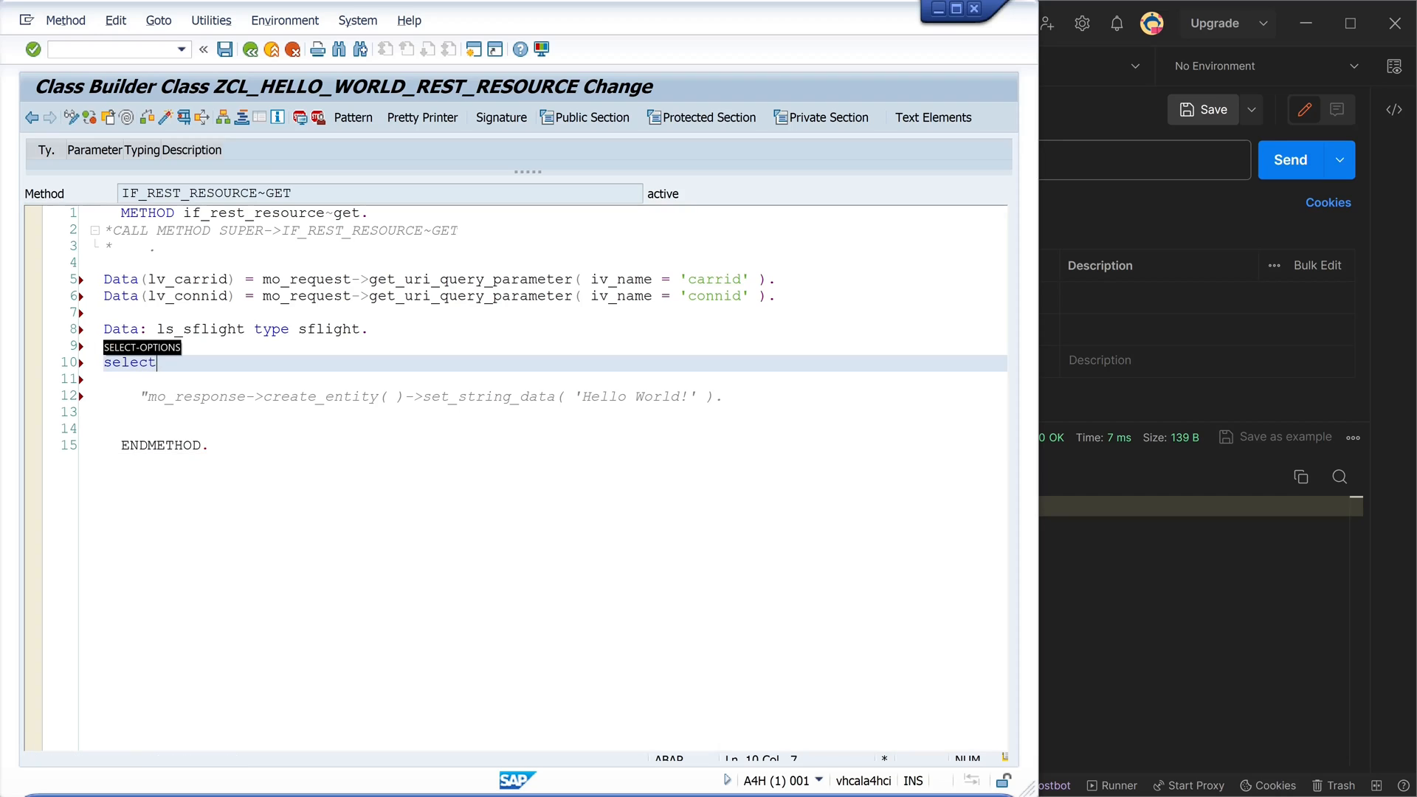
{"action": "type", "text": "single *"}
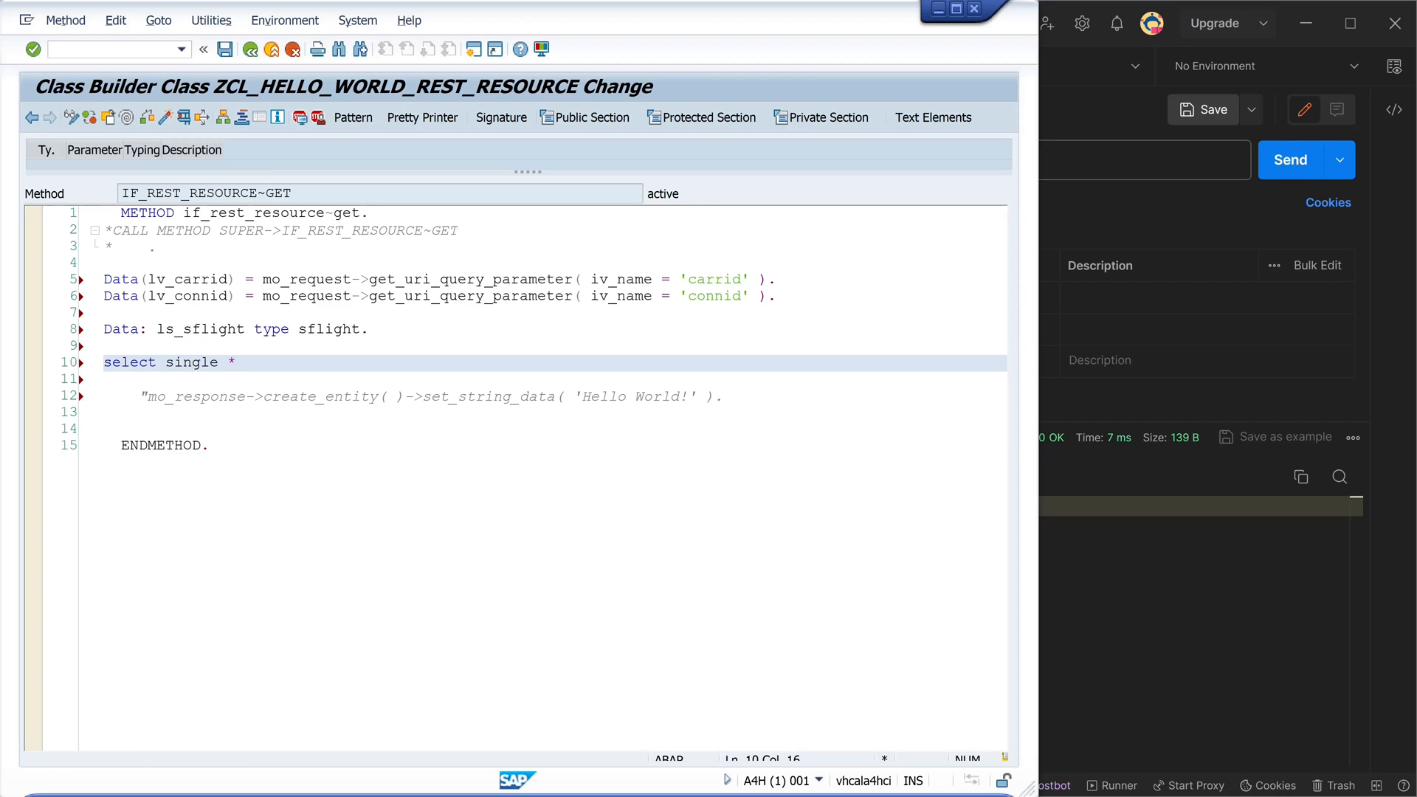
{"action": "type", "text": "from sflight"}
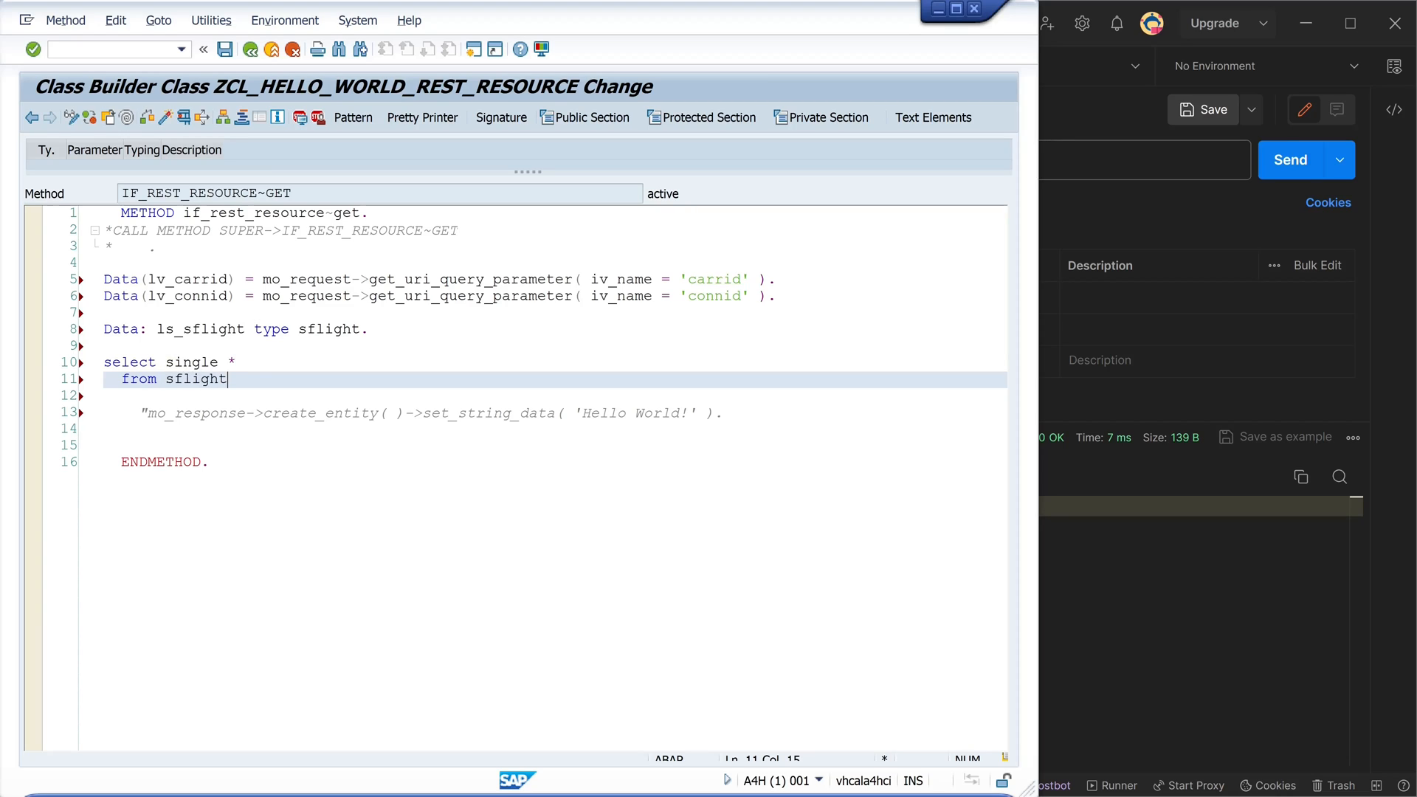
{"action": "type", "text": "into @"}
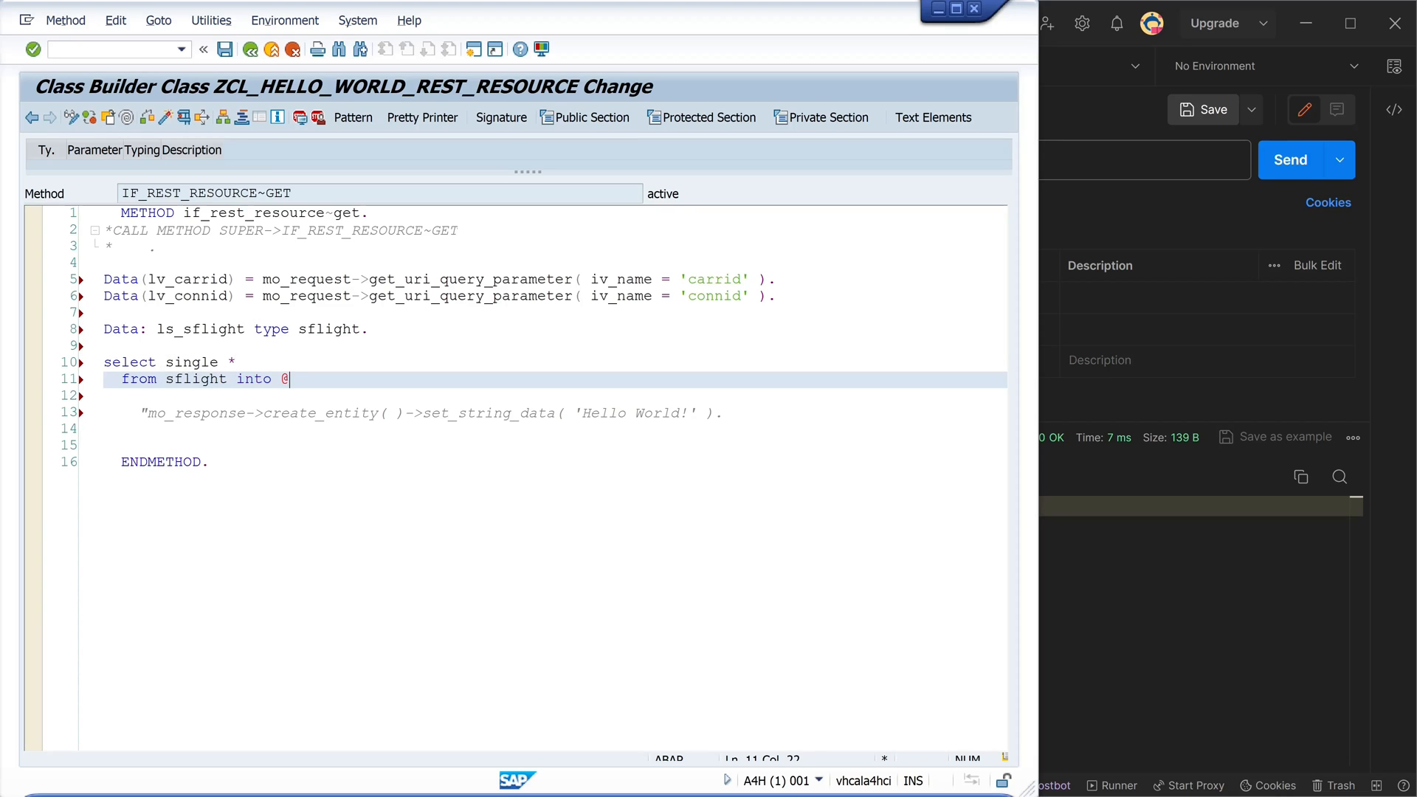
{"action": "type", "text": "ls_sflight"}
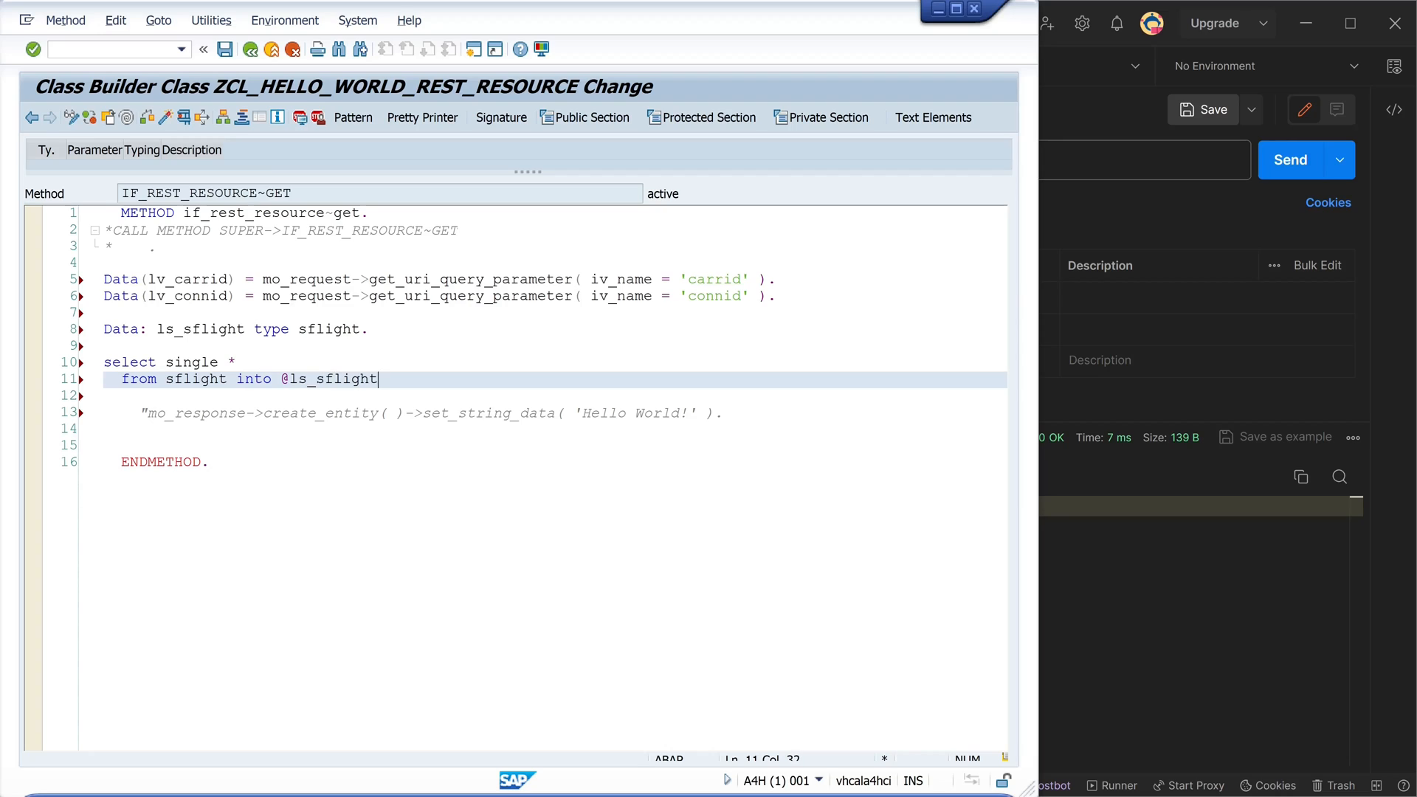
{"action": "type", "text": "where carrid = lv"}
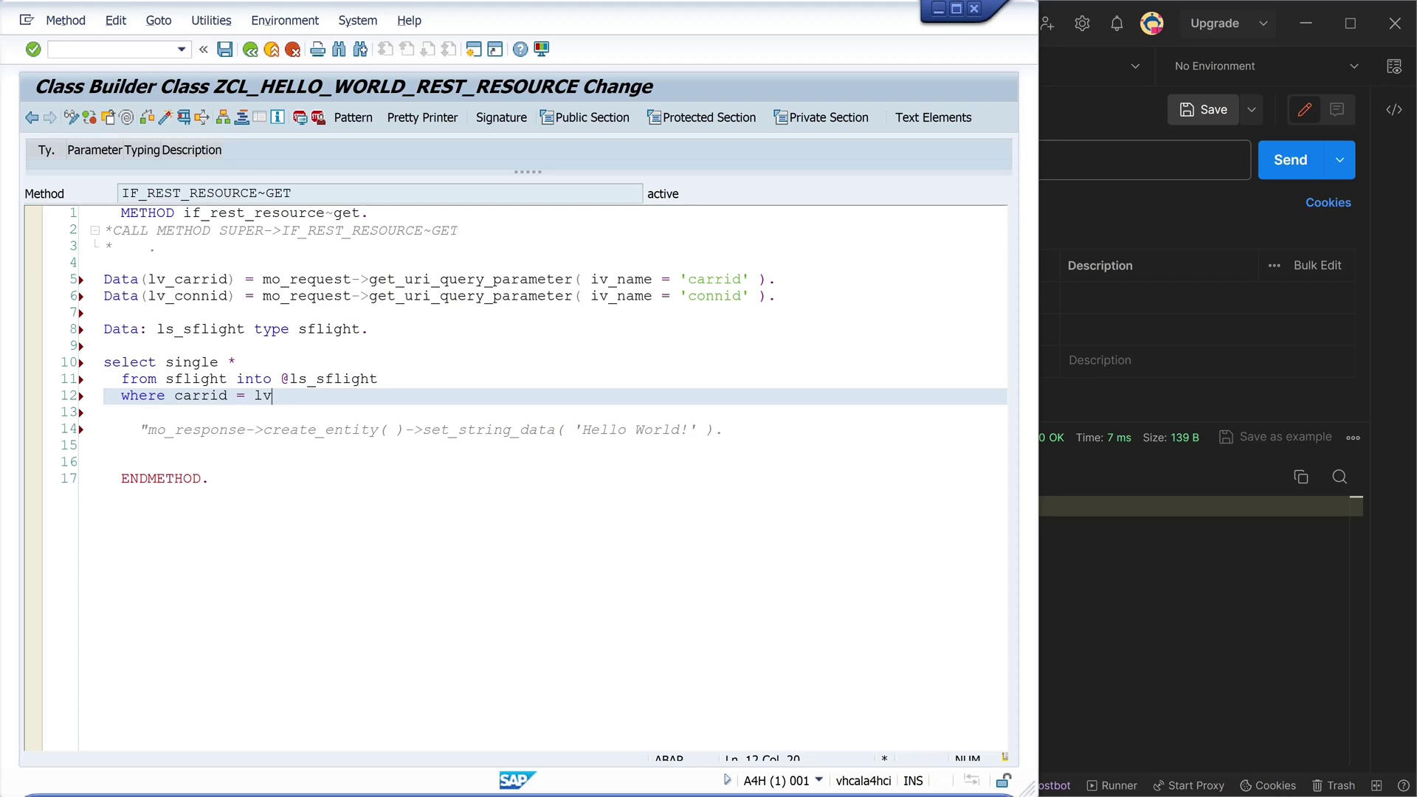
{"action": "key", "text": "Backspace"}
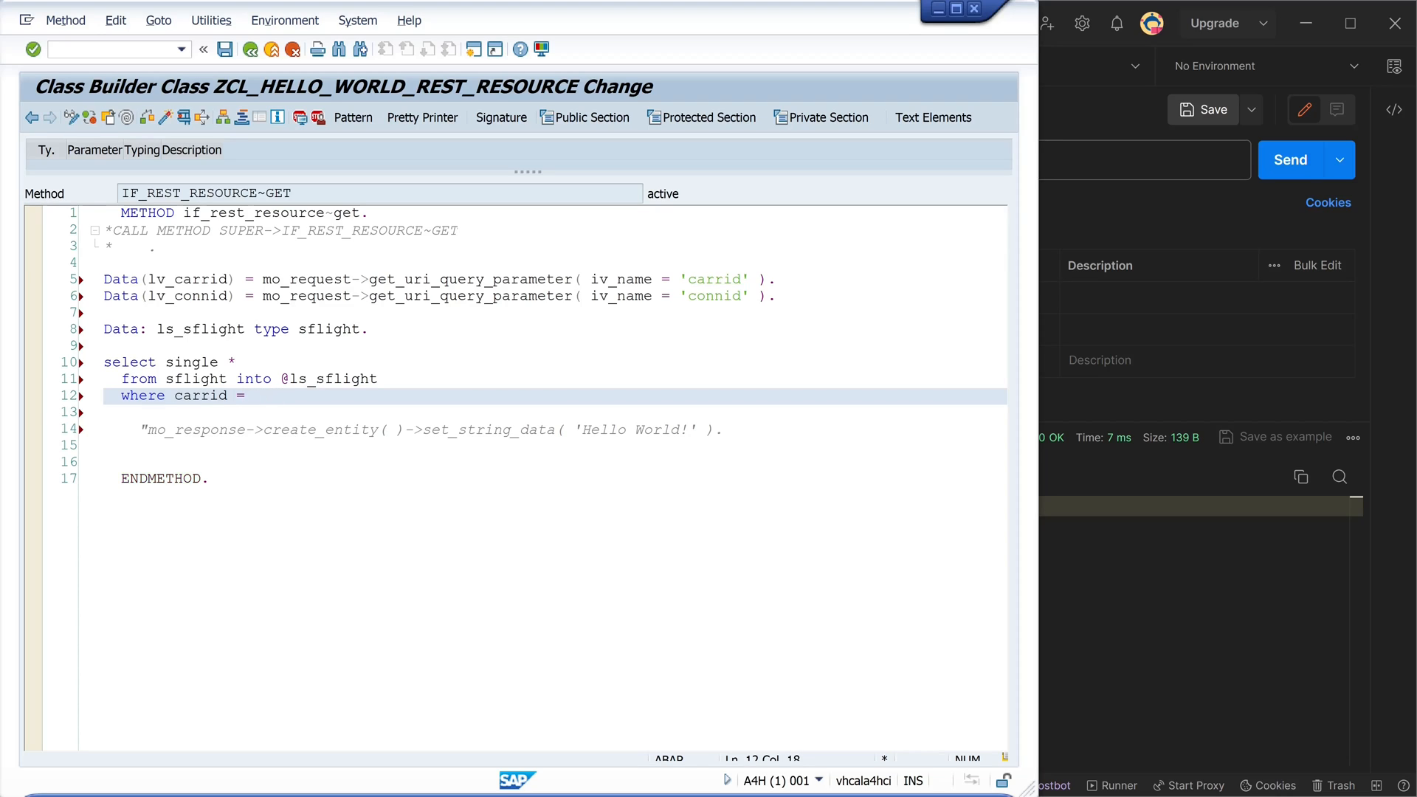
{"action": "type", "text": "@lv_carrid"}
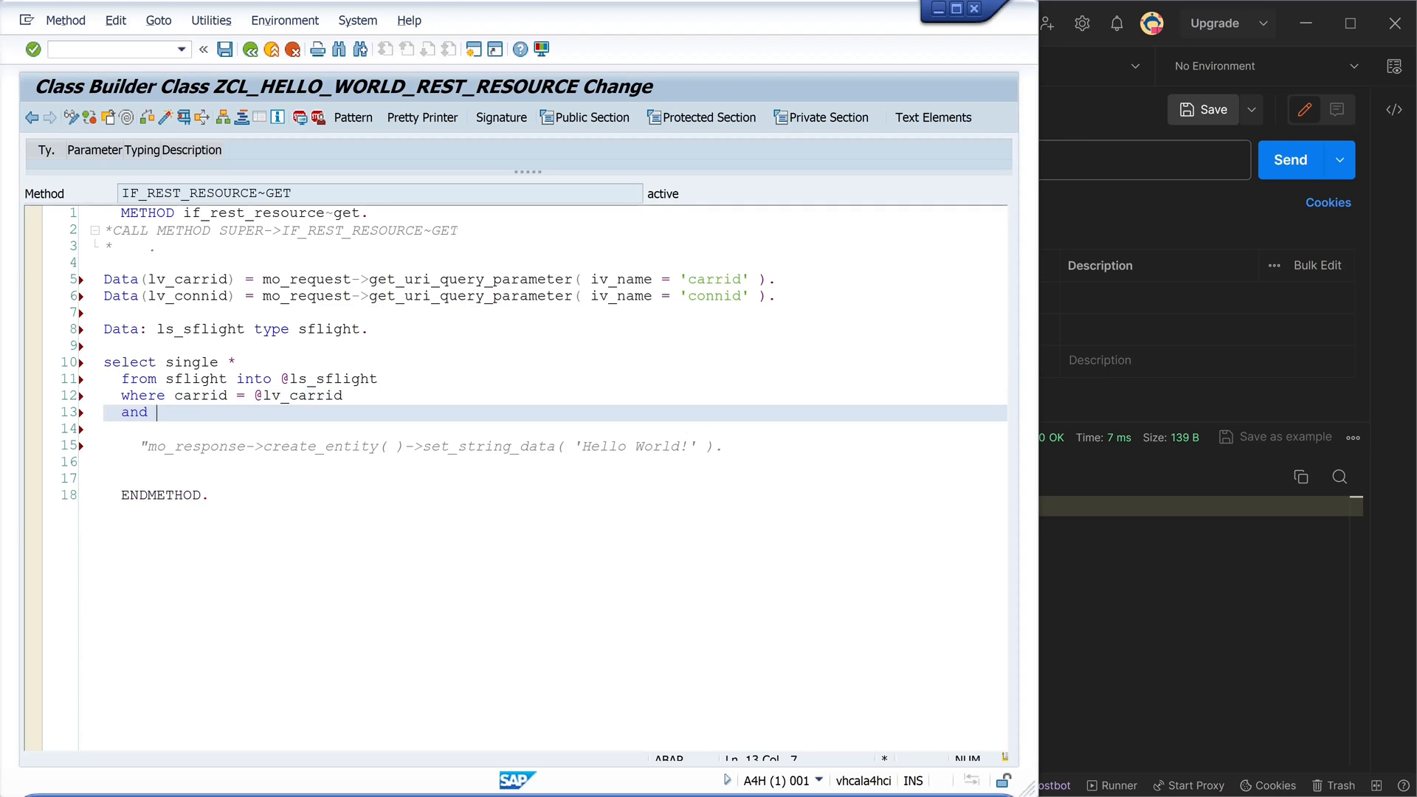
{"action": "type", "text": "connid ="}
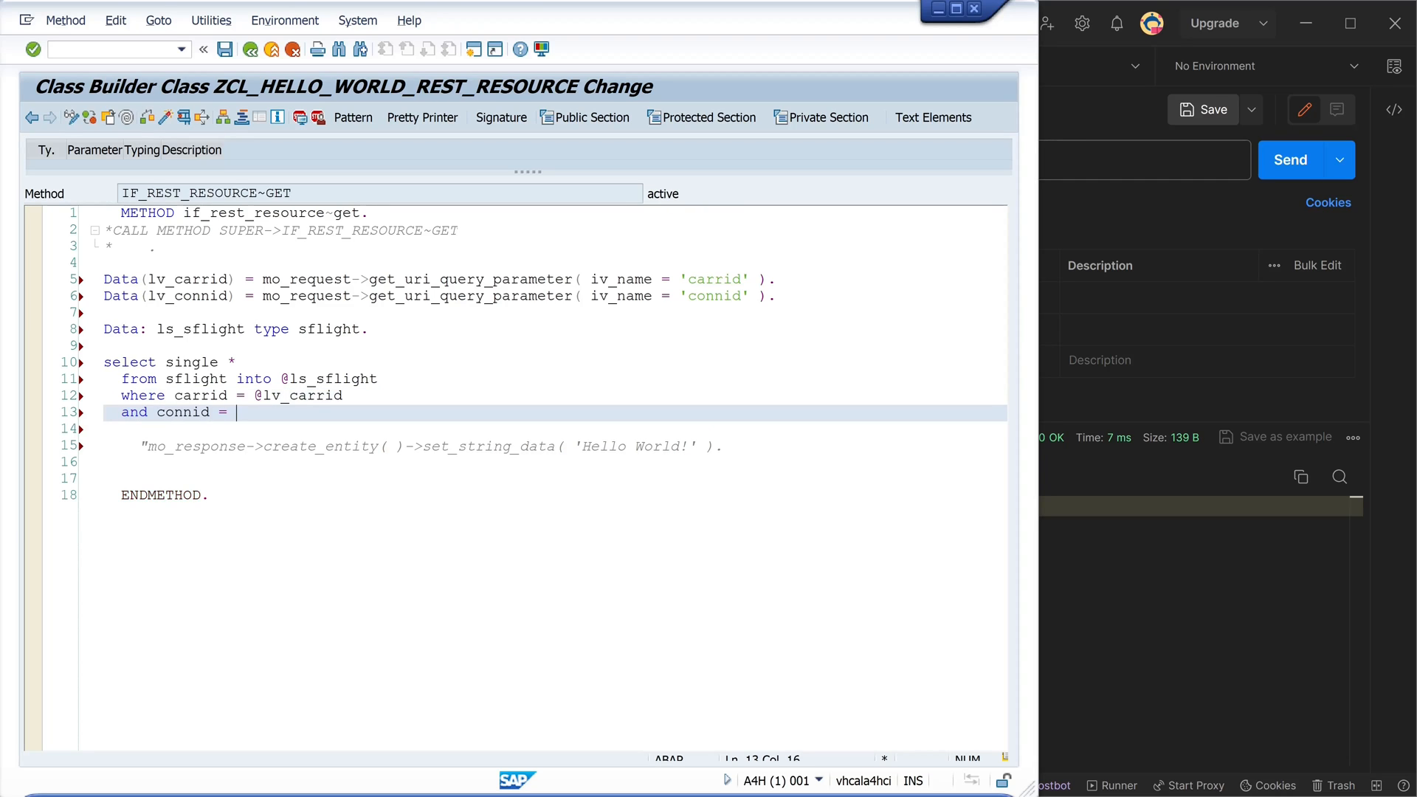
{"action": "type", "text": "@lv_connid"}
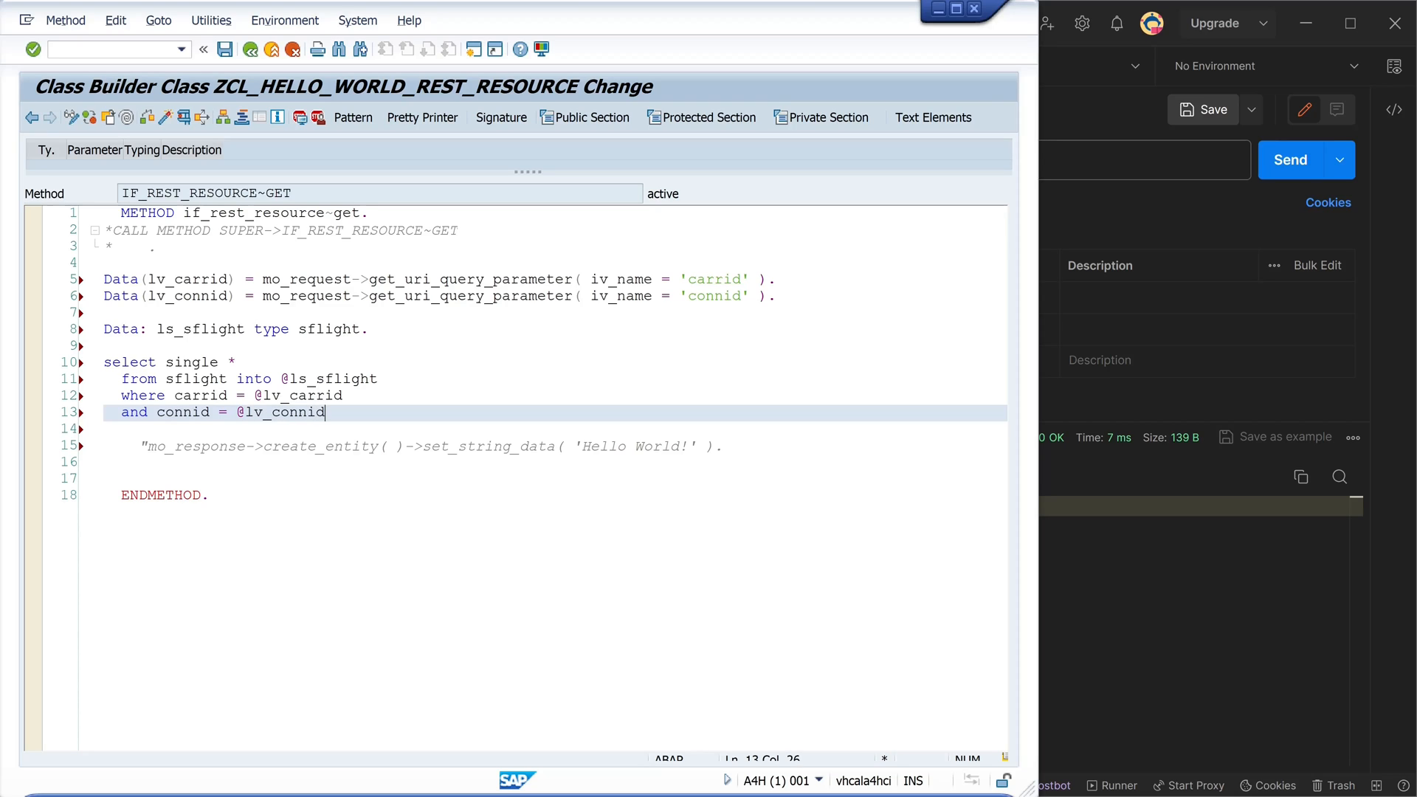
{"action": "type", "text": "."}
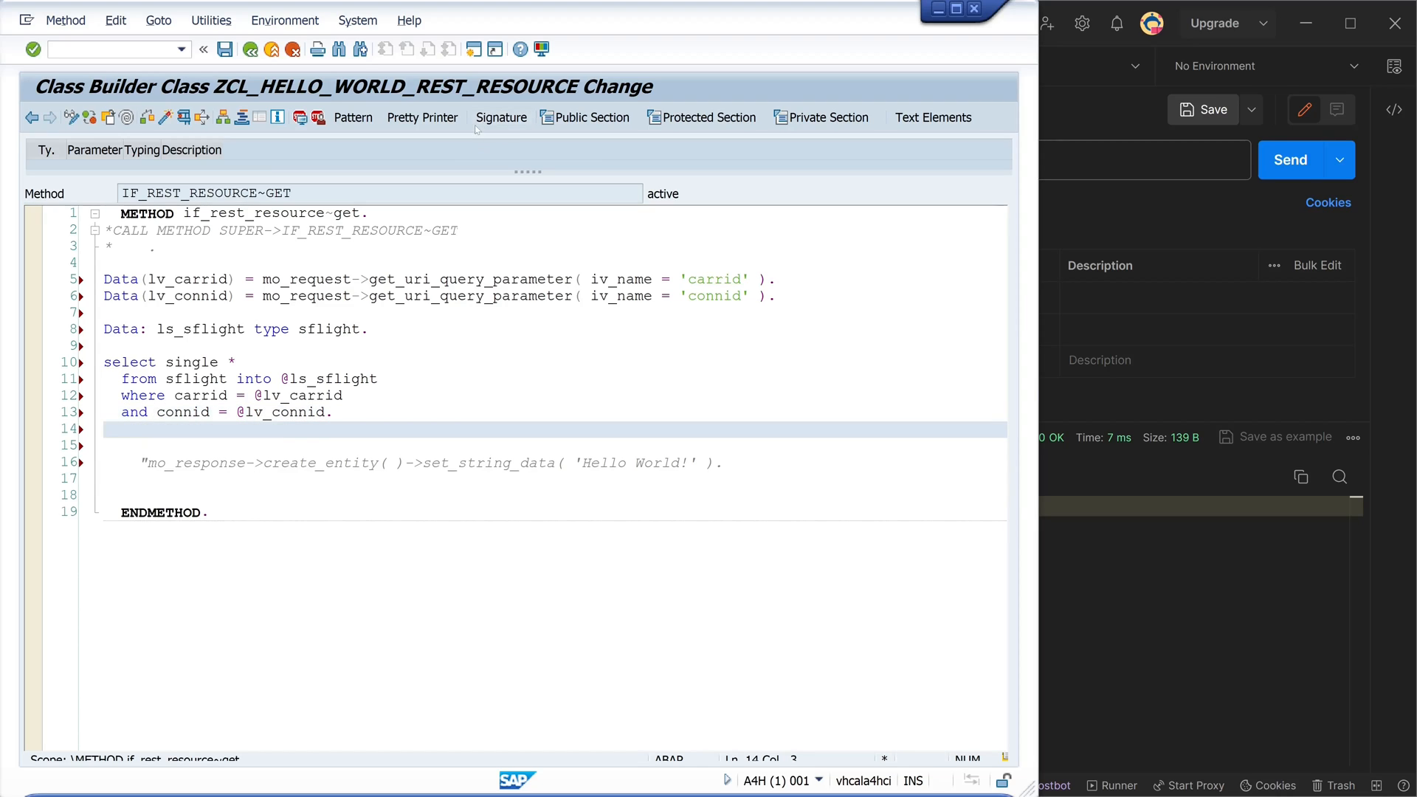
Send the GET request with carrid=LH and connid=0400 from Postman, halting in the debugger
{"action": "left_click", "coordinate": [422, 117]}
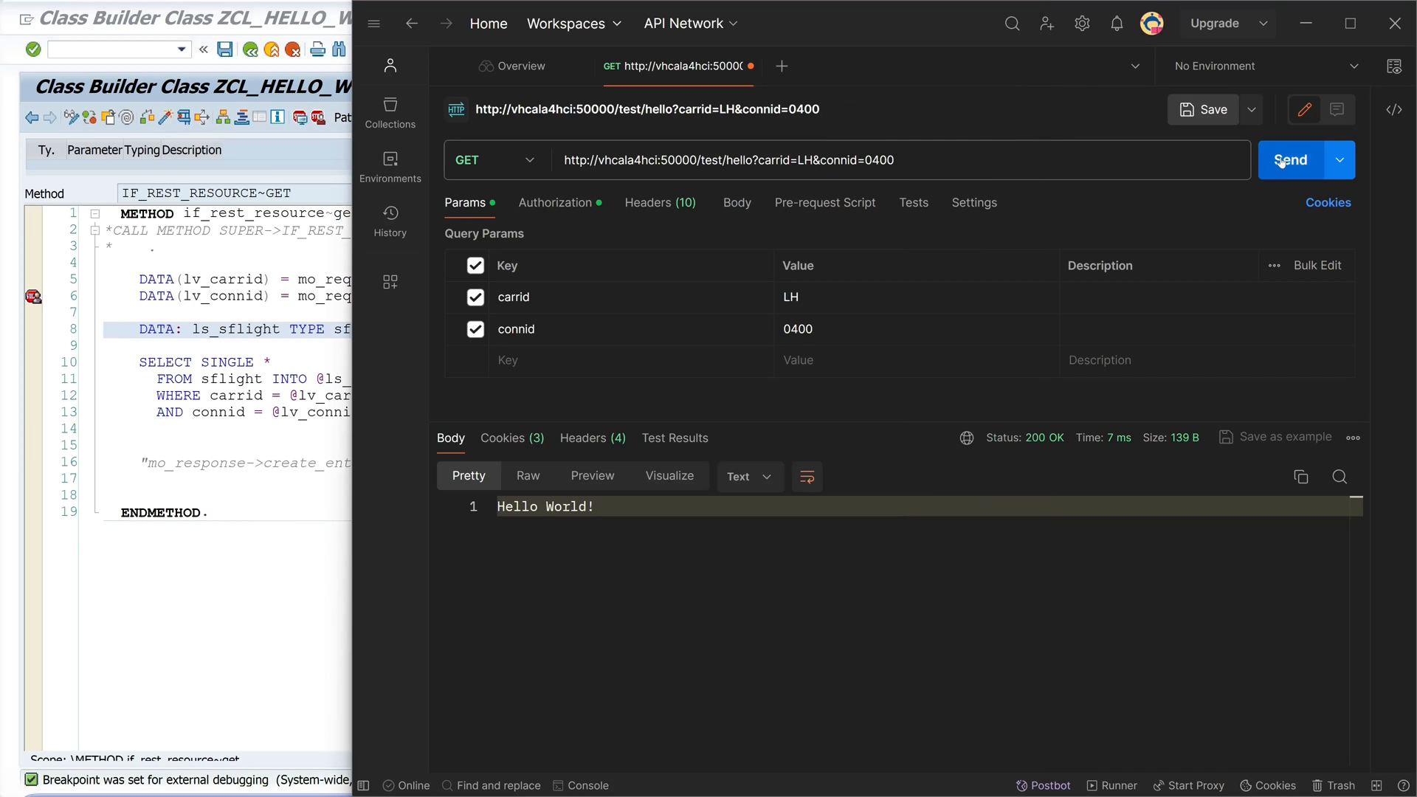
{"action": "left_click", "coordinate": [1290, 160]}
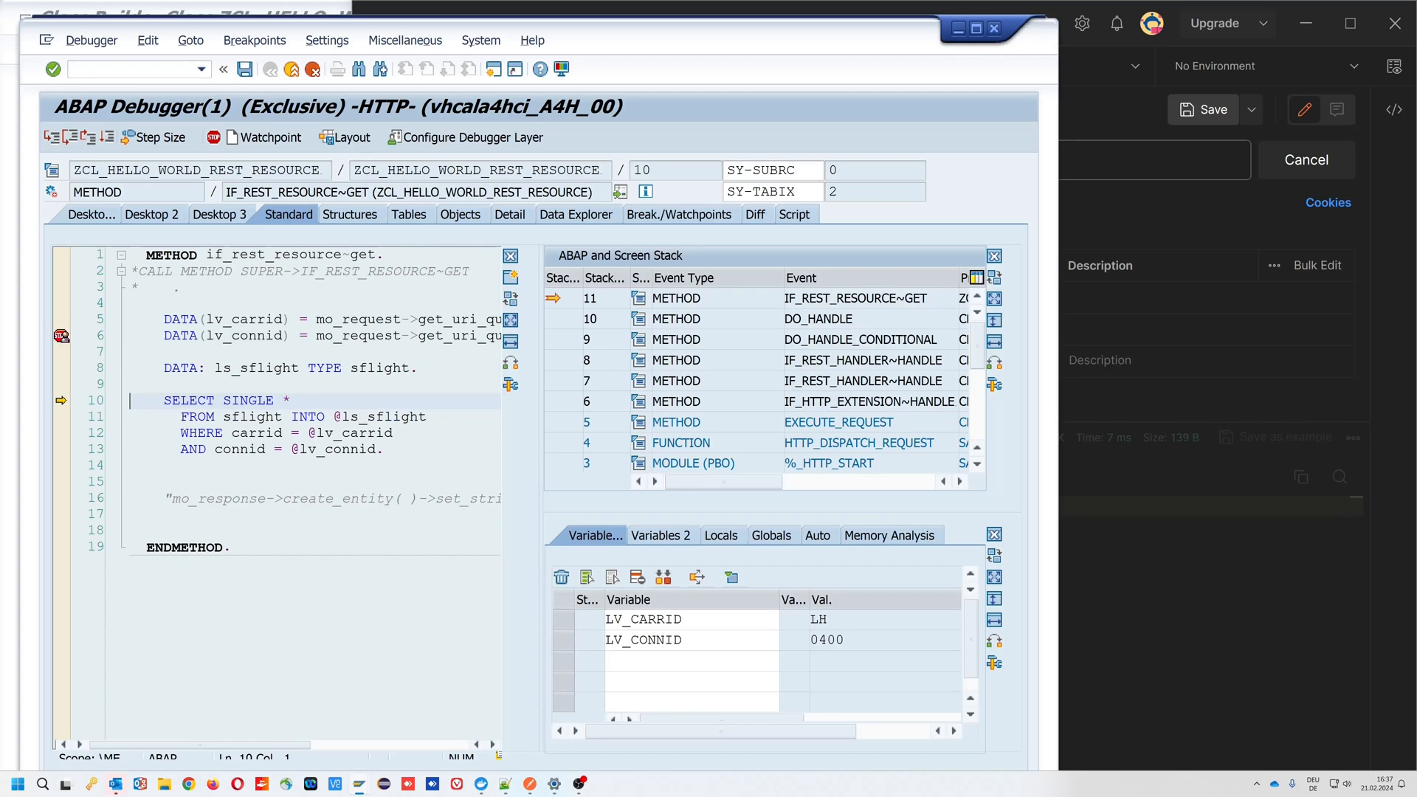
Step past the SELECT to see ls_sflight filled for LH 0400, then resume execution
{"action": "left_click", "coordinate": [818, 619]}
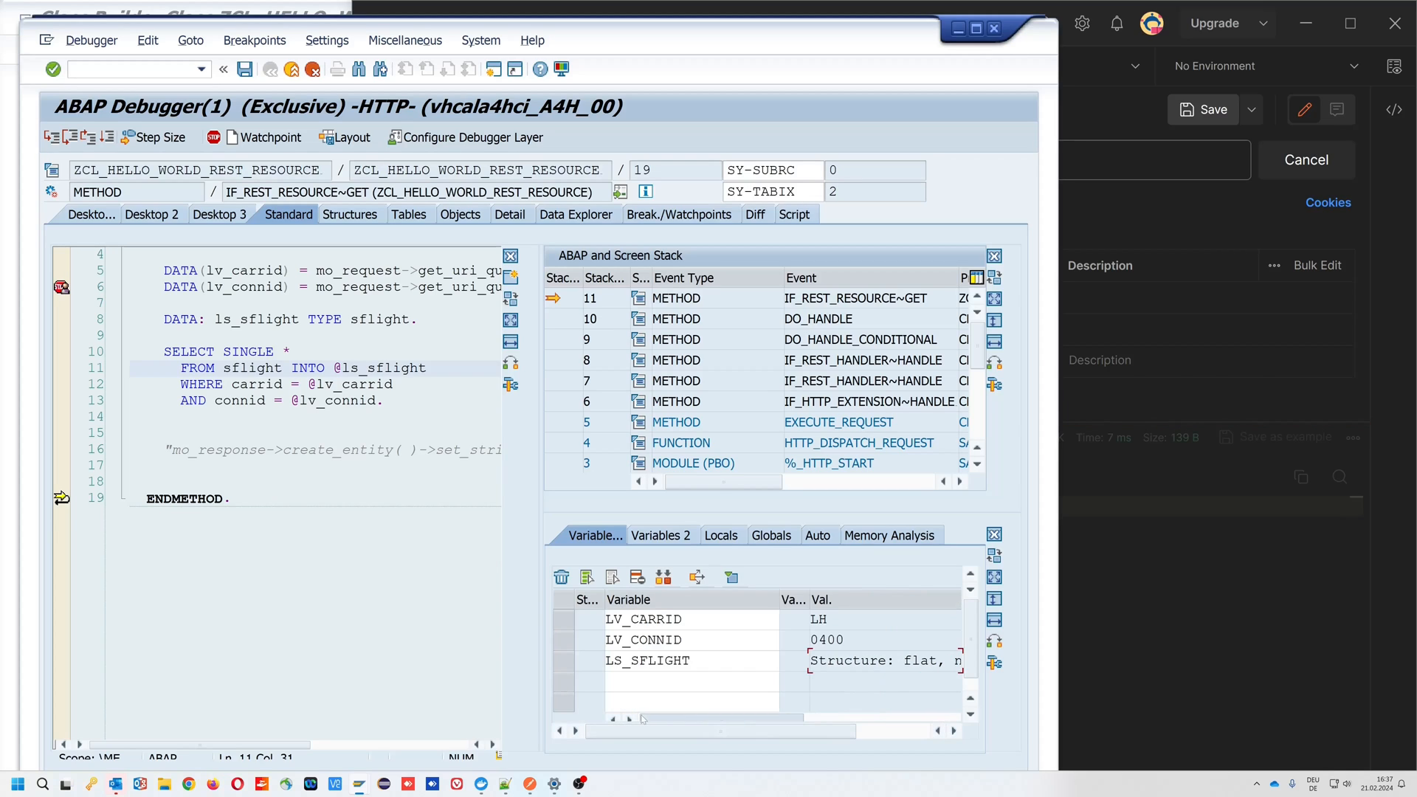
{"action": "left_click", "coordinate": [354, 214]}
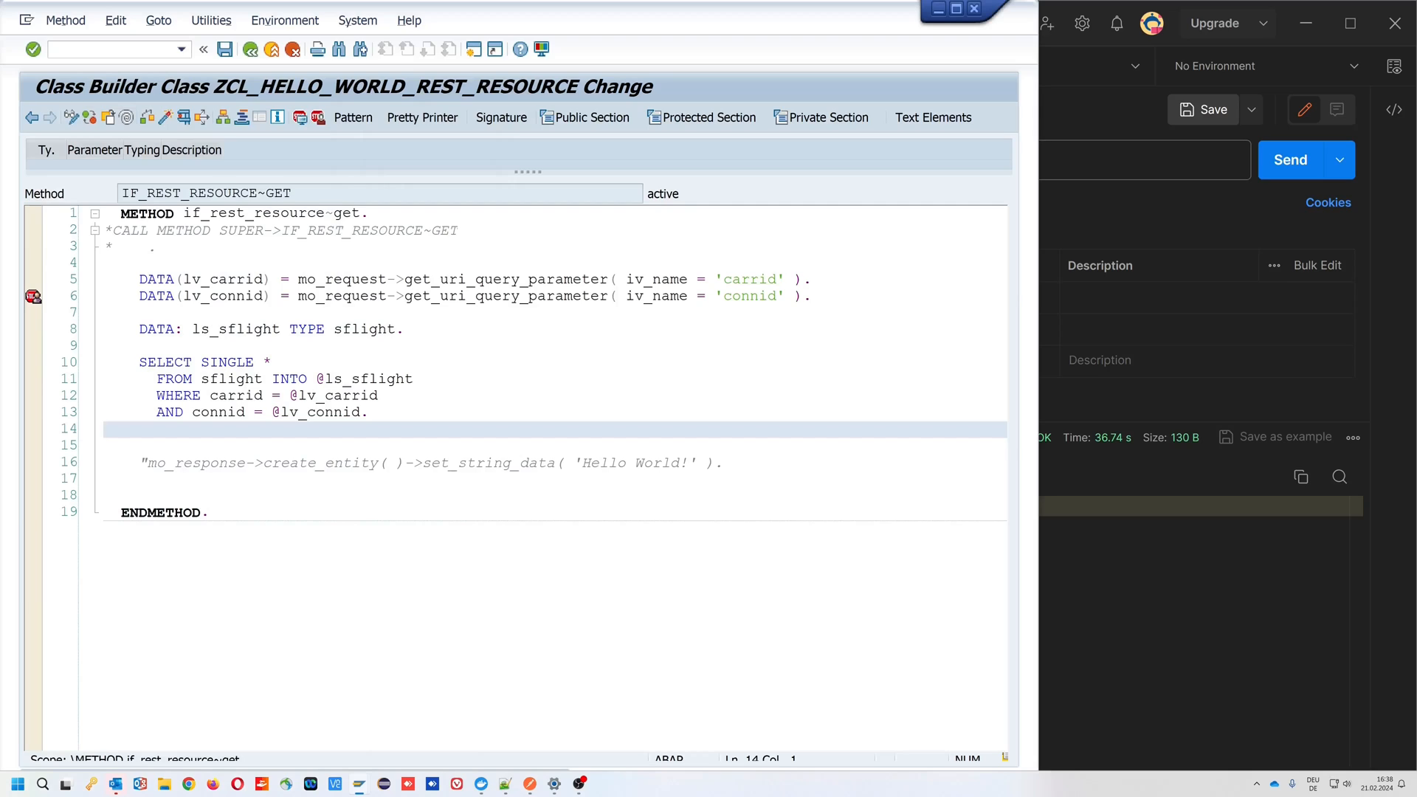
Declare DATA: lv_data TYPE string in the GET method
{"action": "type", "text": "mo"}
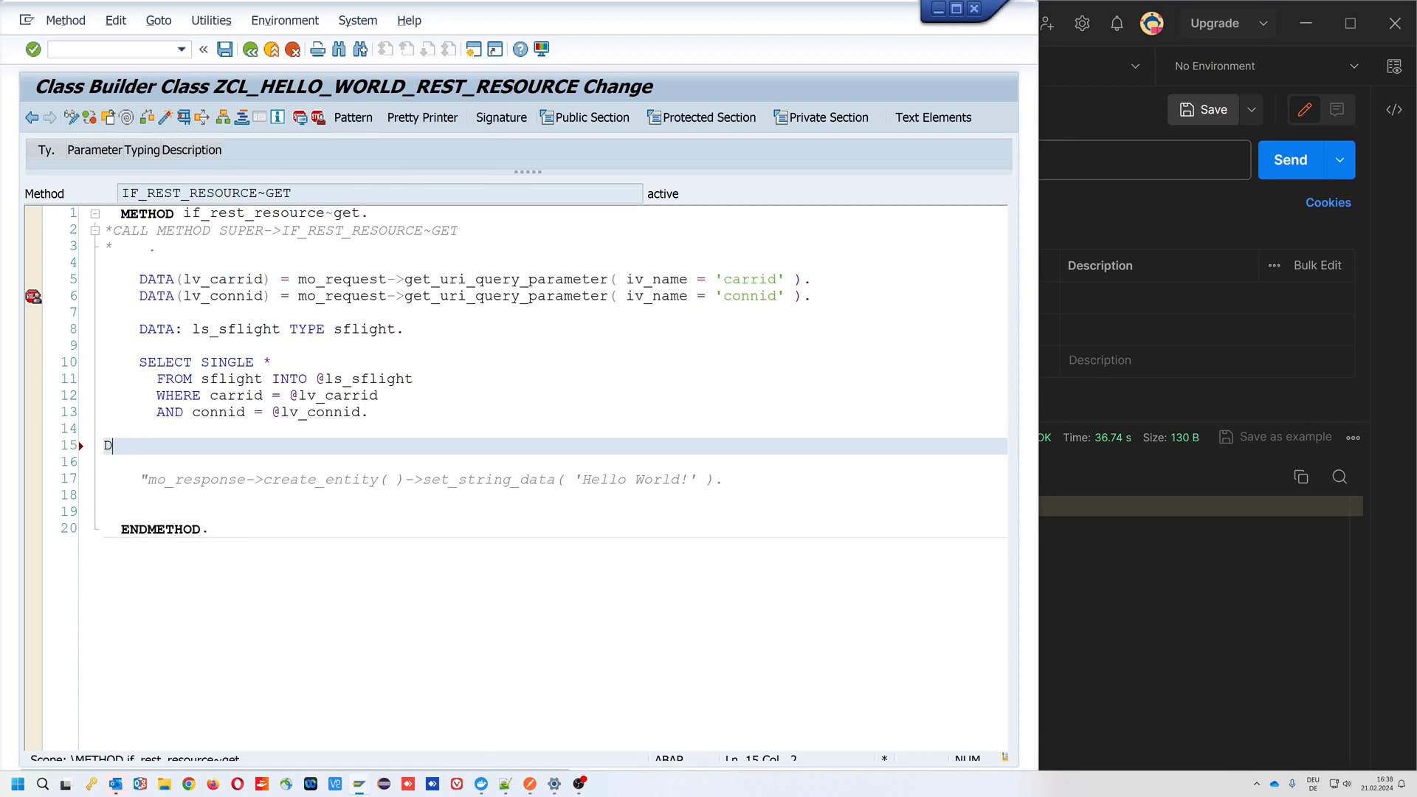
{"action": "type", "text": "ata:"}
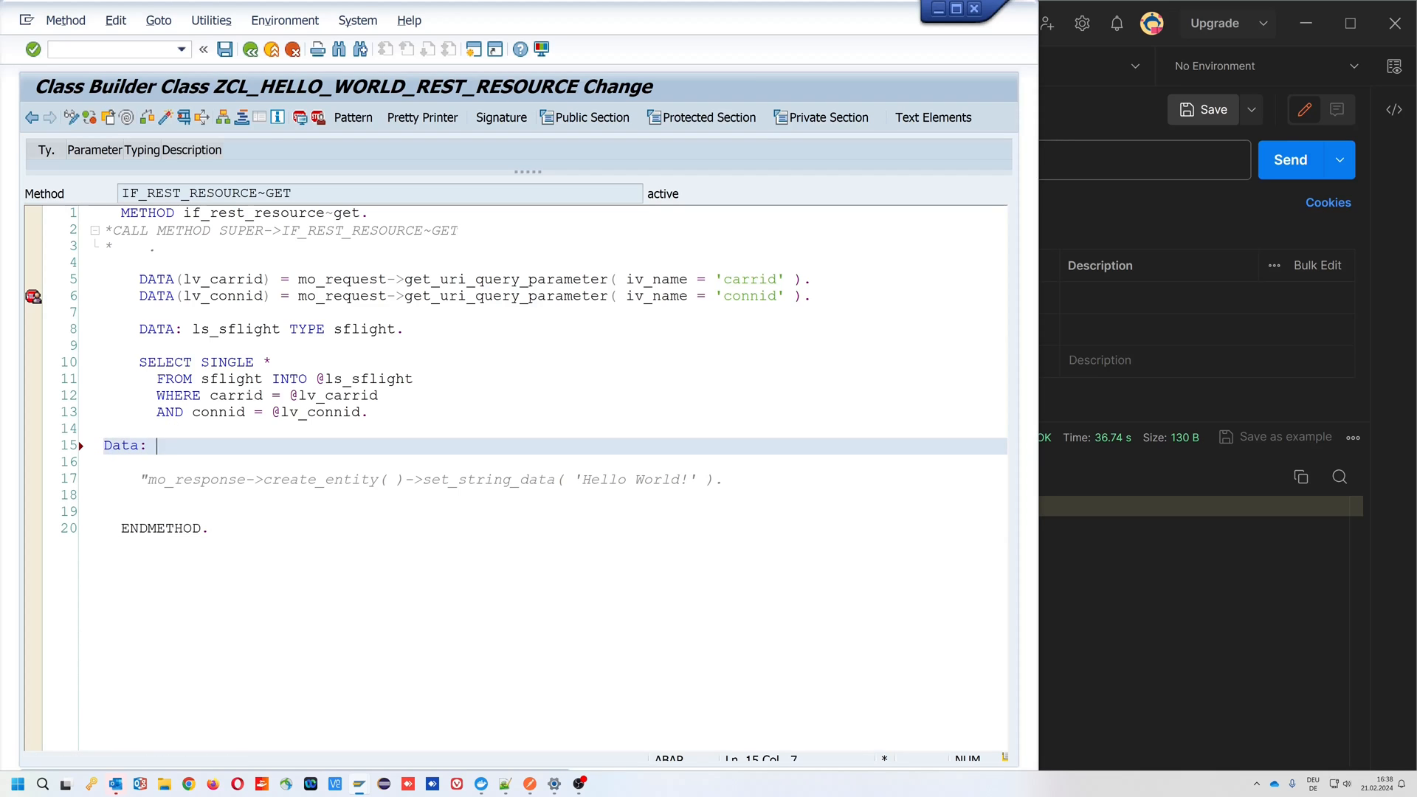
{"action": "type", "text": "lv_data"}
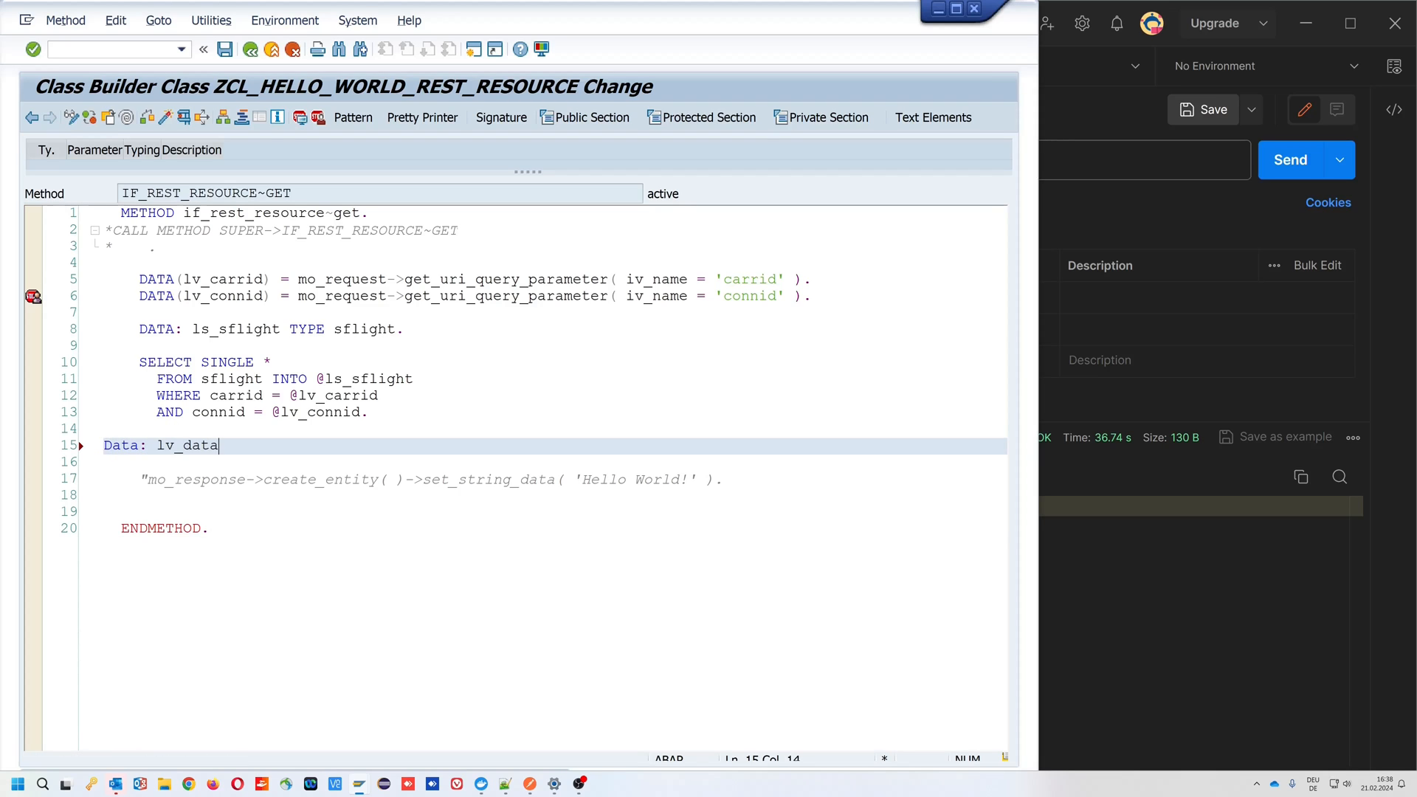
{"action": "type", "text": "type string."}
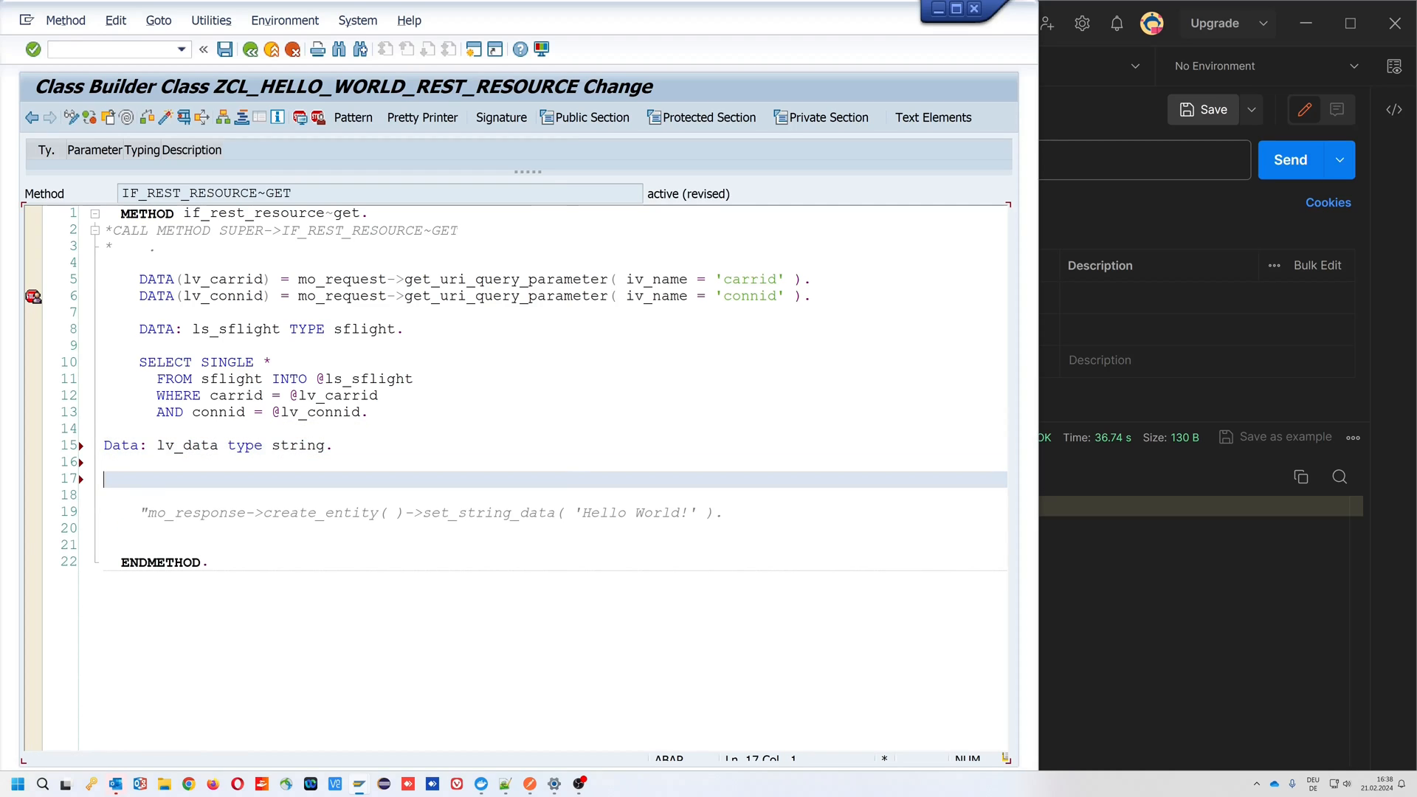
Call /ui2/cl_json=>serialize exporting data = ls_sflight receiving r_json = lv_data, and pretty-print the code
{"action": "type", "text": "call method"}
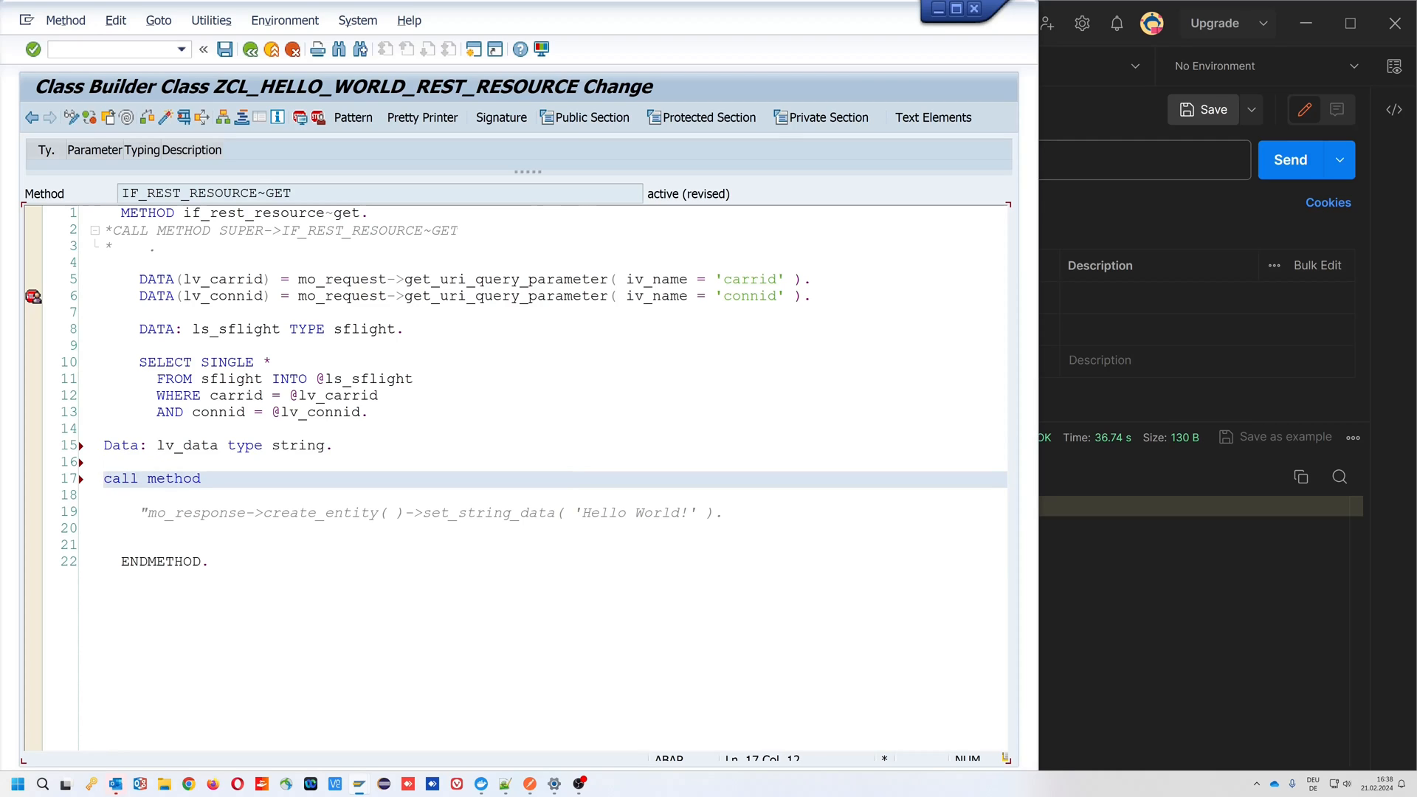
{"action": "type", "text": "/ui2/cl_json=>serialize"}
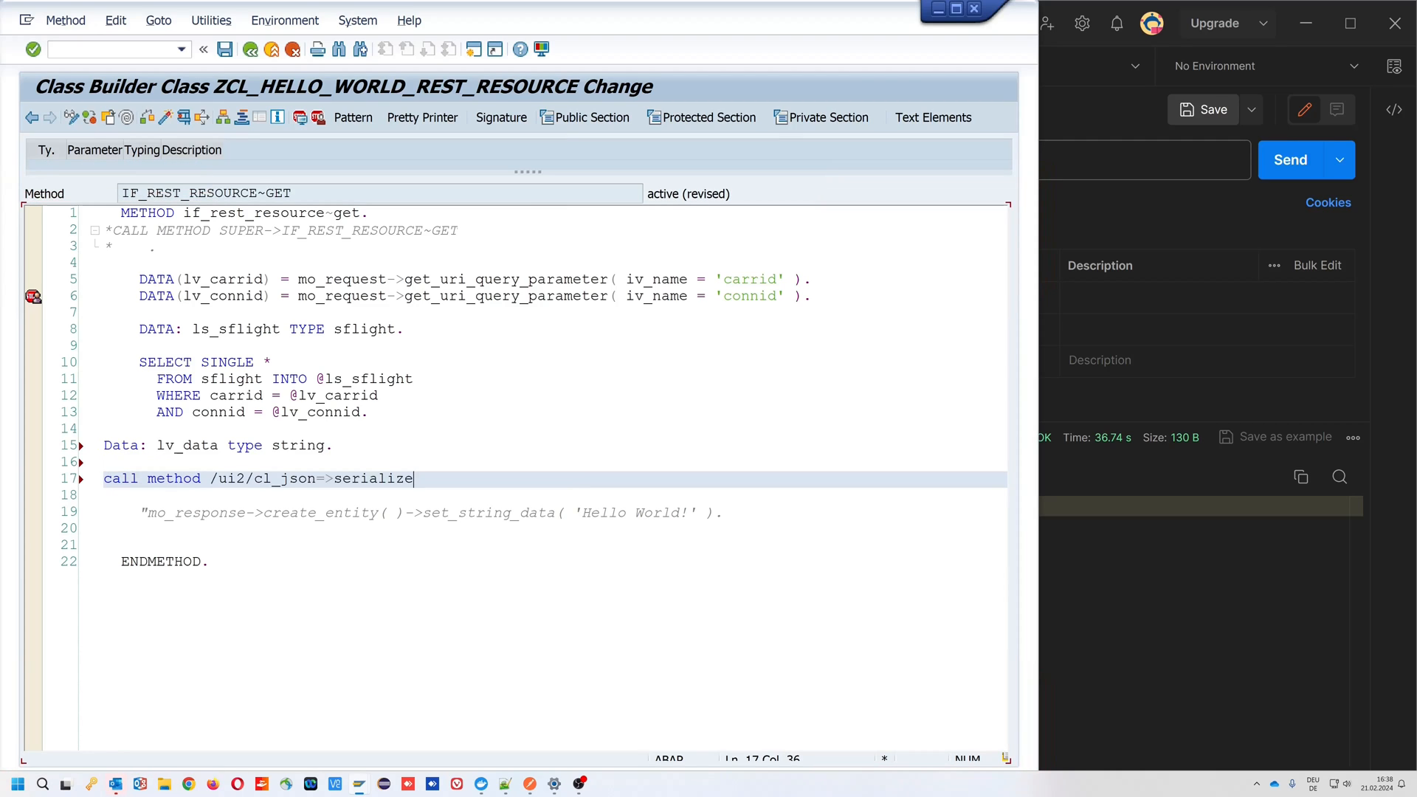
{"action": "type", "text": "exporting"}
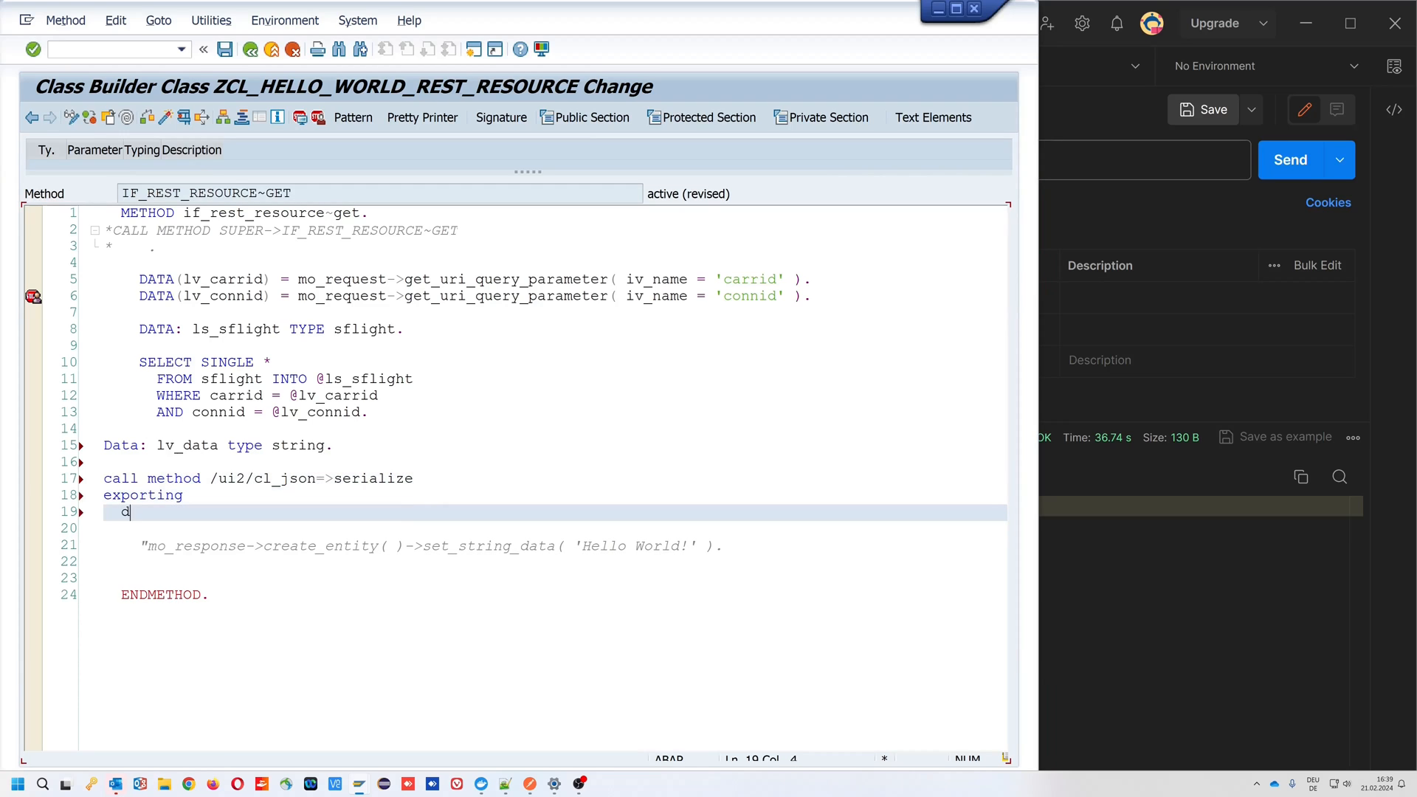
{"action": "type", "text": "ata = ls"}
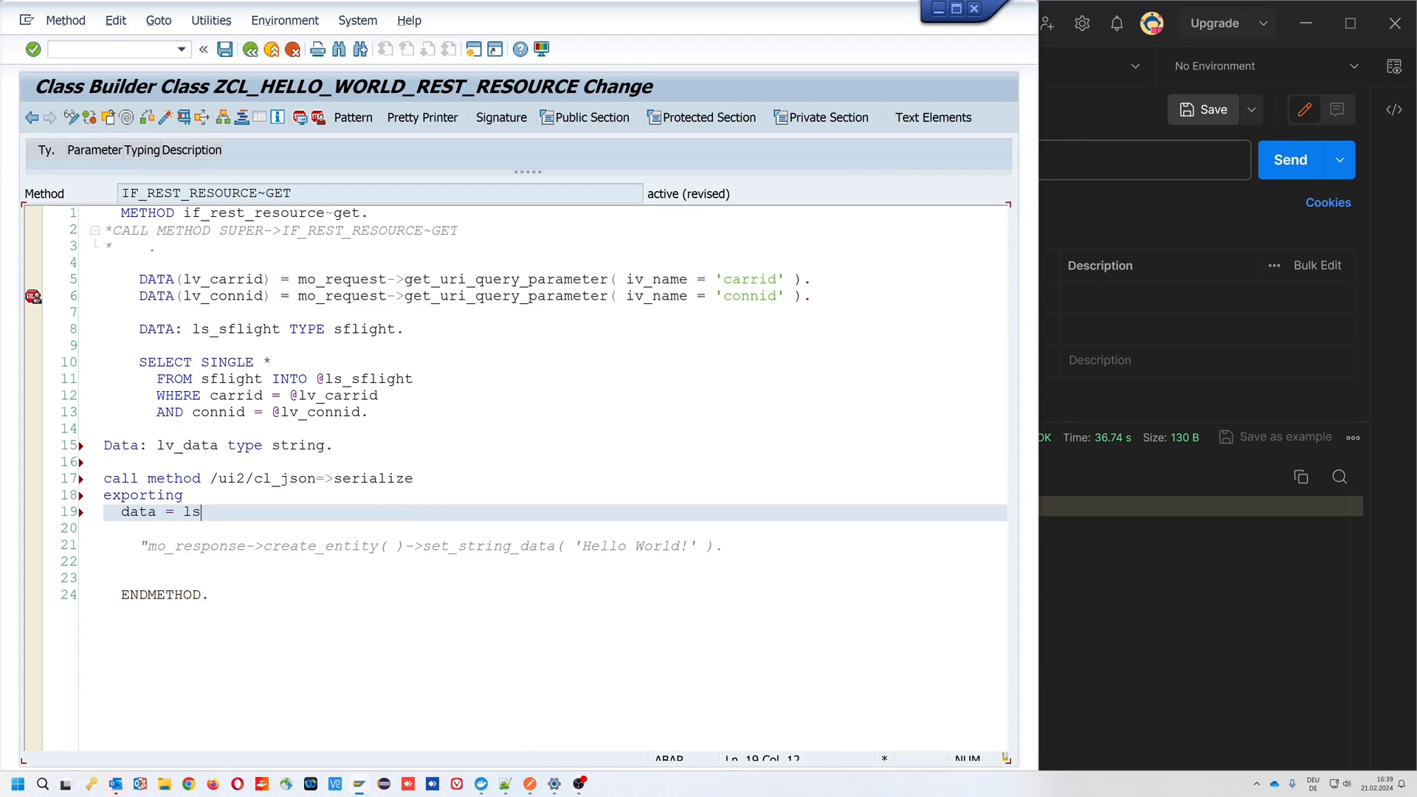
{"action": "type", "text": "_sflight"}
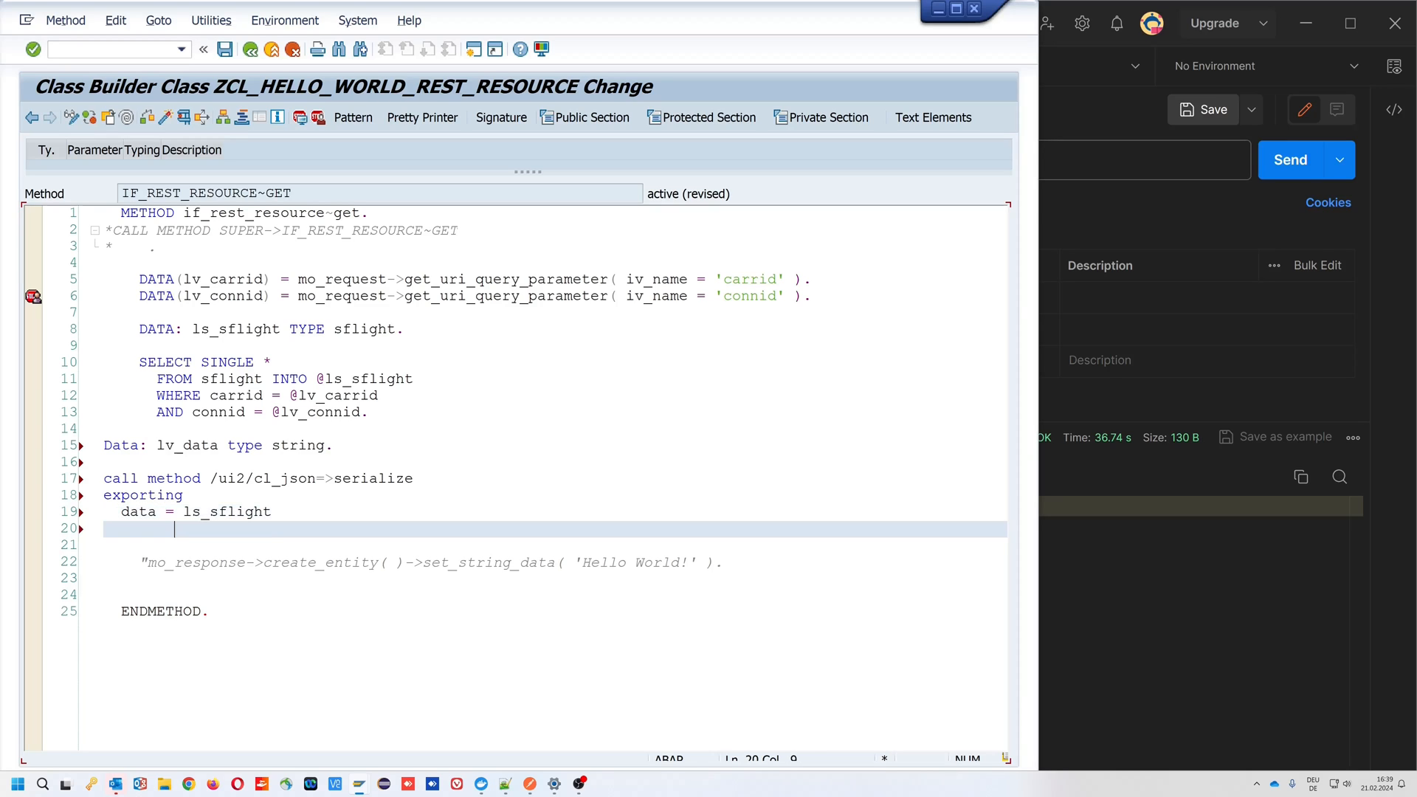
{"action": "type", "text": "RECEIVING"}
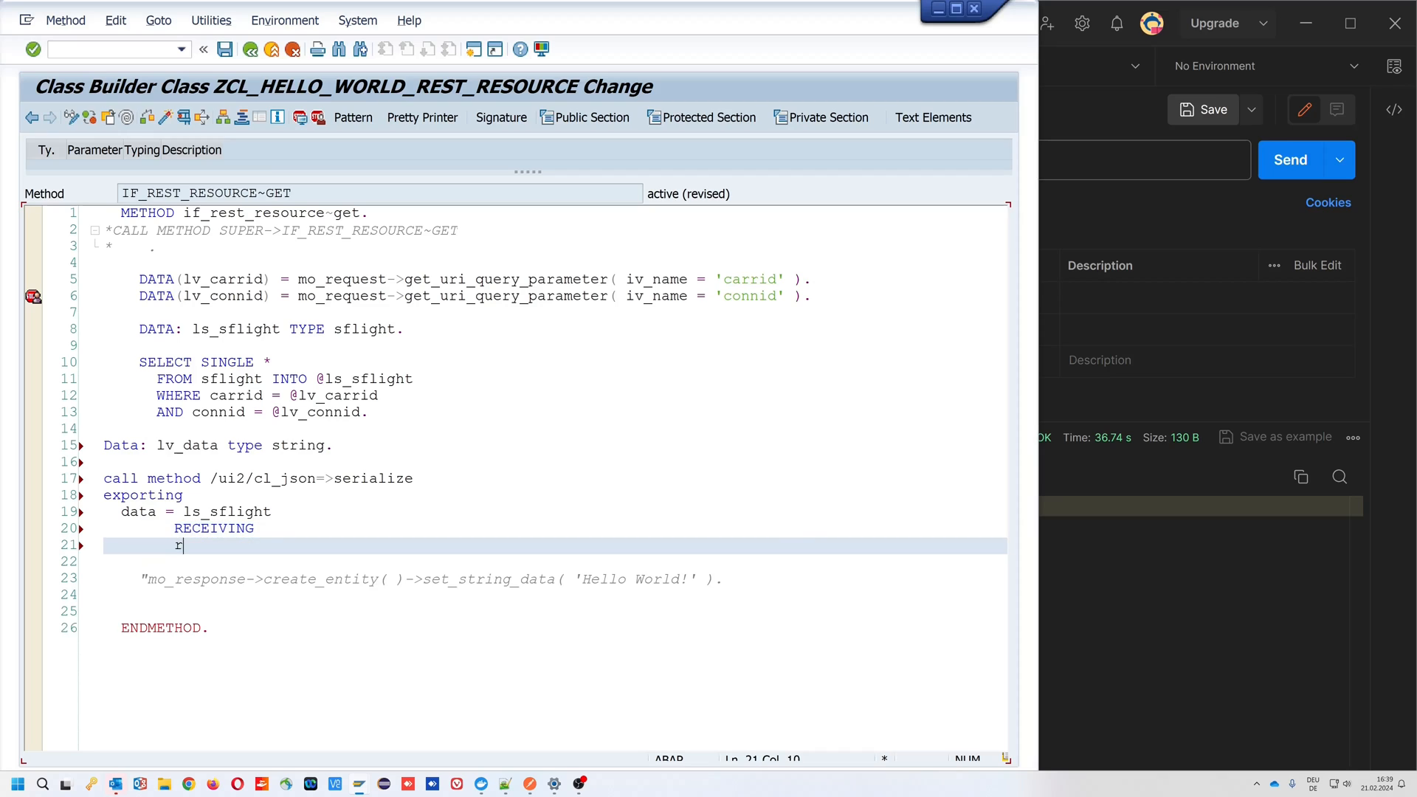
{"action": "type", "text": "_json"}
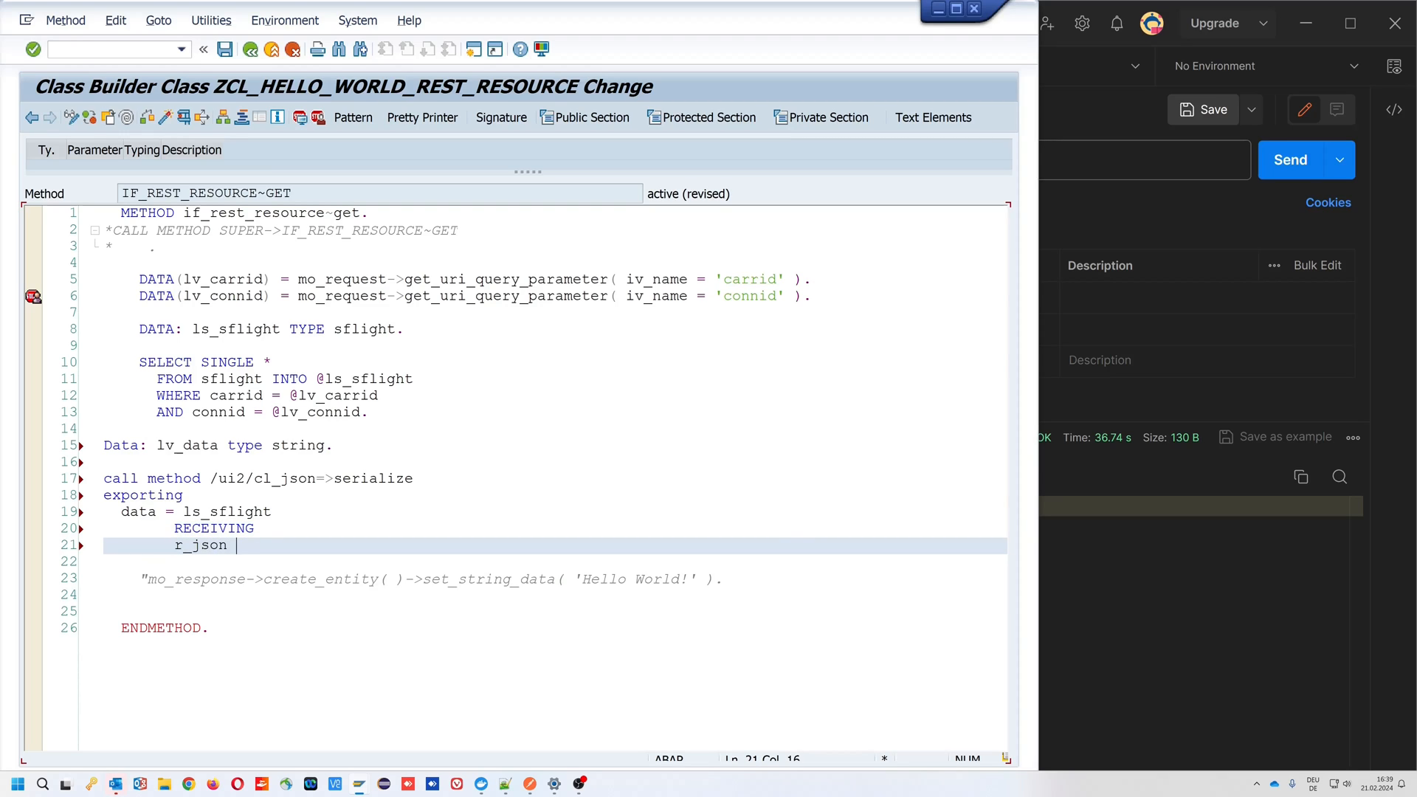
{"action": "type", "text": "= lv_data."}
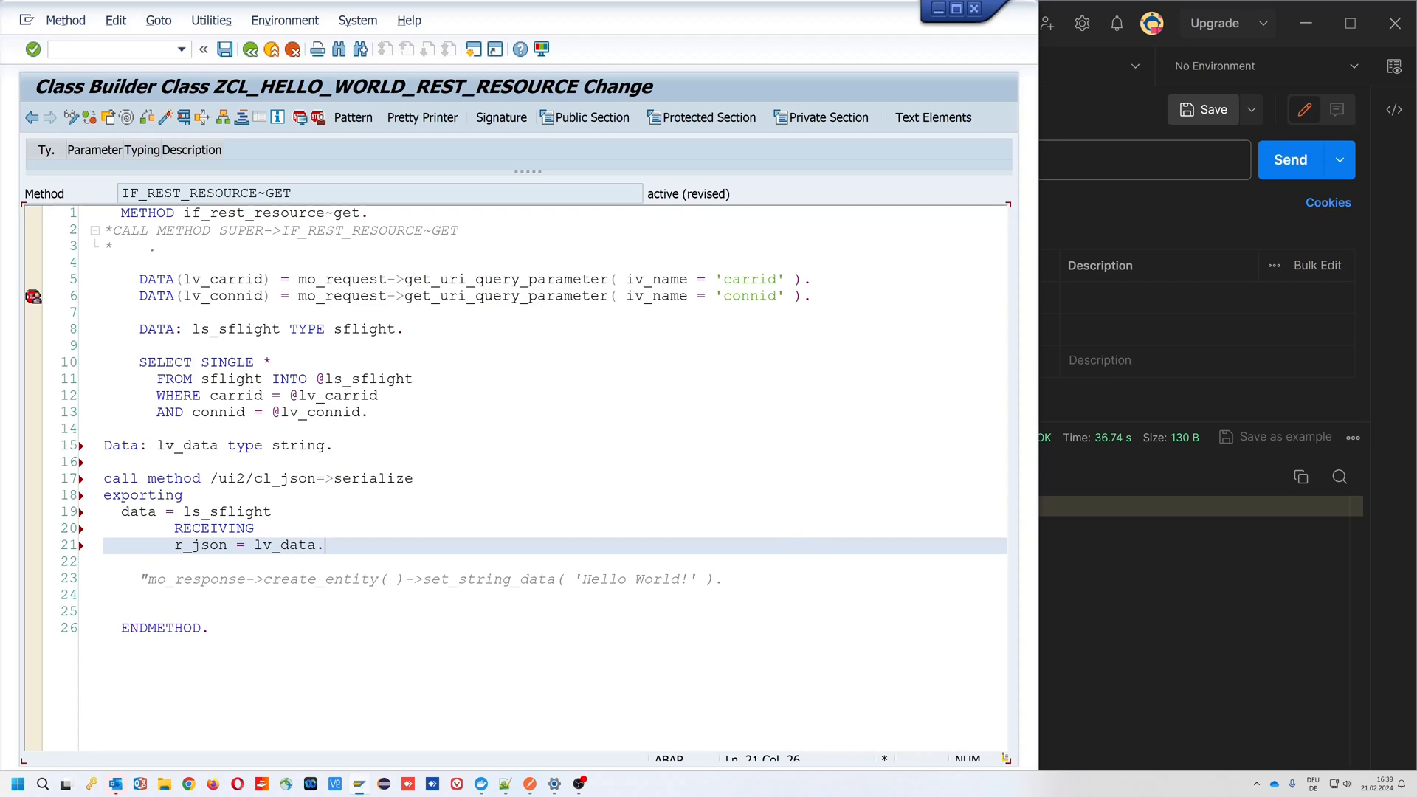
{"action": "left_click", "coordinate": [422, 118]}
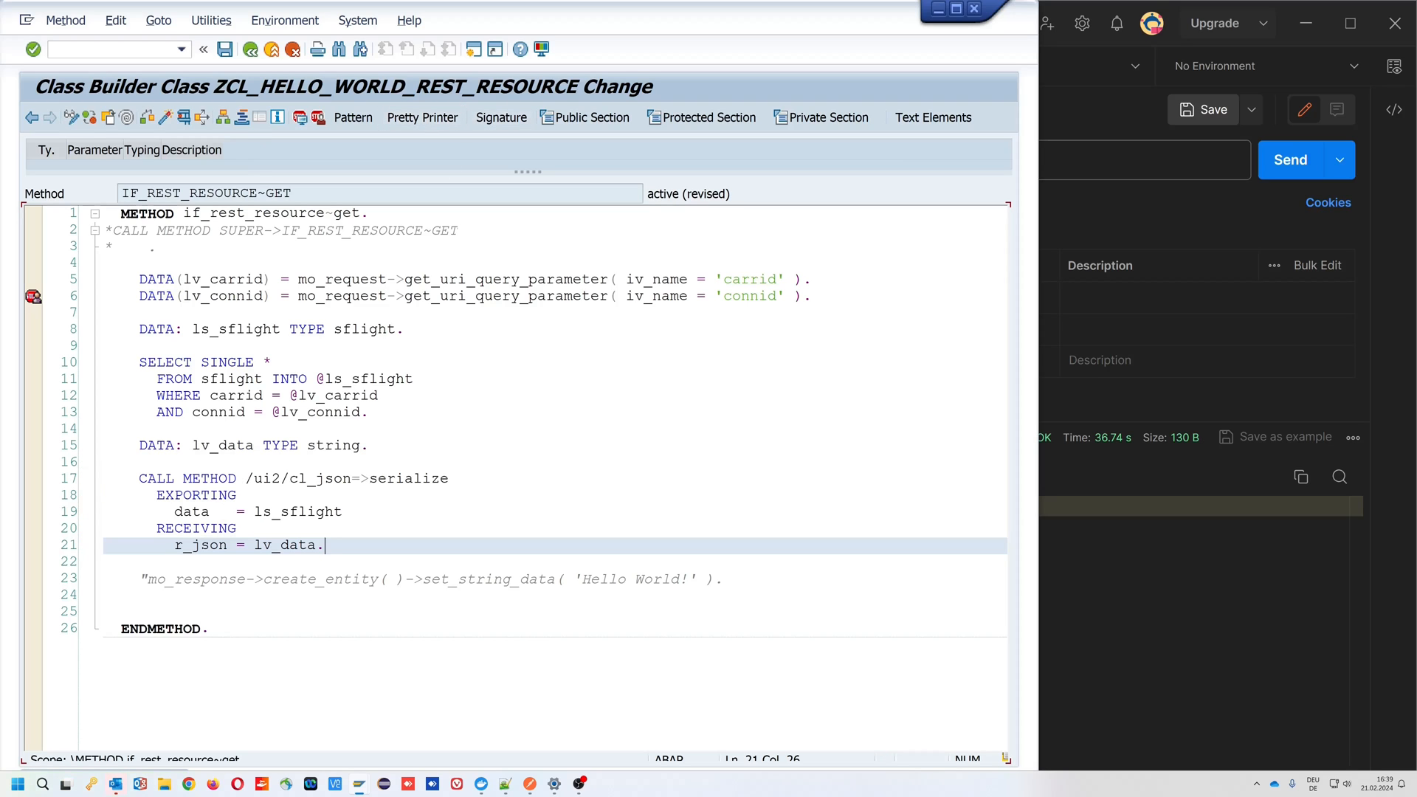
{"action": "key", "text": "Enter"}
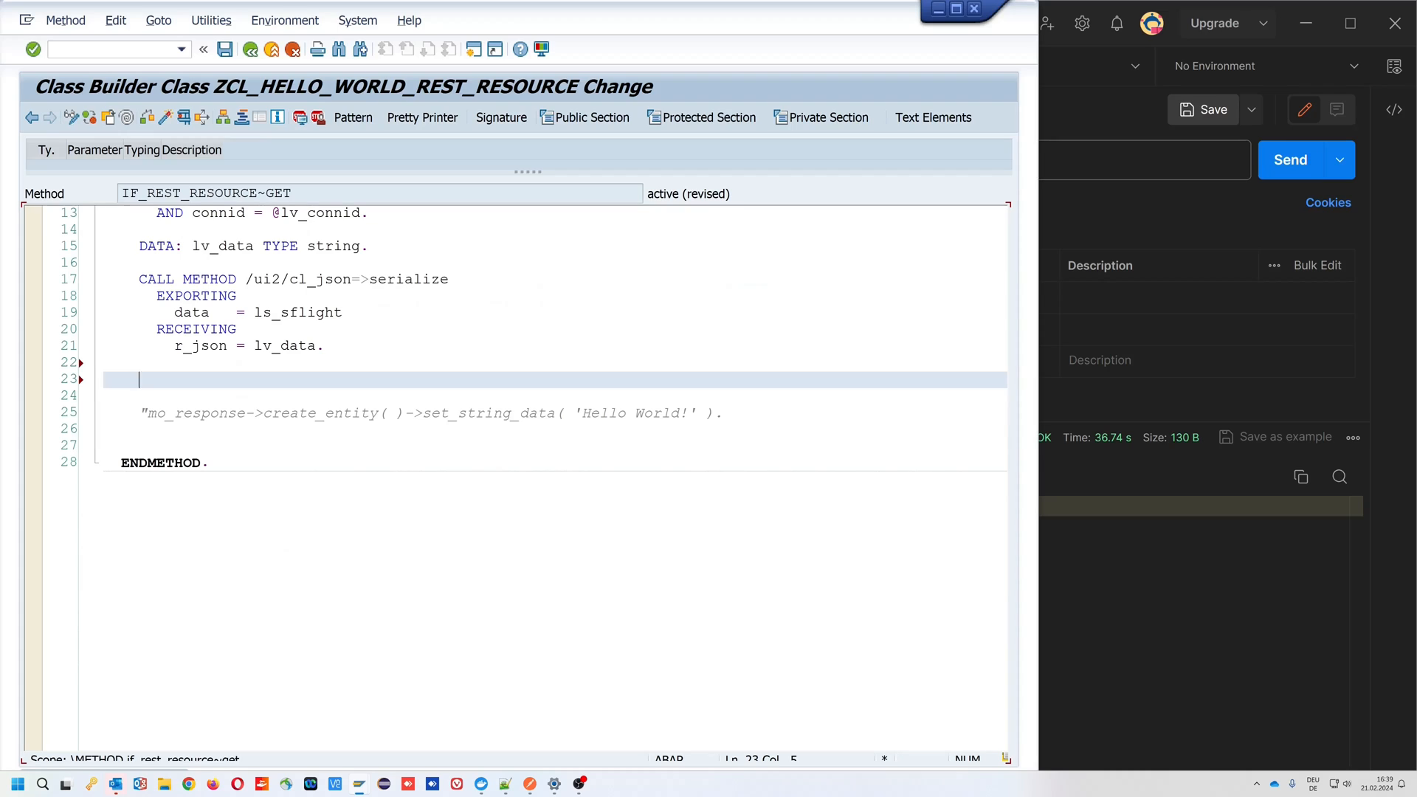
Write mo_response->create_entity( )->set_string_data( iv_data = lv_data ) on line 23
{"action": "type", "text": "mo_respon"}
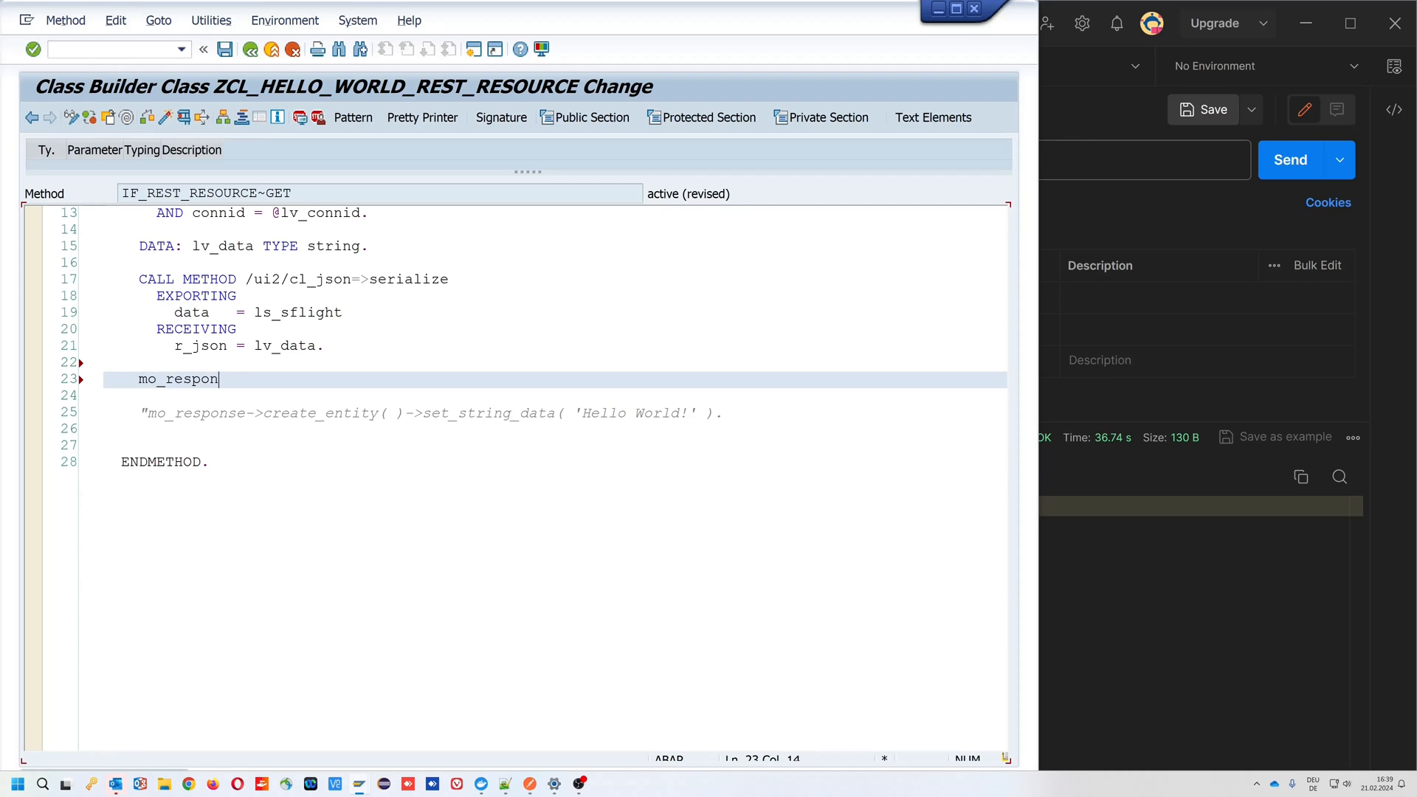
{"action": "type", "text": "se-"}
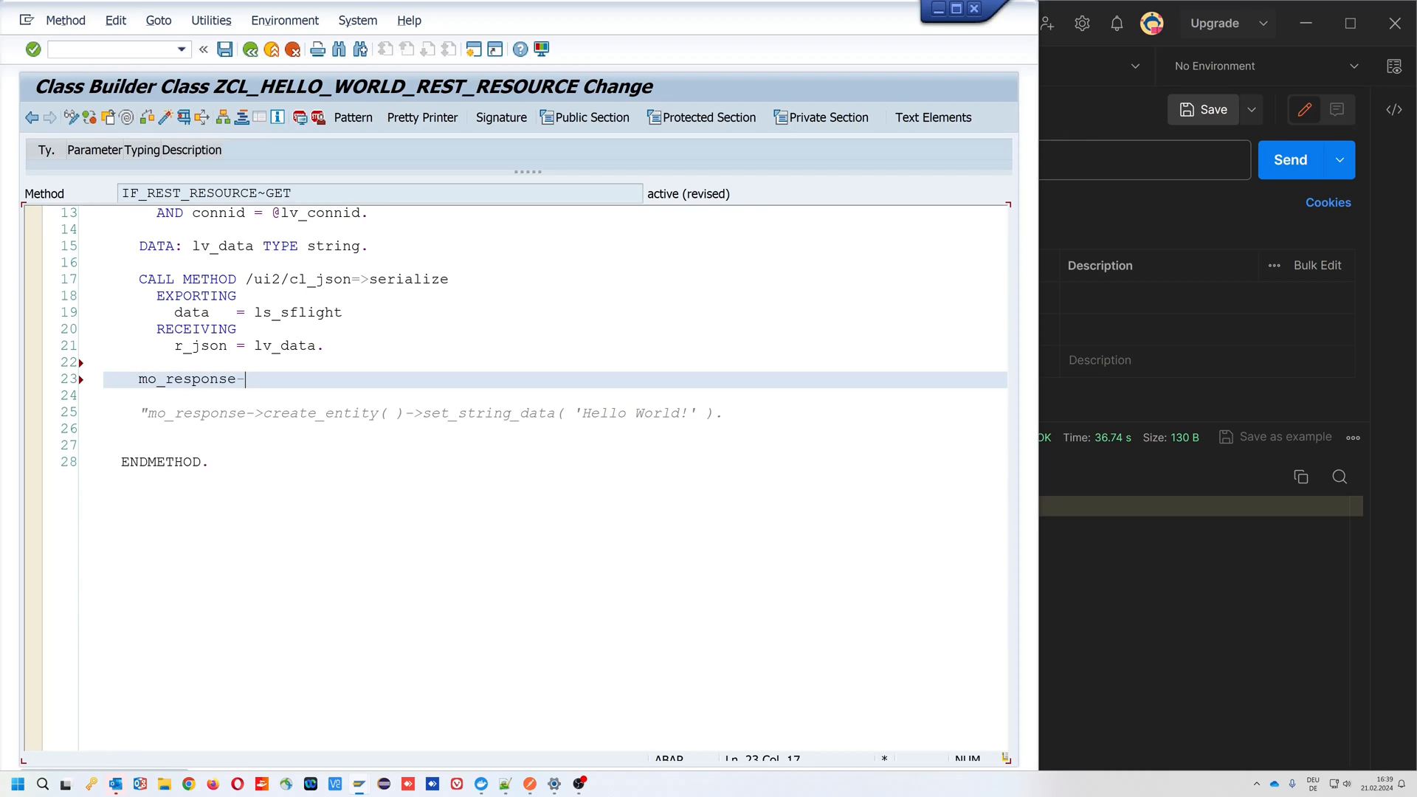
{"action": "type", "text": ">creat"}
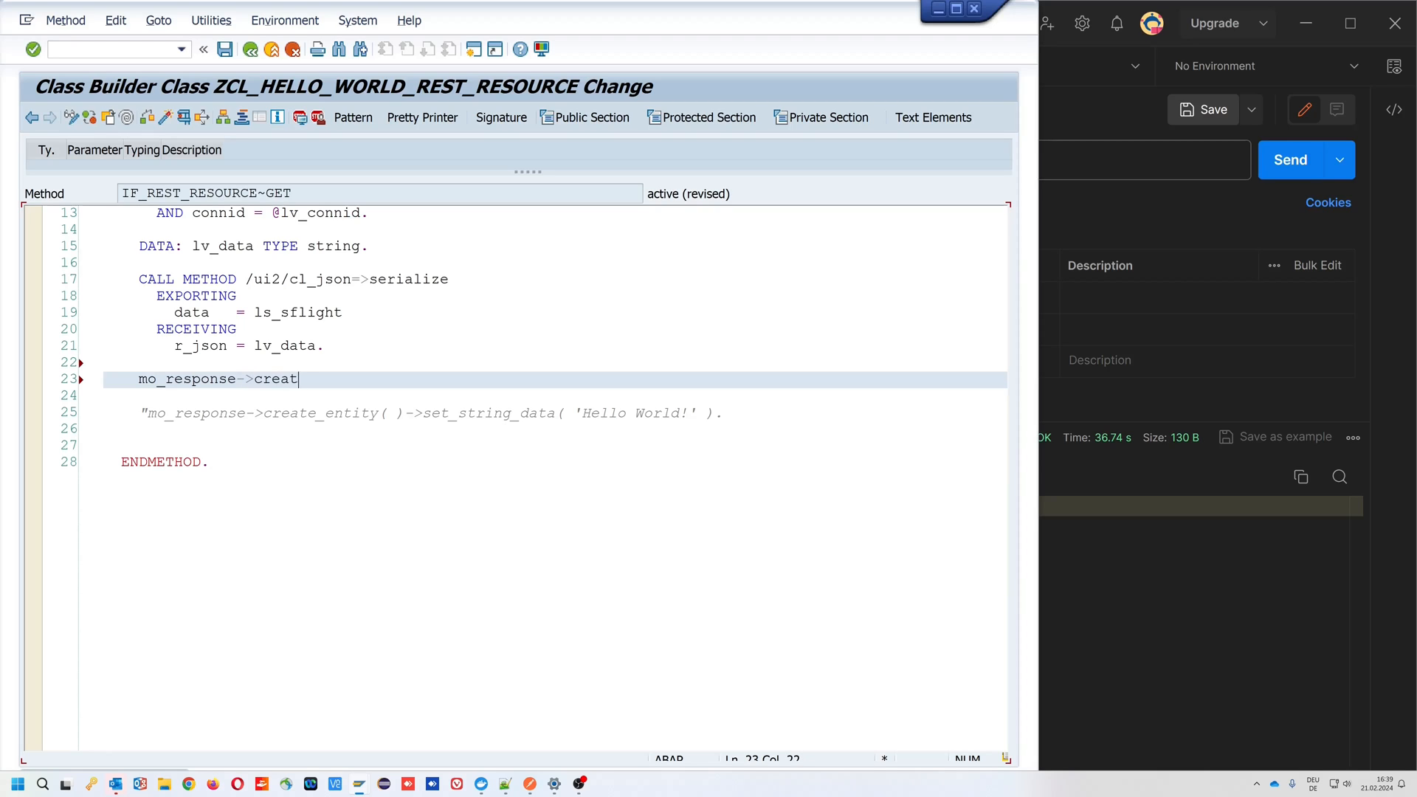
{"action": "type", "text": "e_entit"}
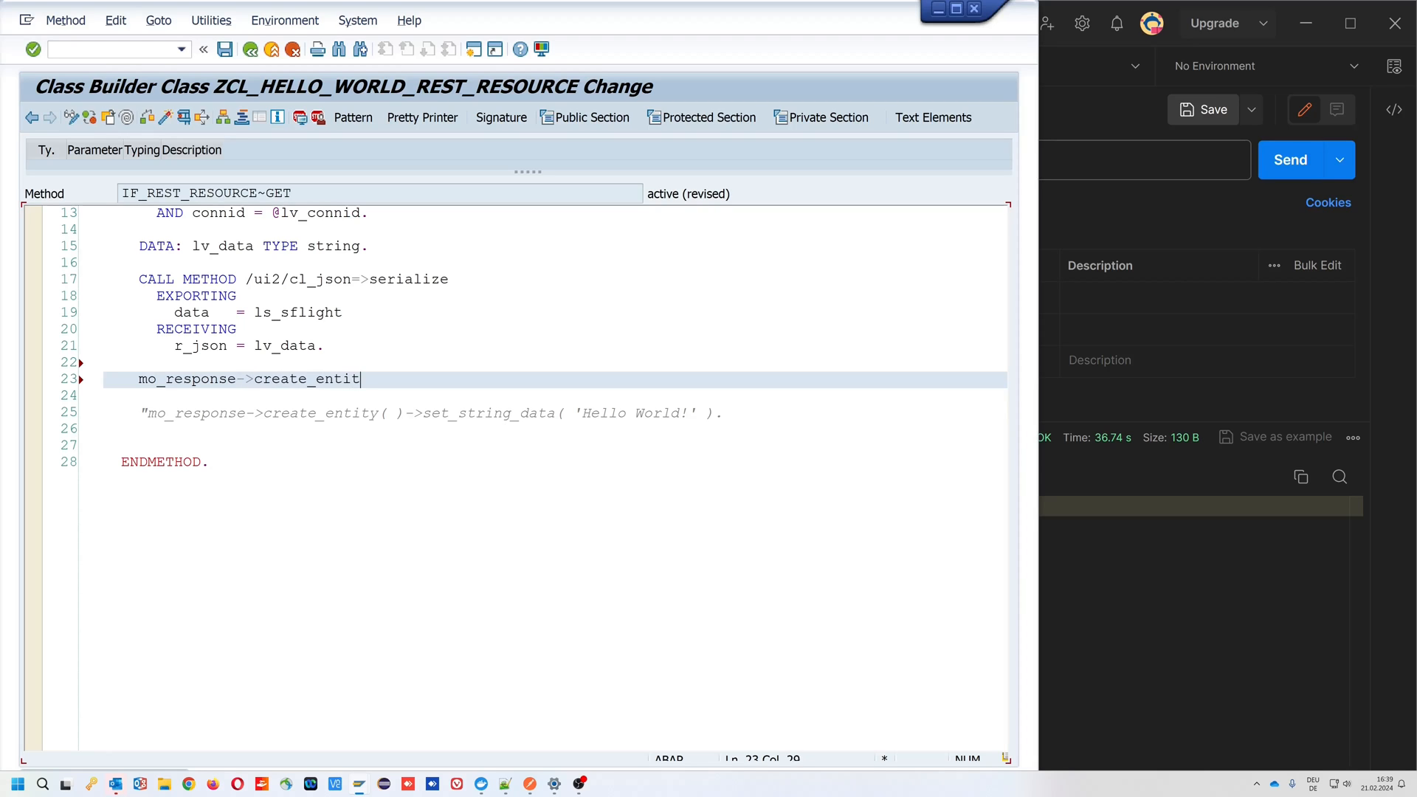
{"action": "type", "text": "y("}
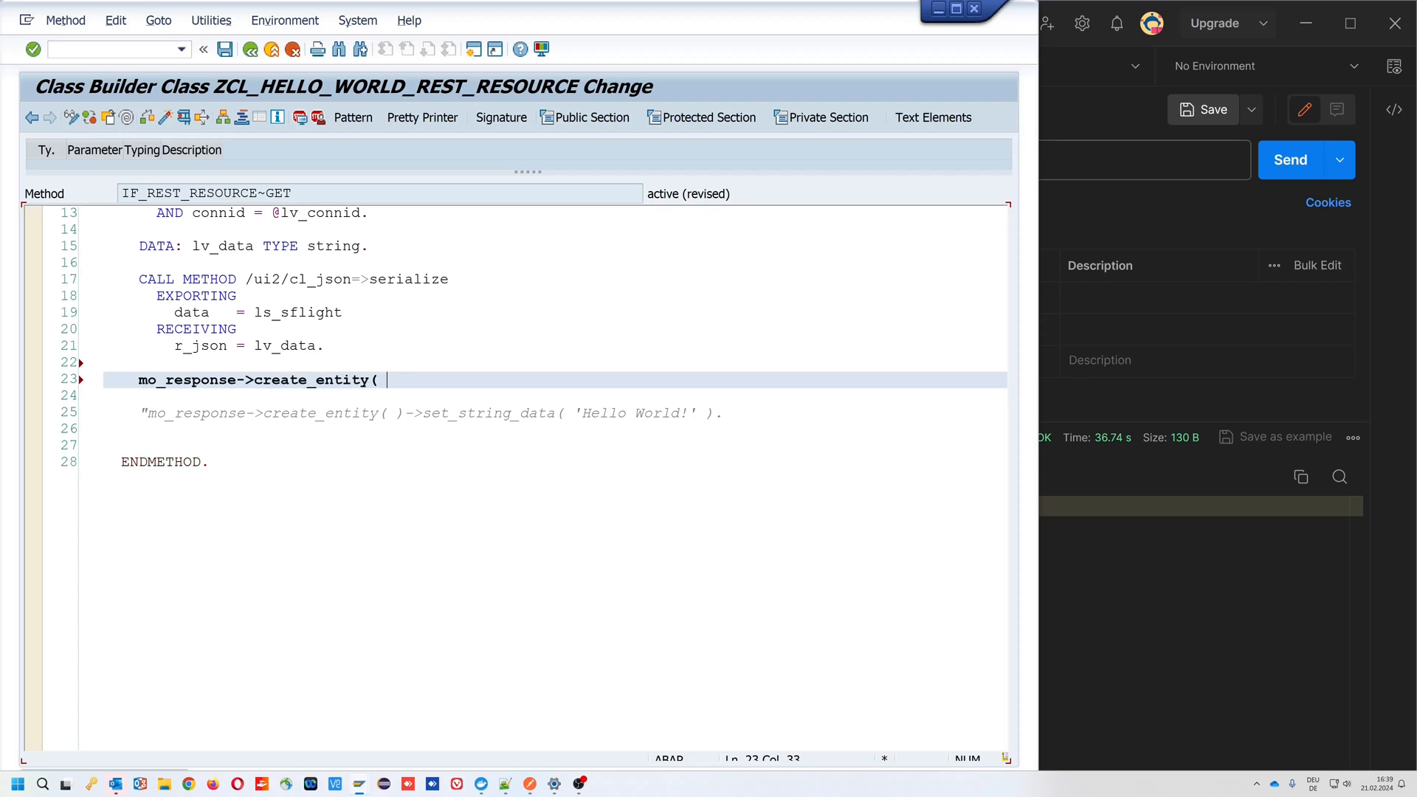
{"action": "type", "text": ")->set_"}
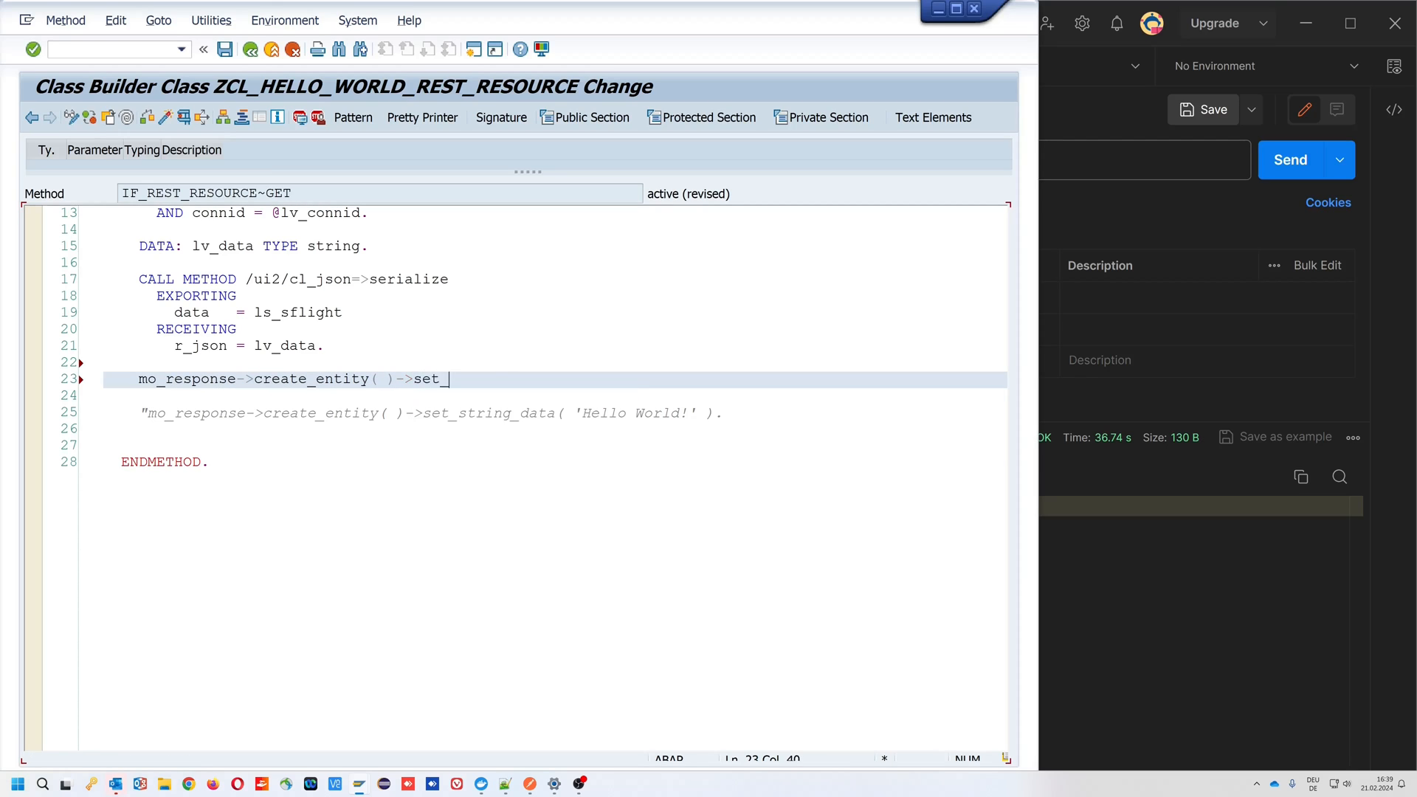
{"action": "type", "text": "str"}
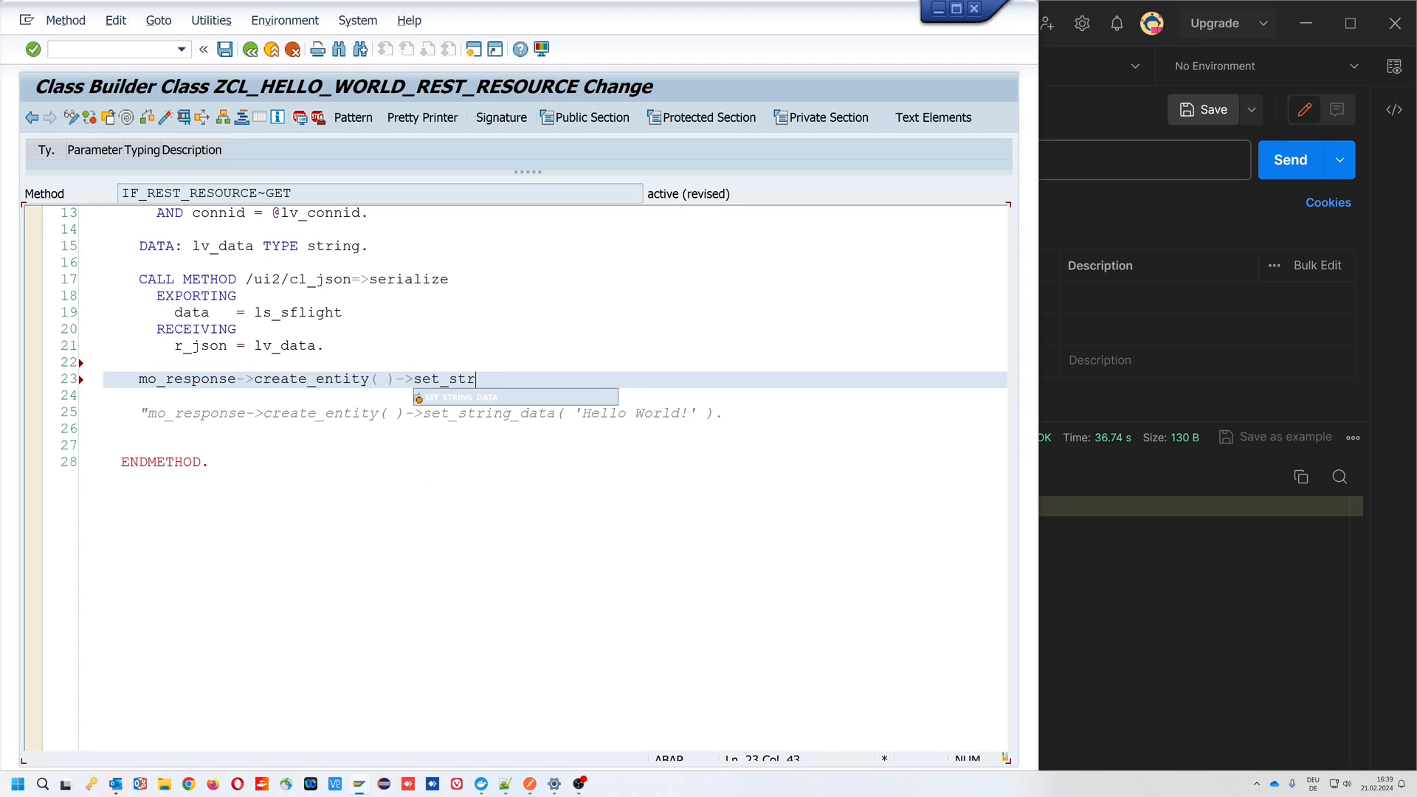
{"action": "type", "text": "ing_data( iv"}
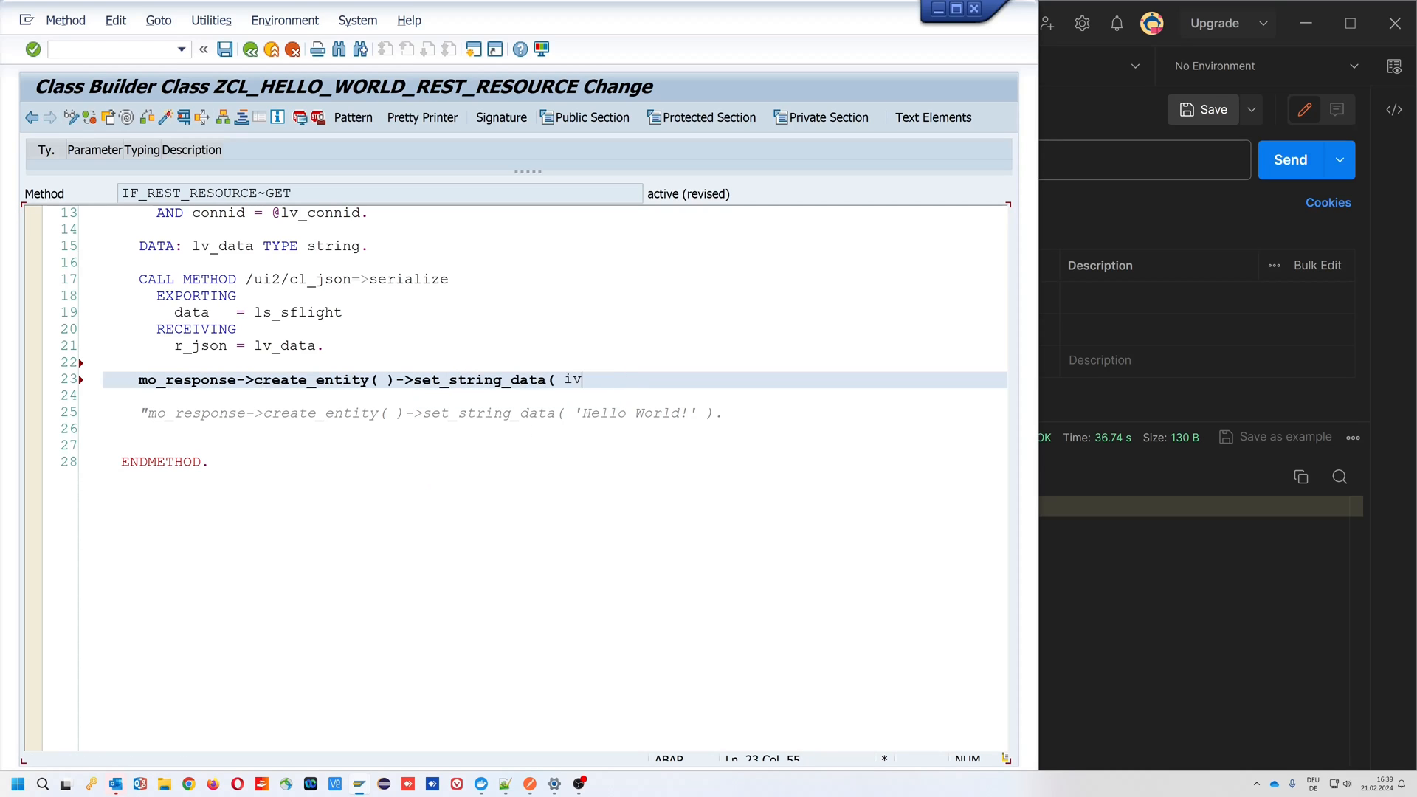
{"action": "type", "text": "_data ="}
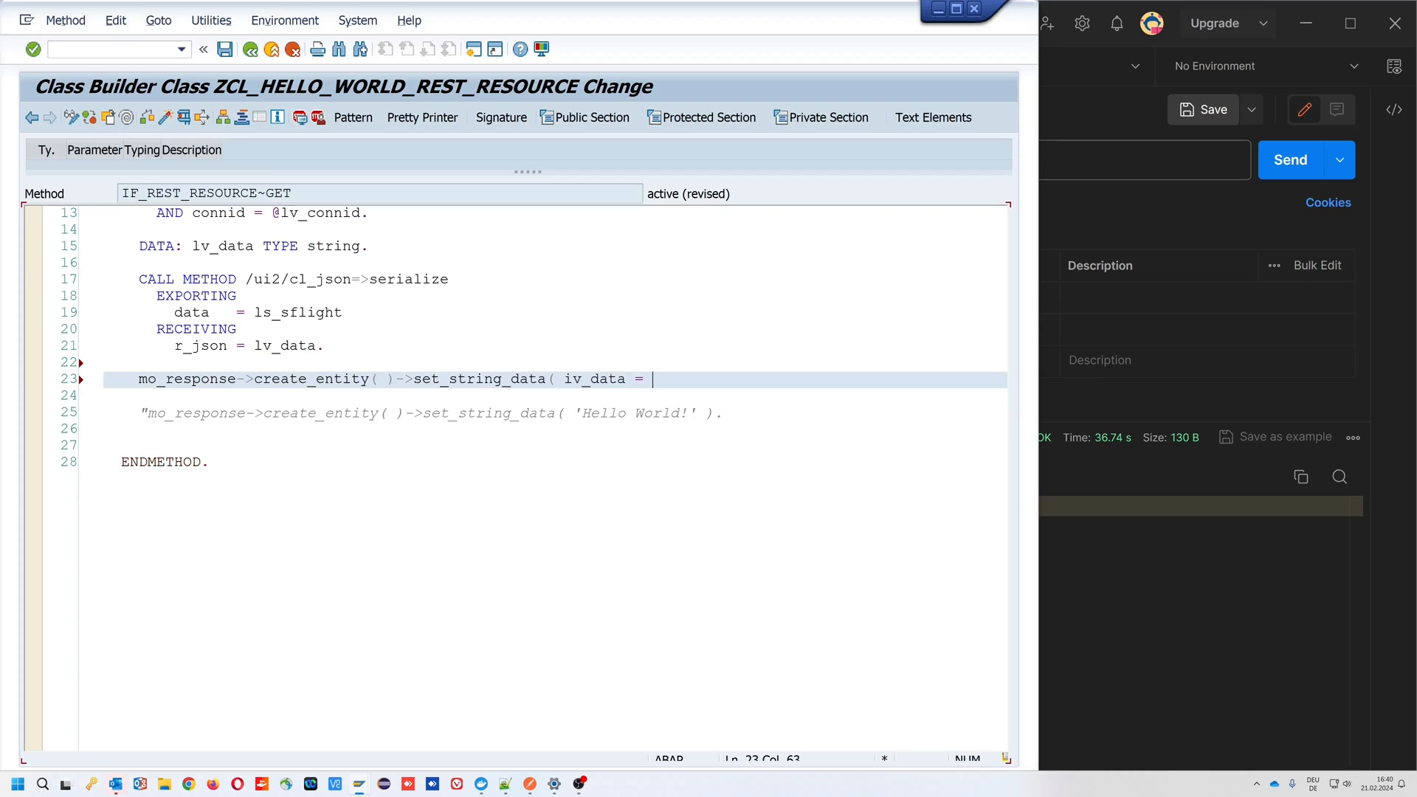
{"action": "type", "text": "lv_data"}
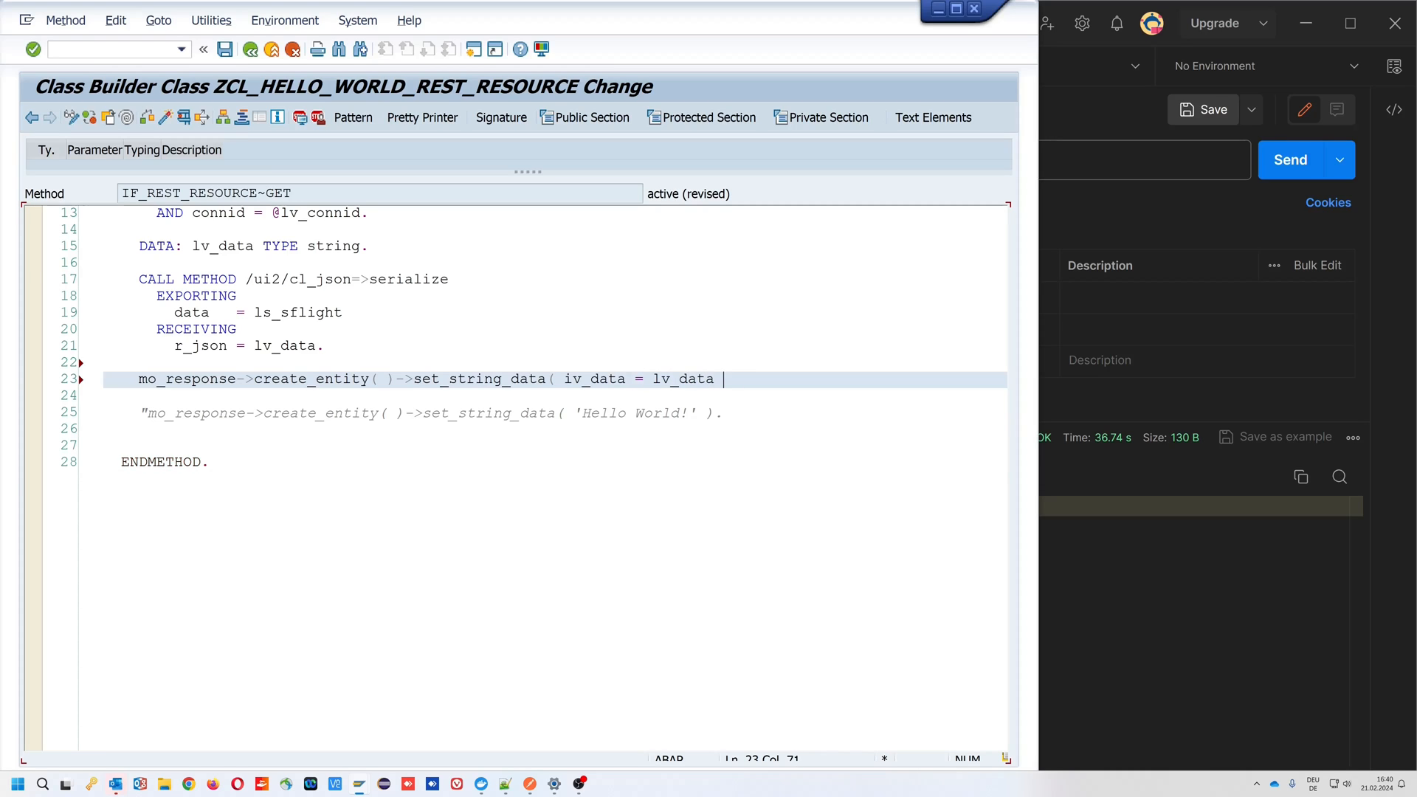
{"action": "type", "text": ")."}
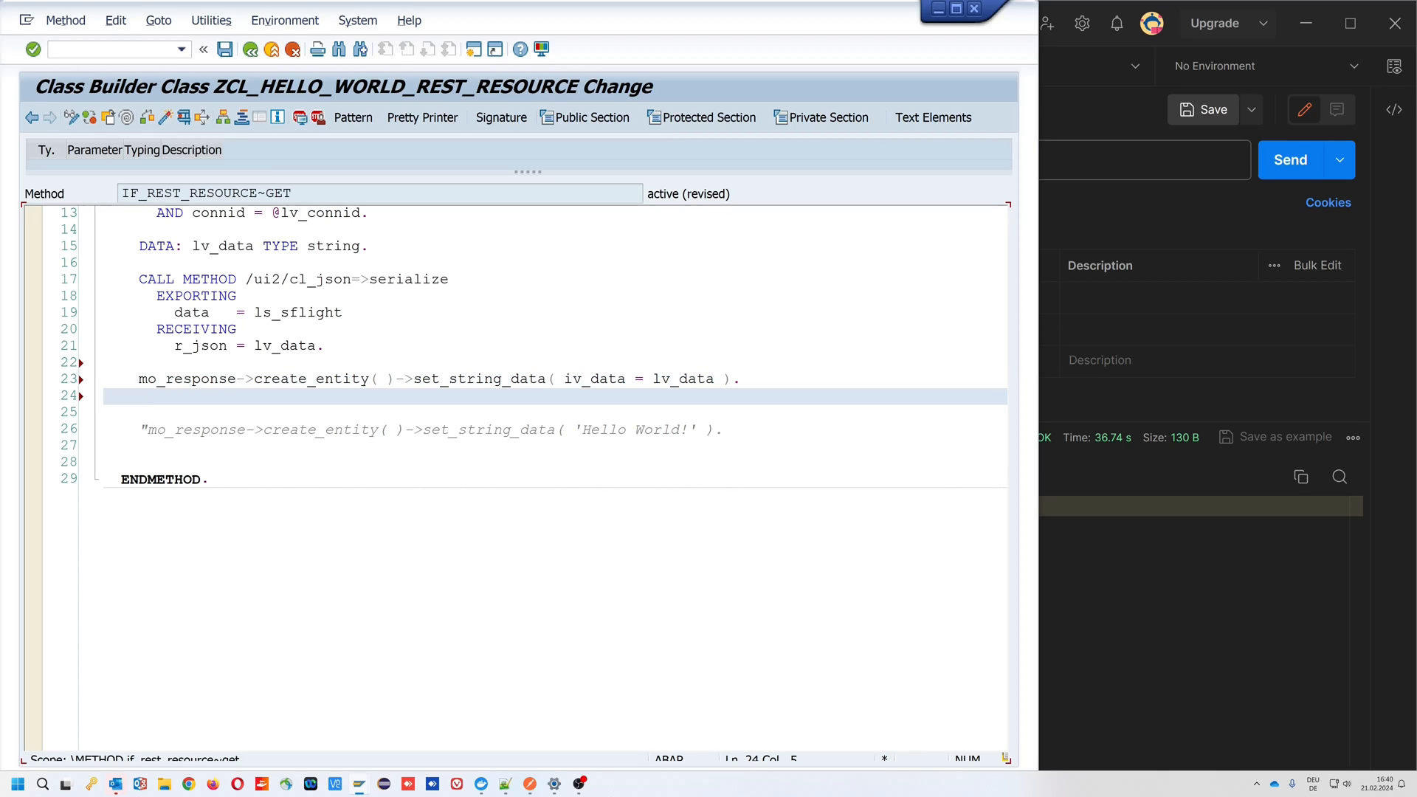
Write mo_response->create_entity( )->set_content_type( if_rest_media_type=>gc_appl_json ) on line 24
{"action": "type", "text": "mo_re"}
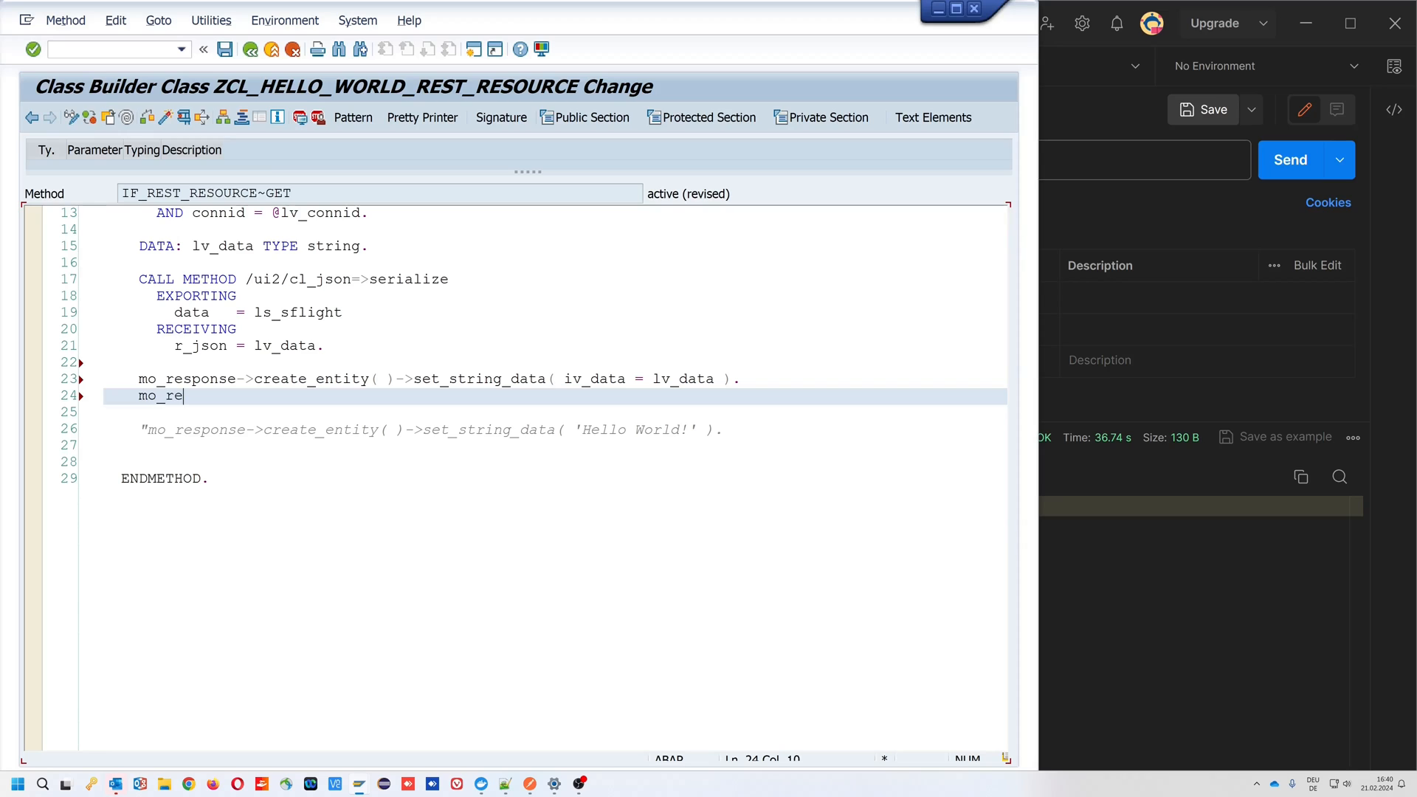
{"action": "type", "text": "sponse->create_entity( )->"}
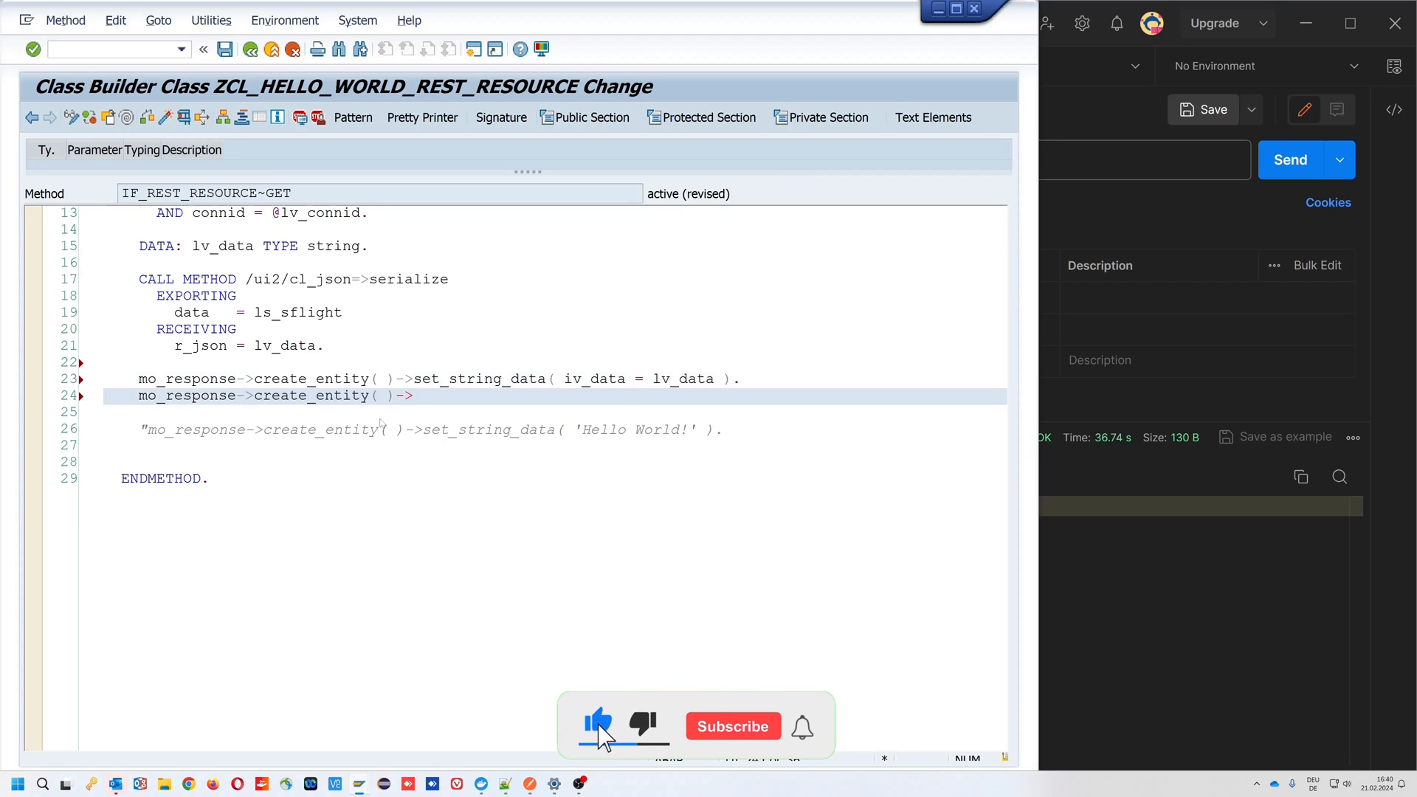
{"action": "type", "text": "e"}
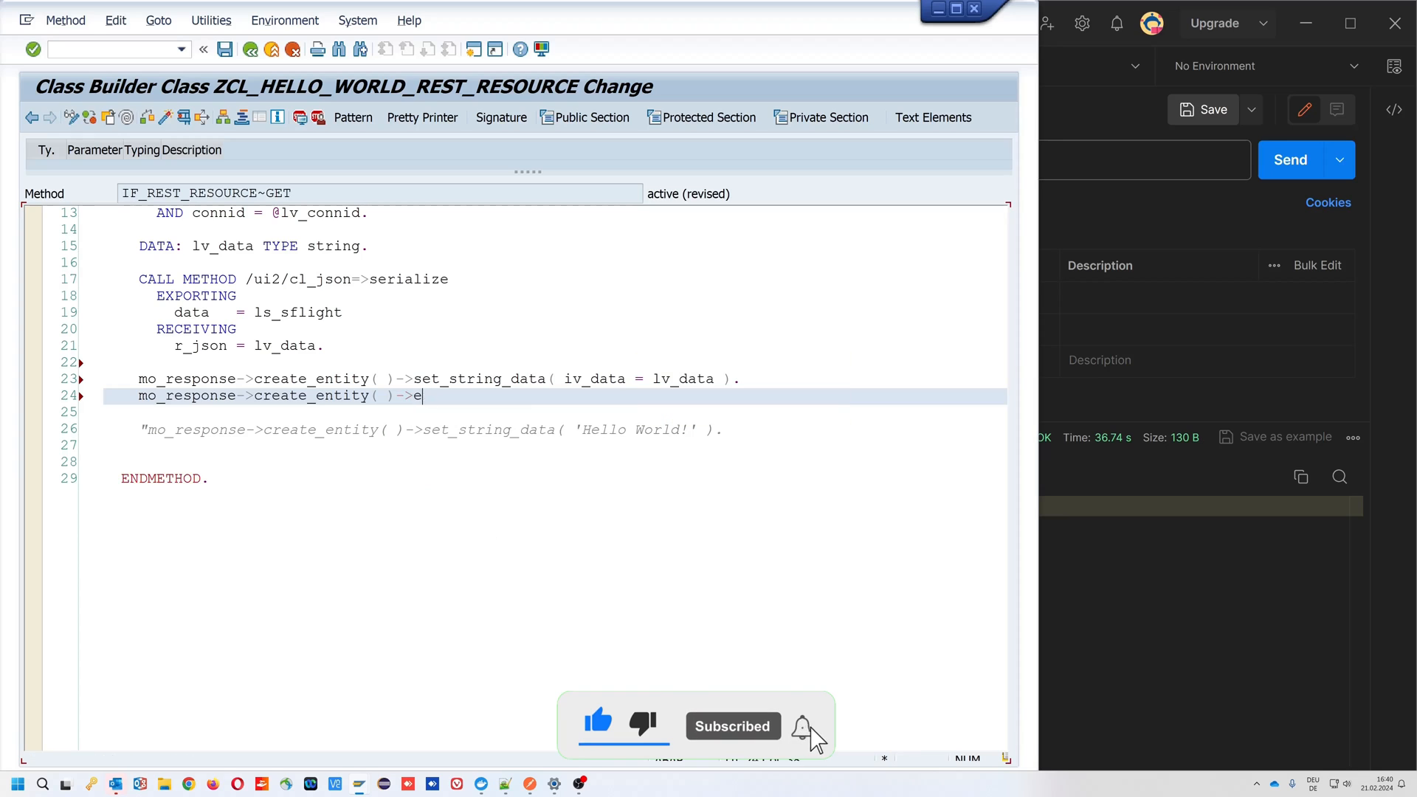
{"action": "type", "text": "set_content_type( if"}
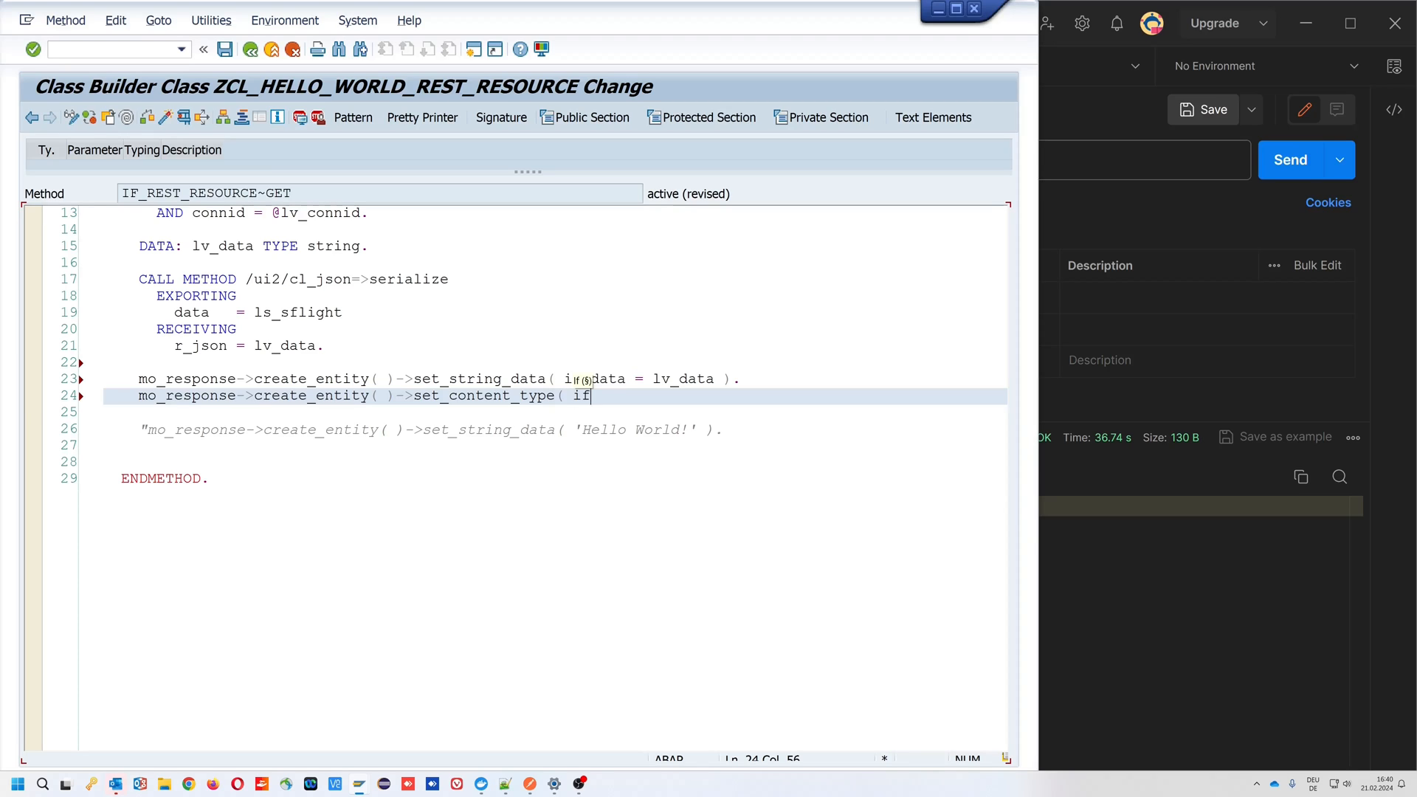
{"action": "type", "text": "_rest"}
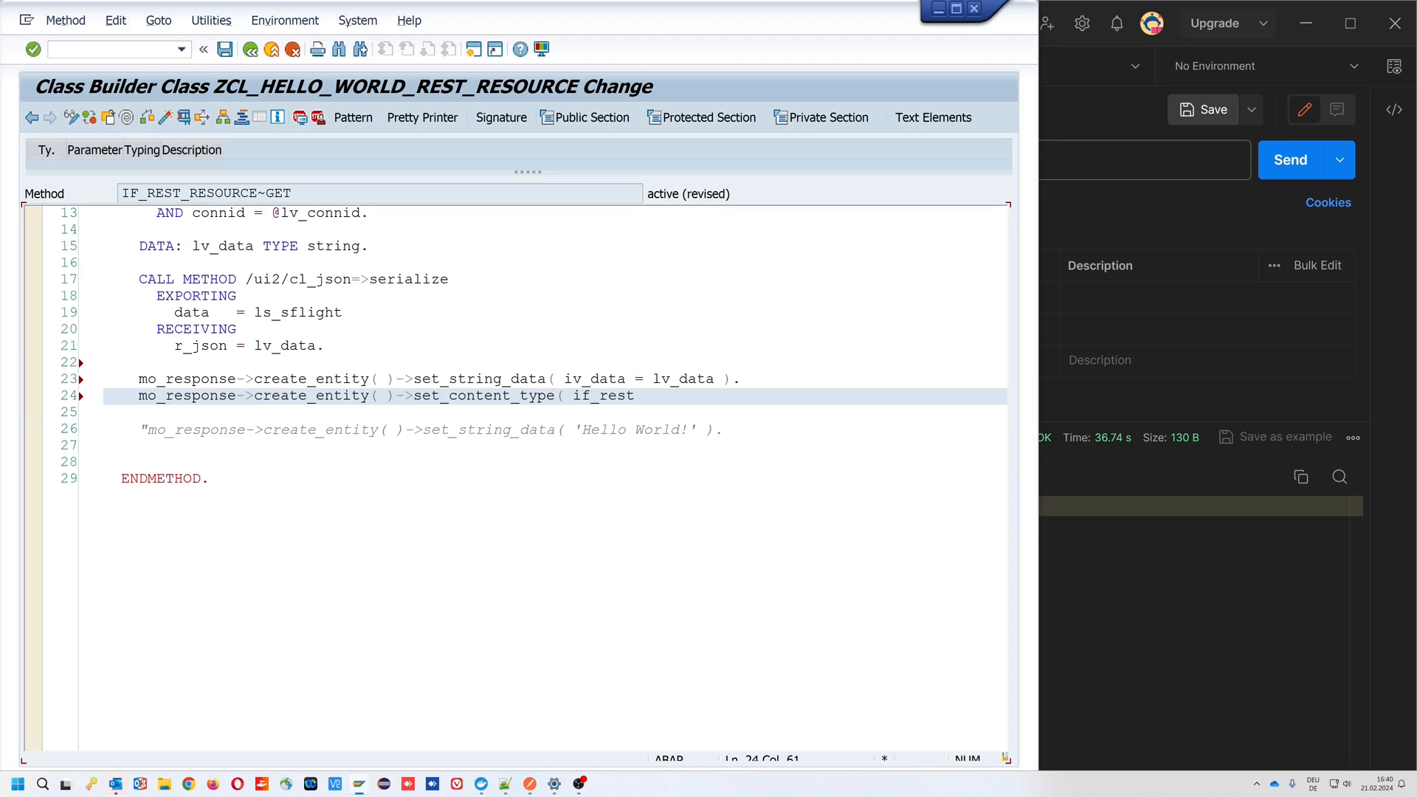
{"action": "type", "text": "_media"}
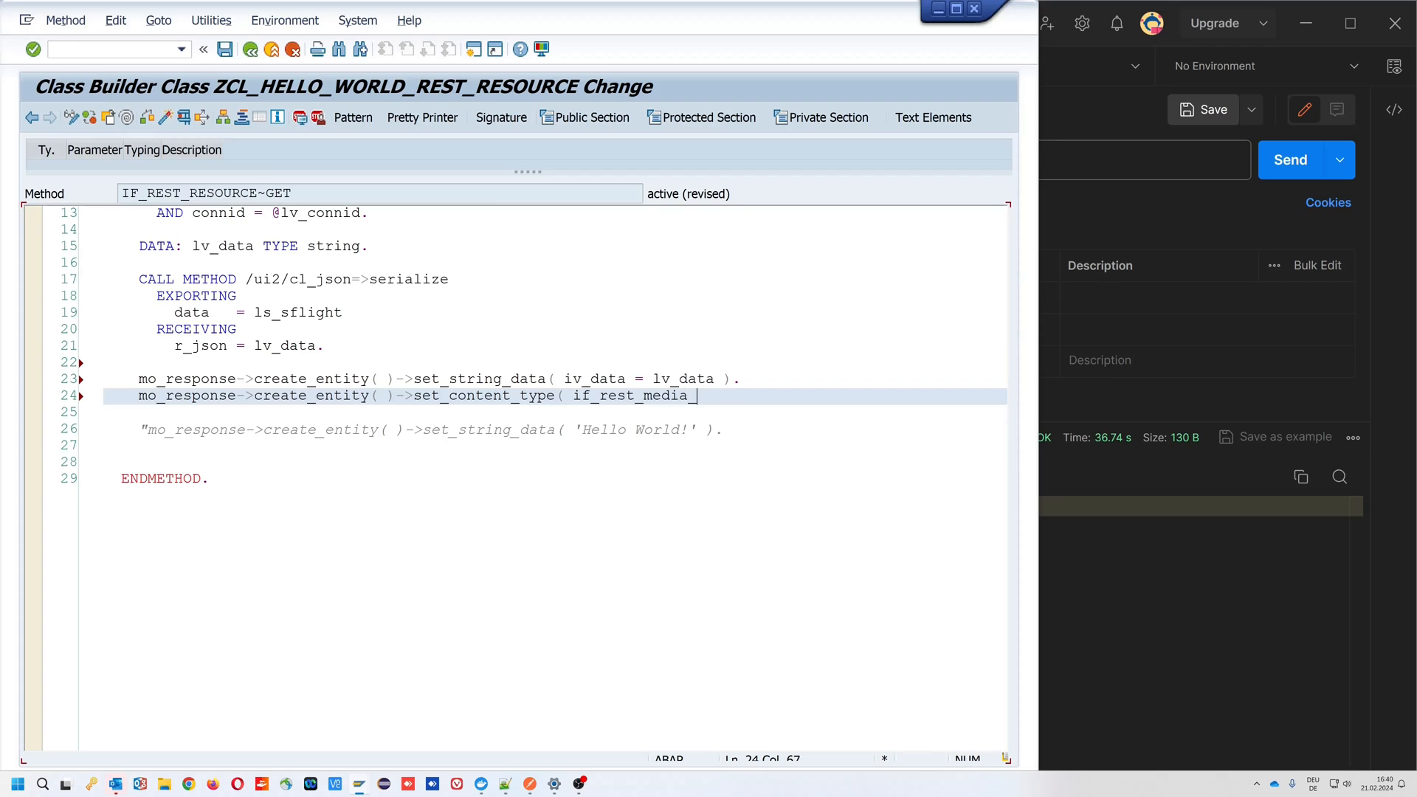
{"action": "type", "text": "_type=>"}
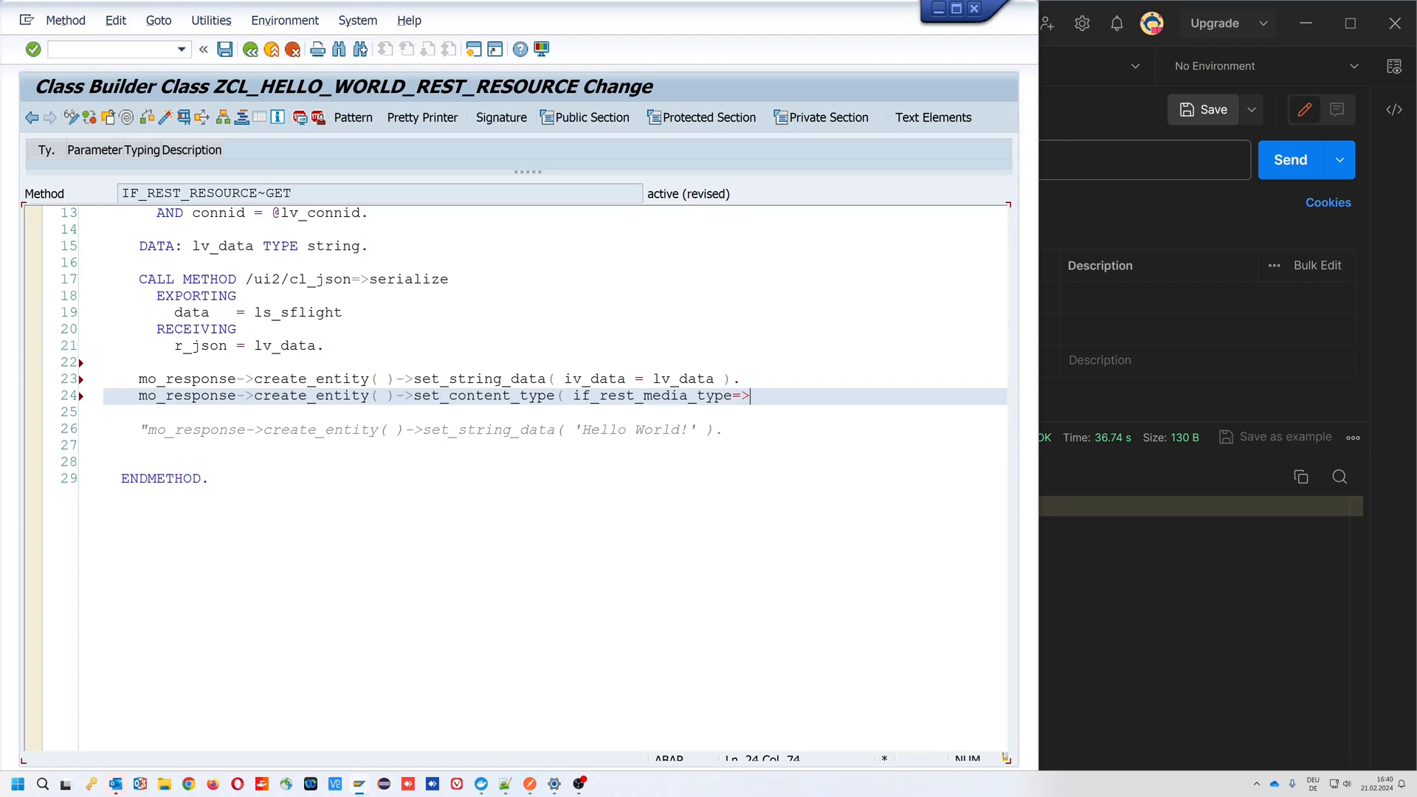
{"action": "type", "text": "gc"}
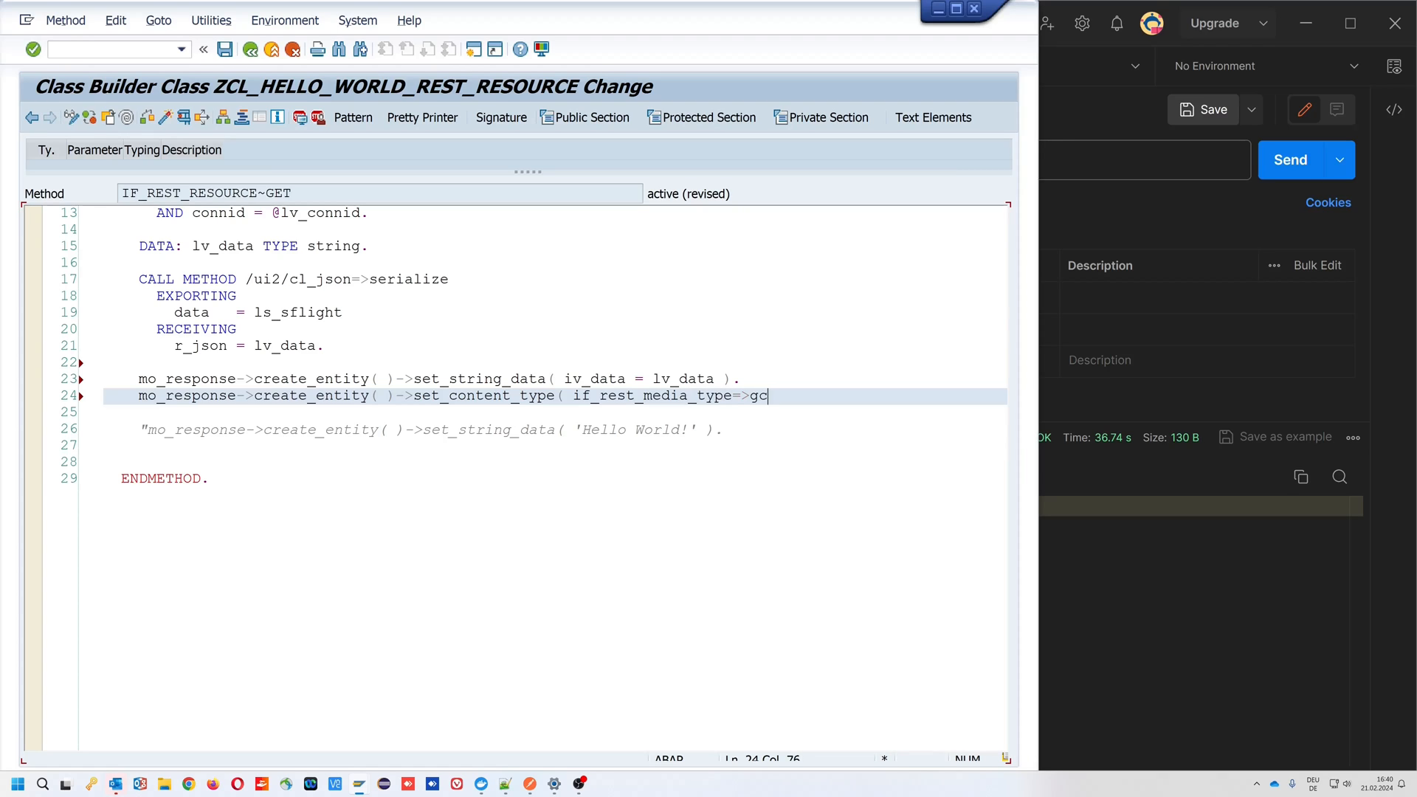
{"action": "type", "text": "_appl_json"}
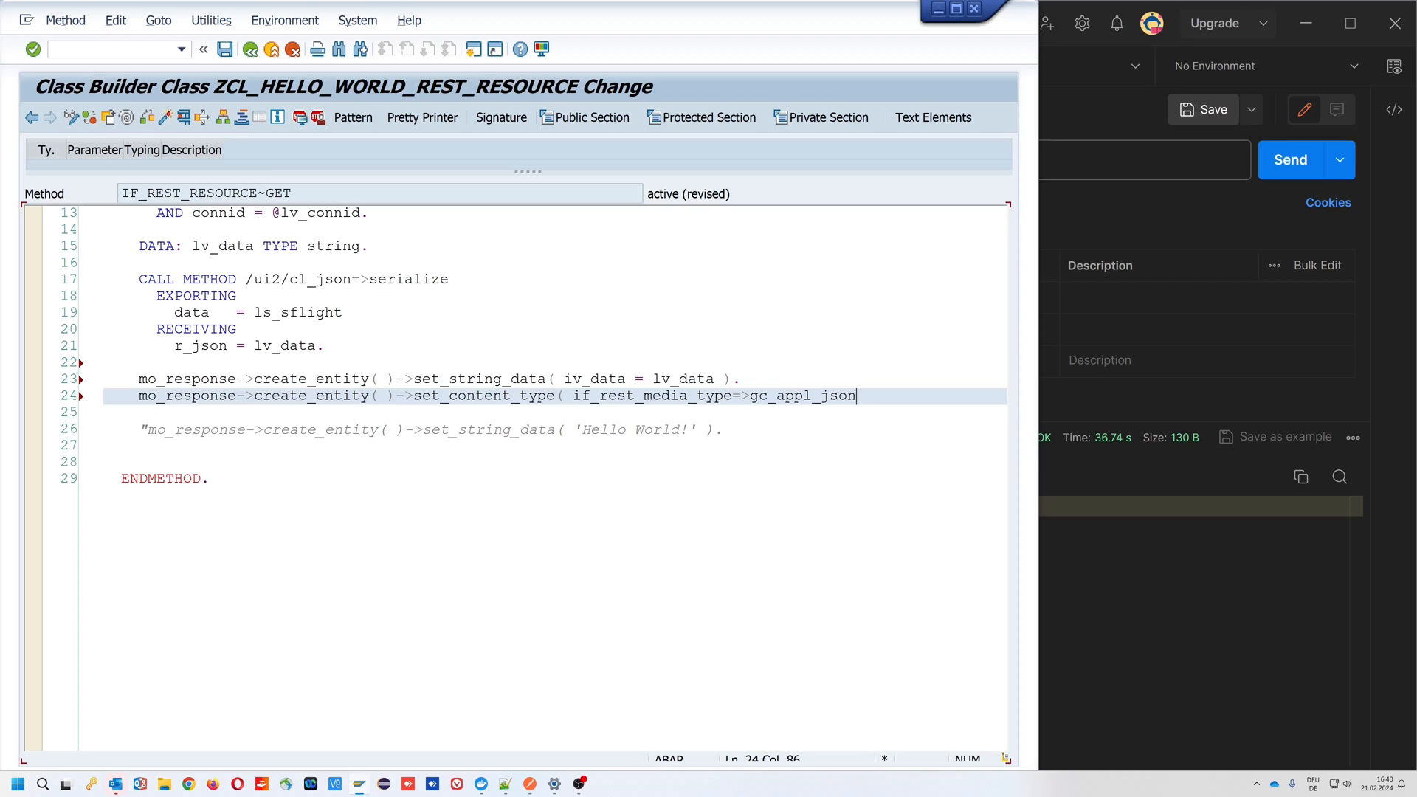
{"action": "type", "text": ")."}
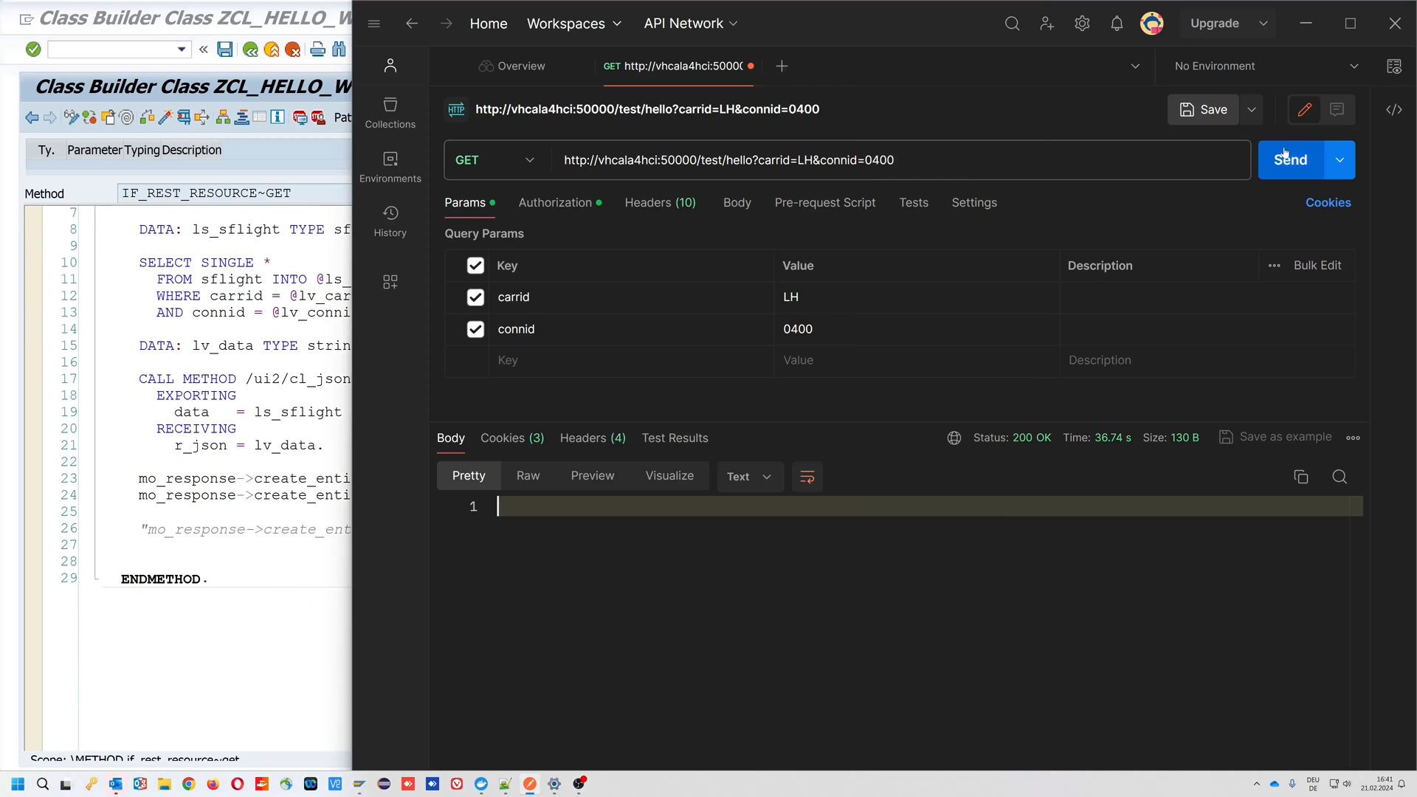
Send the request and review the 200 OK JSON flight row (LH, 400, price 666.00)
{"action": "left_click", "coordinate": [1290, 160]}
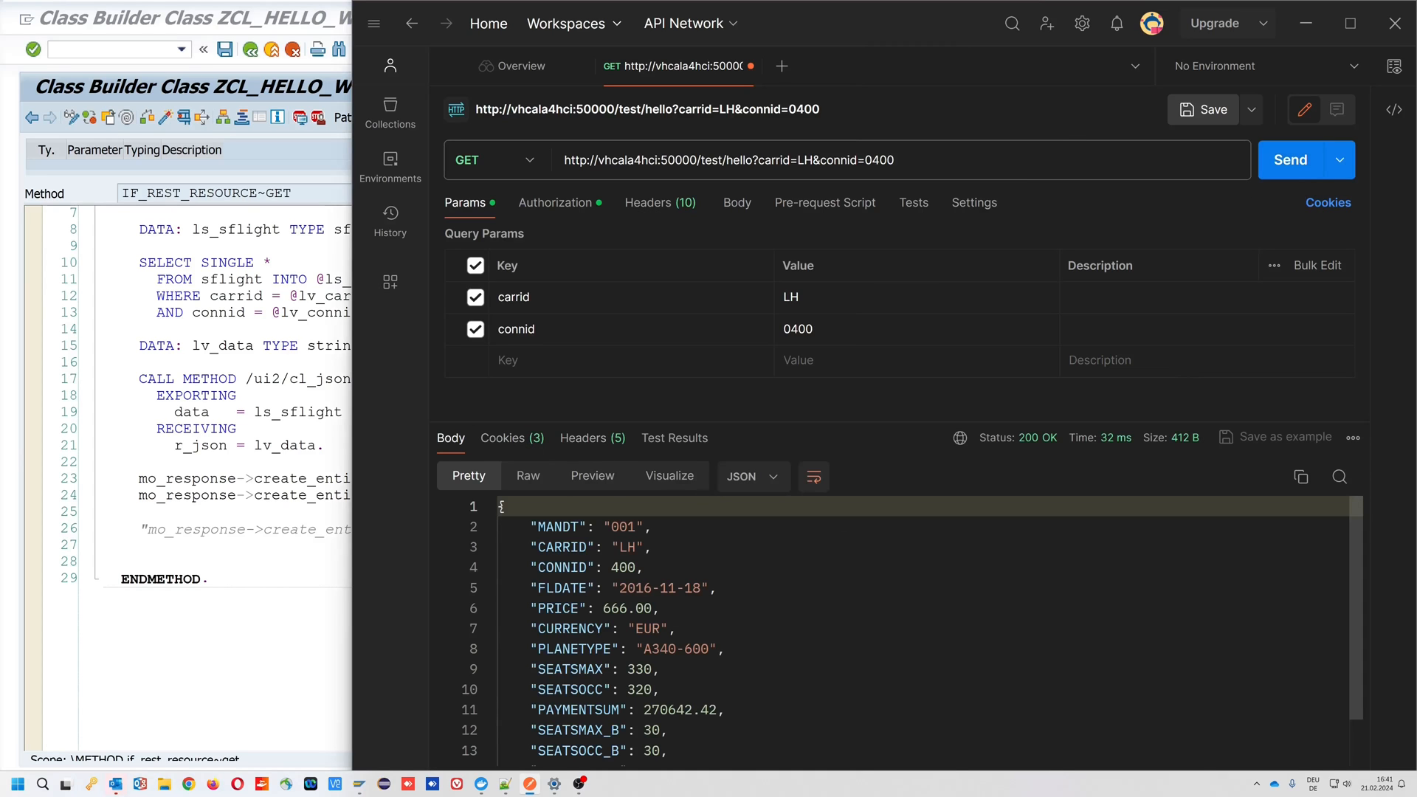
{"action": "scroll", "scroll_direction": "down", "scroll_amount": 3}
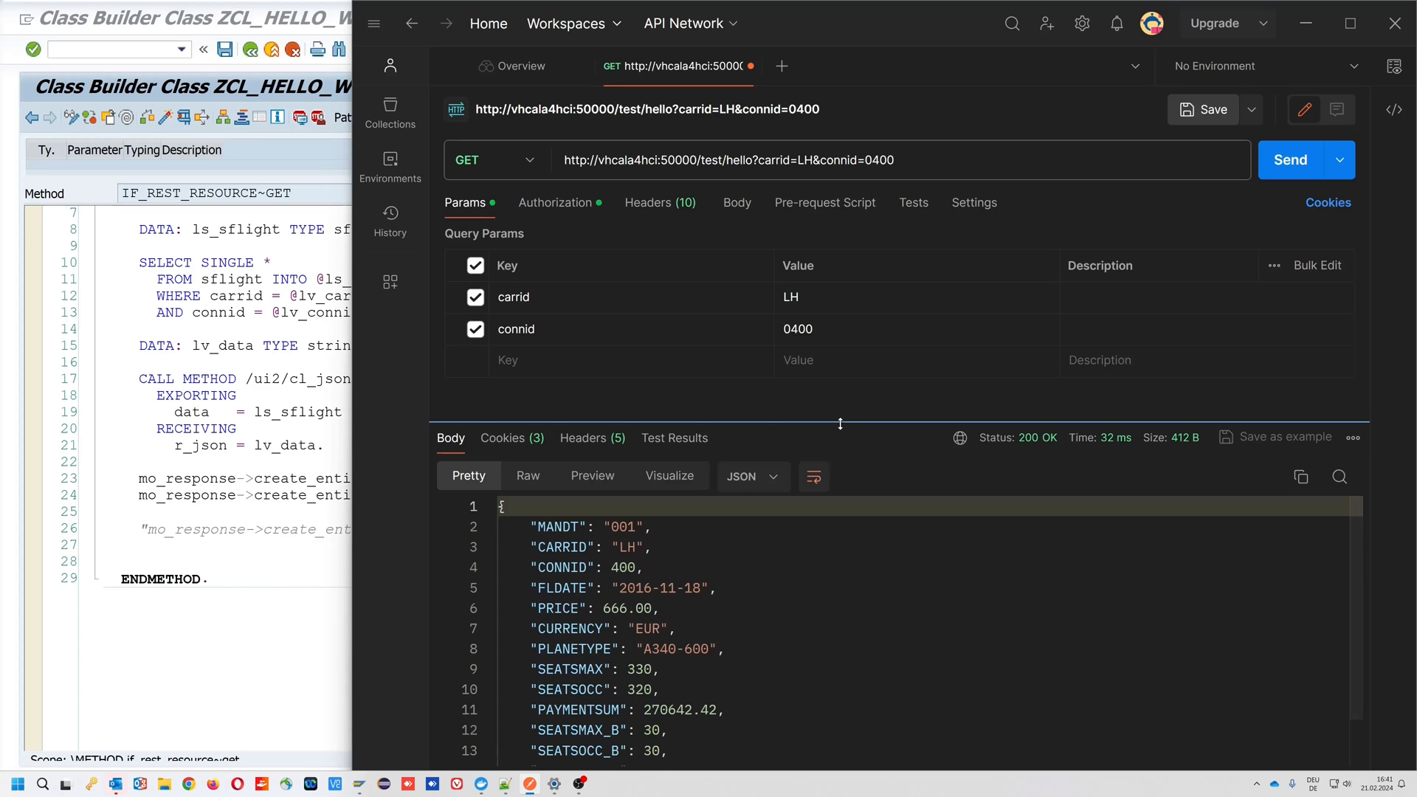
{"action": "scroll", "scroll_direction": "down", "scroll_amount": 3}
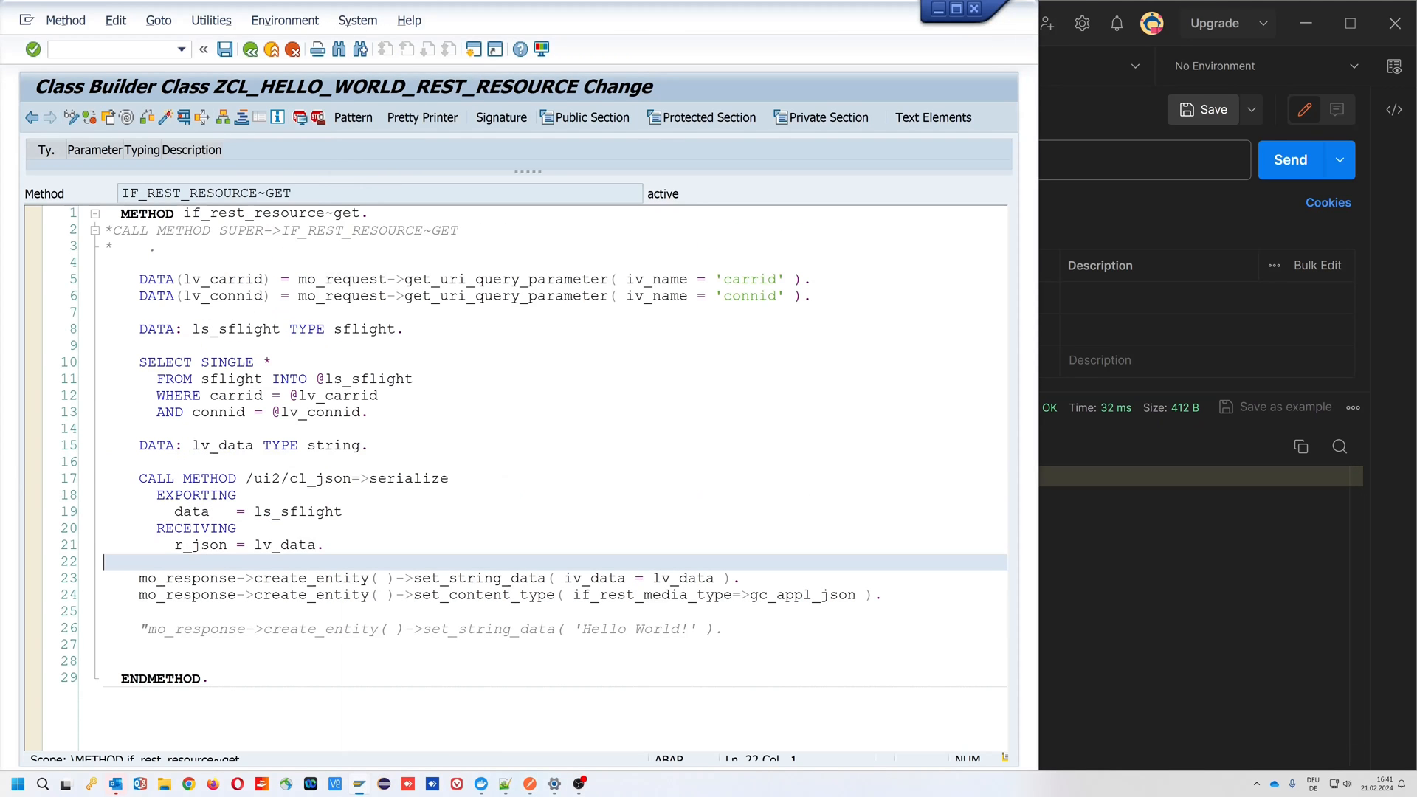
Declare lt_sflight as TYPE TABLE OF sflight, activate, and choose Edit on the LS_SFLIGHT activation error
{"action": "left_click", "coordinate": [226, 329]}
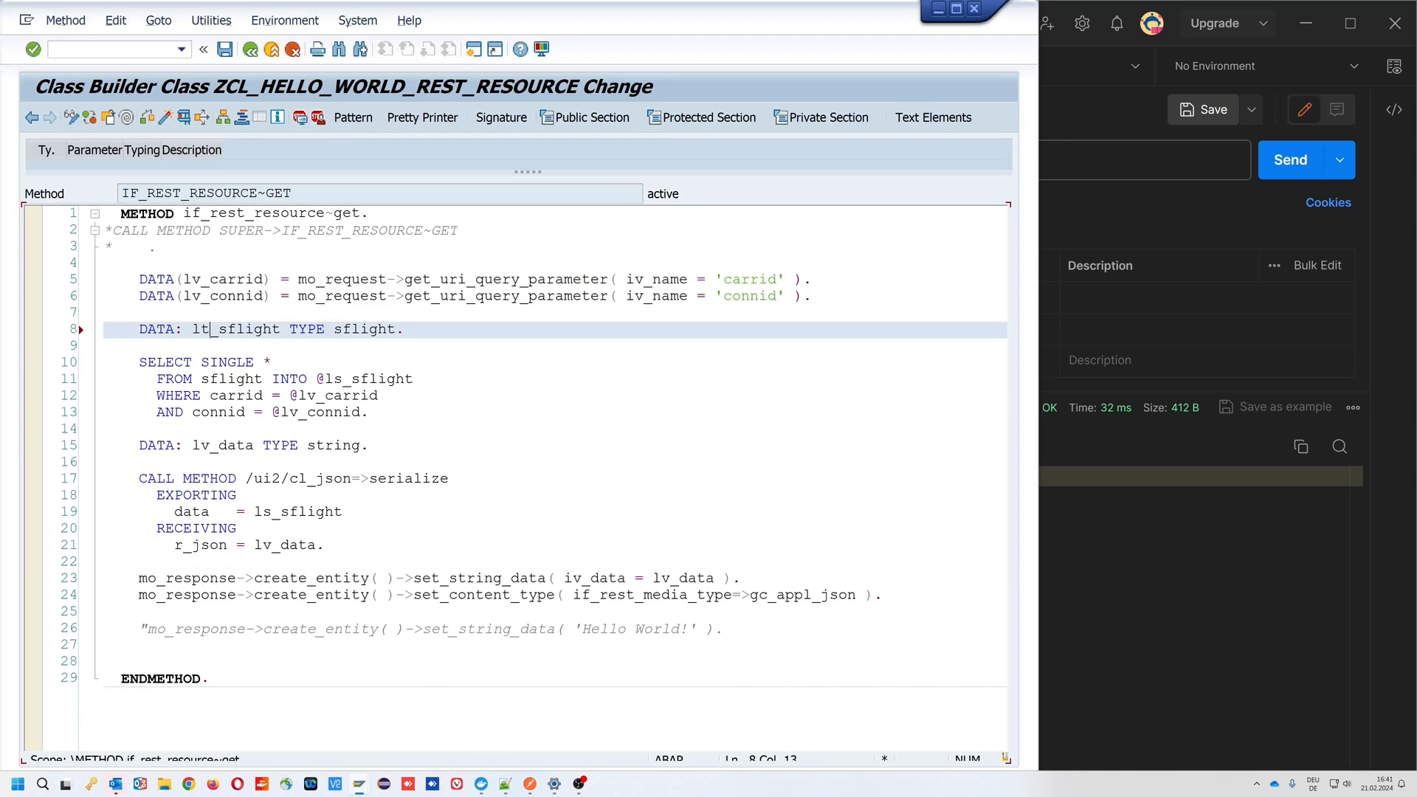
{"action": "type", "text": "table of"}
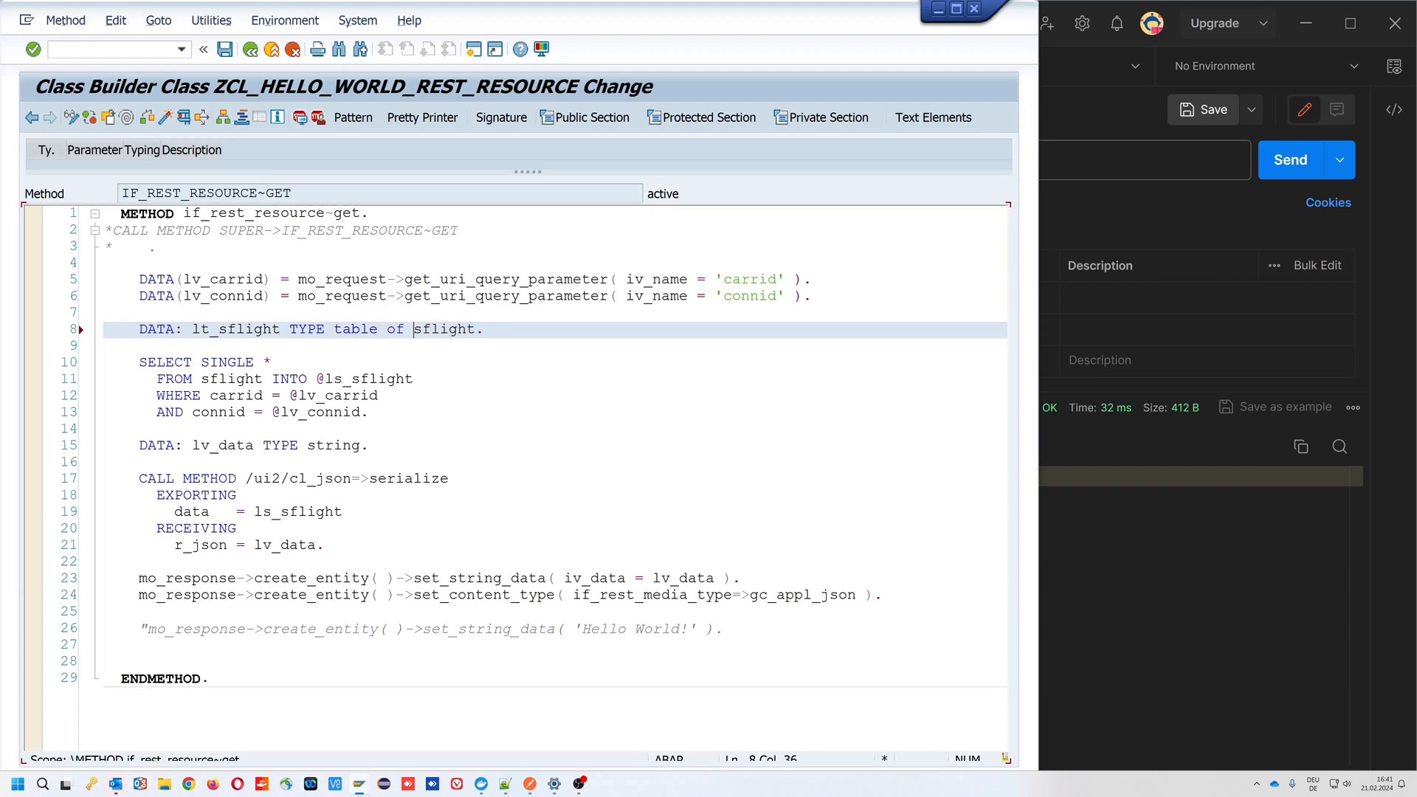
{"action": "type", "text": "table"}
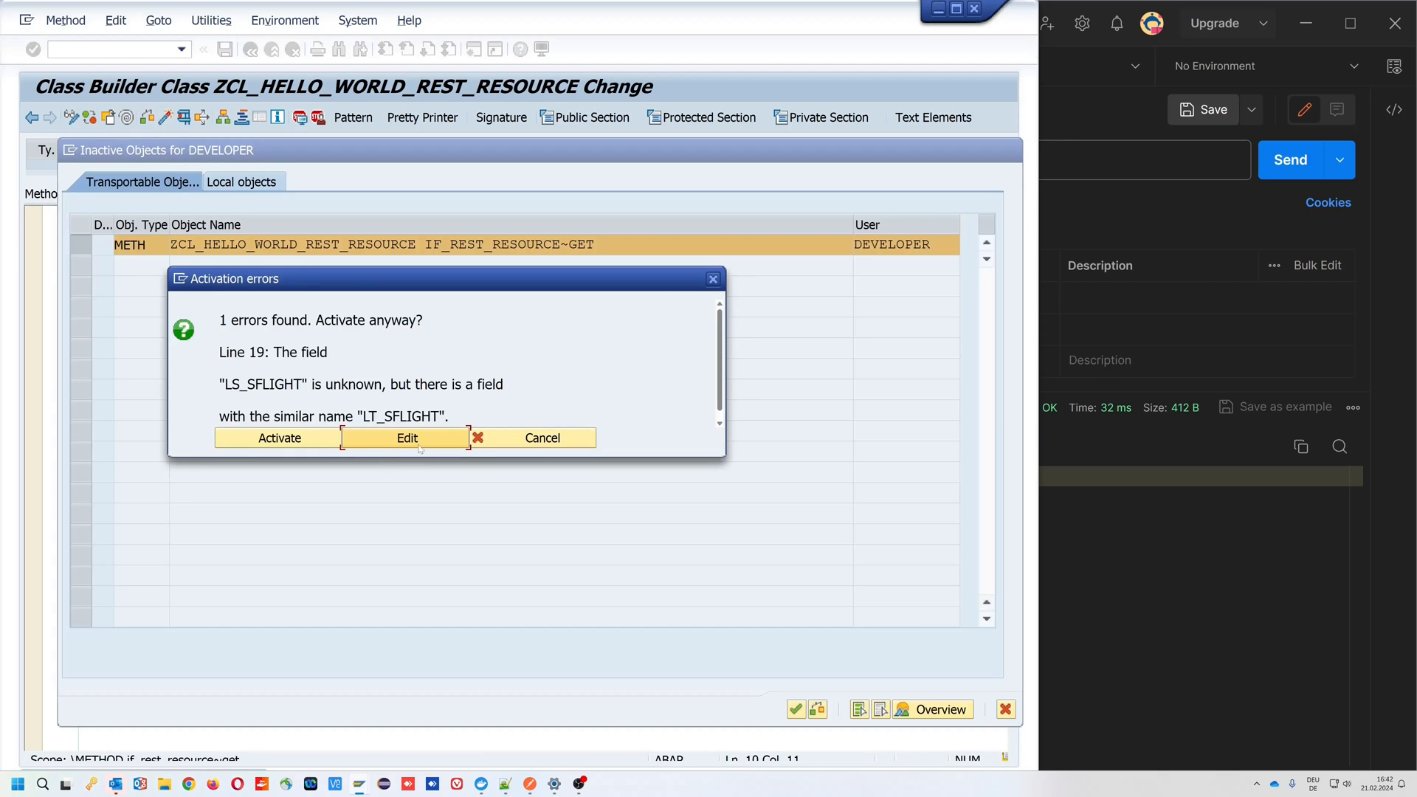
{"action": "left_click", "coordinate": [406, 437]}
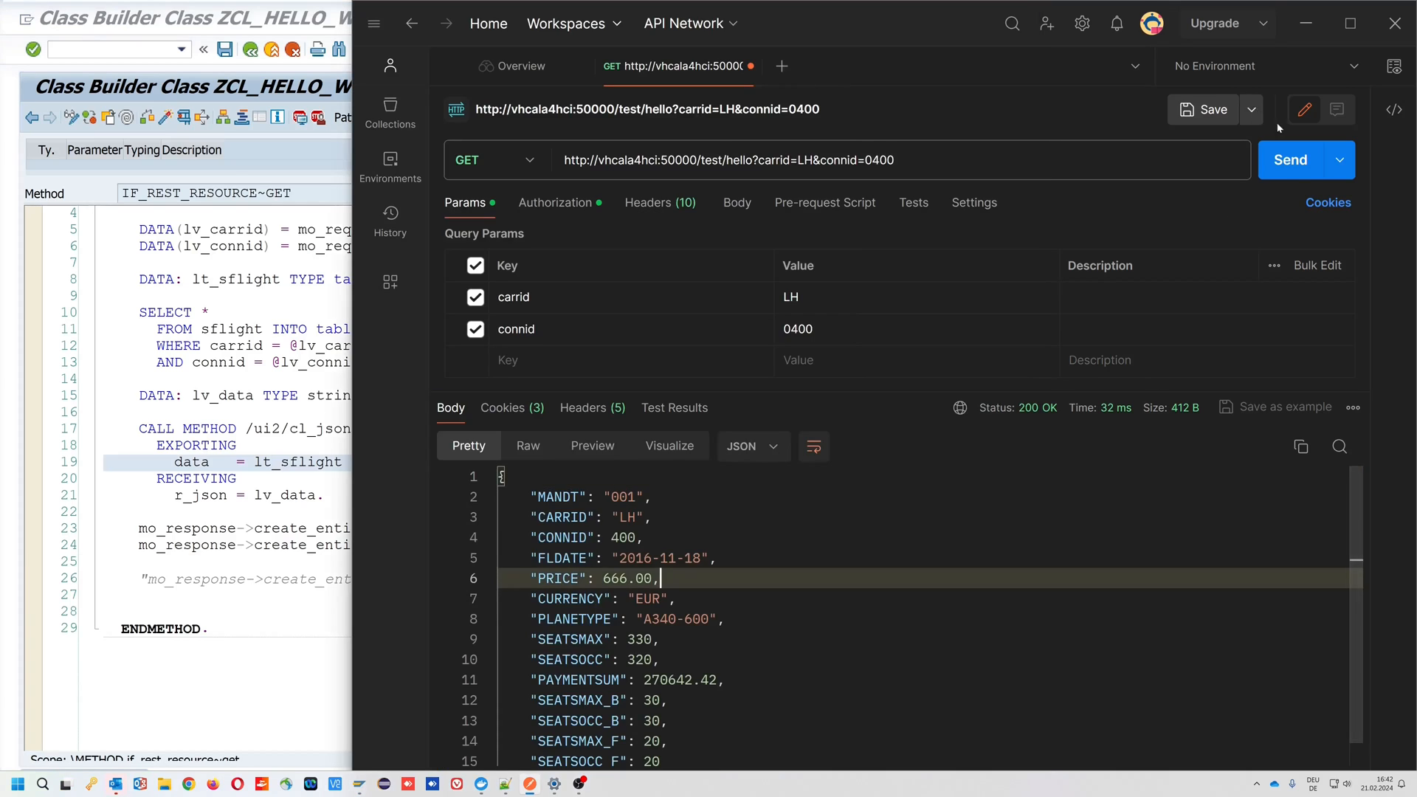
Send the carrid LH, connid 0400 request, review the JSON body, then view headers showing application/json and 200 OK
{"action": "left_click", "coordinate": [1289, 160]}
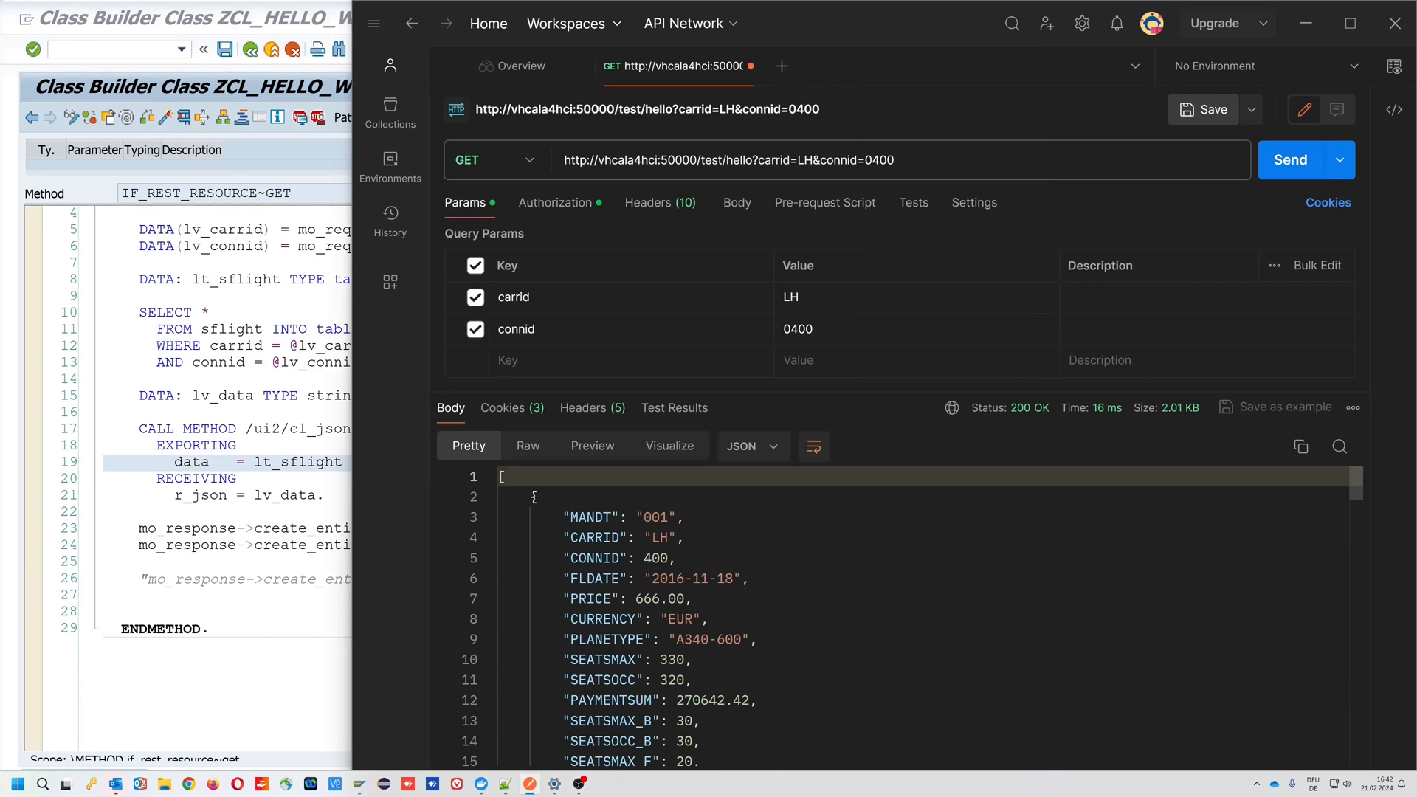
{"action": "scroll", "scroll_direction": "down", "scroll_amount": 3}
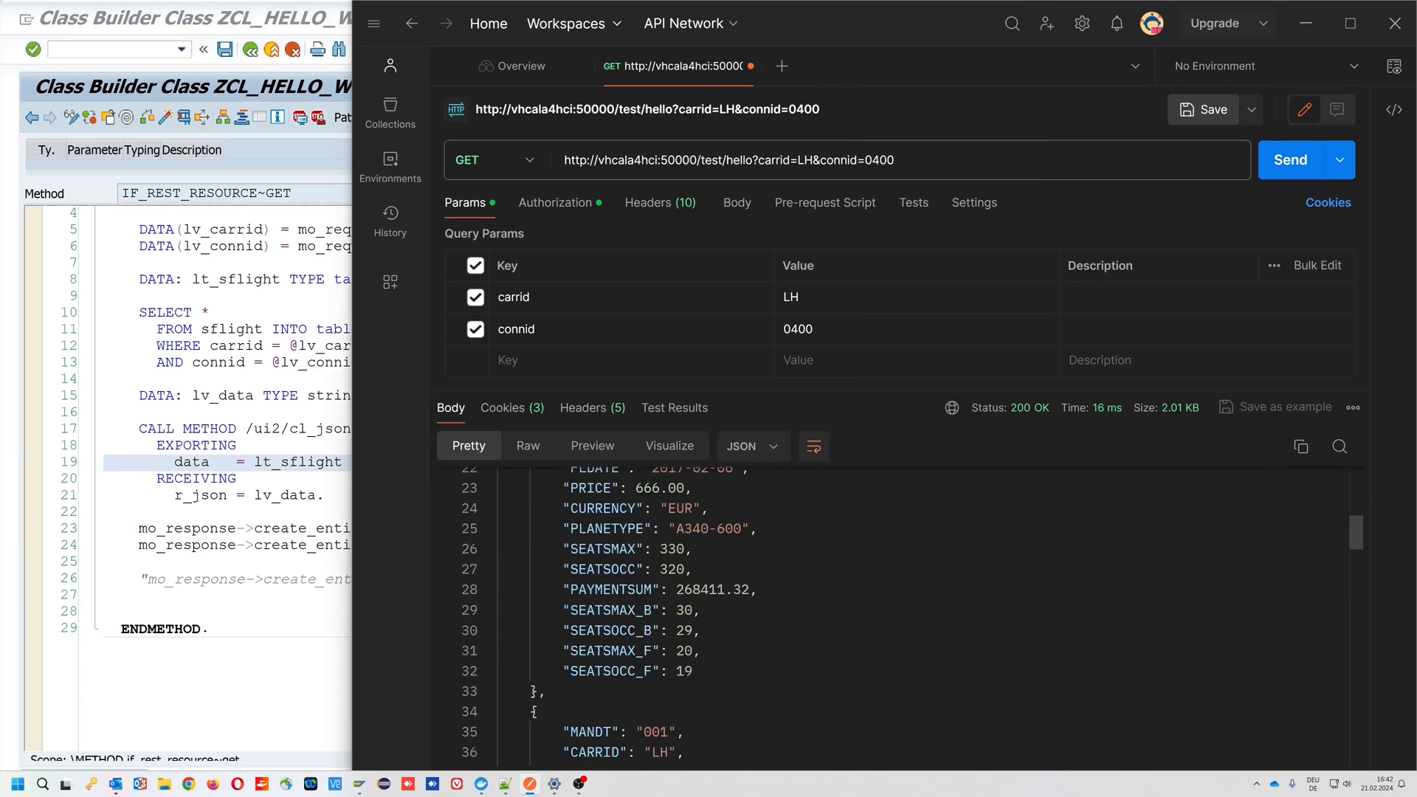
{"action": "scroll", "scroll_direction": "down", "scroll_amount": 3}
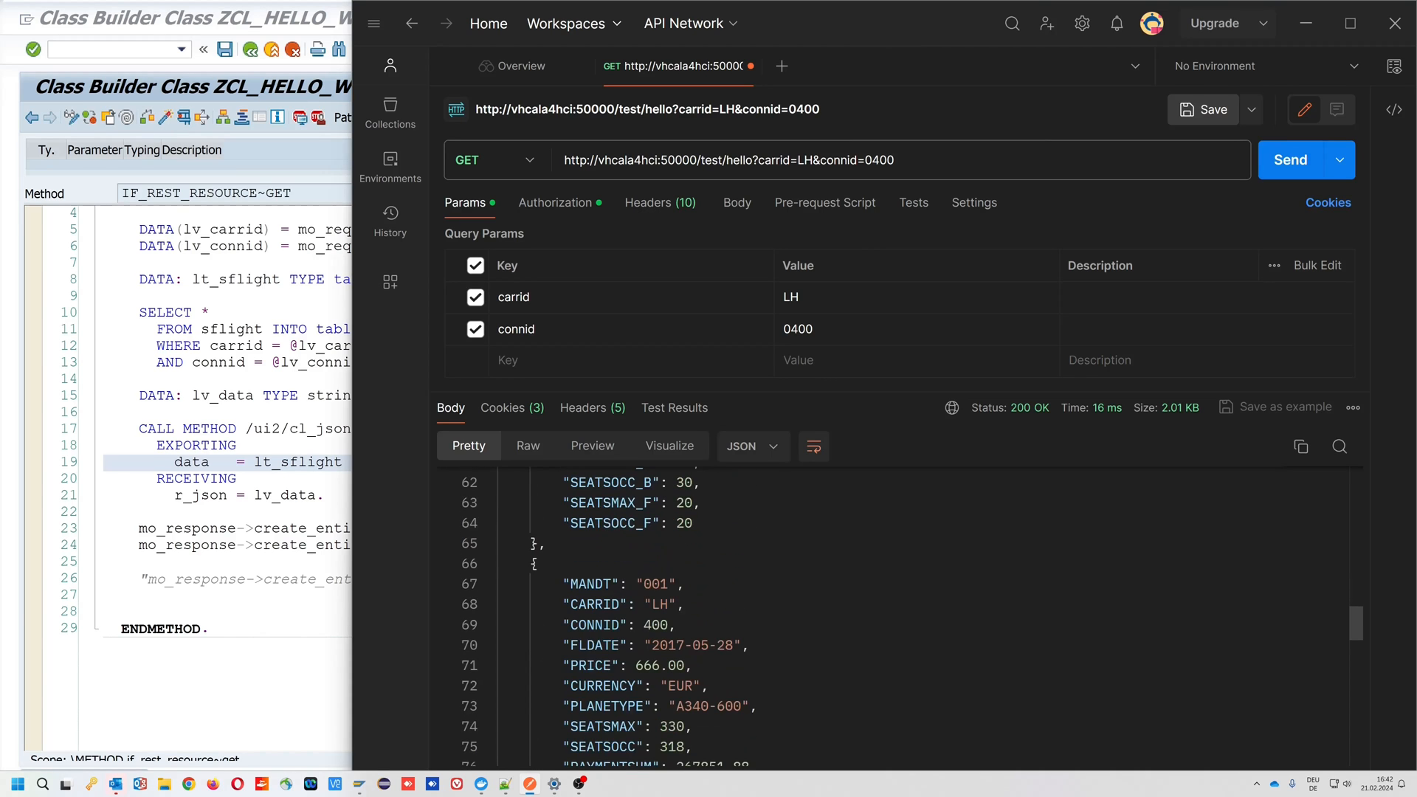
{"action": "scroll", "scroll_direction": "down", "scroll_amount": 3}
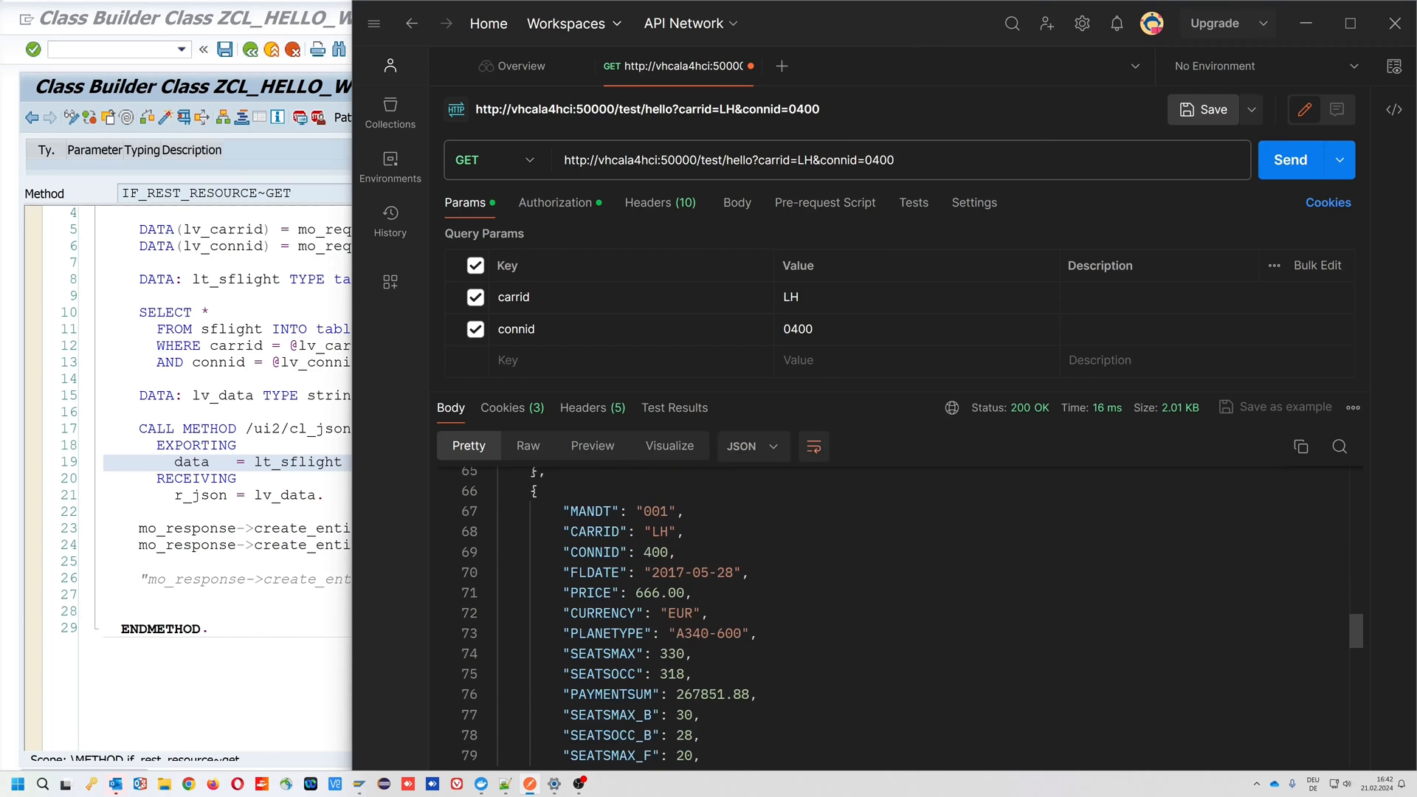
{"action": "scroll", "scroll_direction": "down", "scroll_amount": 3}
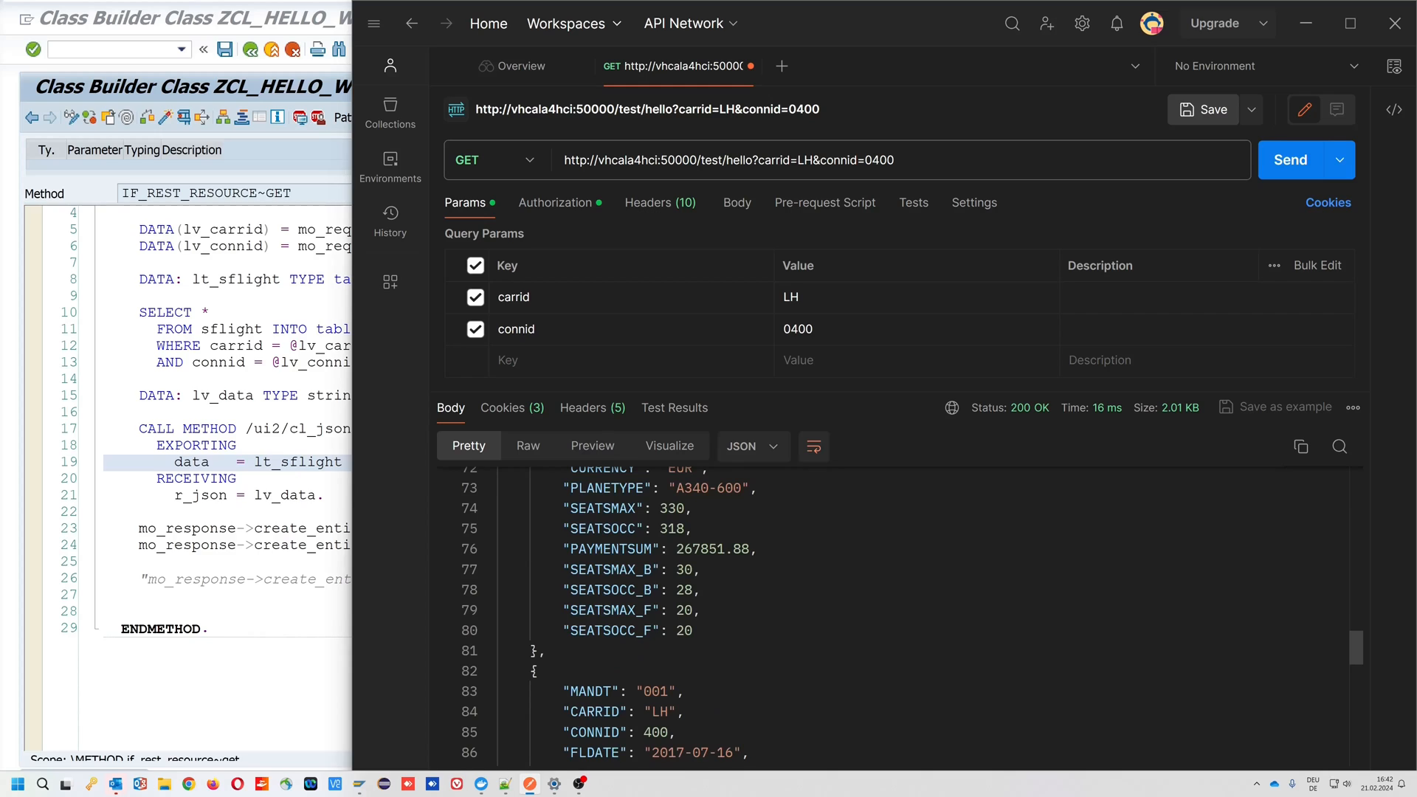
{"action": "left_click", "coordinate": [582, 408]}
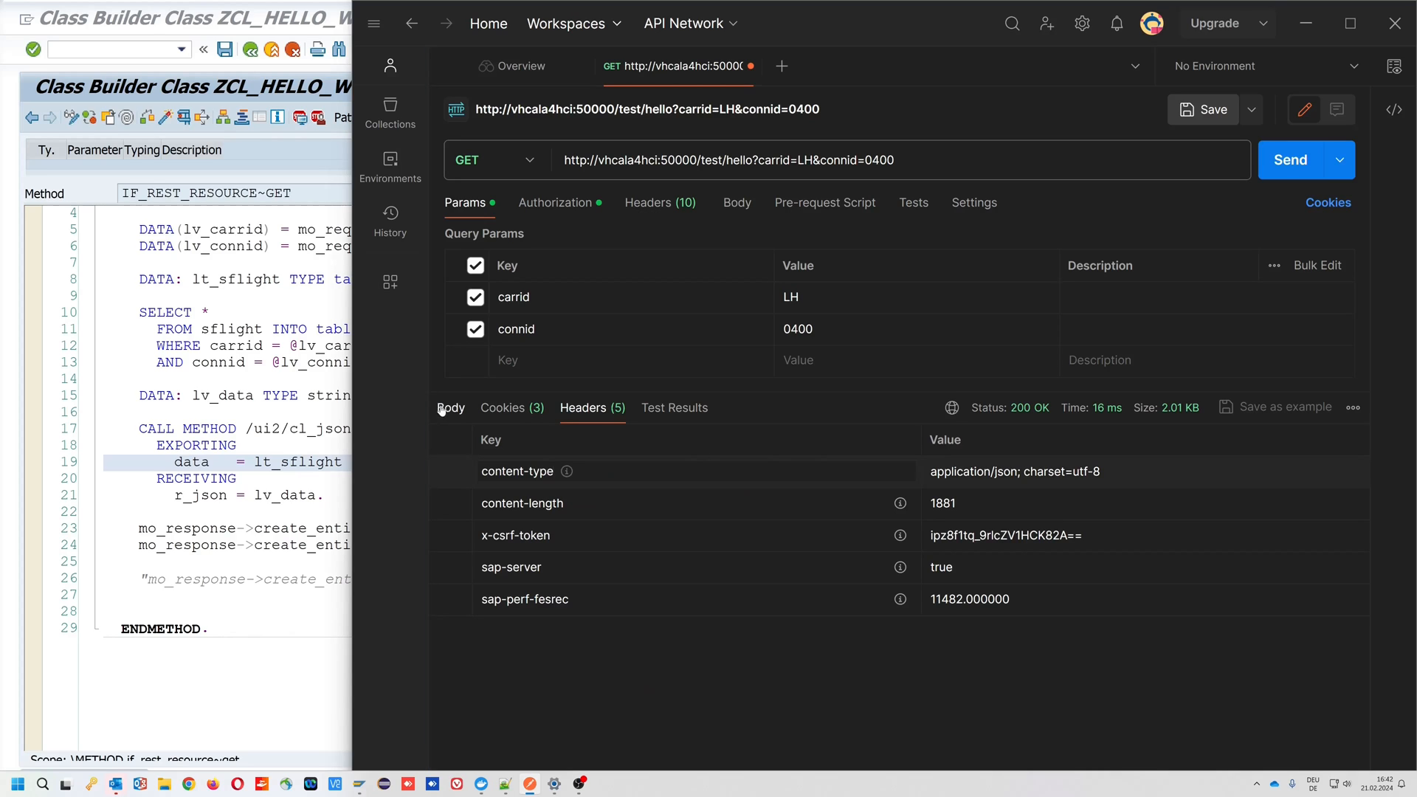
{"action": "left_click", "coordinate": [450, 408]}
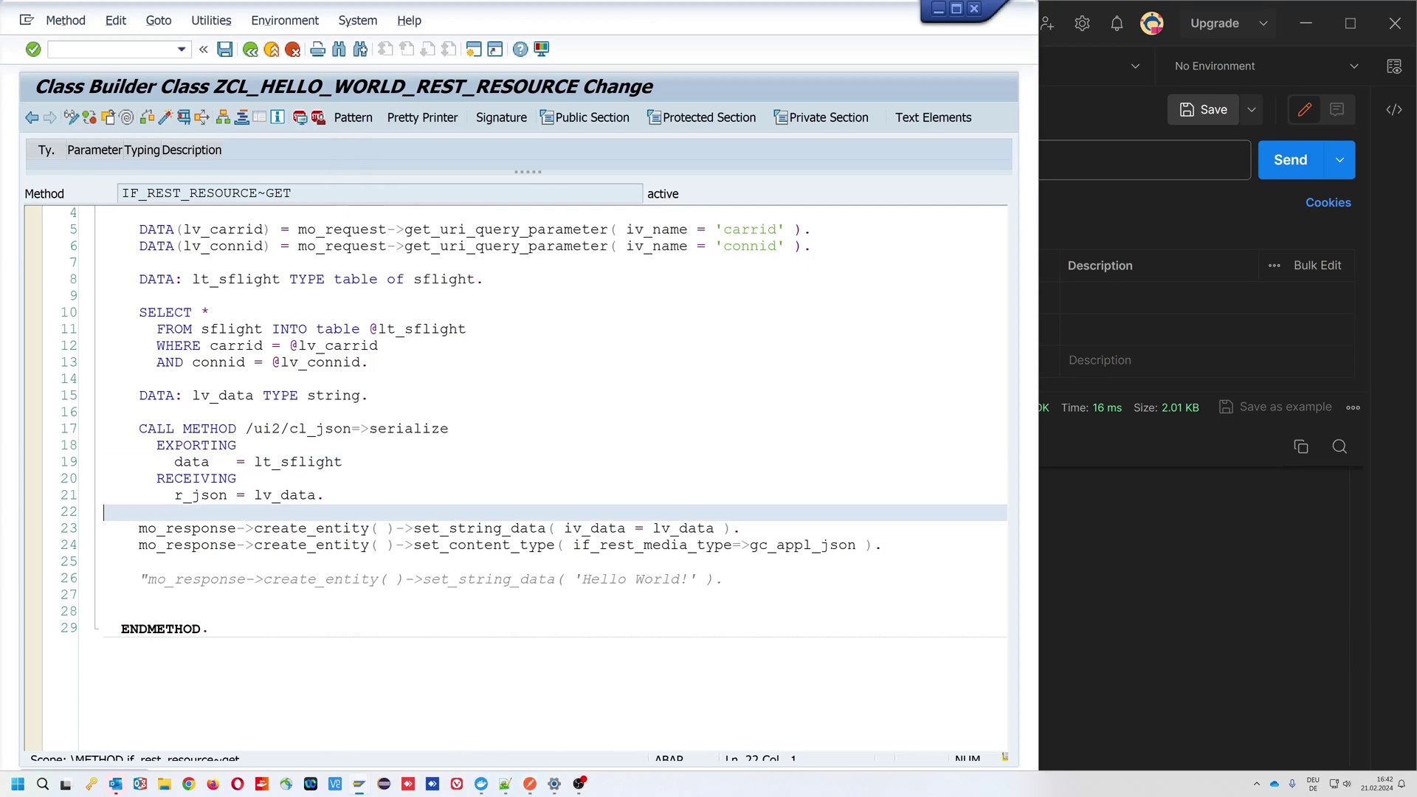
Scroll the GET method editor down to the serialize call and response statements
{"action": "scroll", "scroll_direction": "down", "scroll_amount": 3}
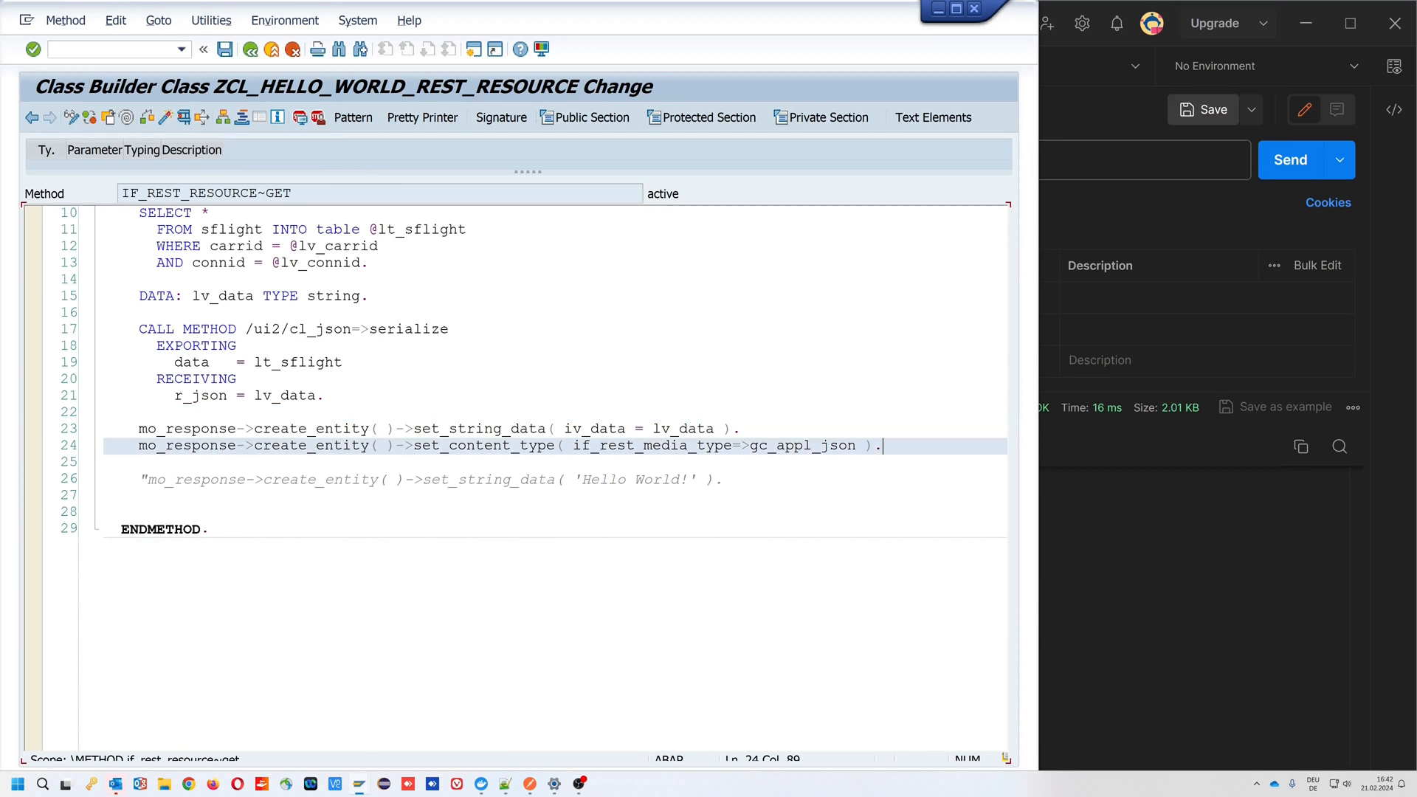
Add mo_response->set_status( cl_rest_status_code=>gc_success_ok ) after the content type line
{"action": "key", "text": "Enter"}
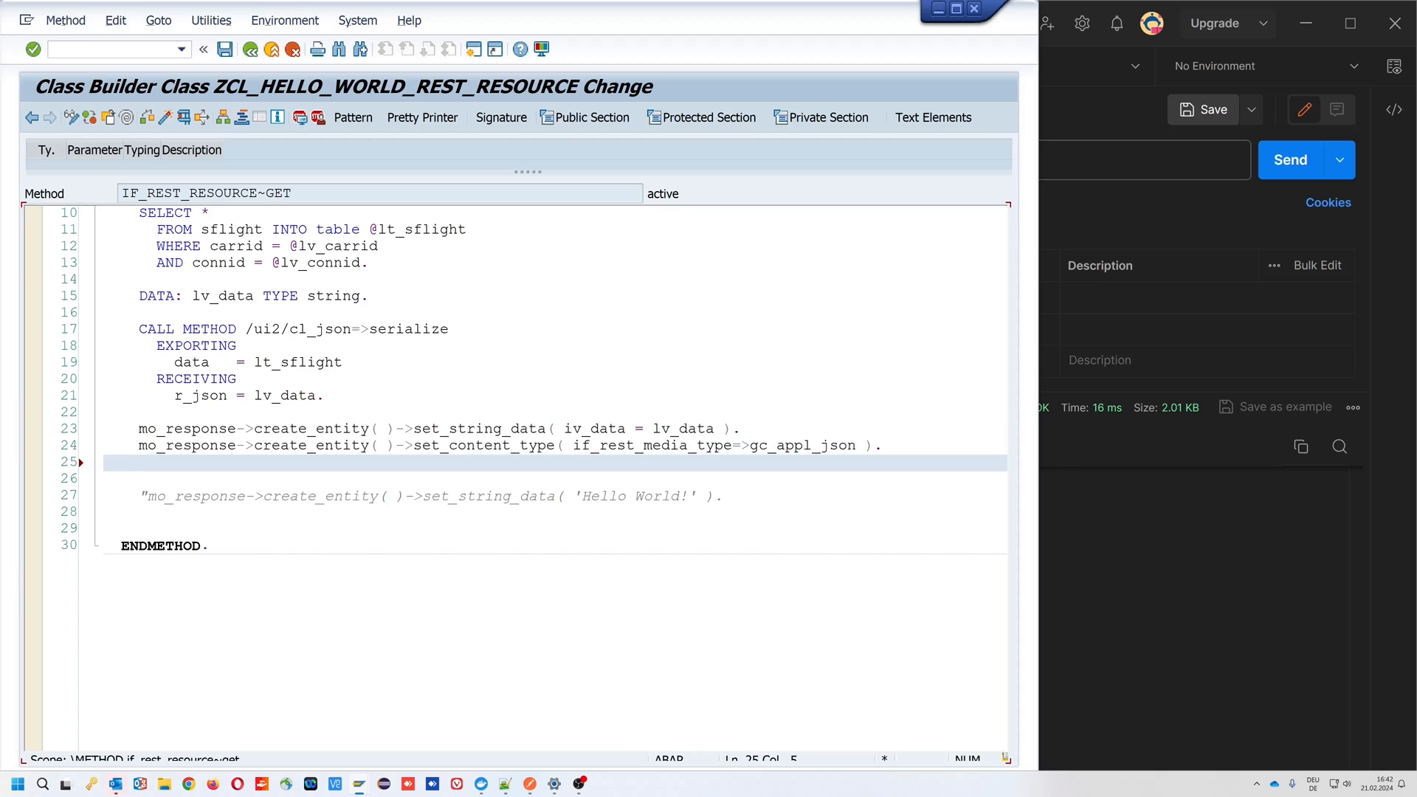
{"action": "type", "text": "mo"}
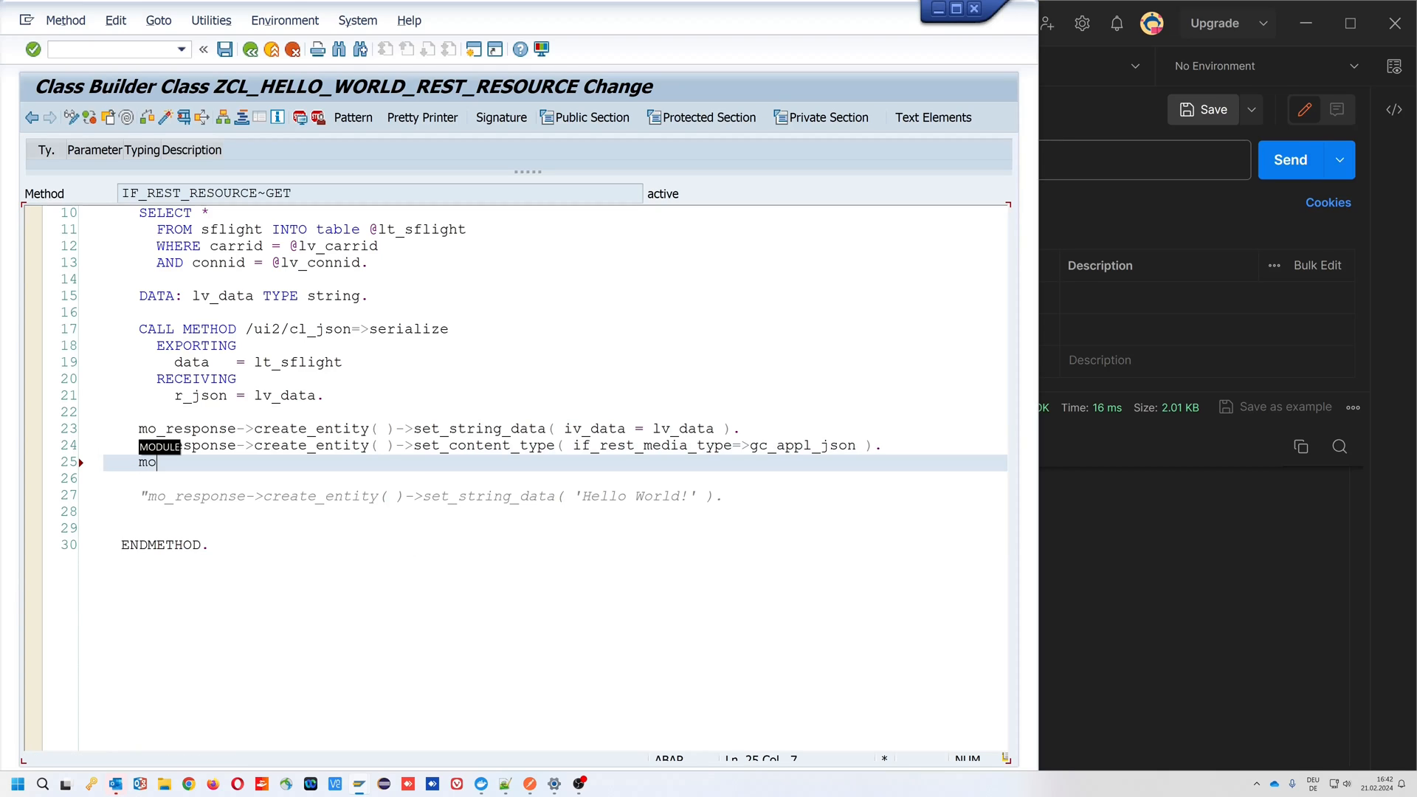
{"action": "type", "text": "_rsponse"}
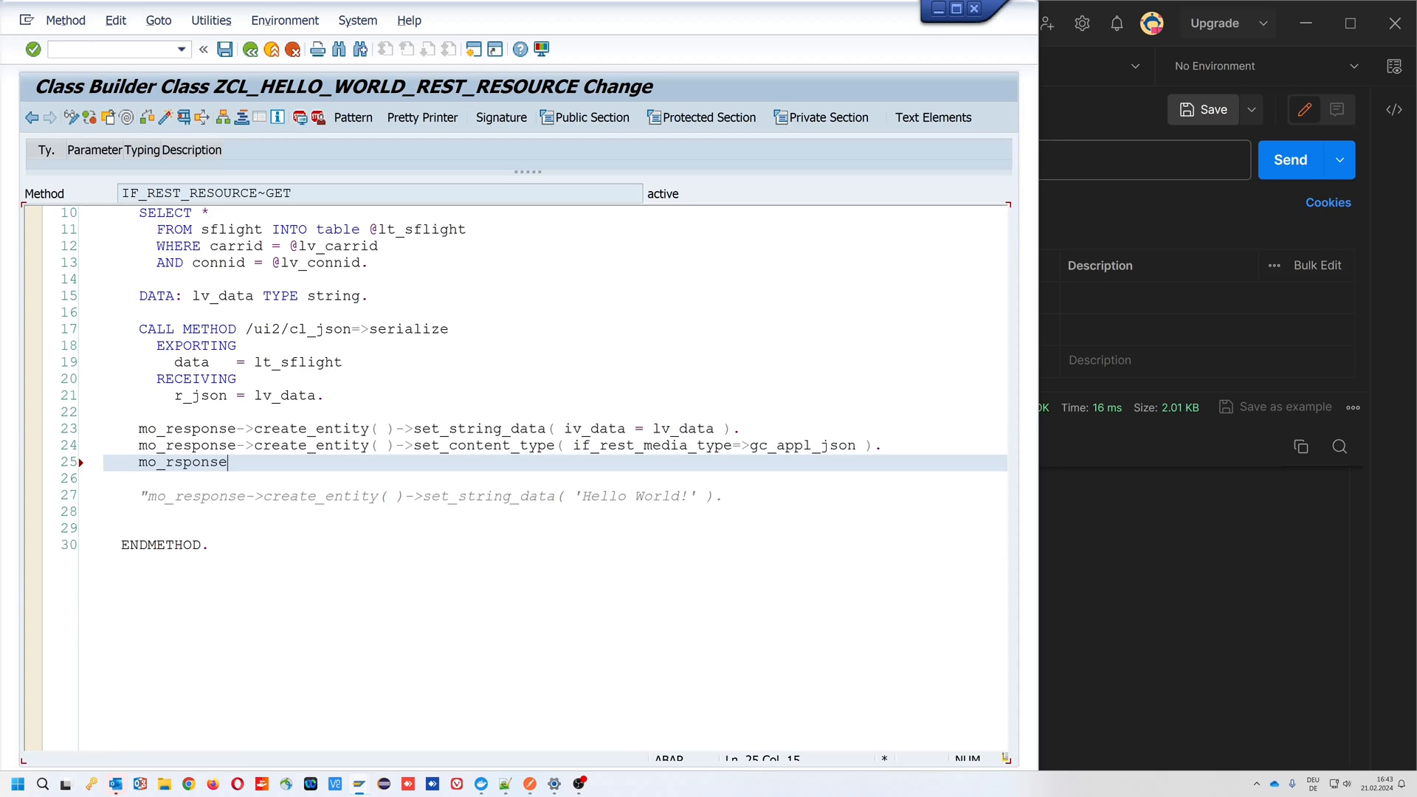
{"action": "type", "text": "->"}
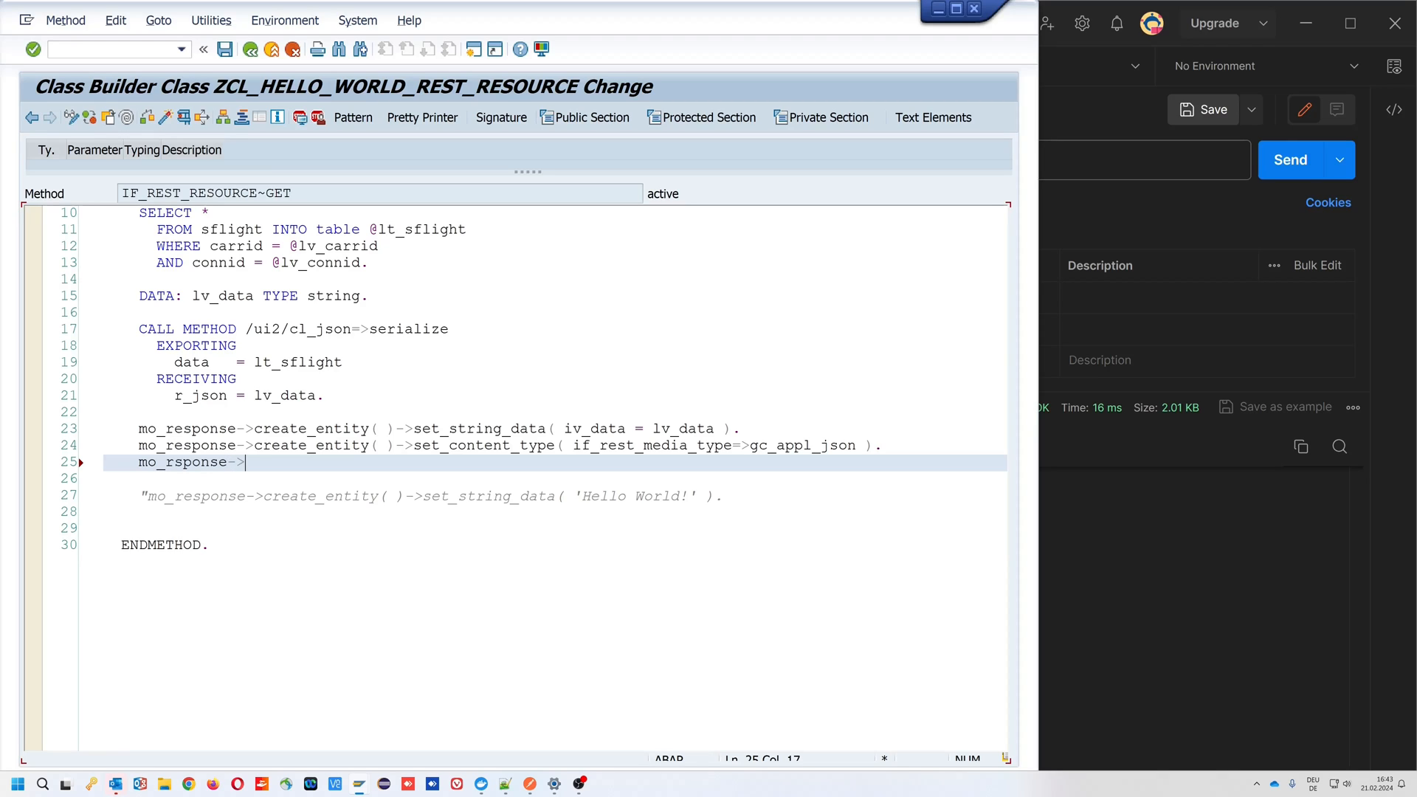
{"action": "type", "text": "e"}
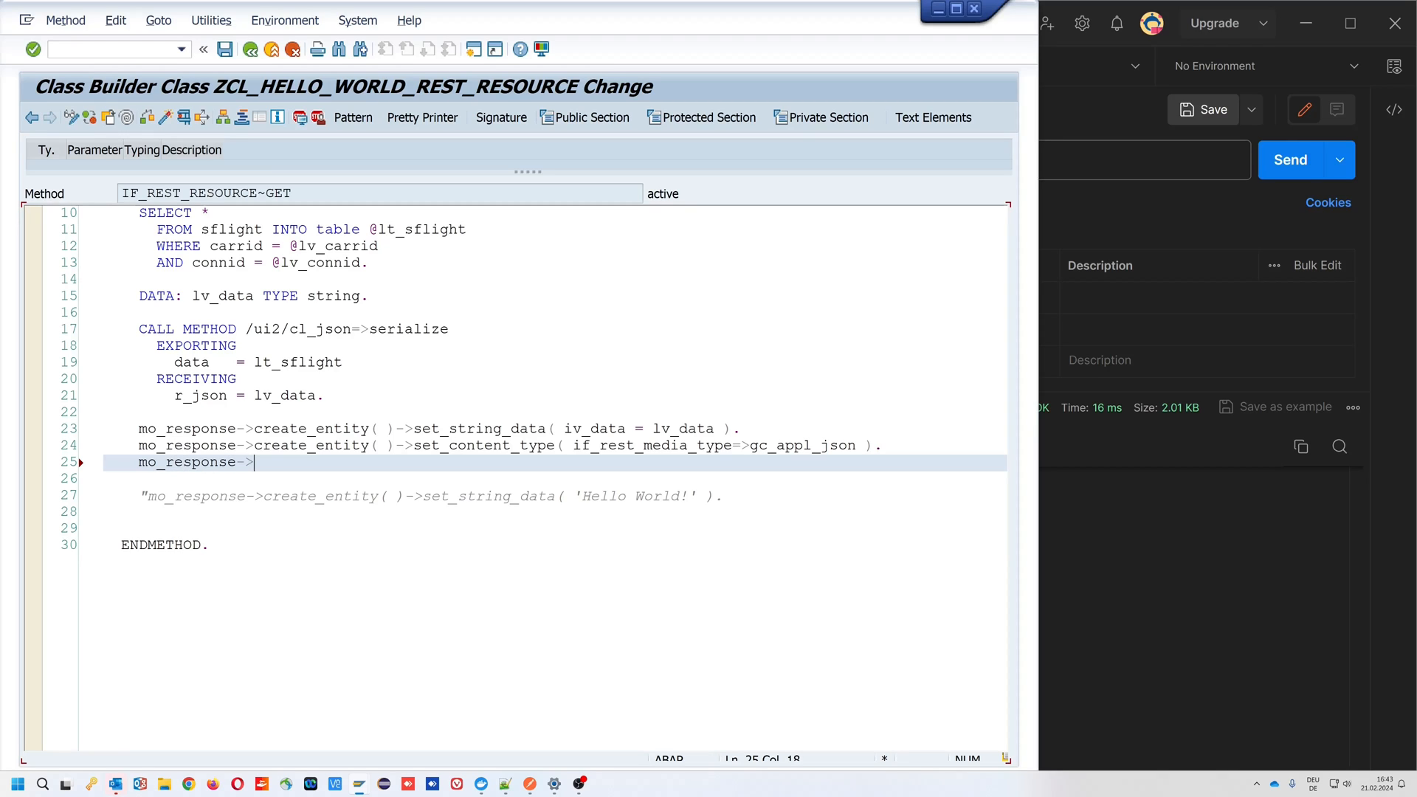
{"action": "type", "text": "set_stsat"}
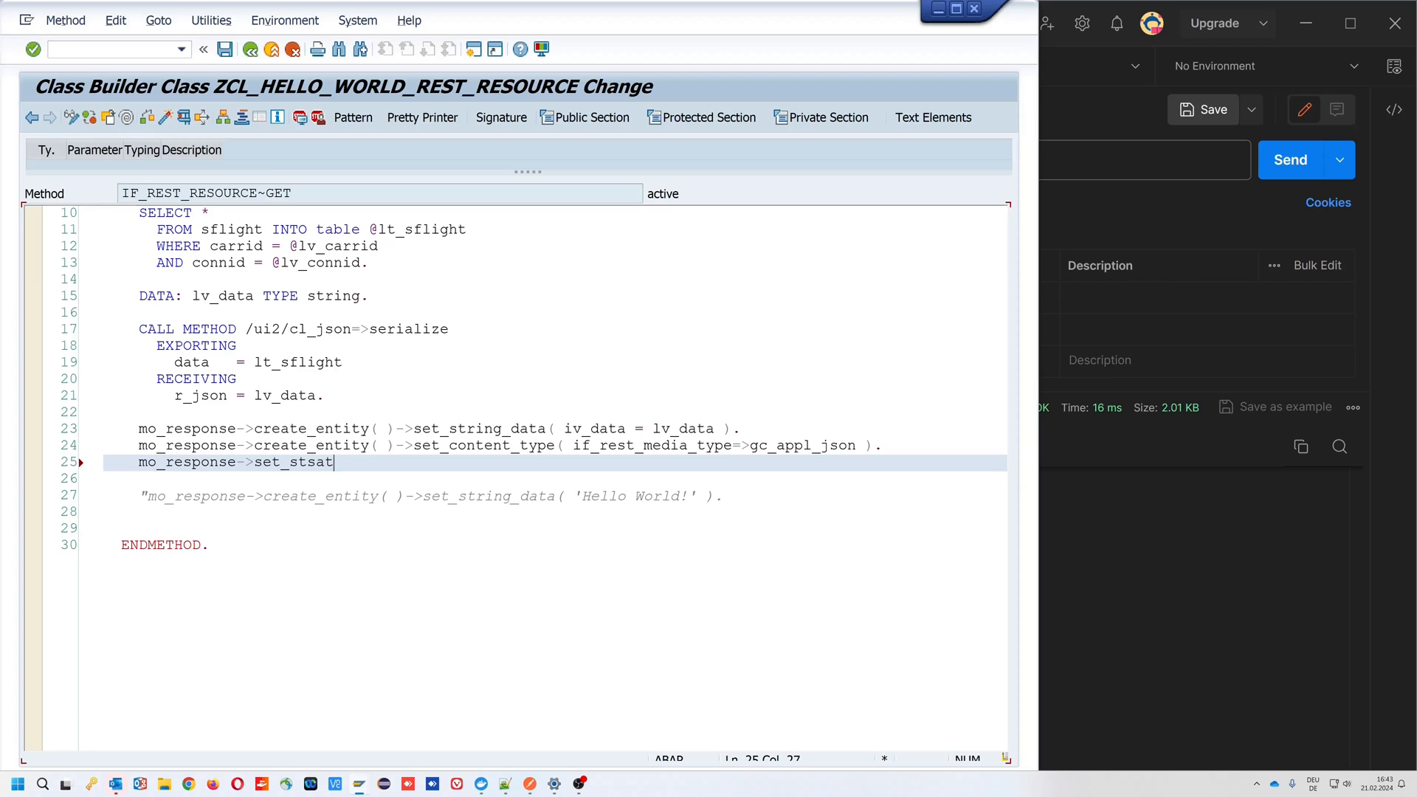
{"action": "type", "text": "us"}
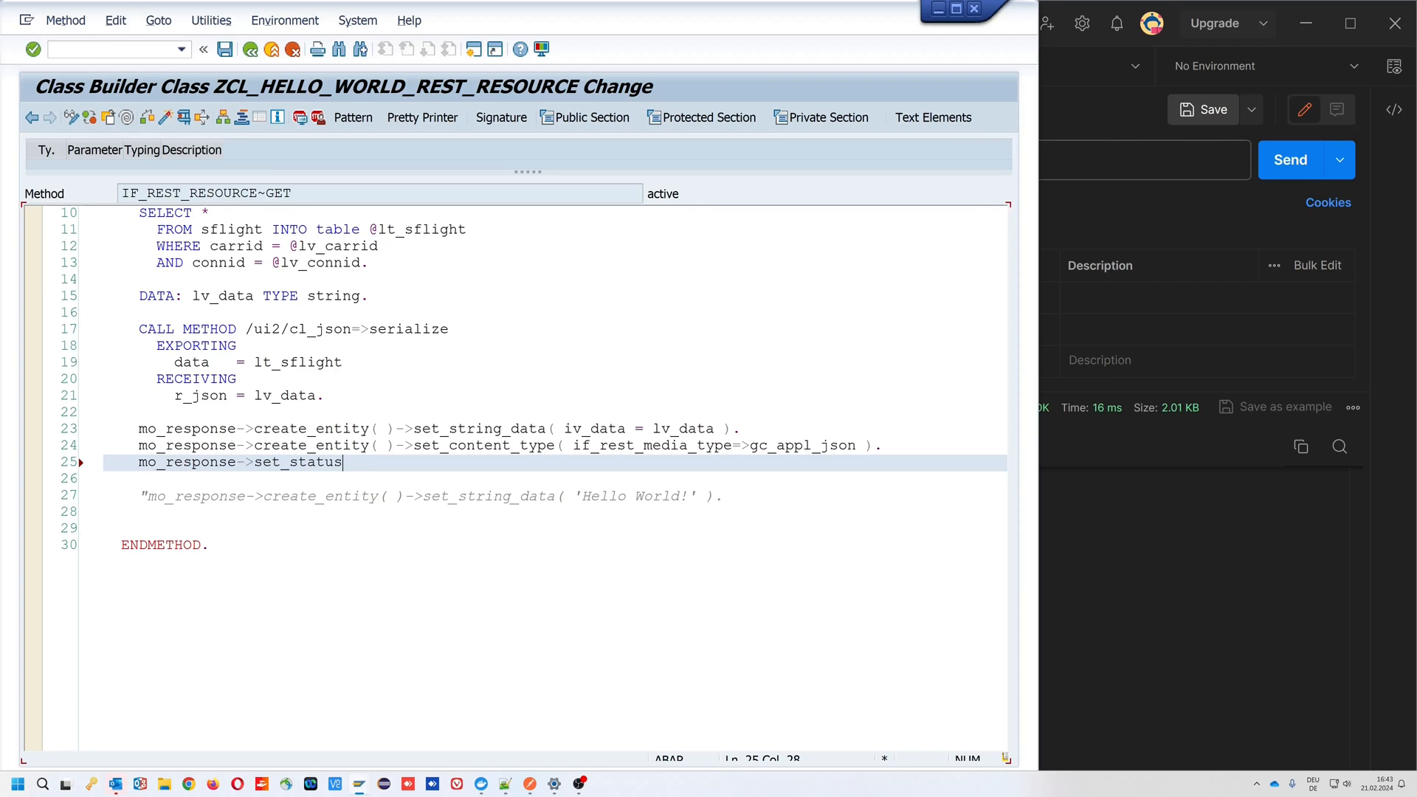
{"action": "type", "text": "("}
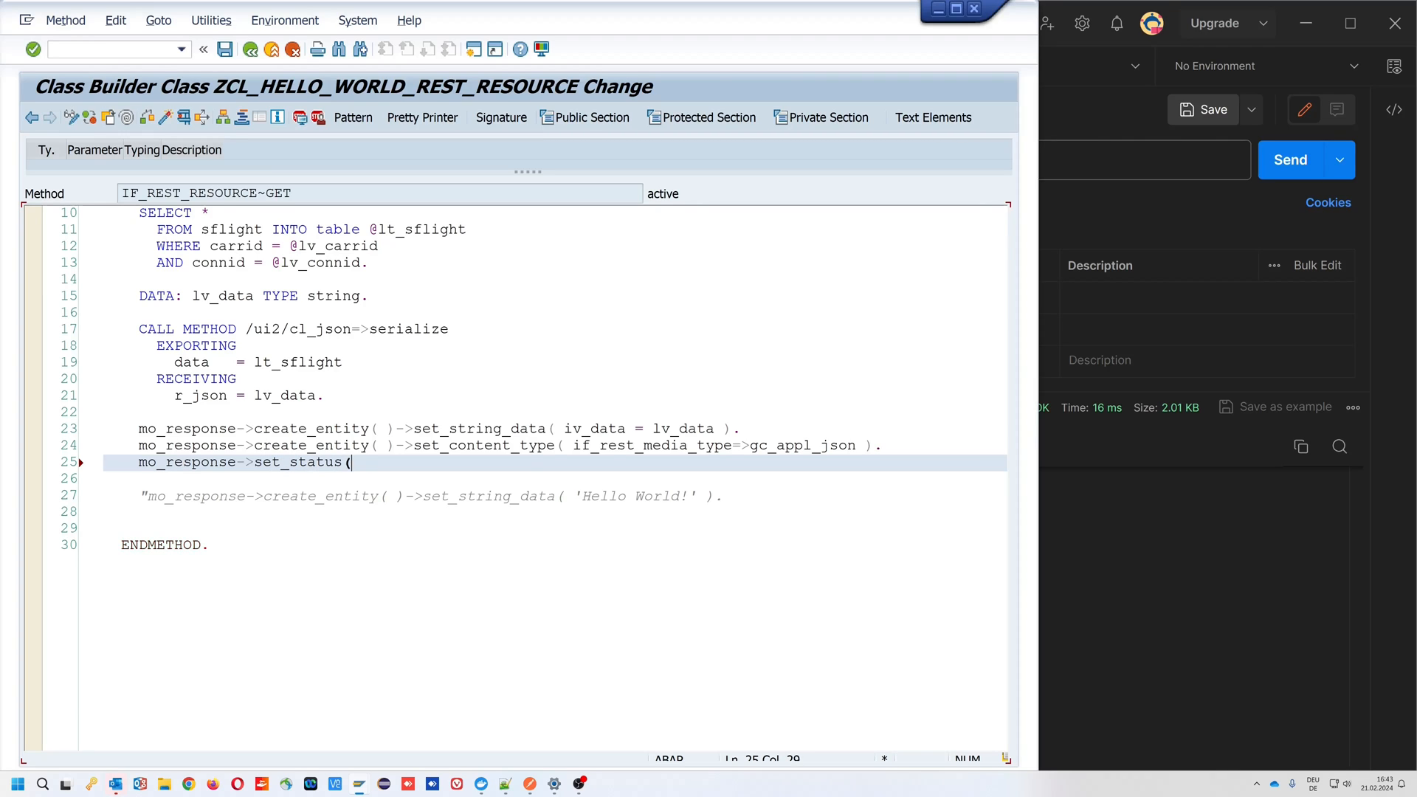
{"action": "type", "text": "cl_re"}
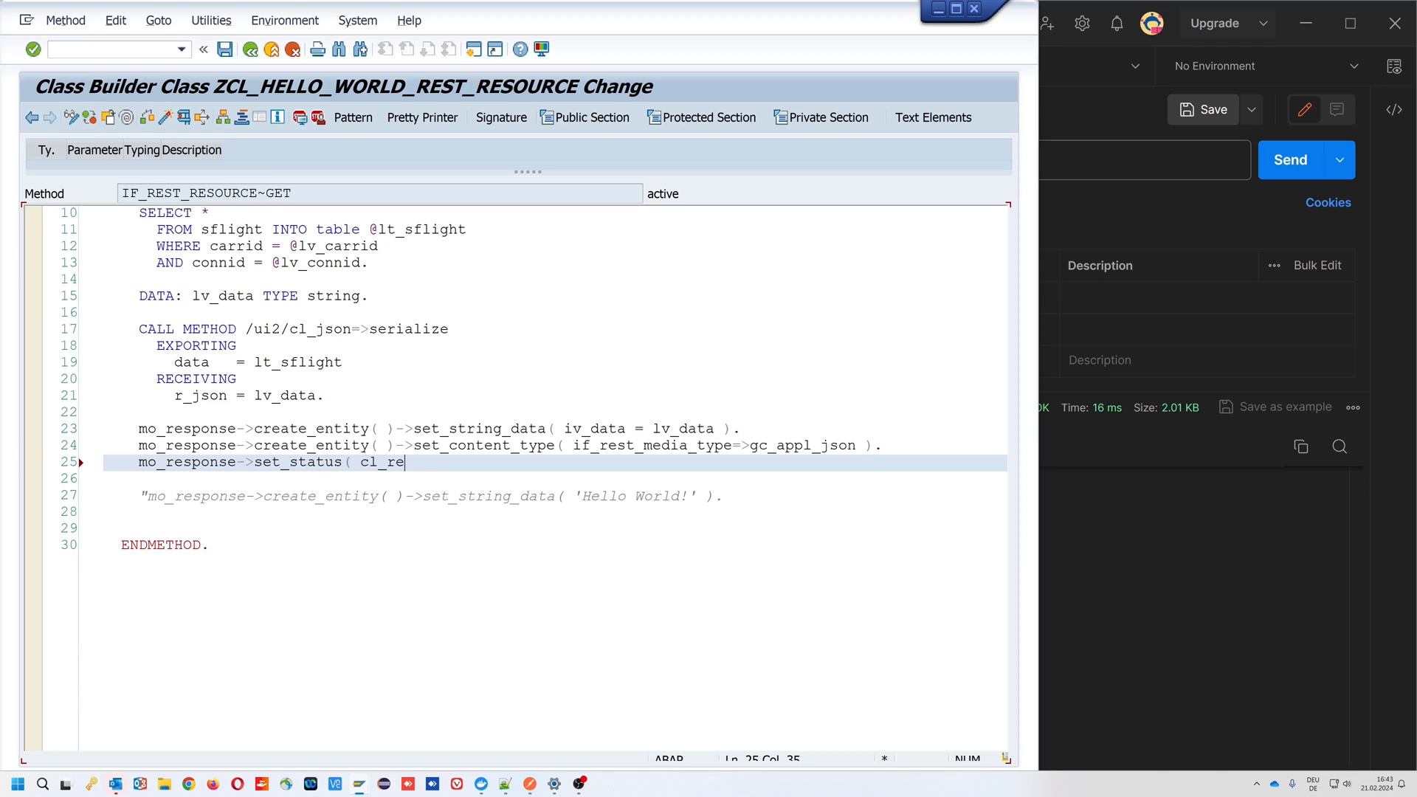
{"action": "type", "text": "st_status"}
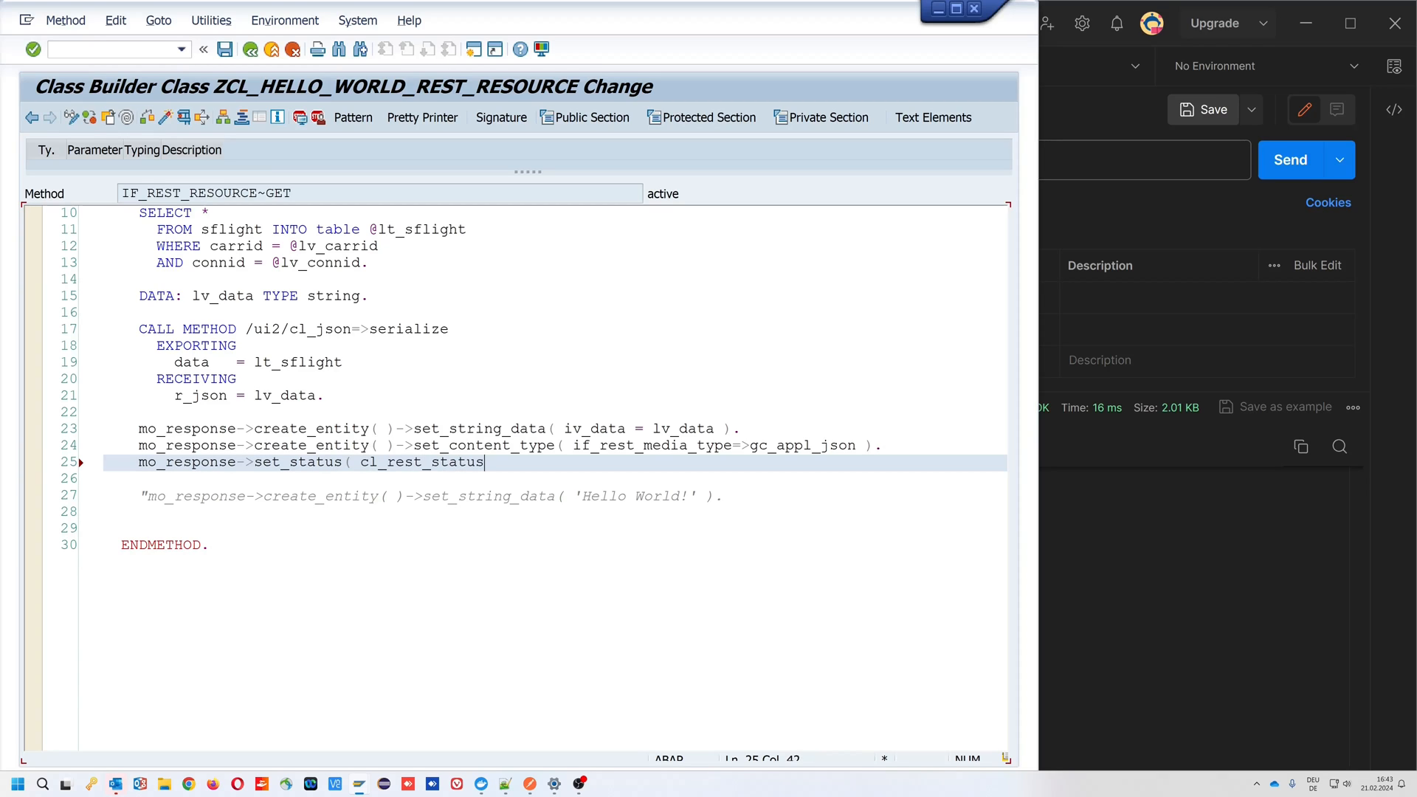
{"action": "type", "text": "_code"}
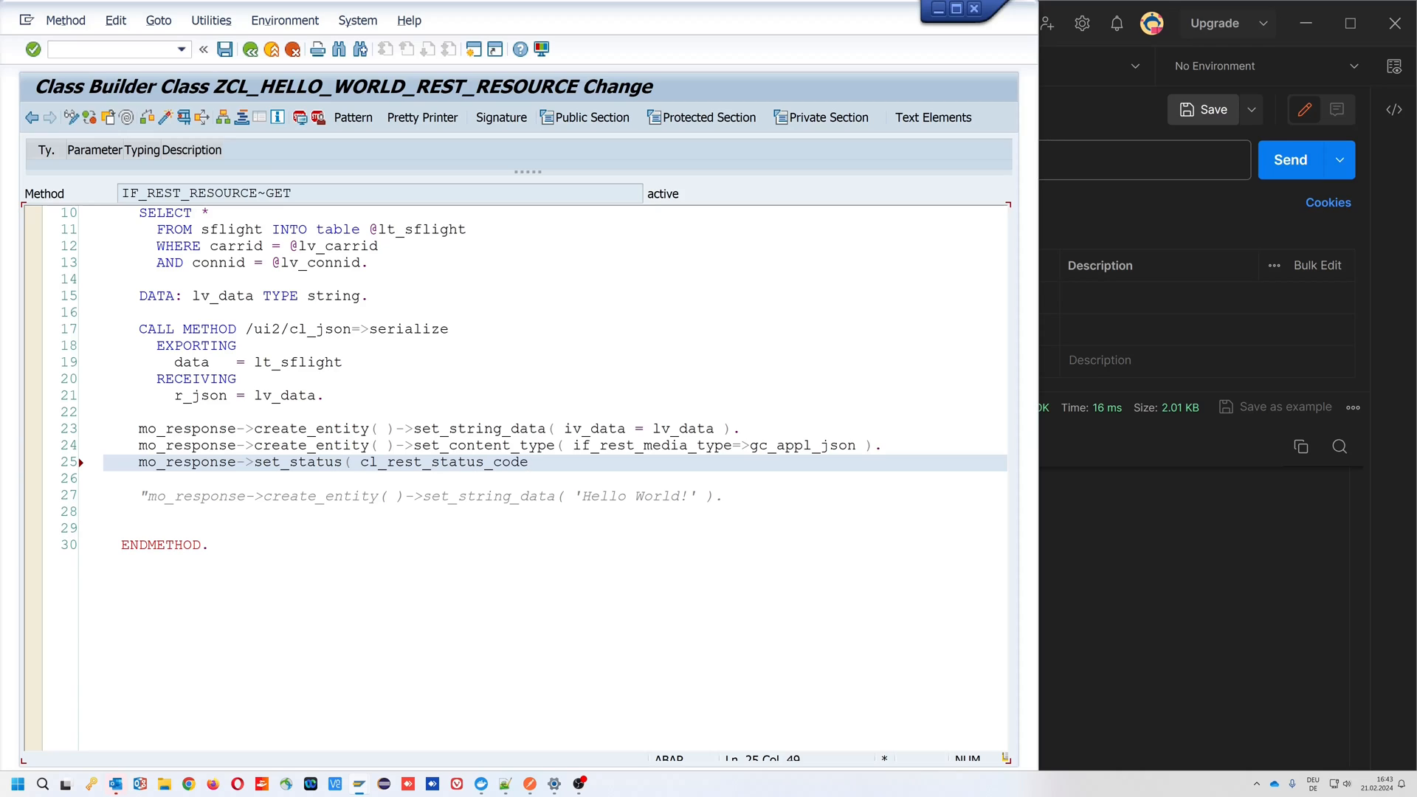
{"action": "type", "text": "=>gc_su"}
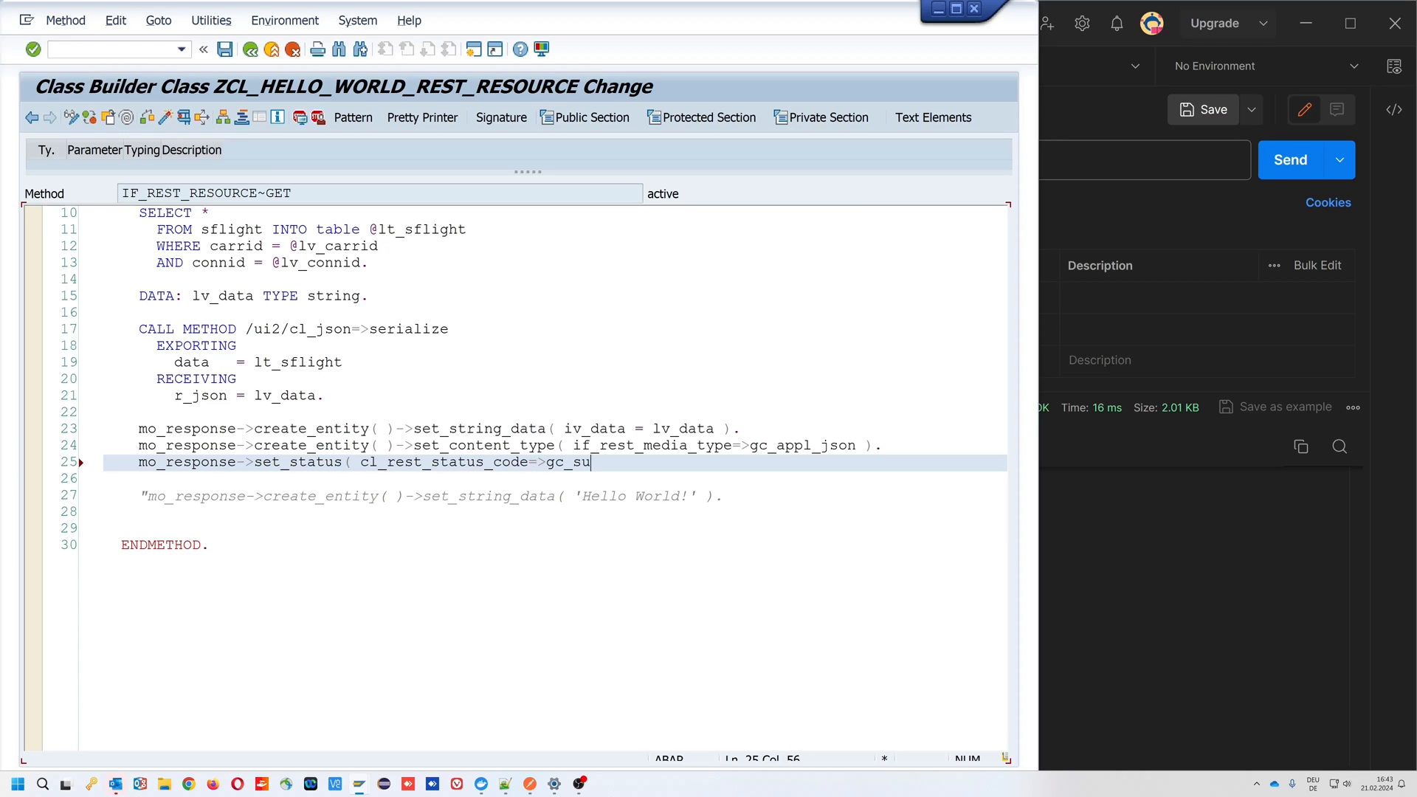
{"action": "type", "text": "ccess"}
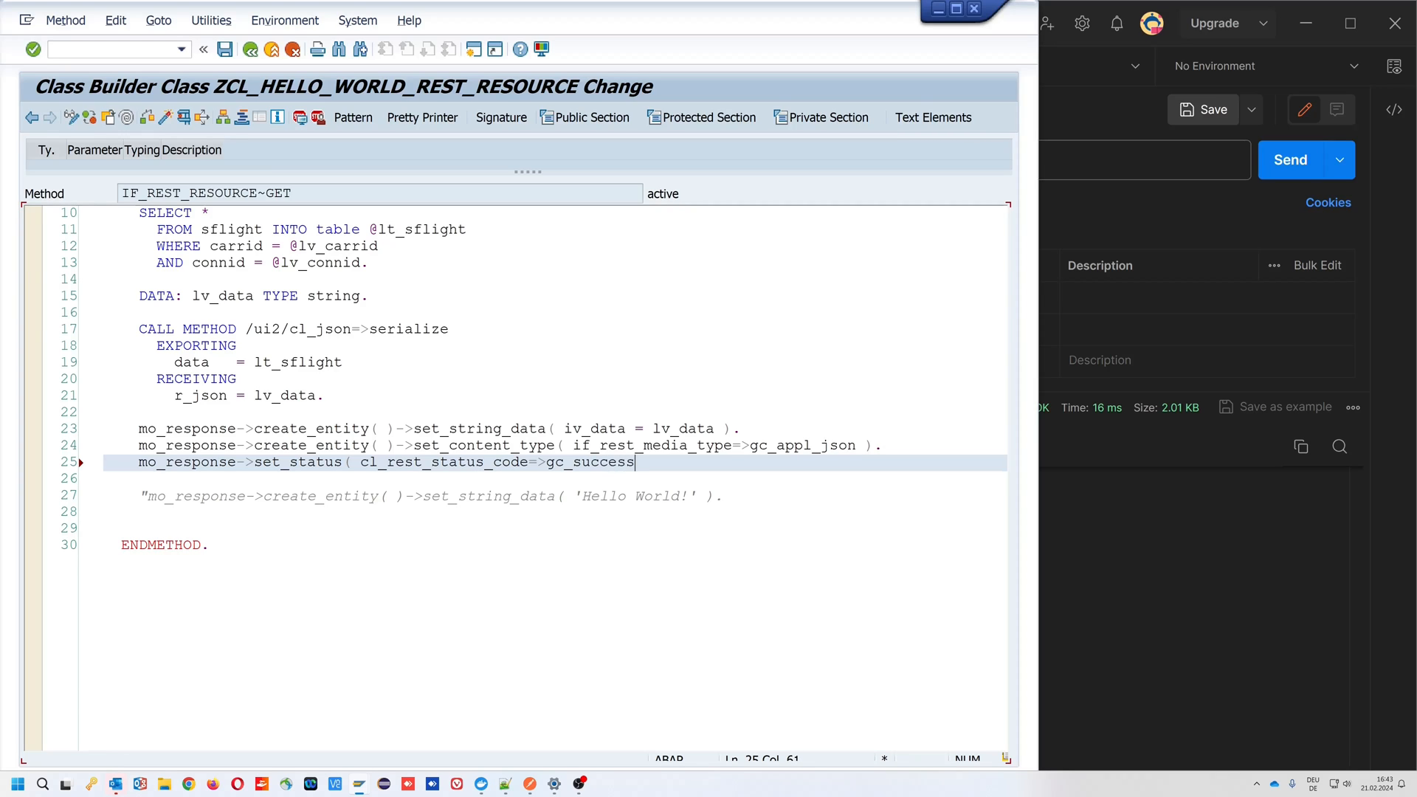
{"action": "type", "text": "_ok )"}
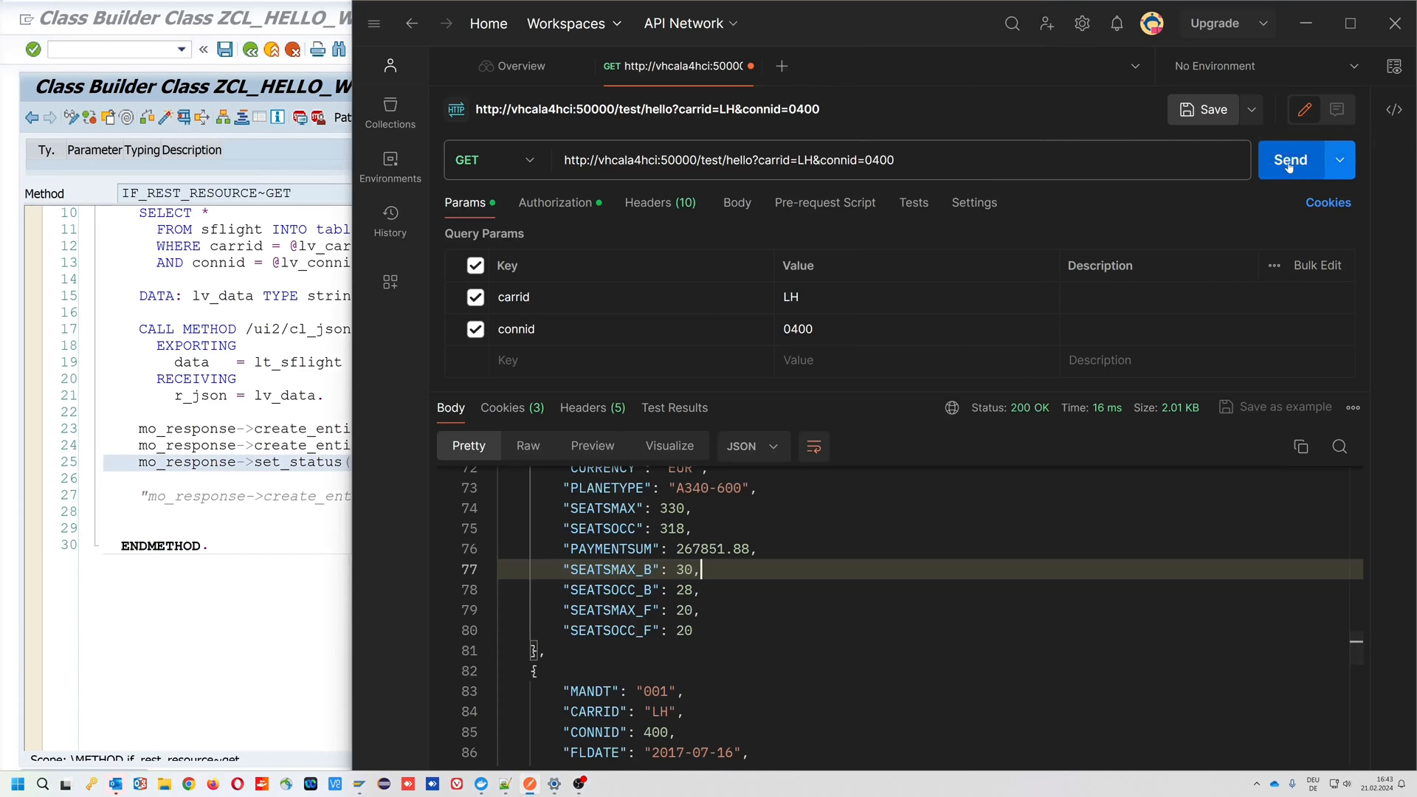
Resend the GET request in Postman and view the response headers
{"action": "left_click", "coordinate": [592, 407]}
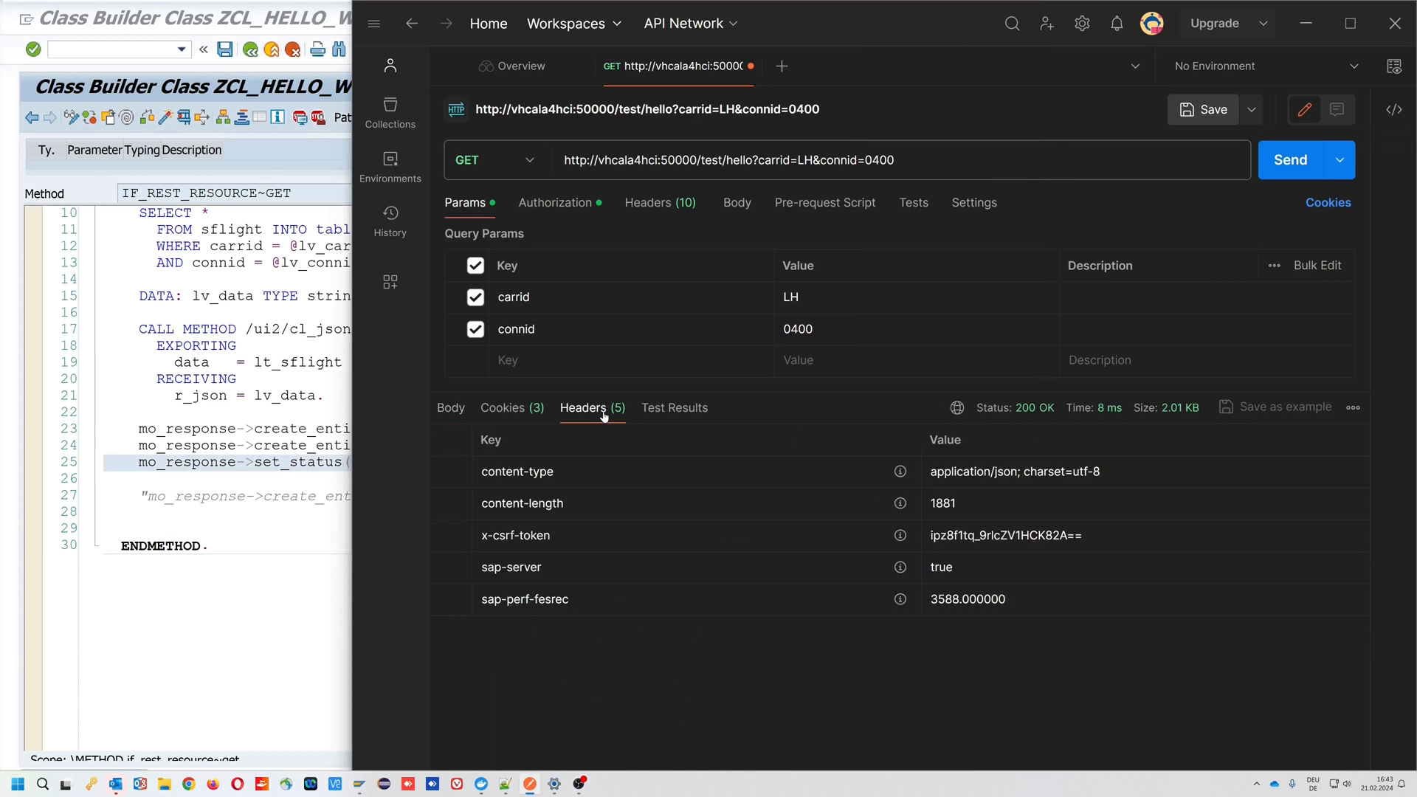
{"action": "left_click", "coordinate": [450, 407]}
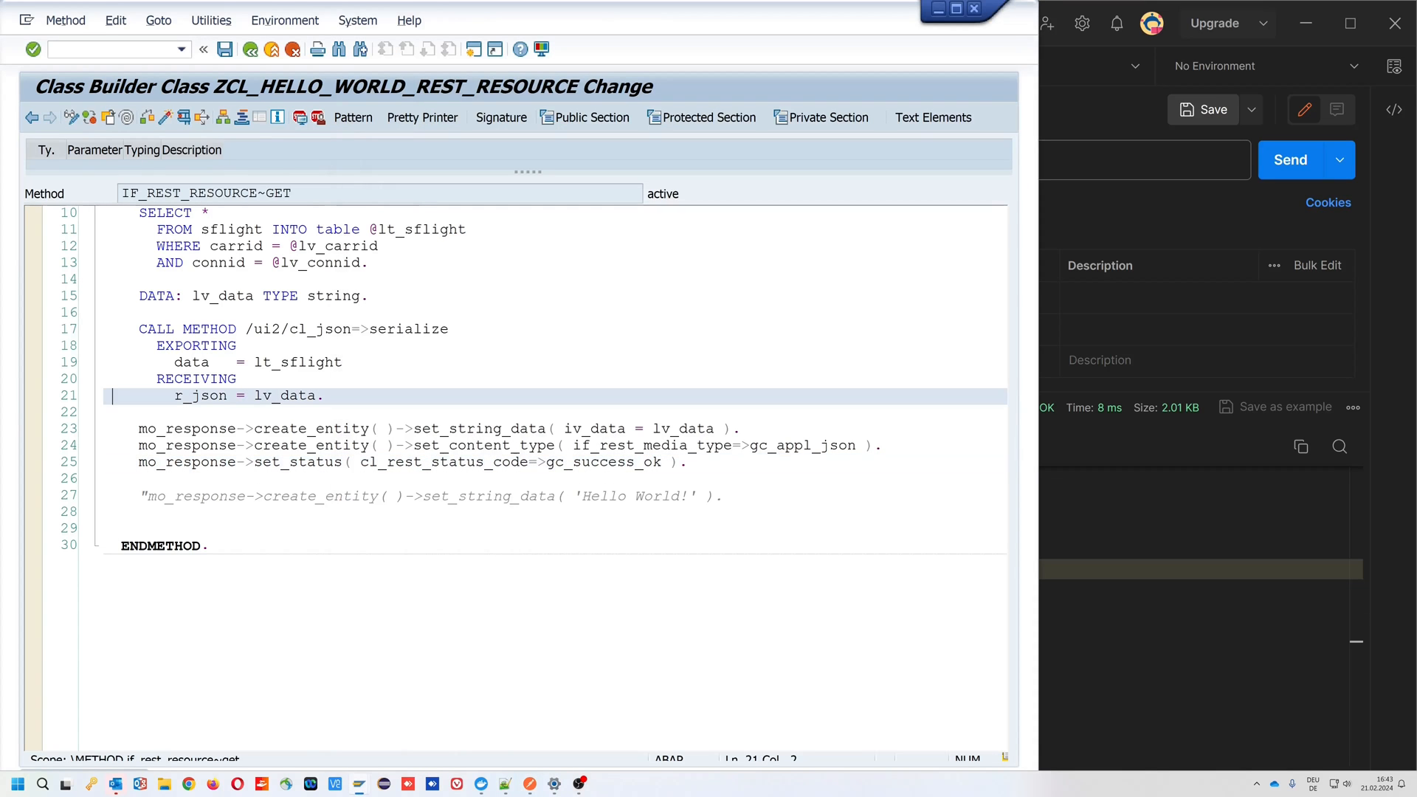
Replace the old response statements with DATA(lo_entity) = mo_response->create_entity( )
{"action": "left_click_drag", "start_coordinate": [140, 428], "coordinate": [687, 462]}
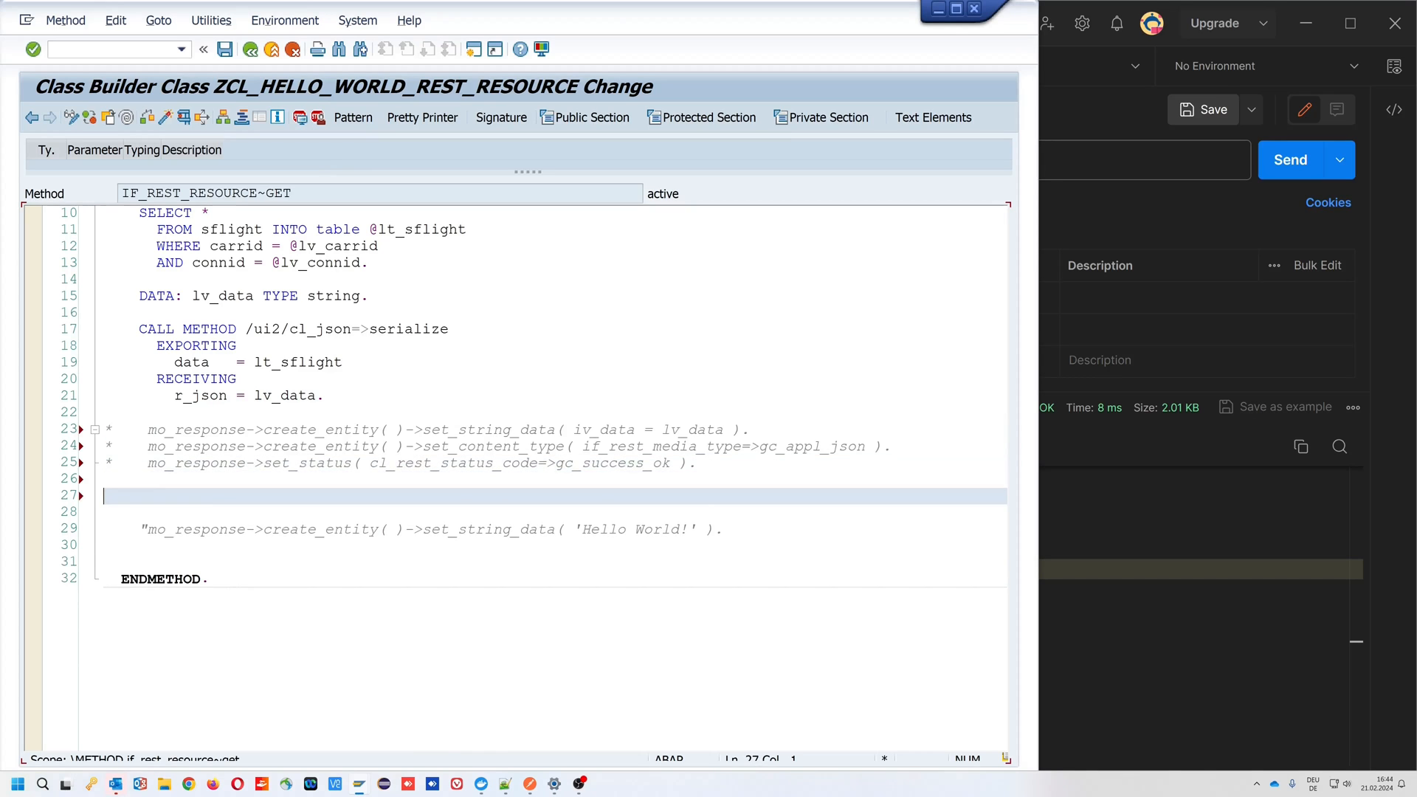
{"action": "type", "text": "Data("}
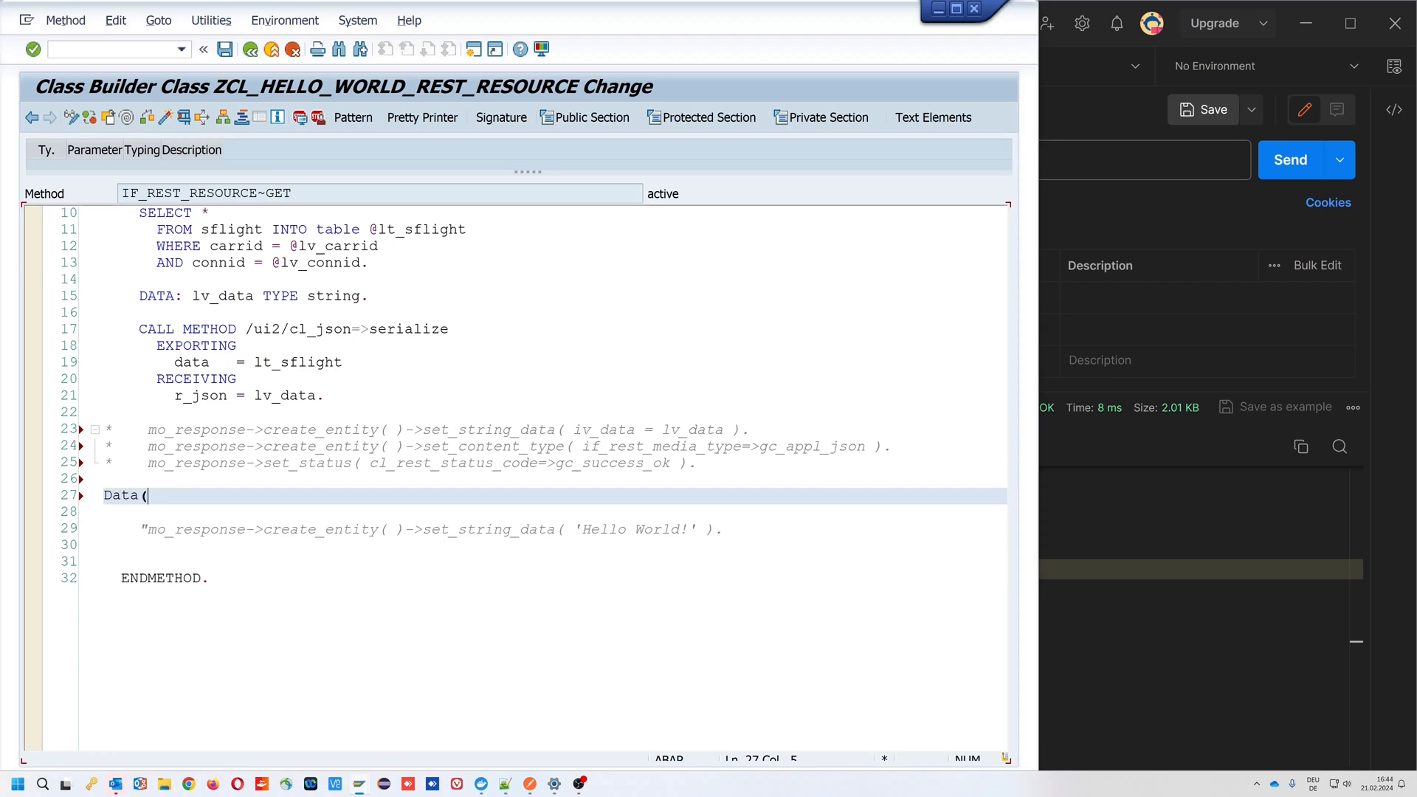
{"action": "type", "text": "lo_enti)"}
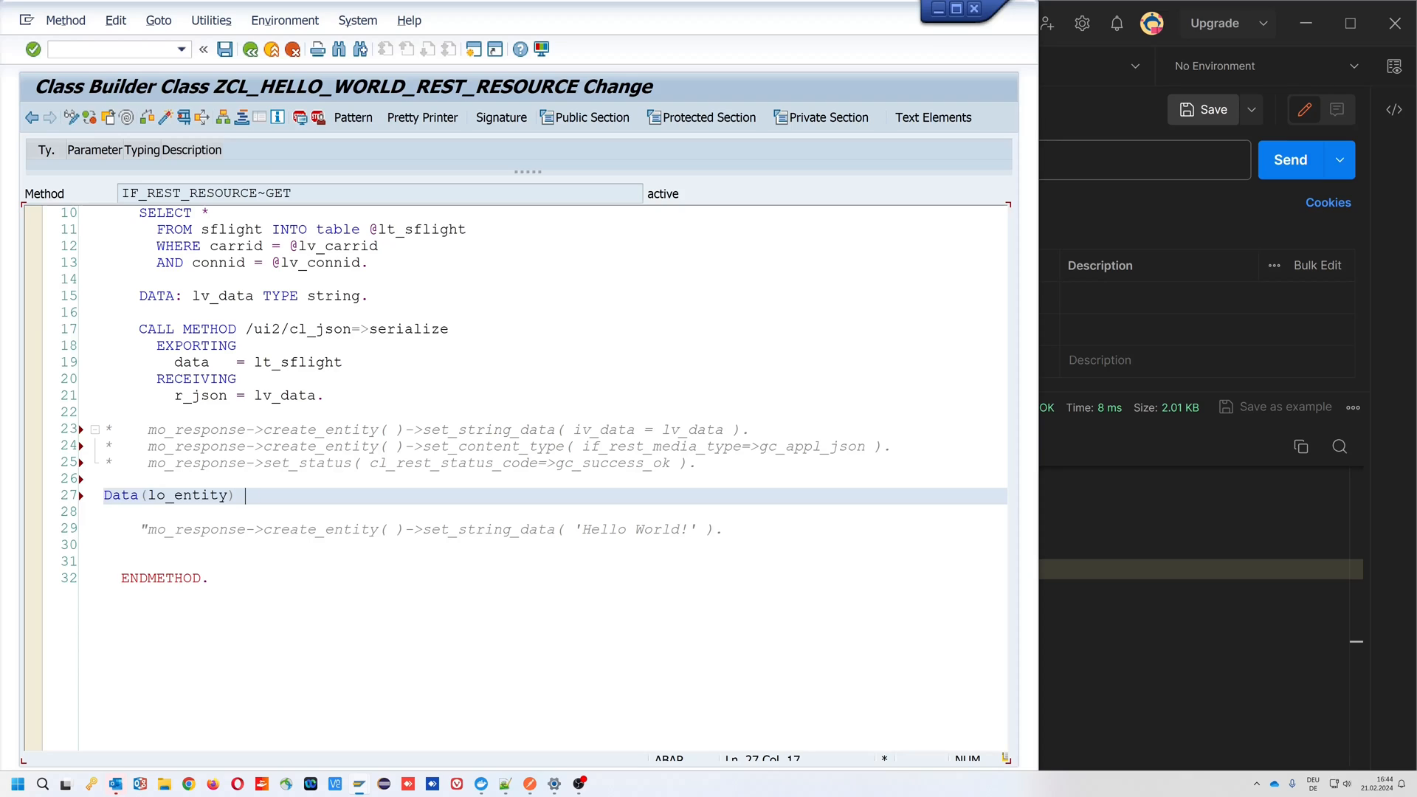
{"action": "type", "text": "= mo_response->create_entity( )."}
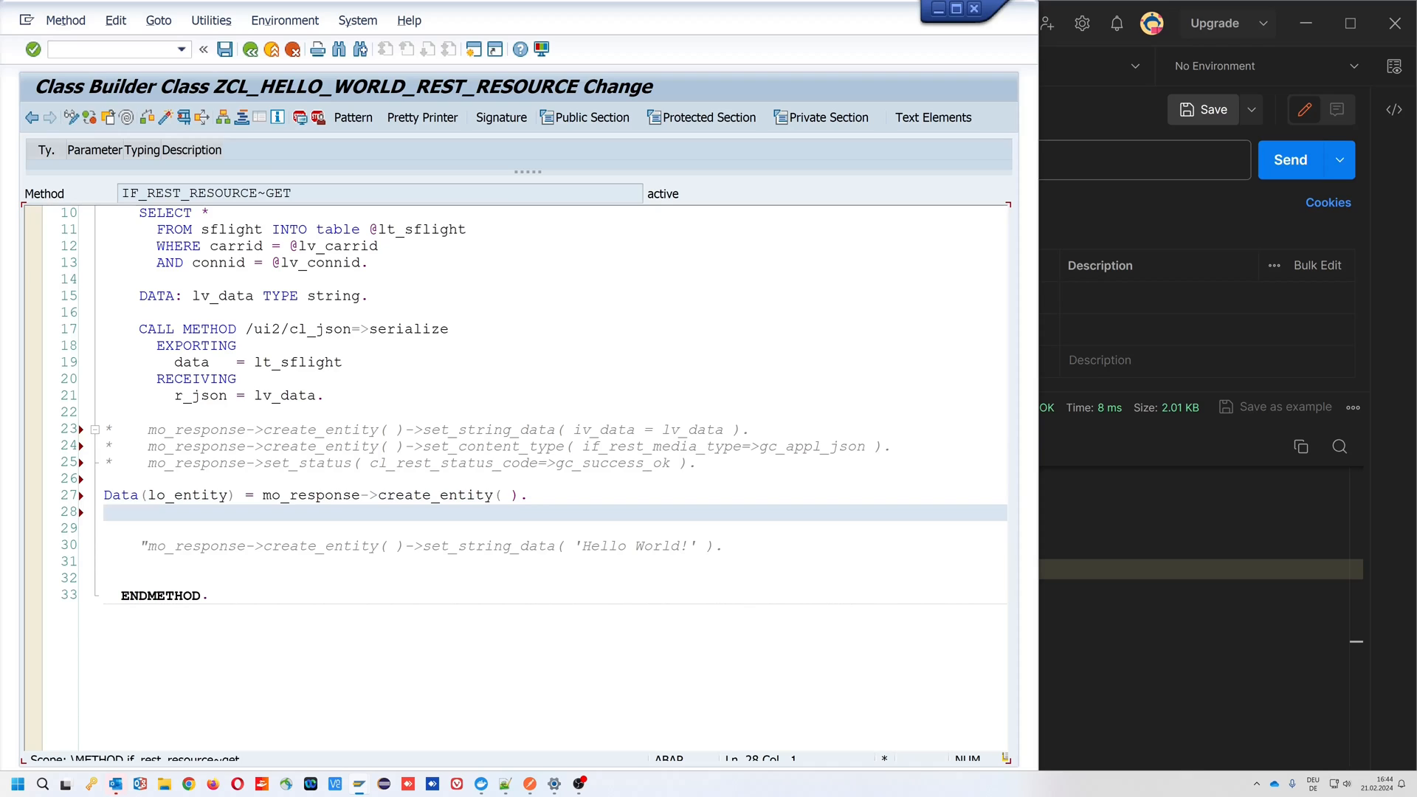
Set lo_entity content type to if_rest_media_type=>gc_appl_json and string data iv_data = lv_data
{"action": "type", "text": "lo_entit"}
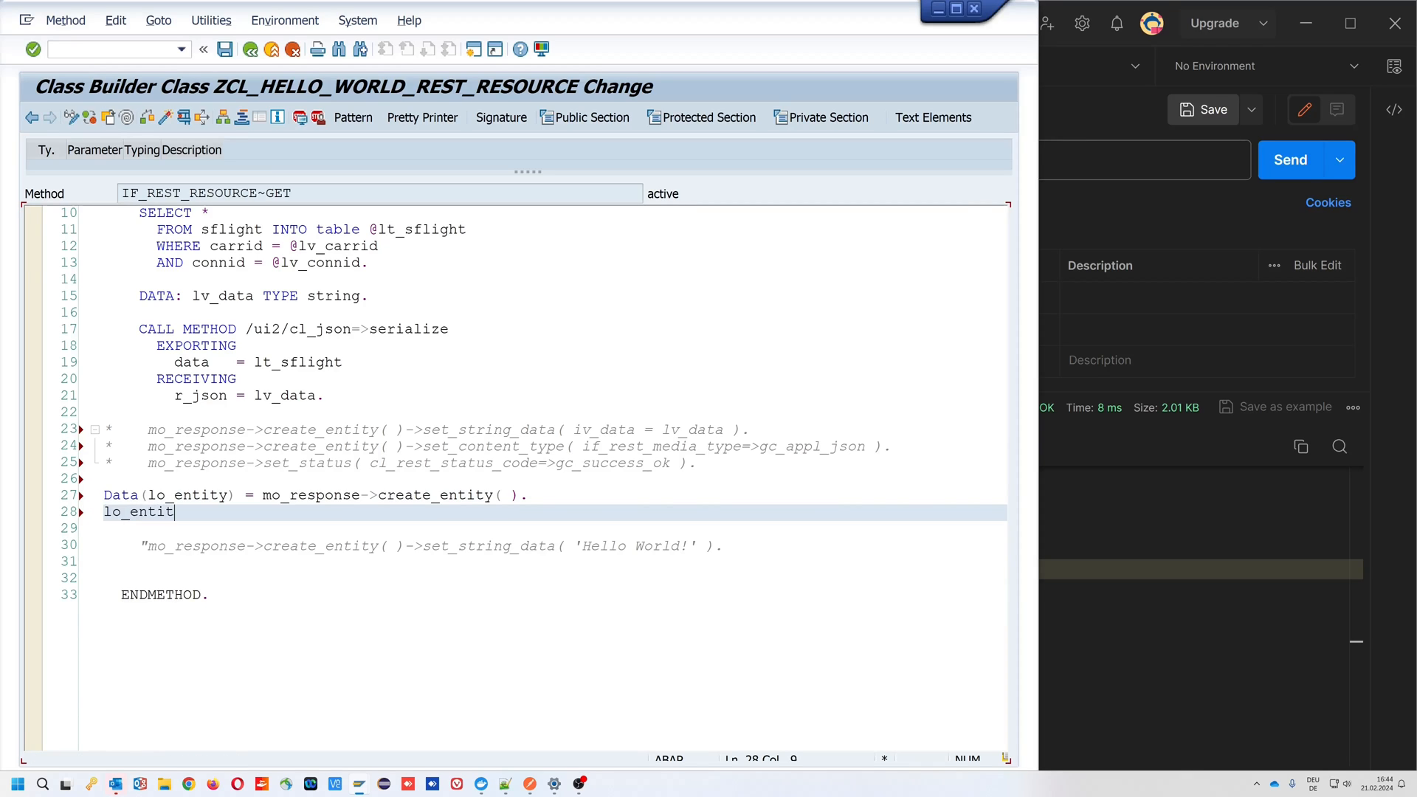
{"action": "type", "text": "y->"}
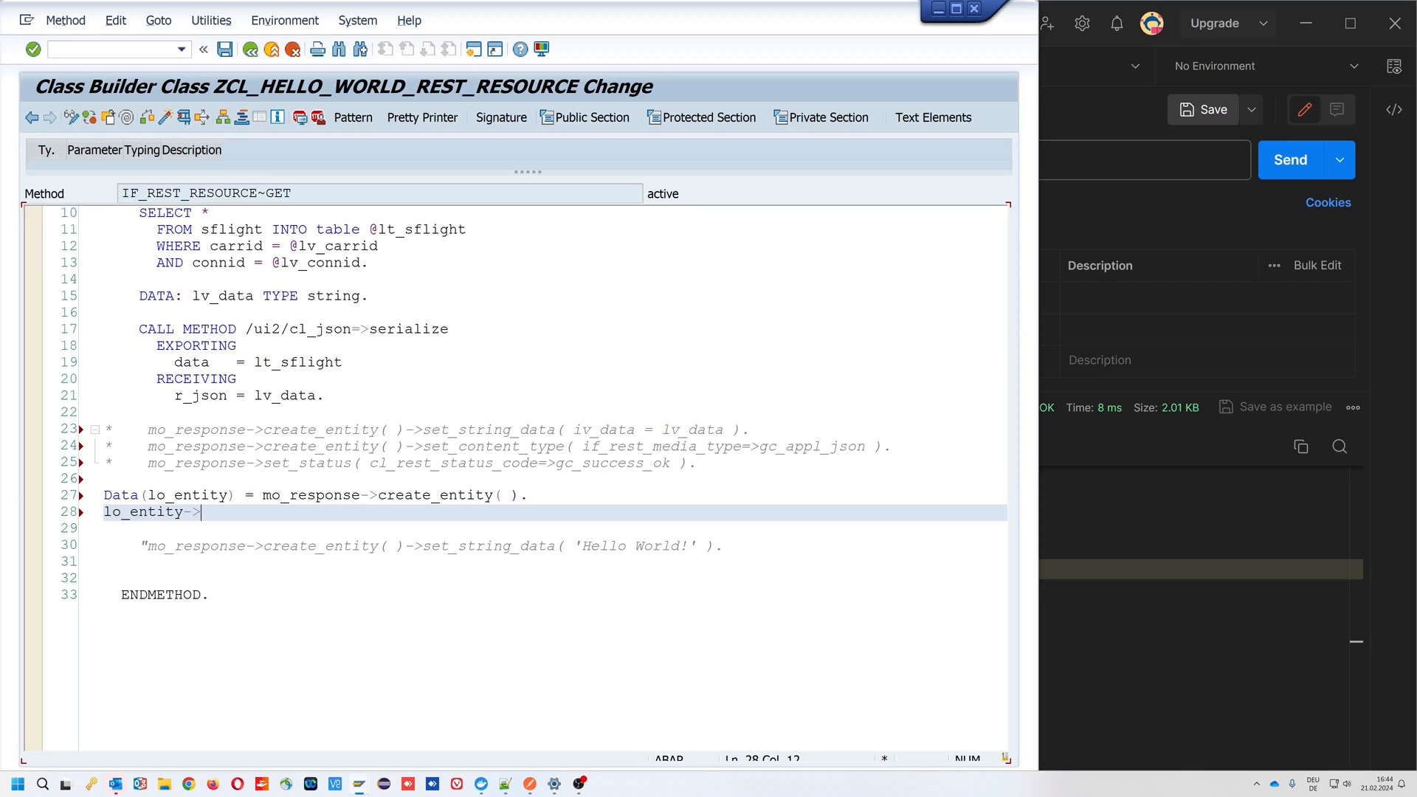
{"action": "type", "text": "set_content"}
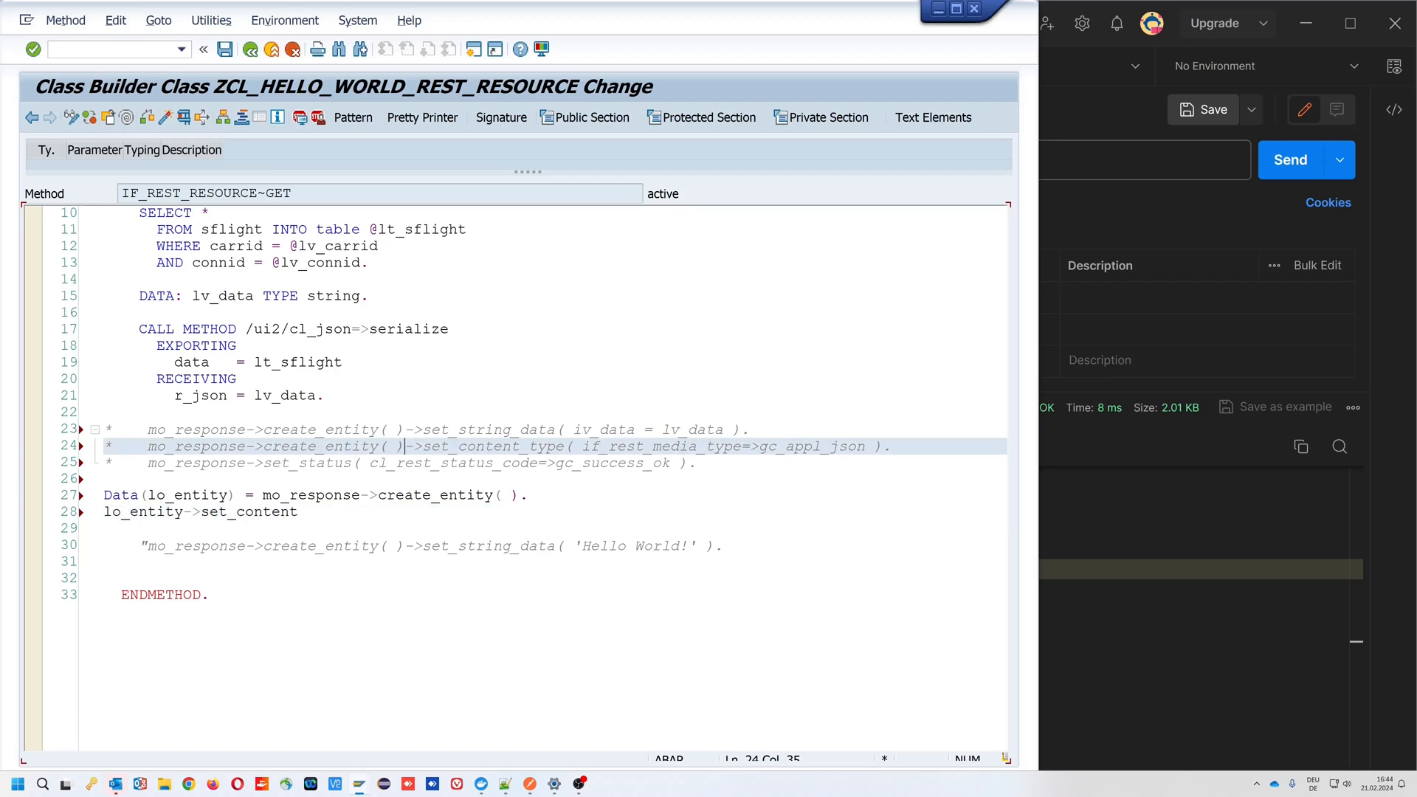
{"action": "left_click_drag", "start_coordinate": [409, 445], "coordinate": [839, 445]}
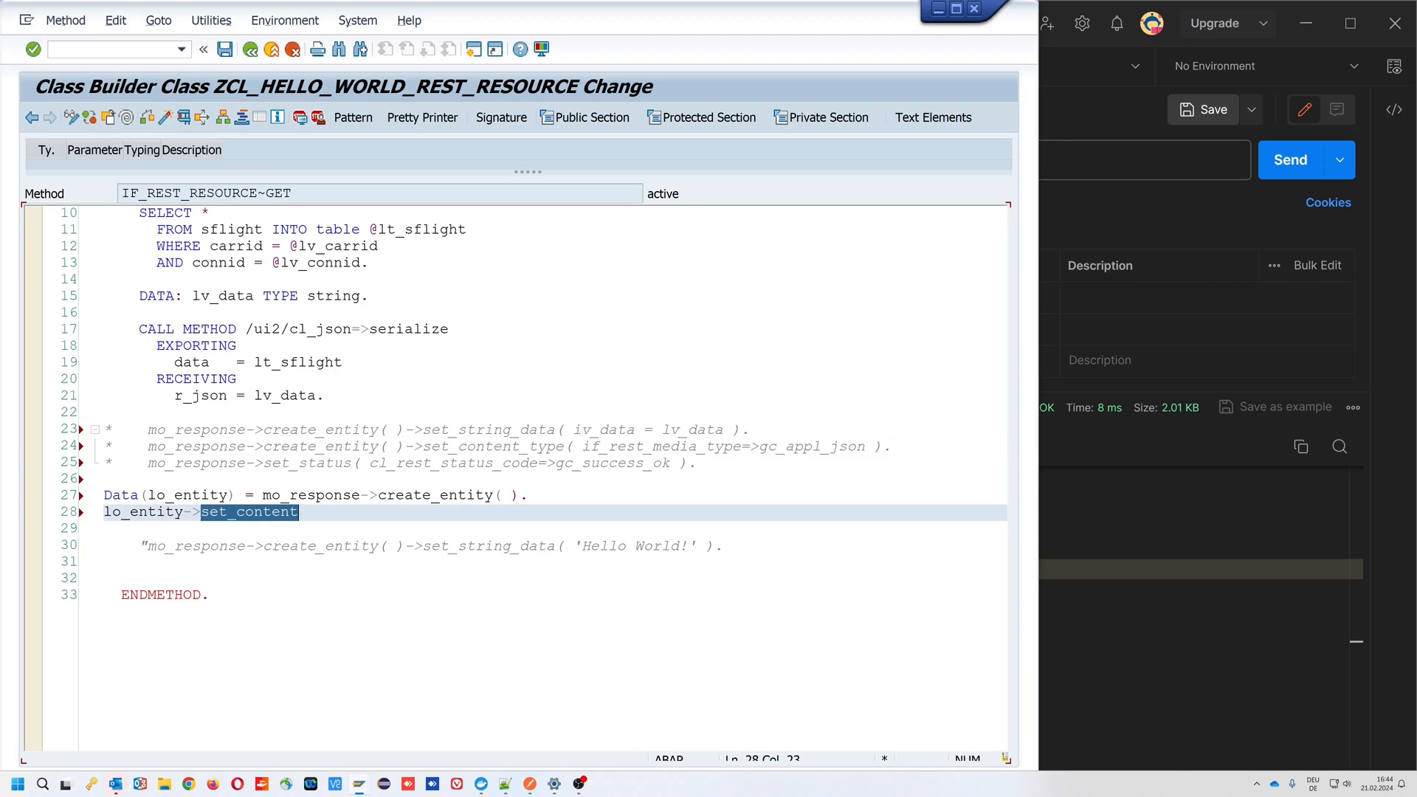
{"action": "type", "text": "_type( if_rest_media_type=>gc_appl_json )."}
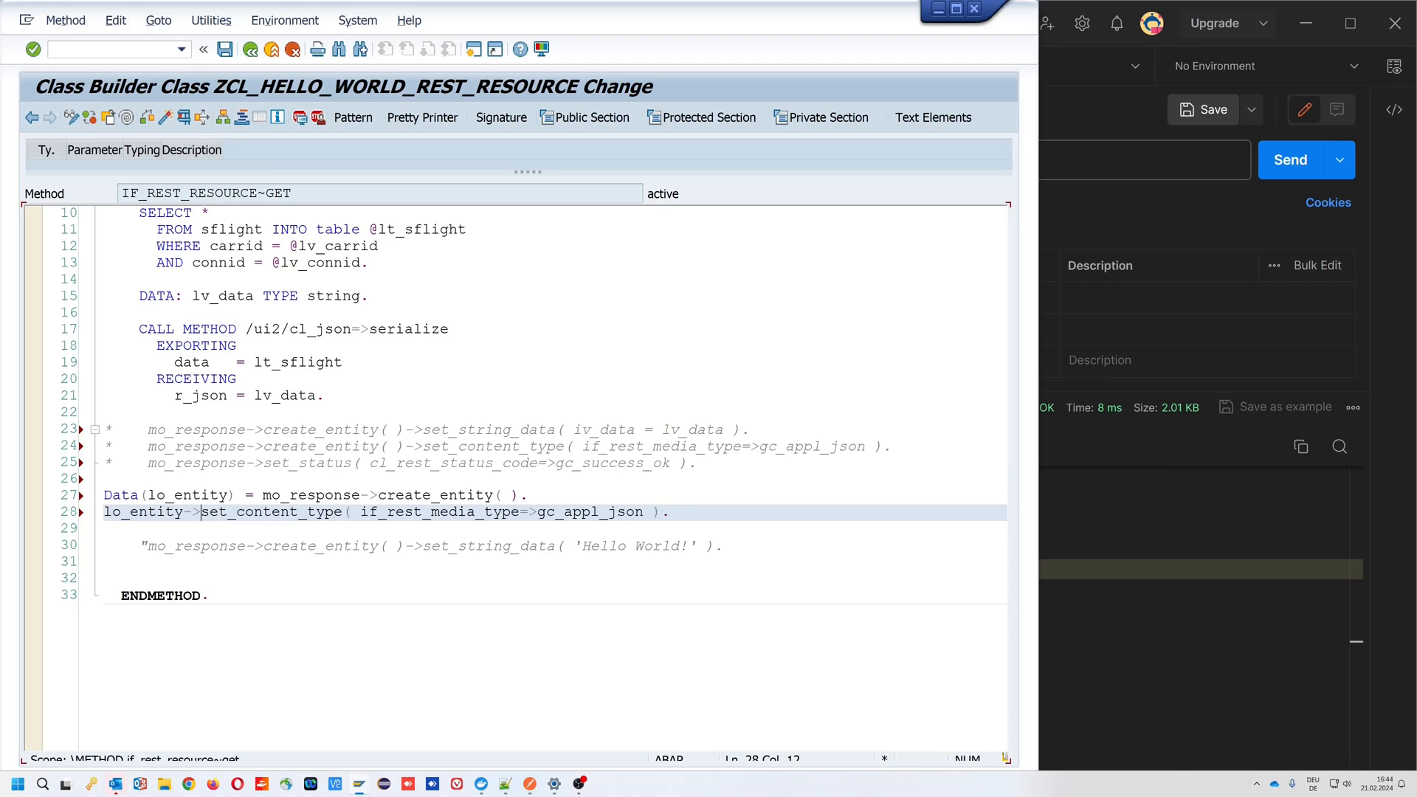
{"action": "key", "text": "Enter"}
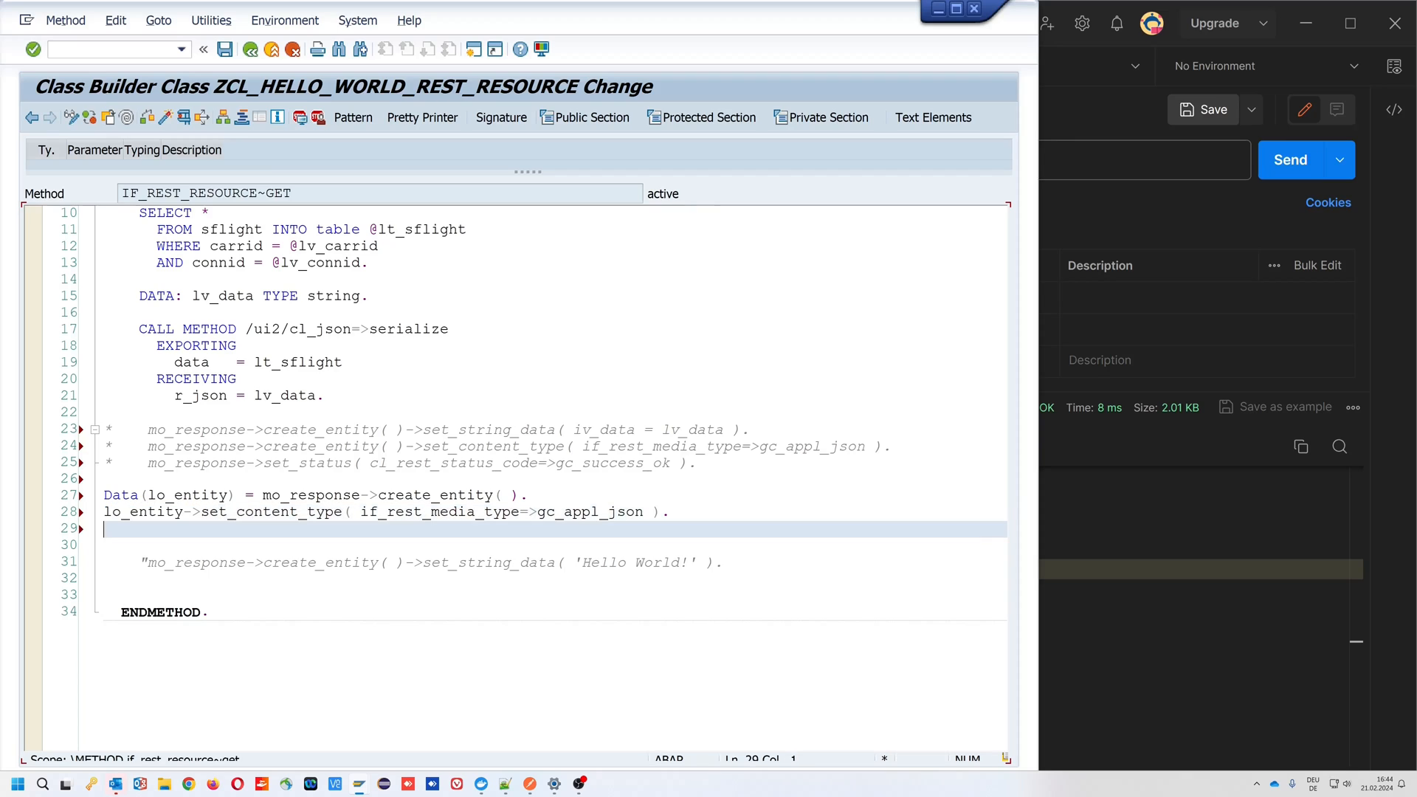
{"action": "type", "text": "lo_entity->"}
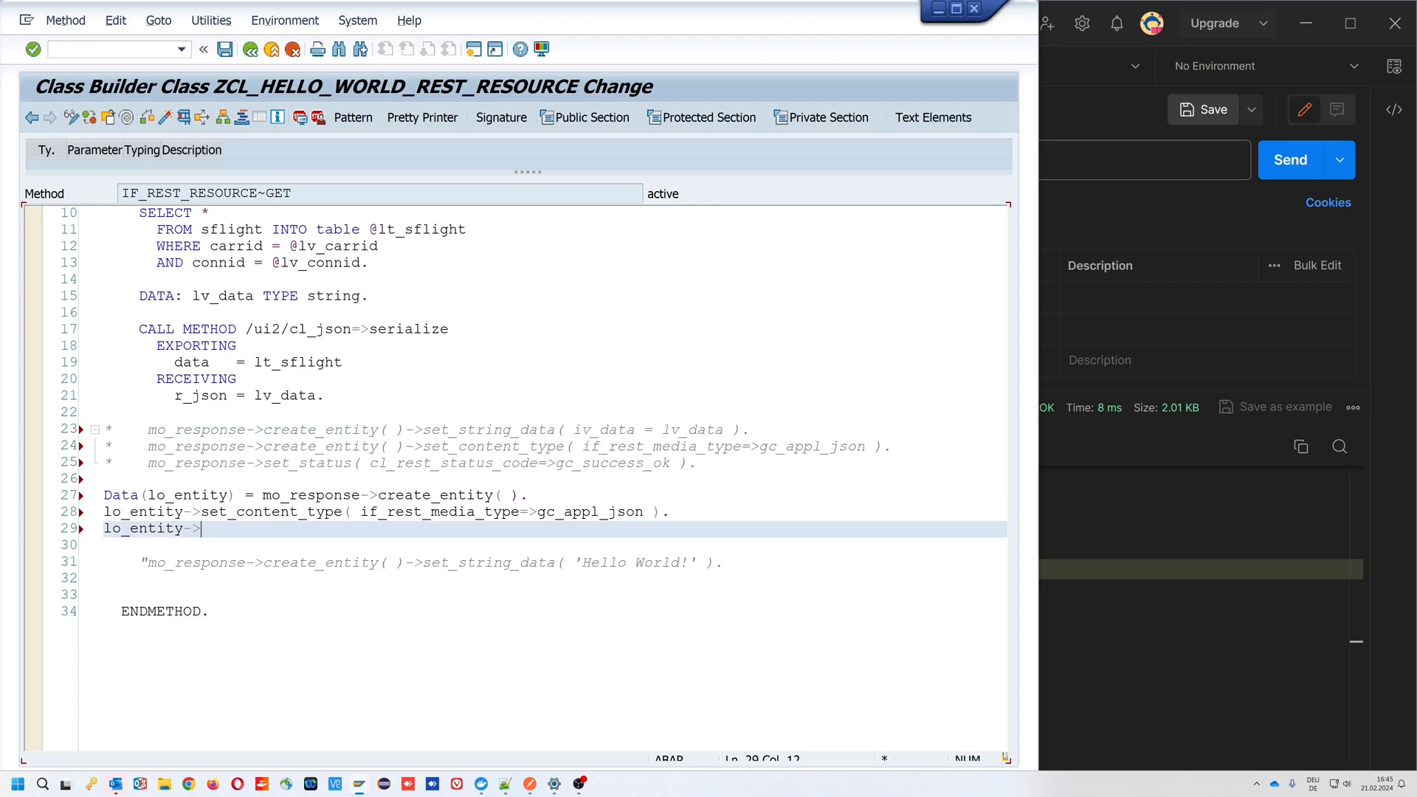
{"action": "type", "text": "set_string_data( iv_data = lv_data )."}
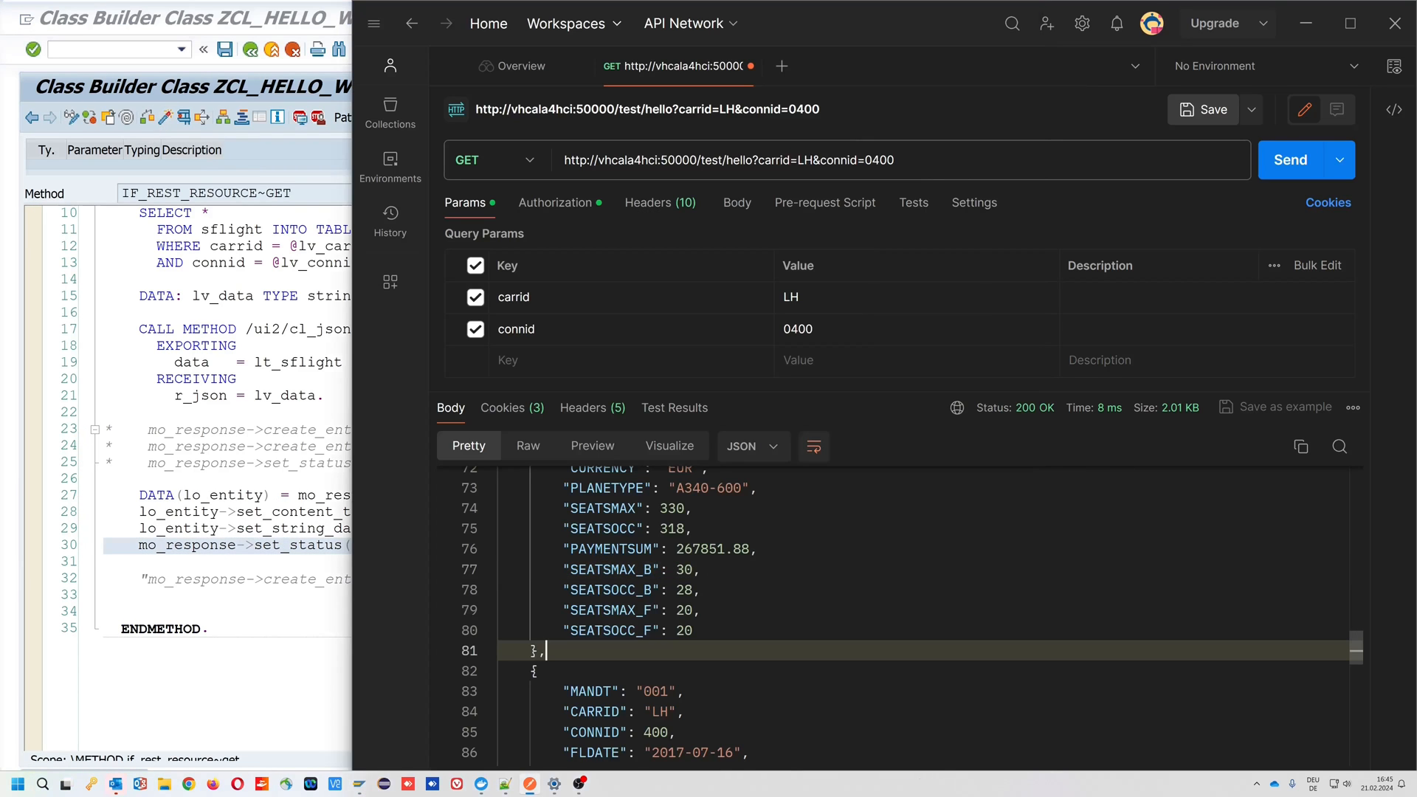
Resend with both parameters, then remove &connid=0400 and send with only carrid=LH, getting 200 OK
{"action": "left_click", "coordinate": [1291, 160]}
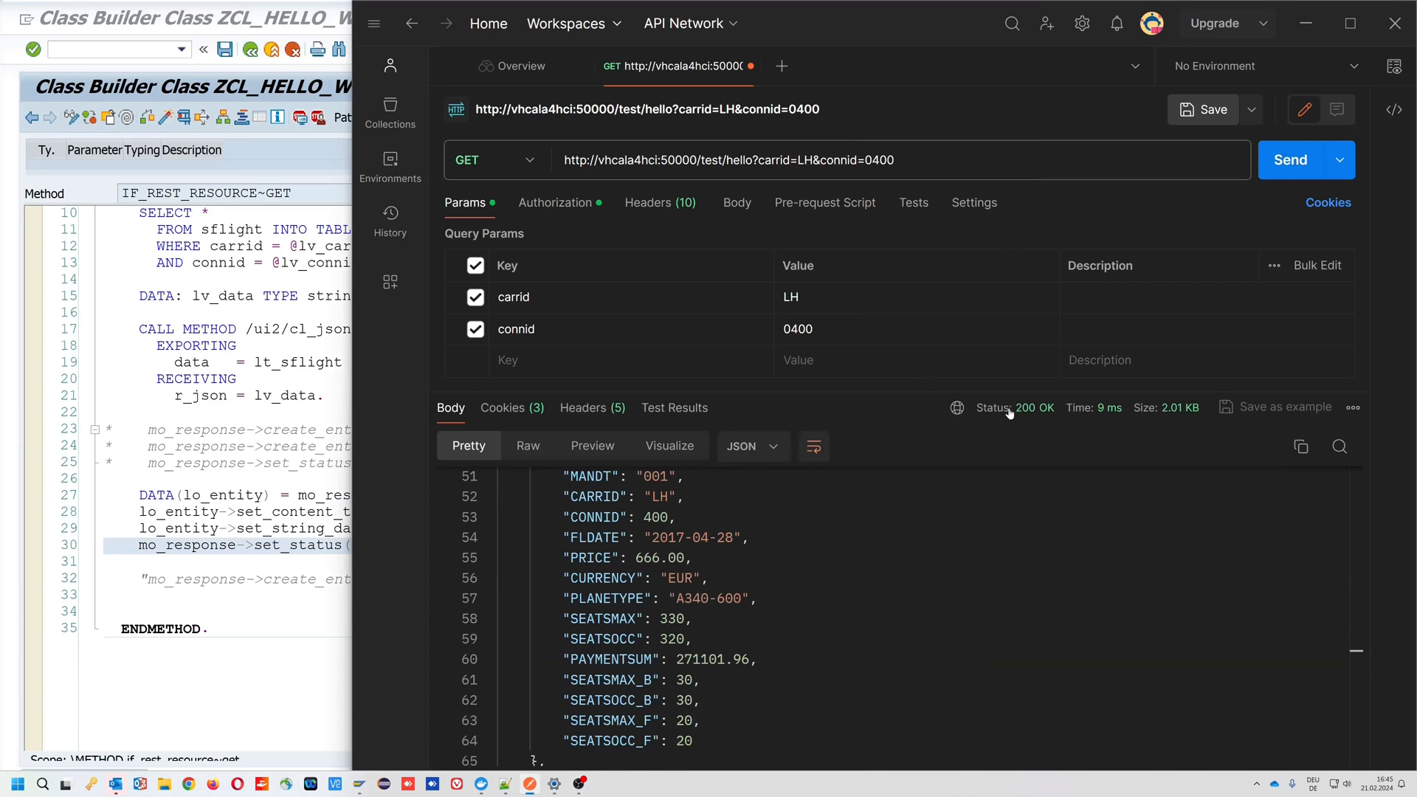
{"action": "mouse_move", "coordinate": [985, 436]}
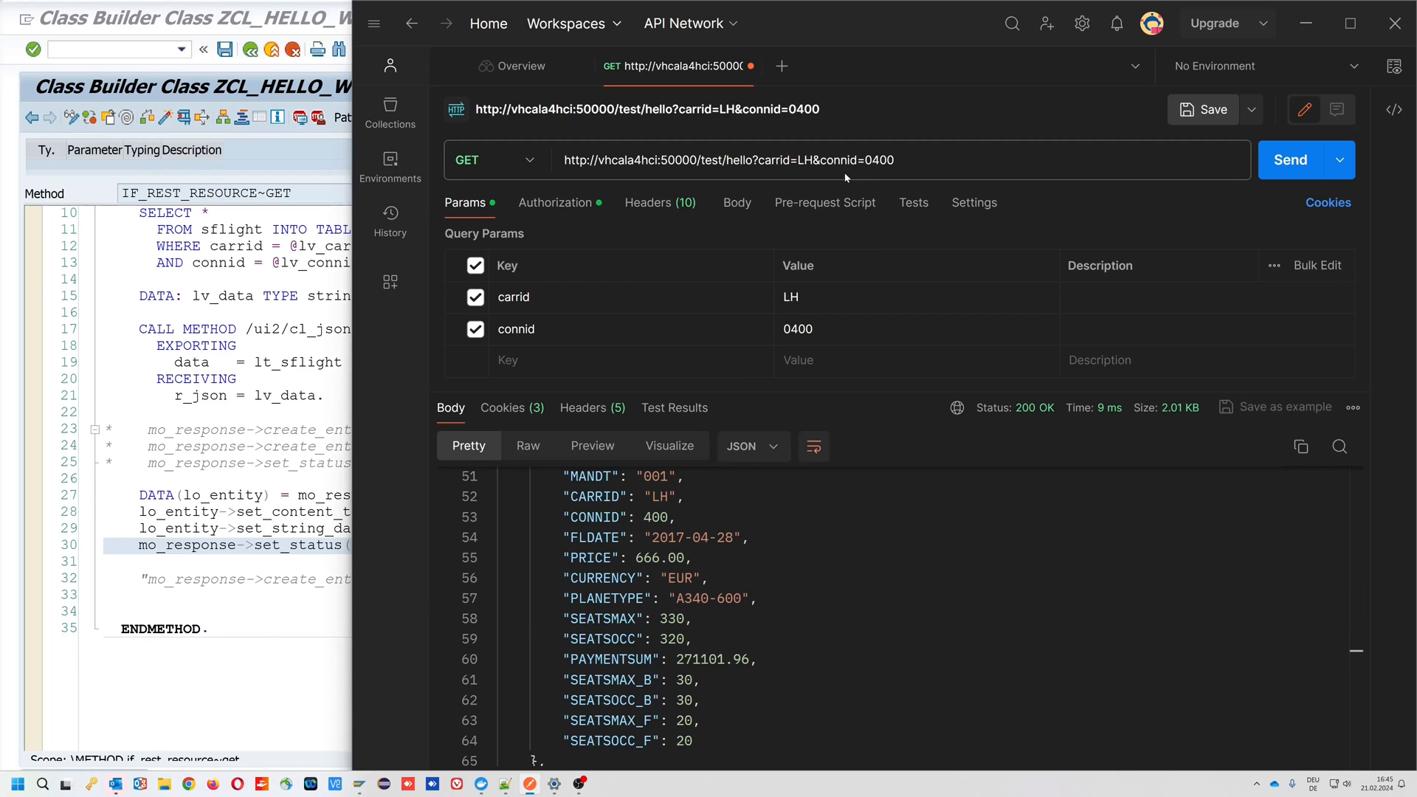
{"action": "double_click", "coordinate": [839, 159]}
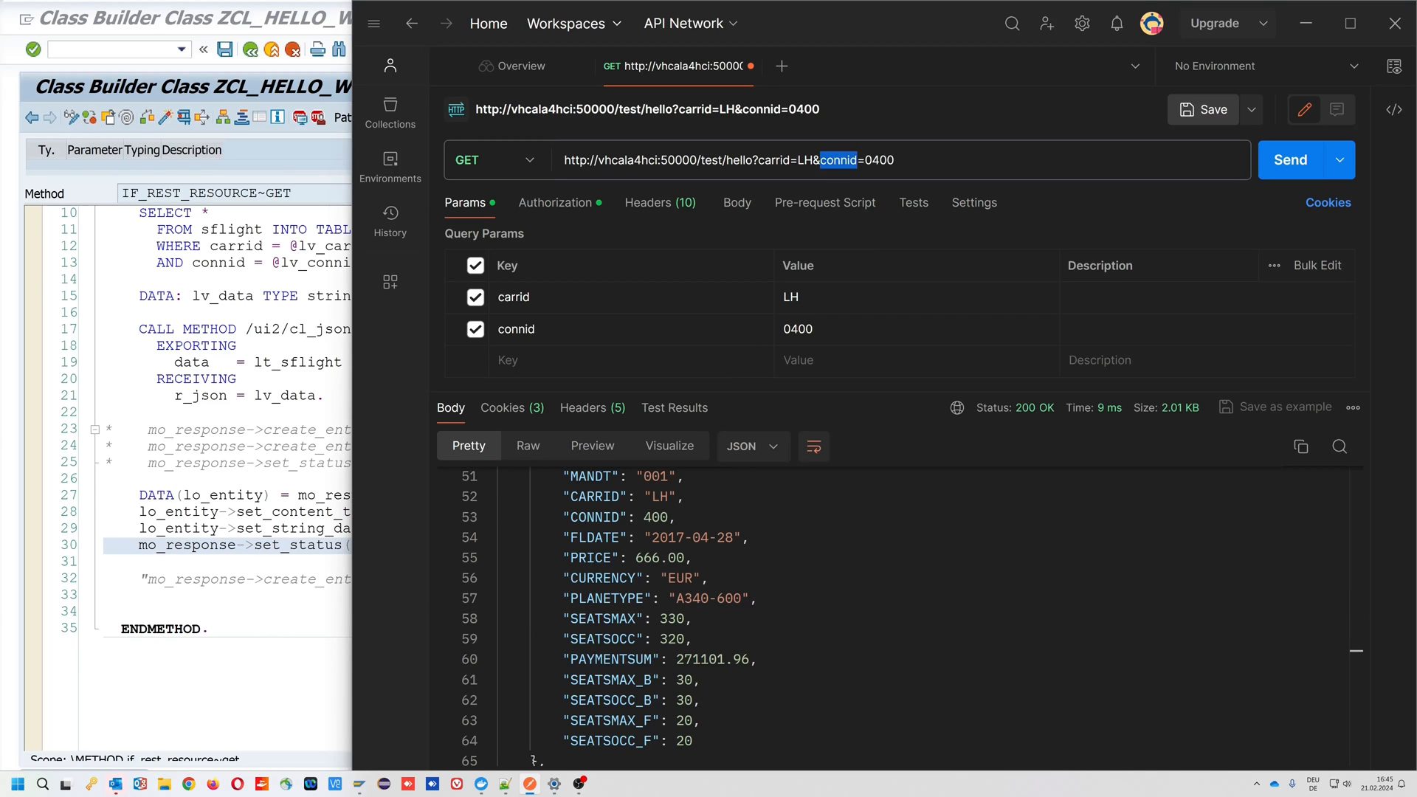
{"action": "key", "text": "Backspace"}
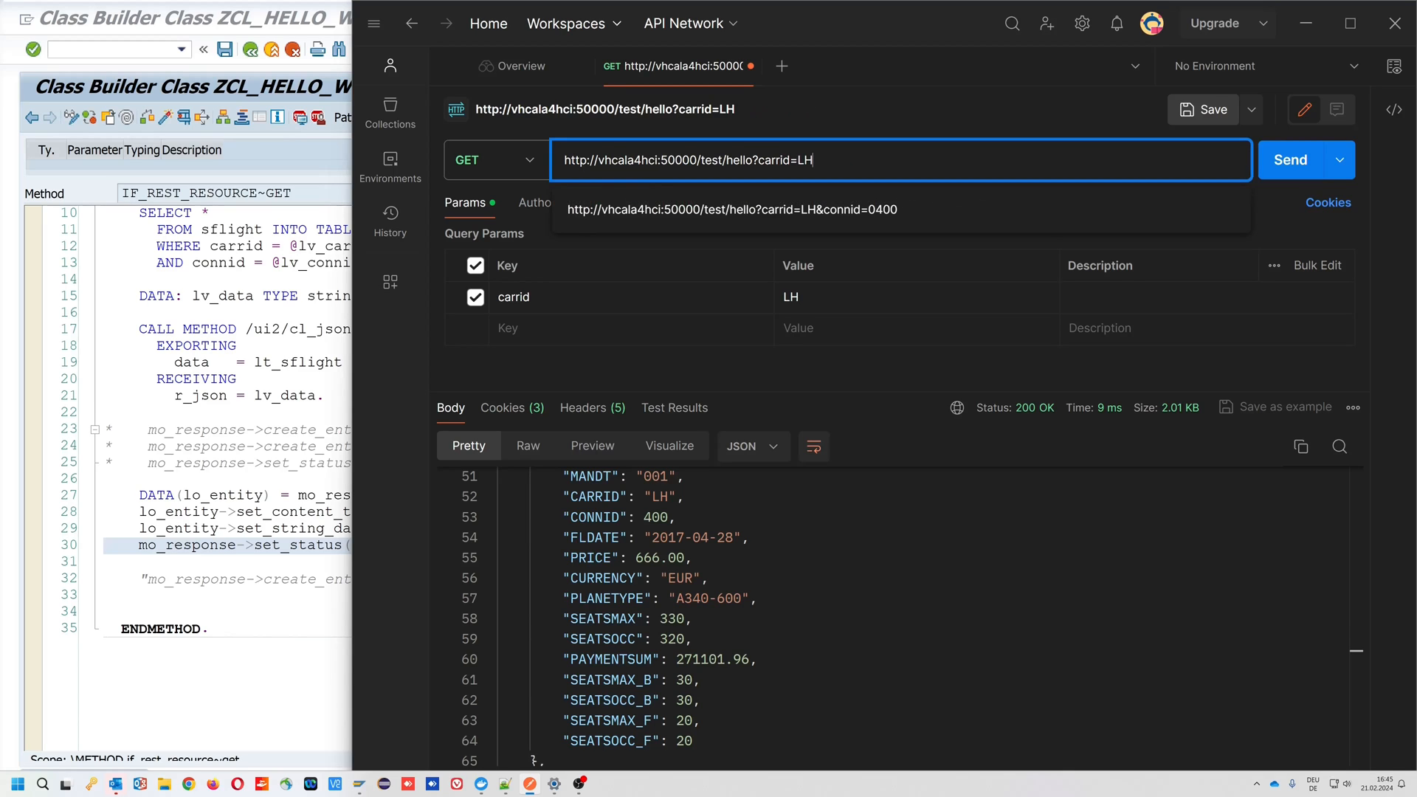
{"action": "left_click", "coordinate": [1290, 160]}
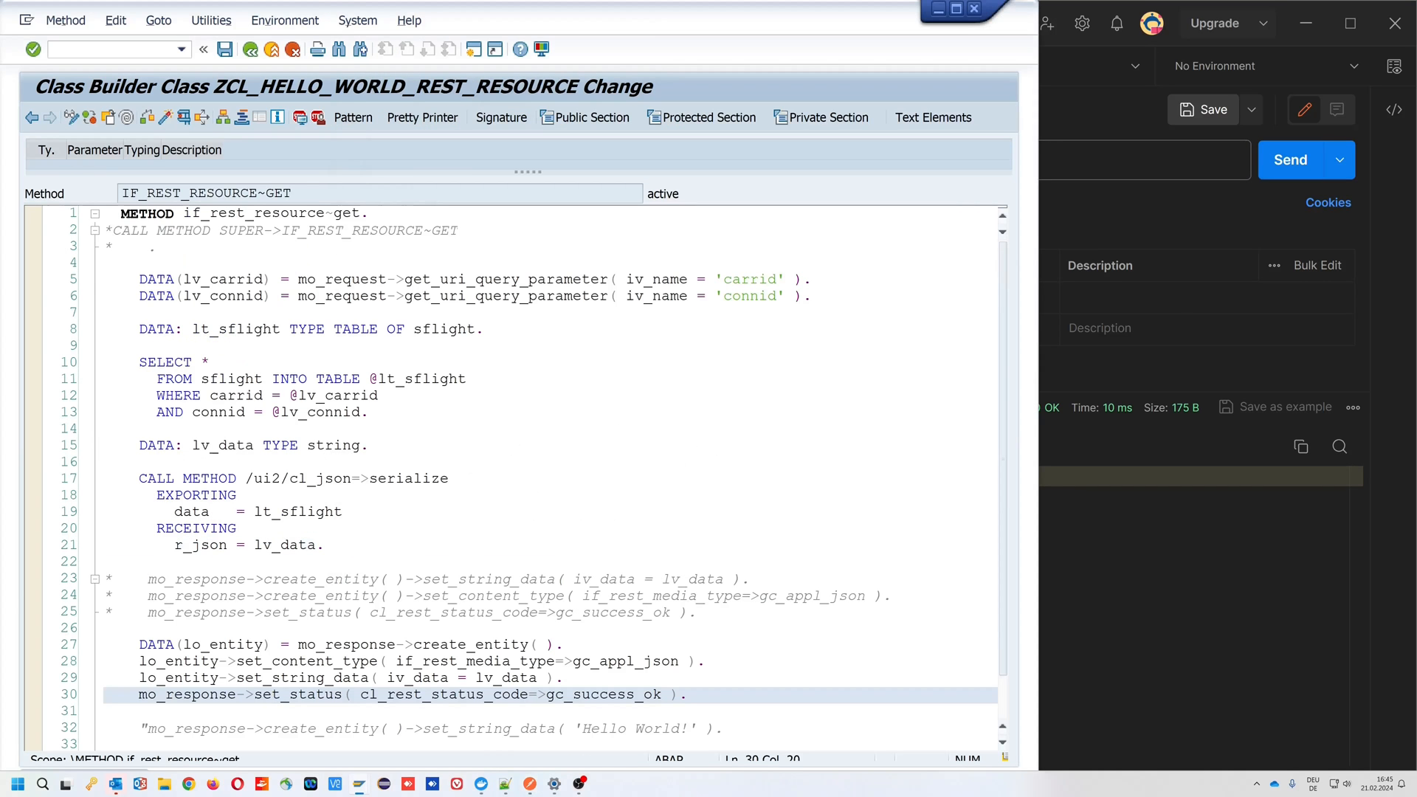
Wrap the flight query in IF lv_connid IS NOT INITIAL ... ELSE set gc_client_error_bad_request ... ENDIF
{"action": "left_click", "coordinate": [276, 695]}
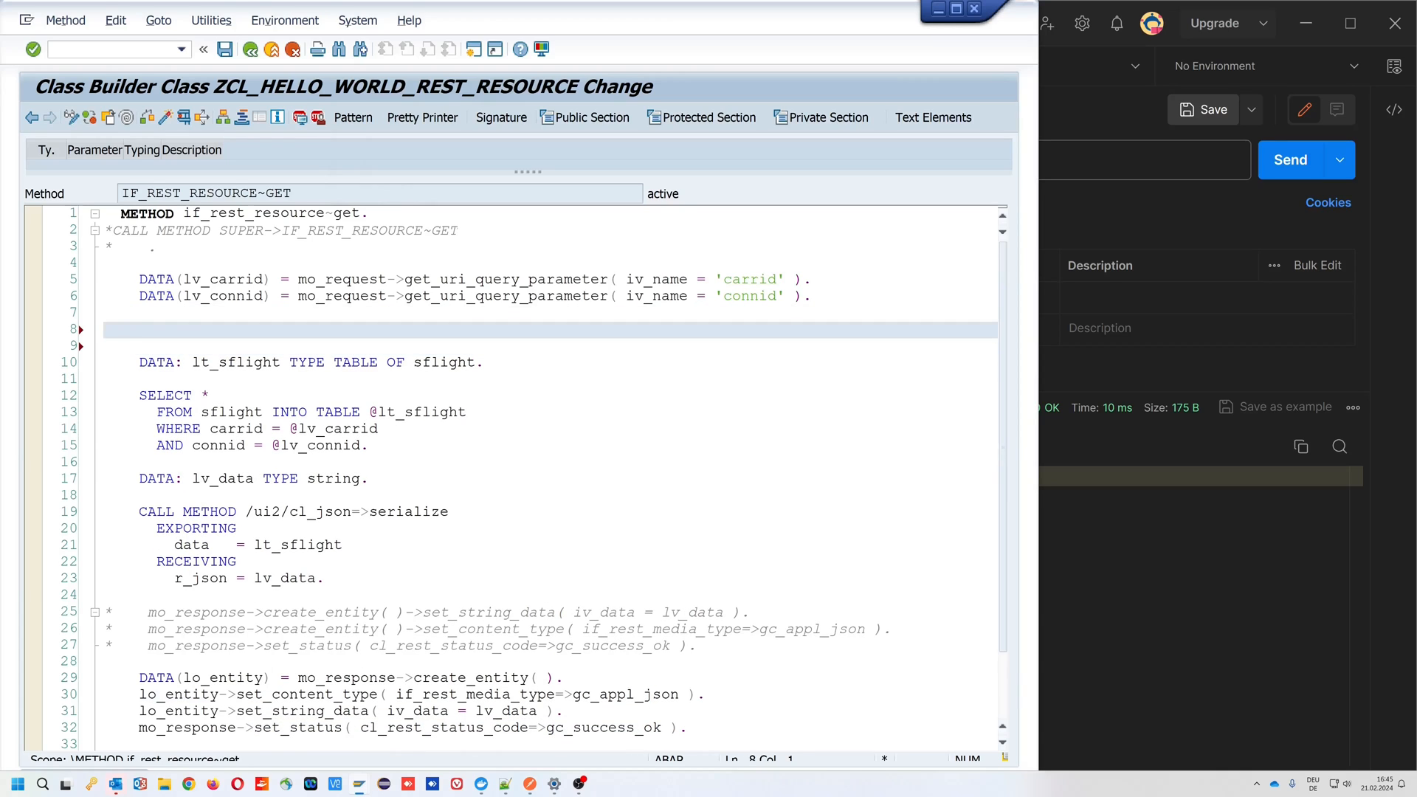
{"action": "type", "text": "if"}
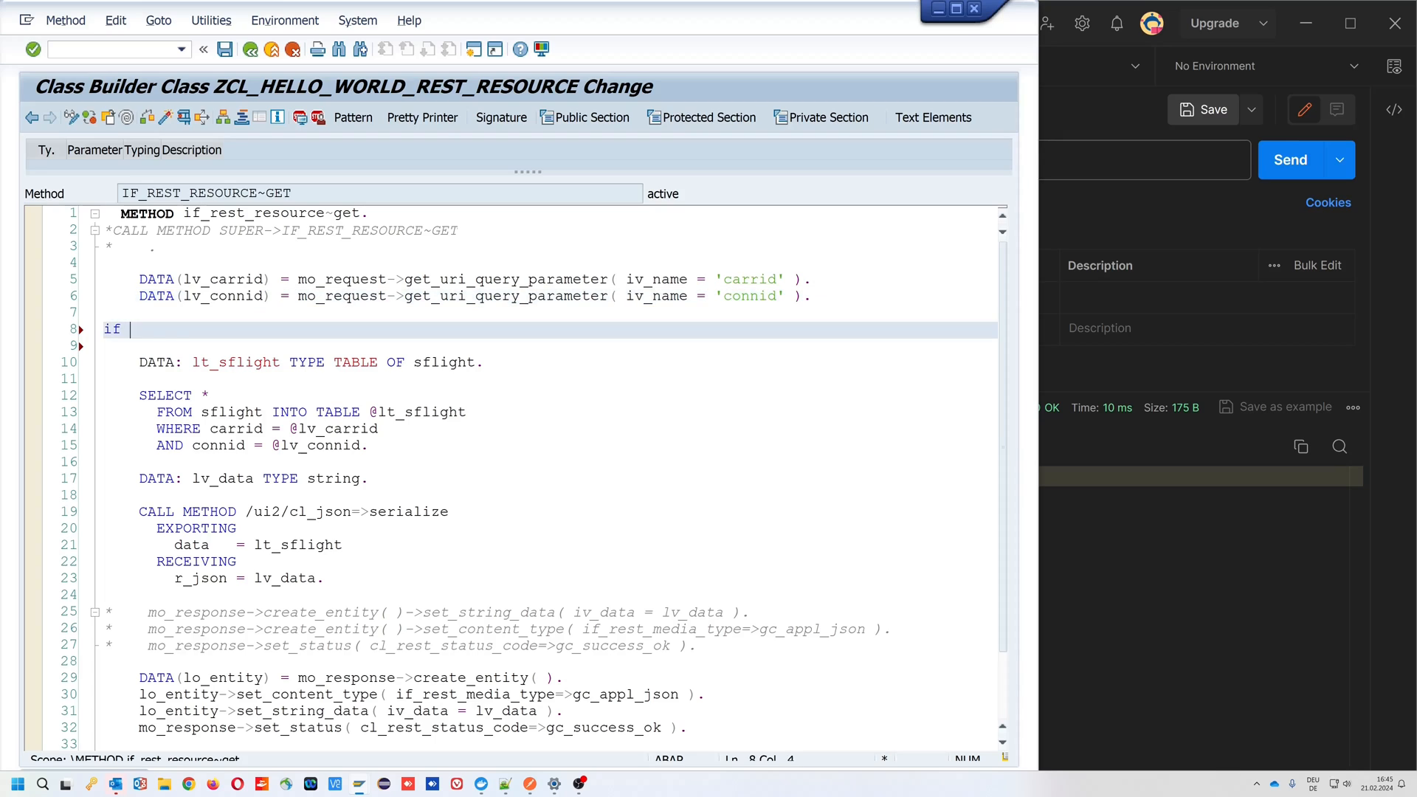
{"action": "type", "text": "lv_connid is not"}
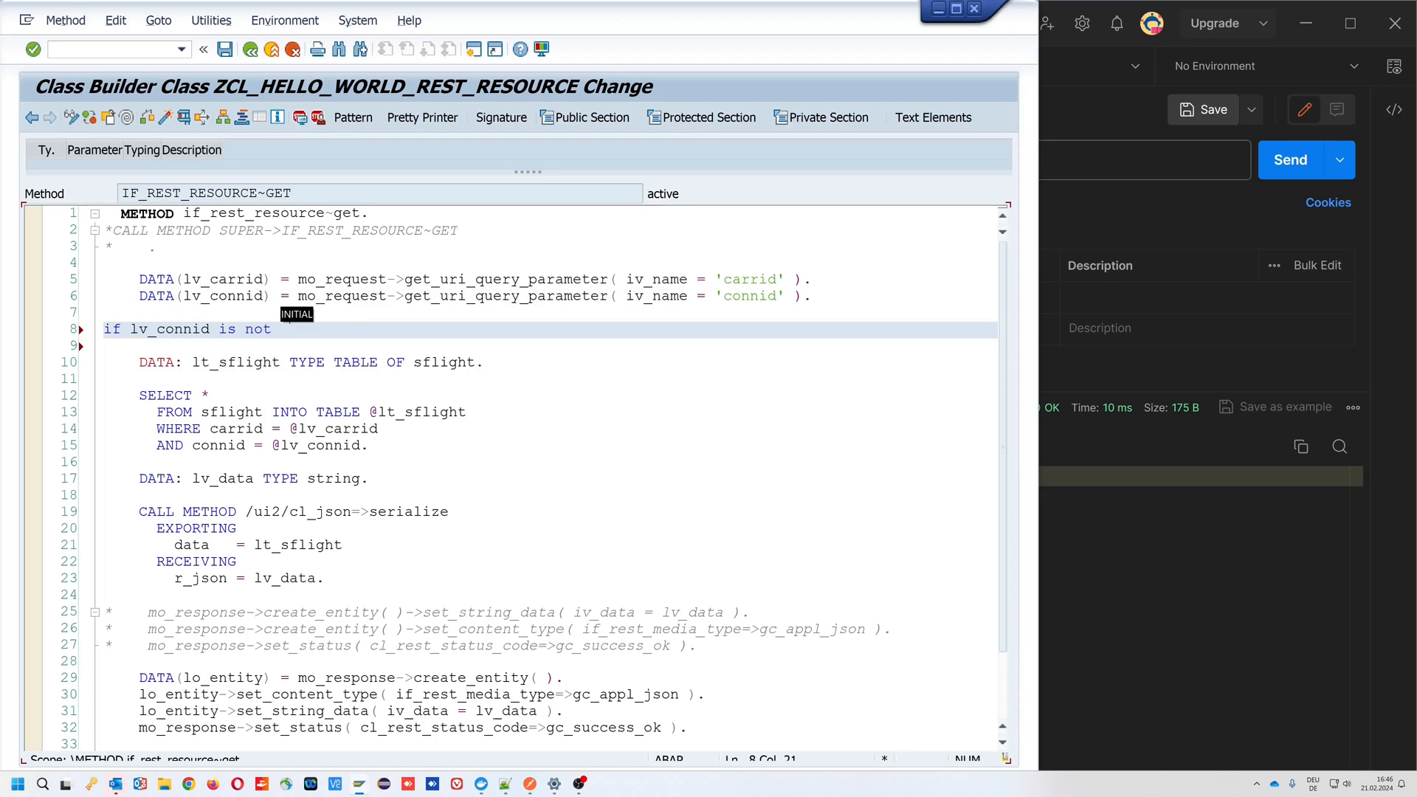
{"action": "type", "text": "initial."}
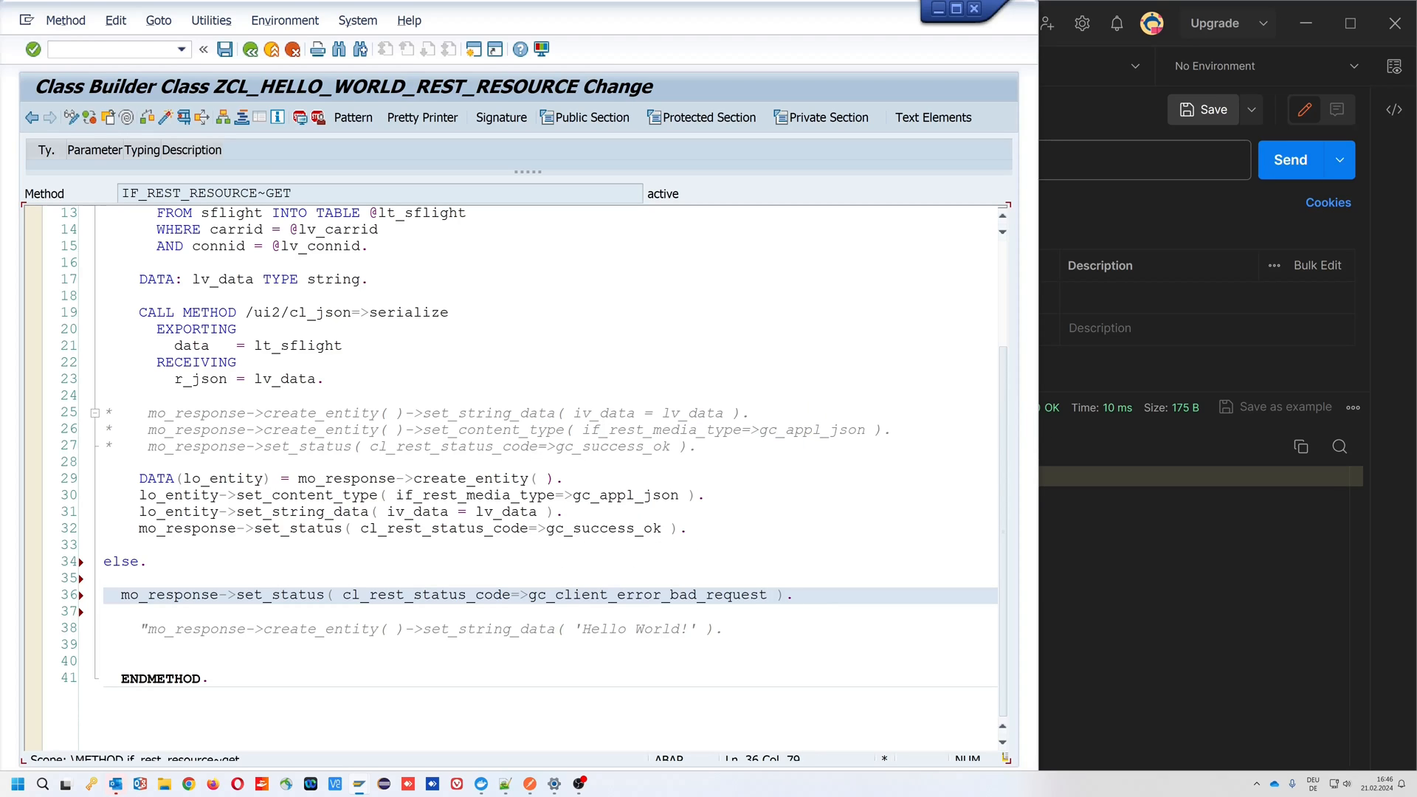
{"action": "type", "text": "endif."}
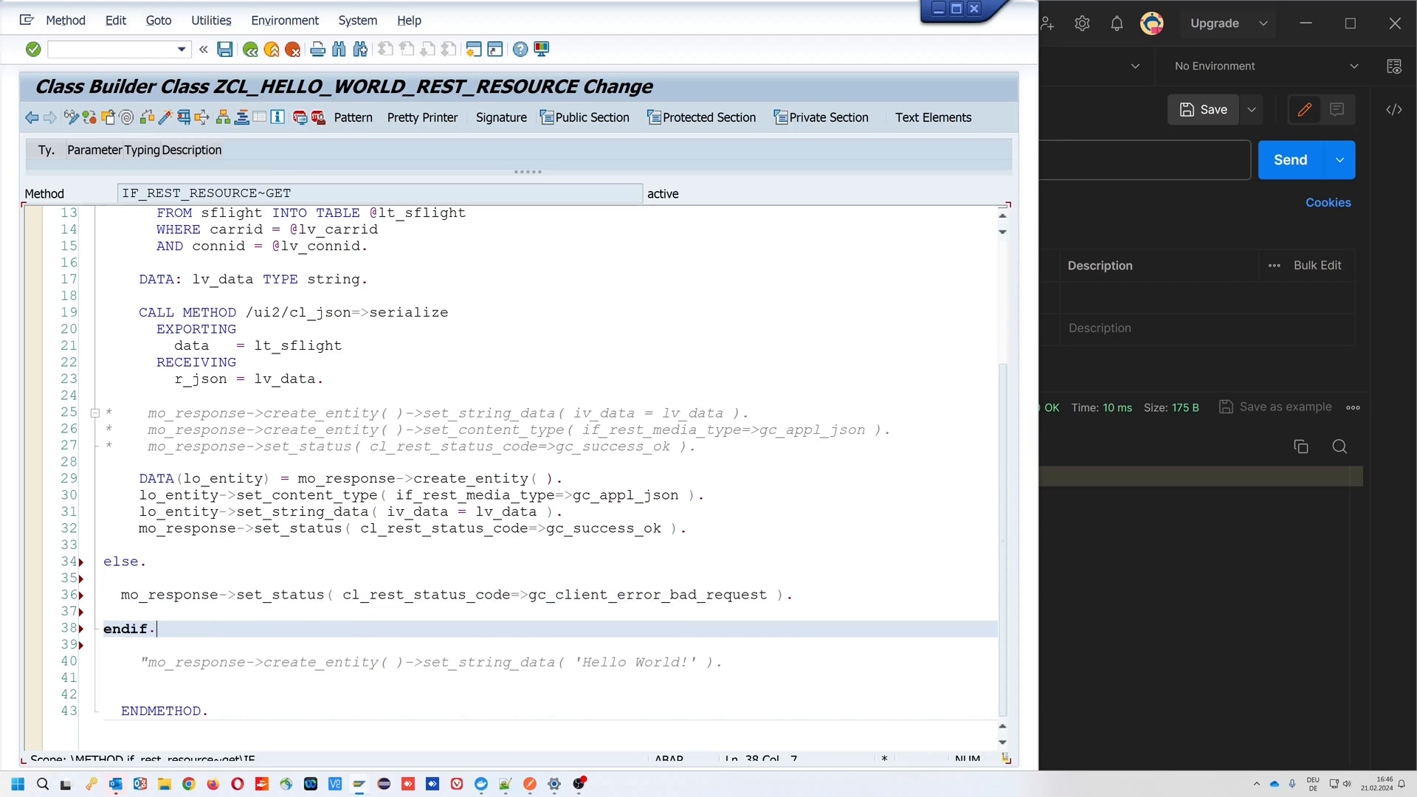
Run Pretty Printer, activate the method, and send the request returning 400 Bad Request
{"action": "left_click", "coordinate": [423, 118]}
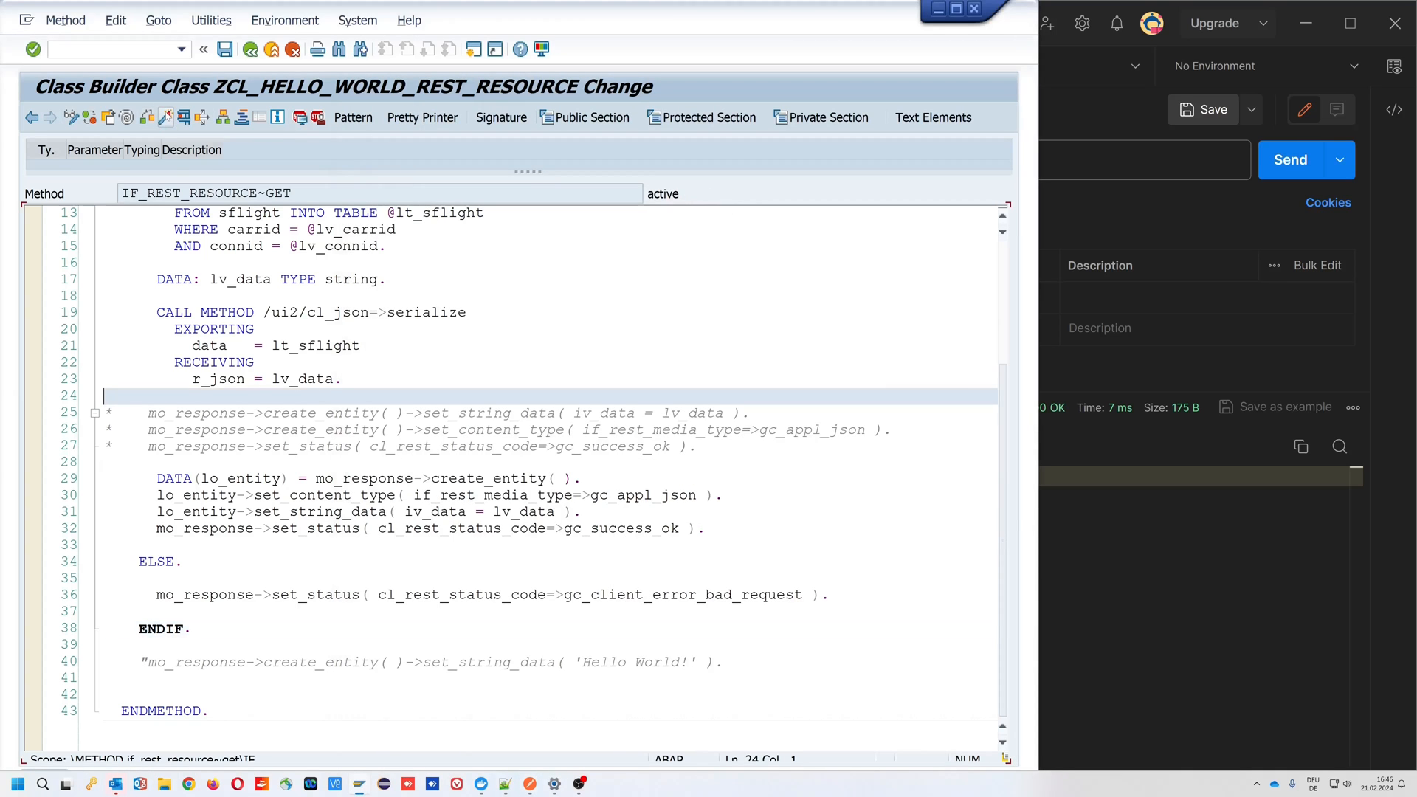
{"action": "left_click", "coordinate": [1291, 160]}
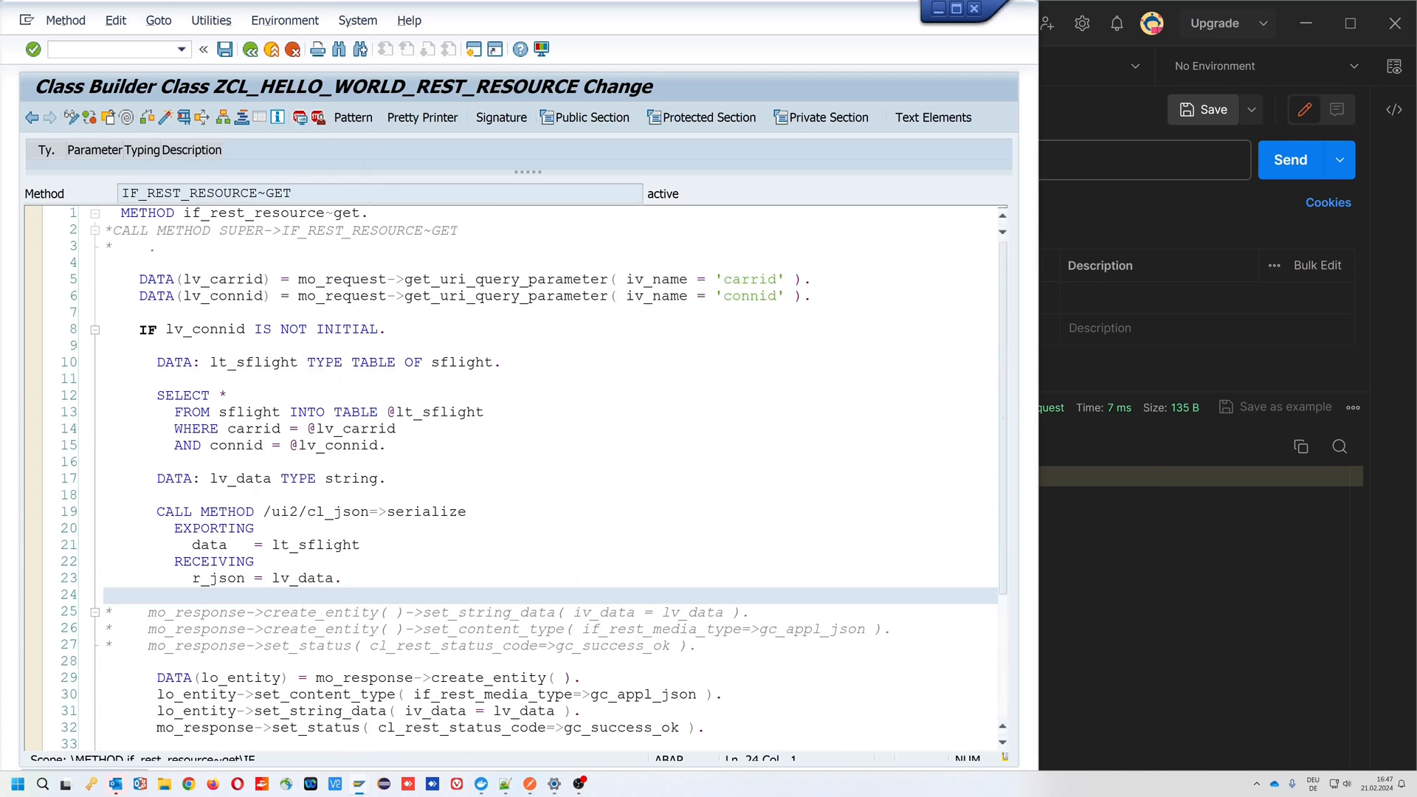
{"action": "scroll", "scroll_direction": "down", "scroll_amount": 3}
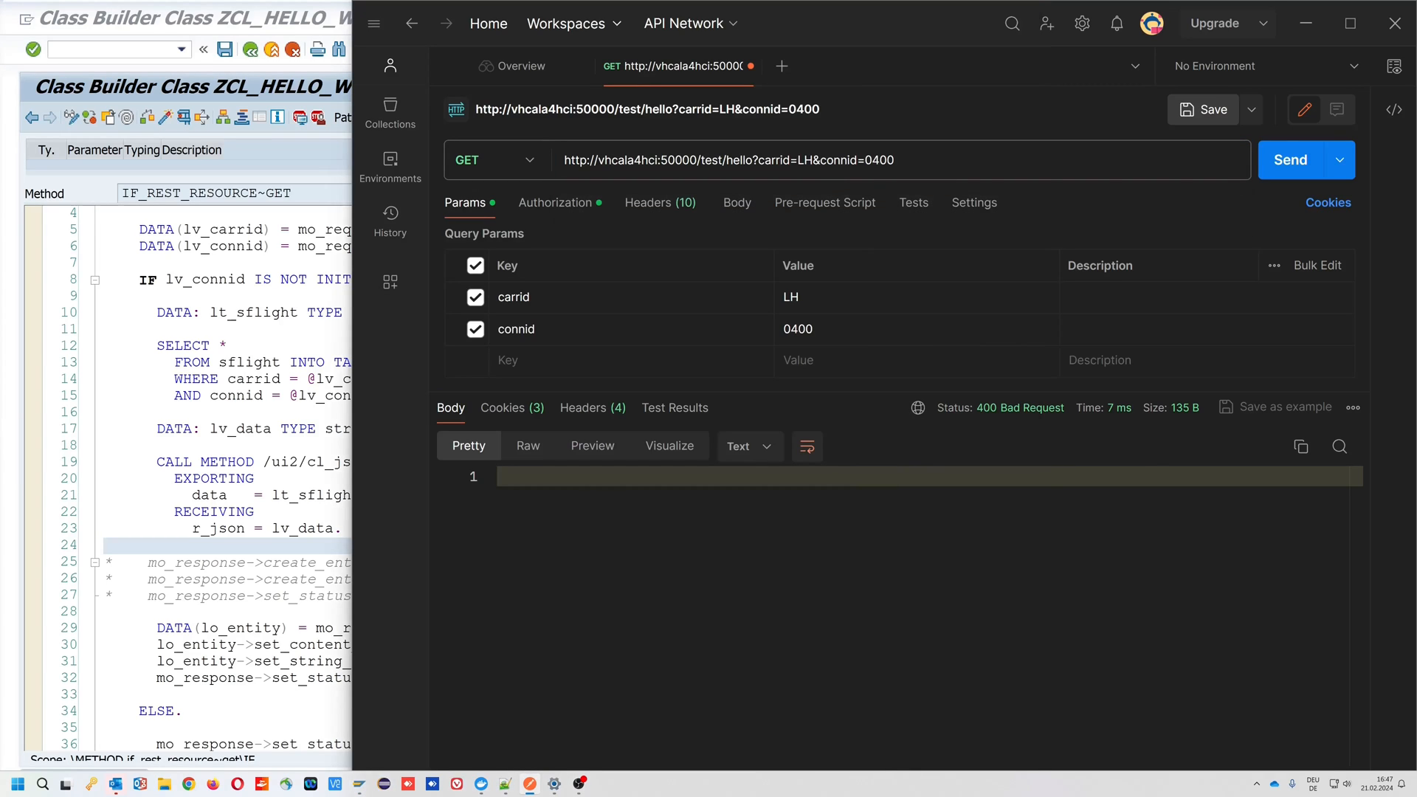
Restore connid=0400 in the URL and resend, getting 200 OK with a 2.01 KB JSON response
{"action": "left_click", "coordinate": [1290, 160]}
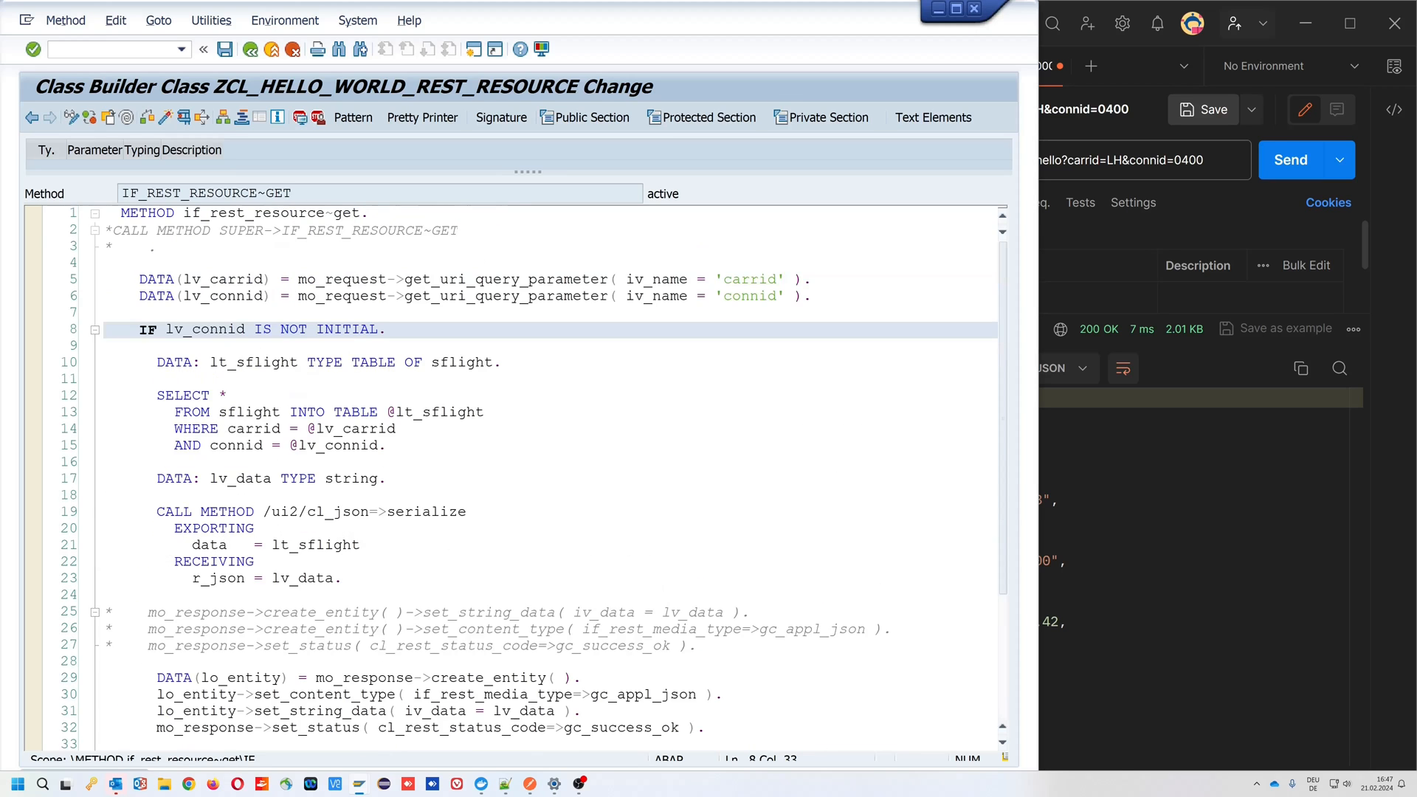
{"action": "left_click", "coordinate": [389, 329]}
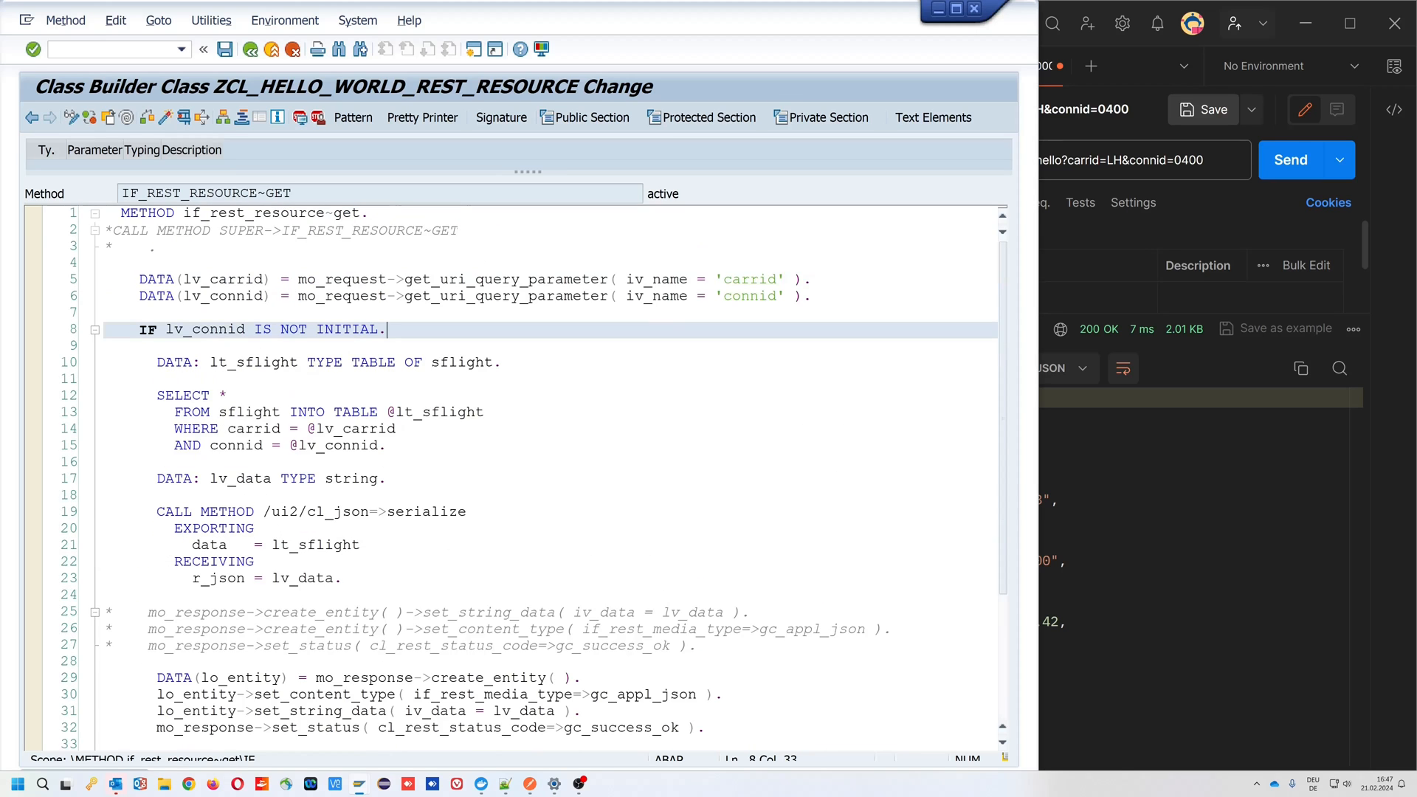